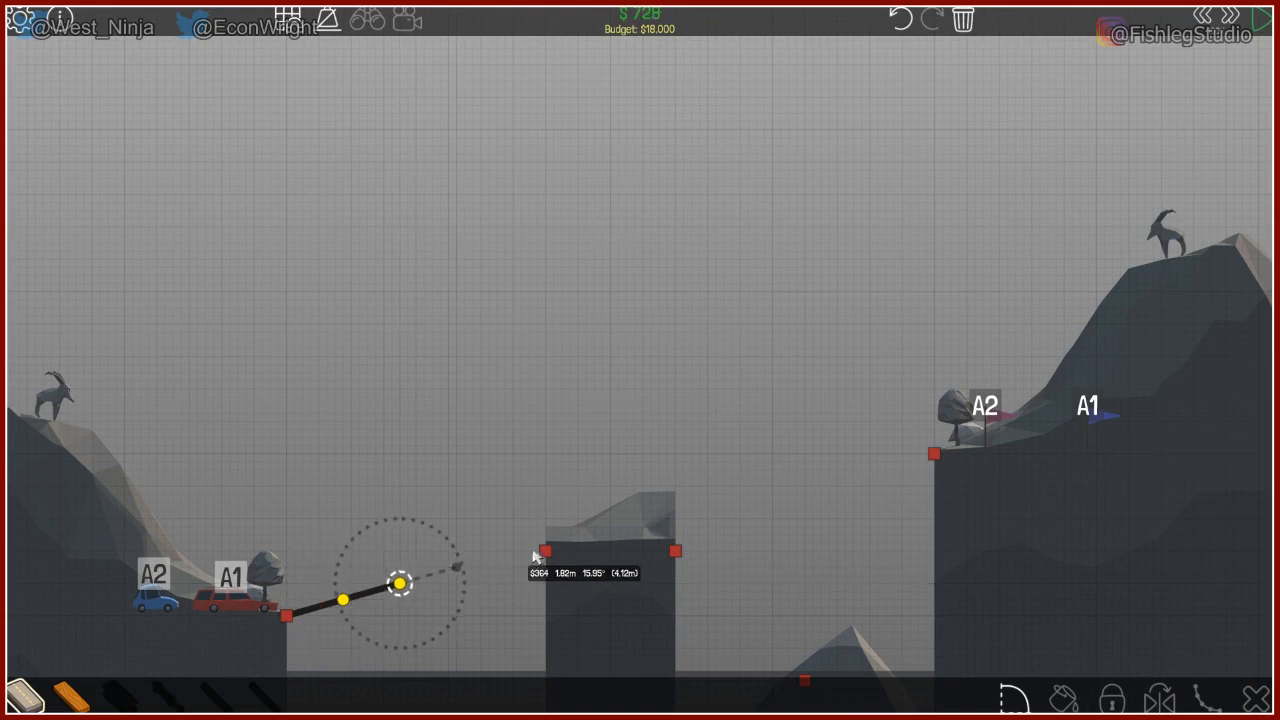
# Extend the road to the middle pillar and brace it with a zigzag wooden truss and top chord
pyautogui.moveTo(400, 584); pyautogui.dragTo(512, 556)
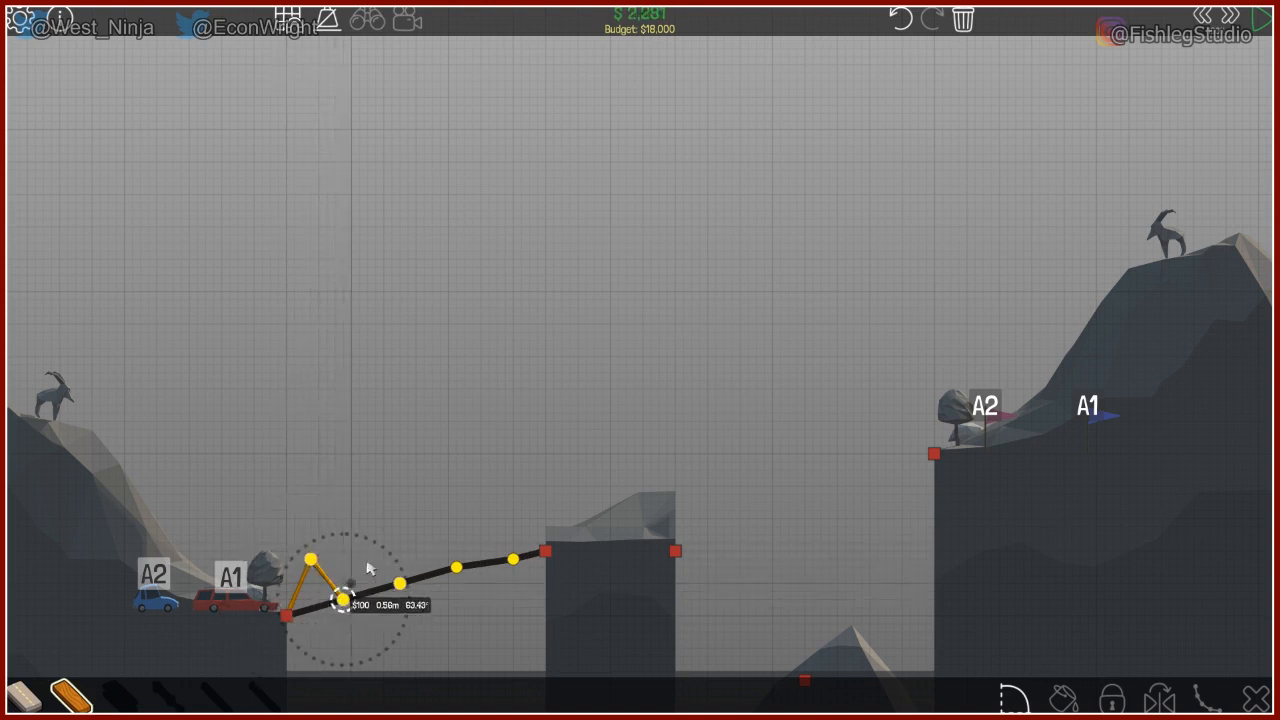
pyautogui.moveTo(340, 604); pyautogui.dragTo(376, 544)
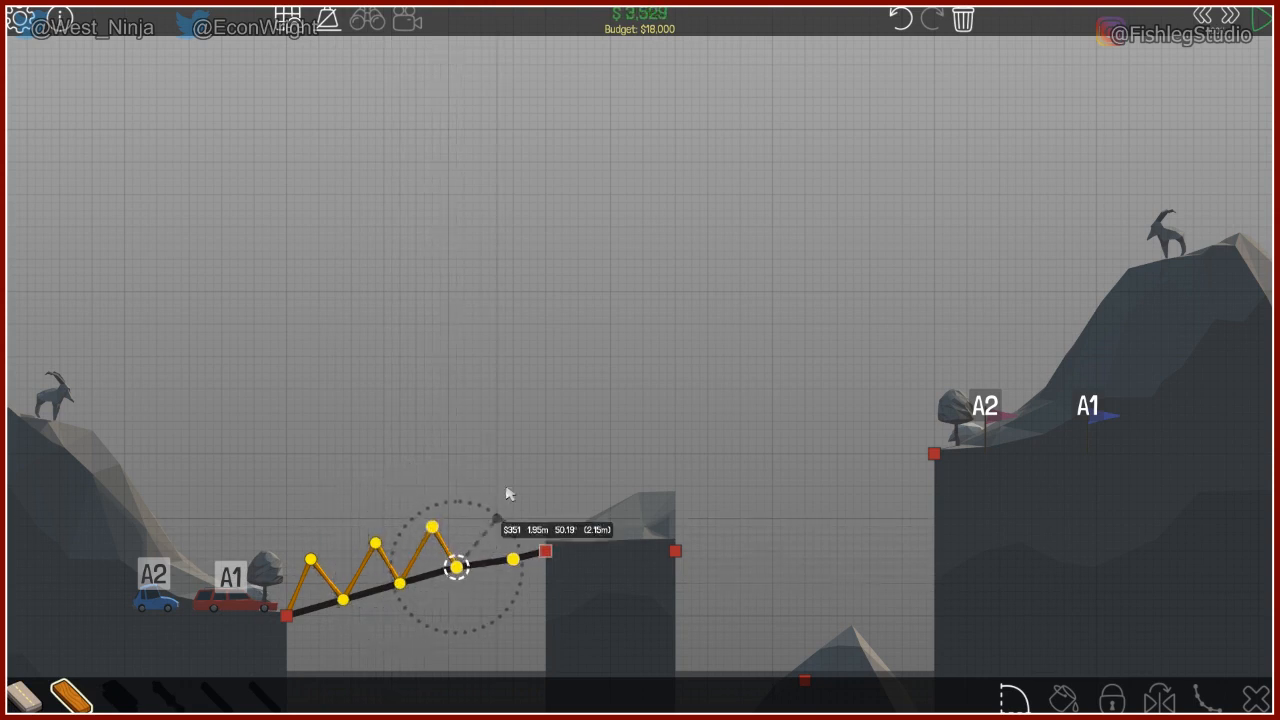
pyautogui.moveTo(456, 564); pyautogui.dragTo(488, 510)
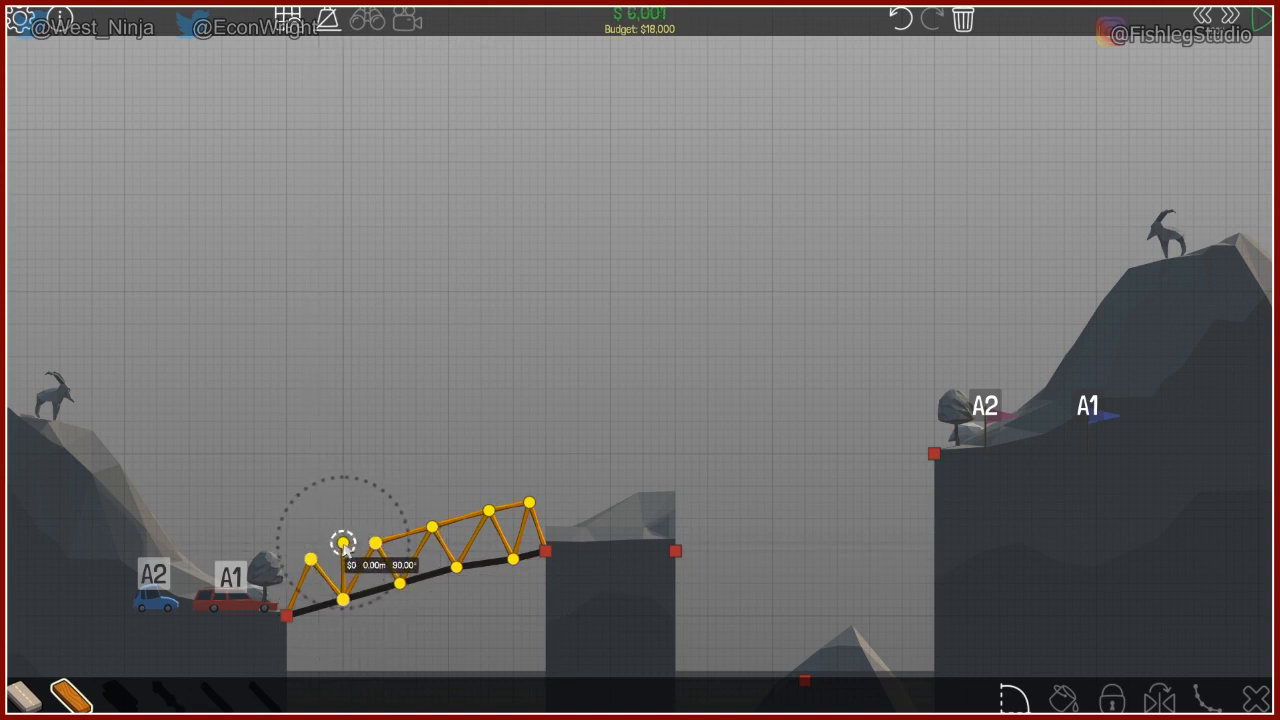
pyautogui.moveTo(342, 540); pyautogui.dragTo(376, 560)
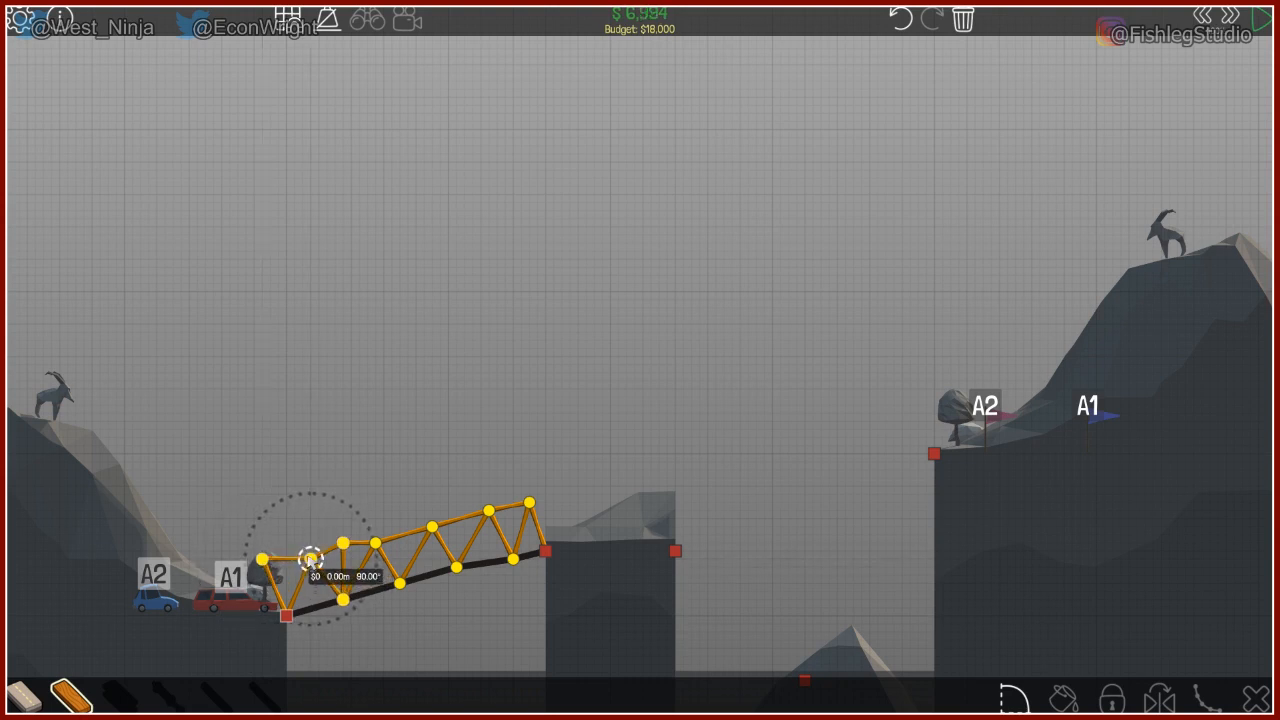
pyautogui.click(308, 558)
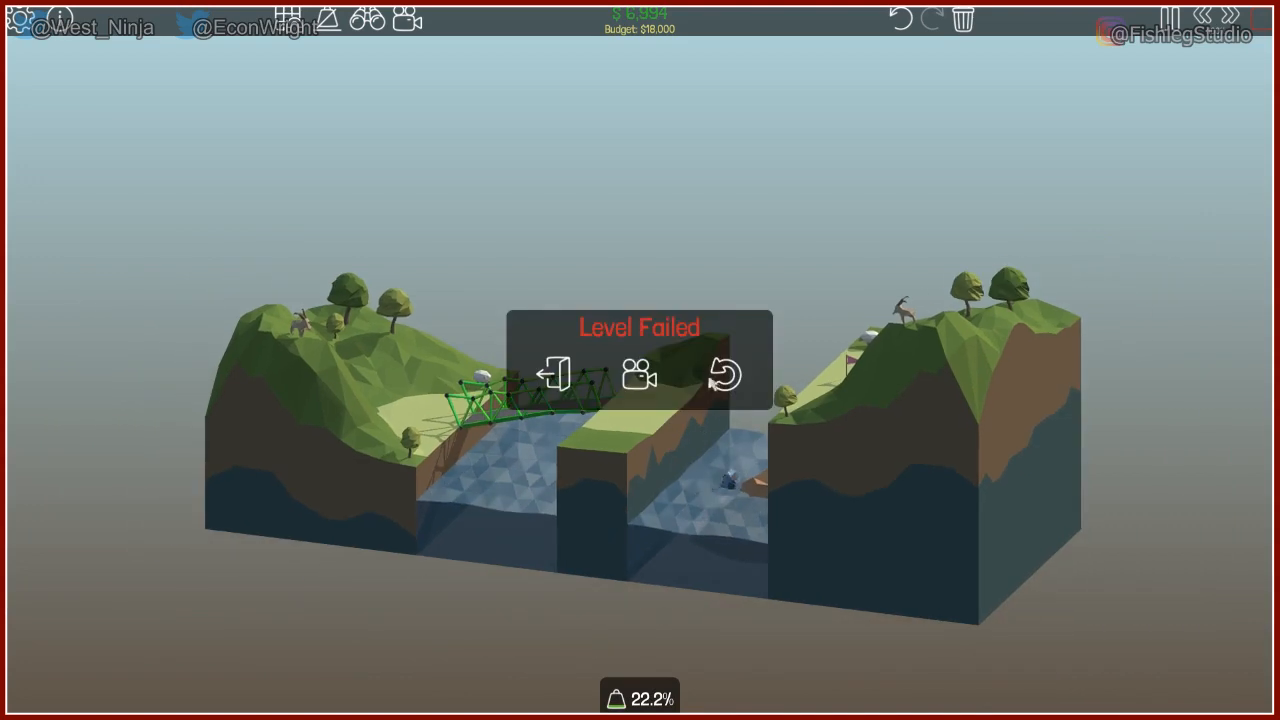
pyautogui.click(724, 376)
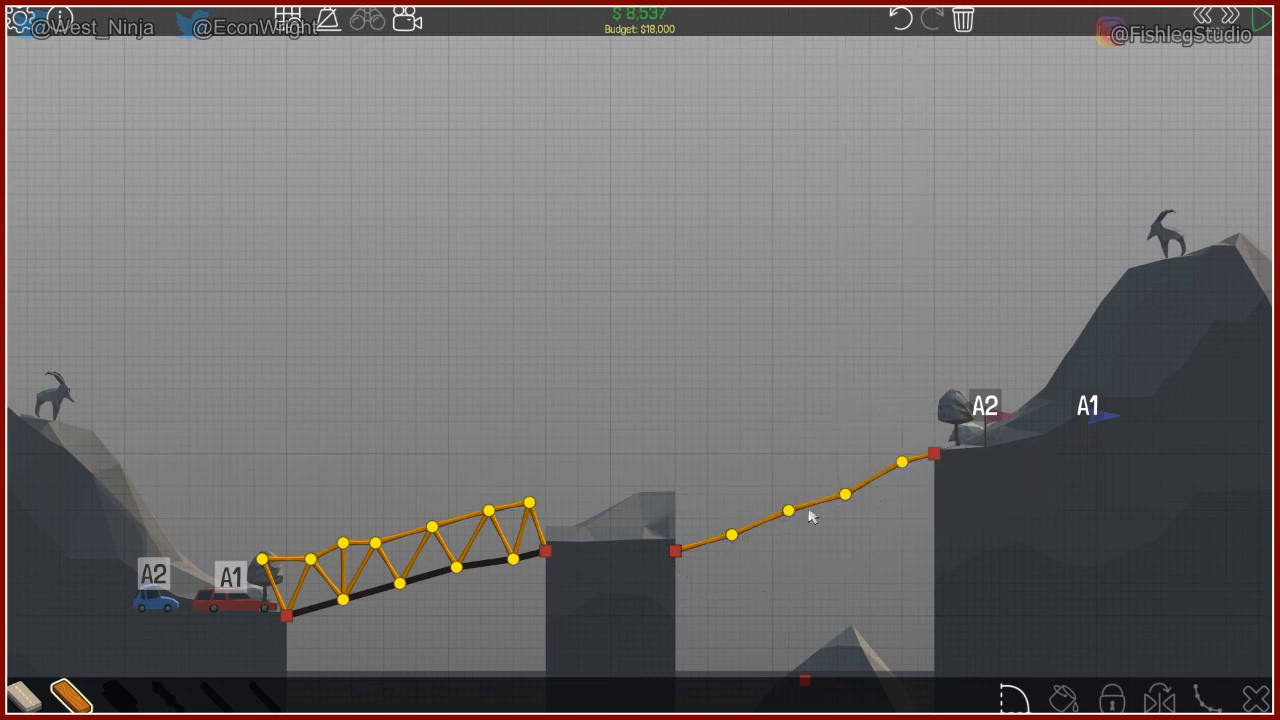
pyautogui.moveTo(252, 608)
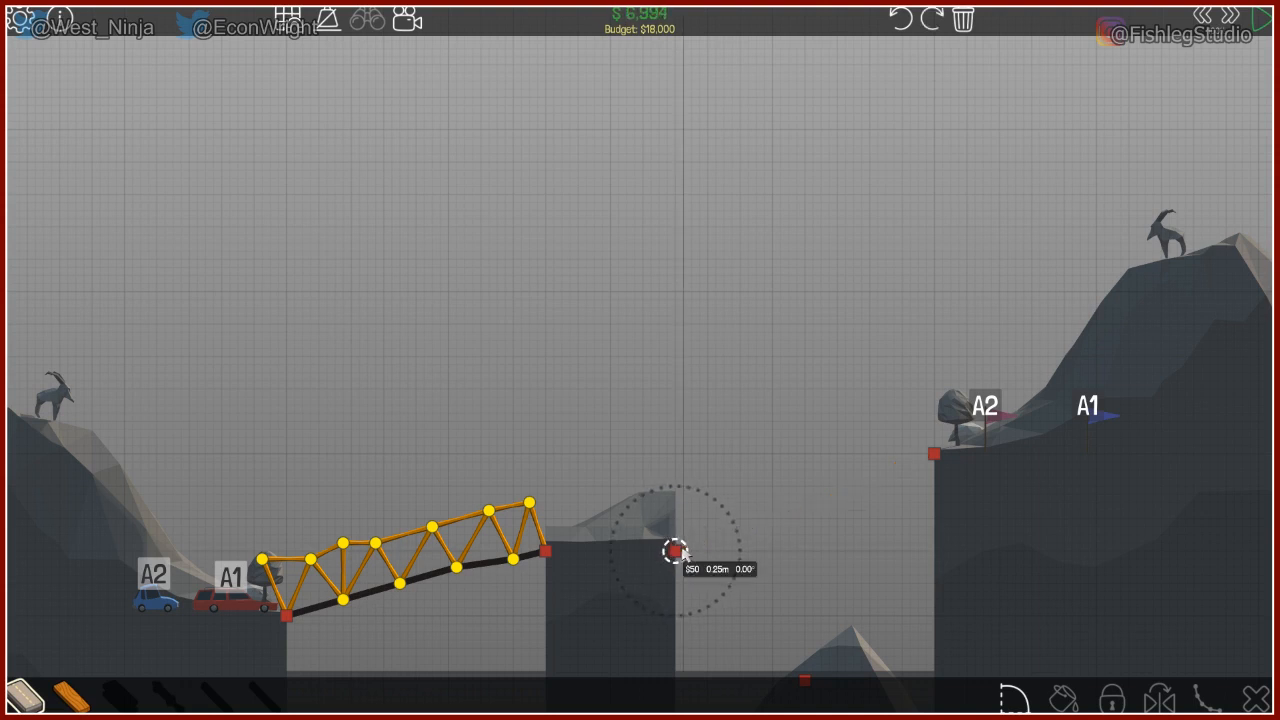
# Lay a rising road deck from the middle pillar up to the right bank anchor
pyautogui.moveTo(676, 550); pyautogui.dragTo(790, 500)
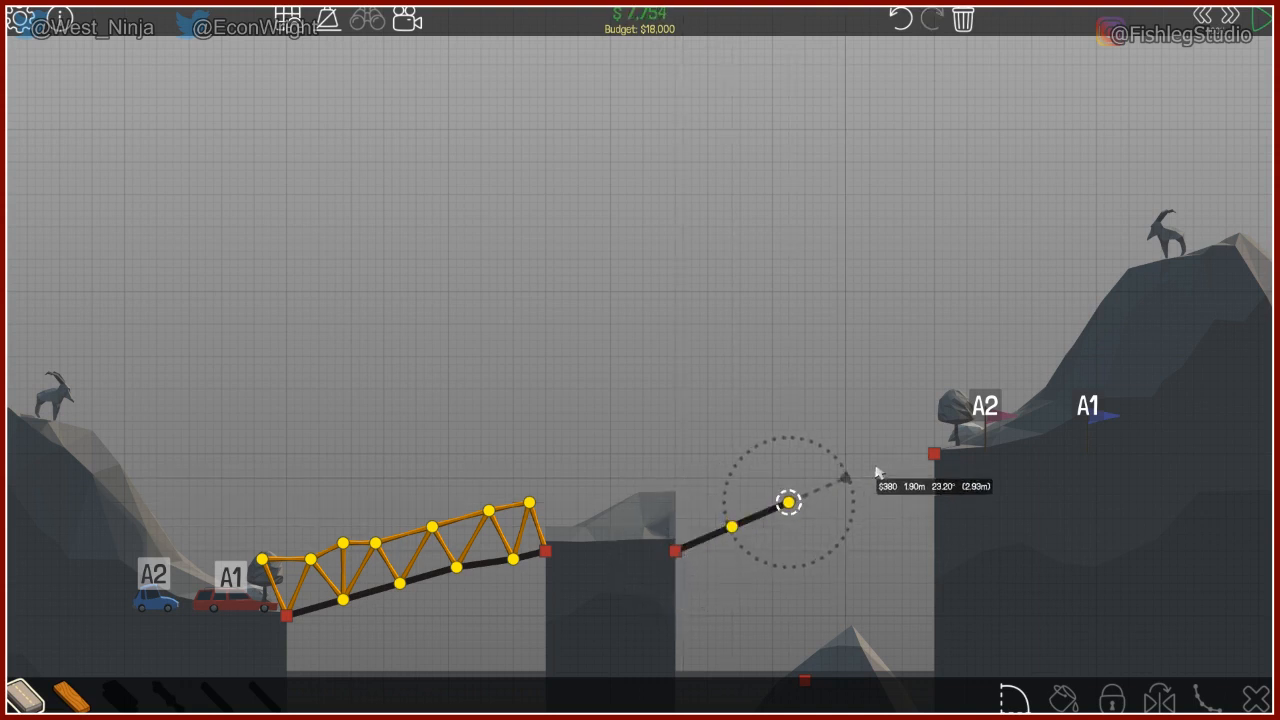
pyautogui.moveTo(784, 504); pyautogui.dragTo(930, 460)
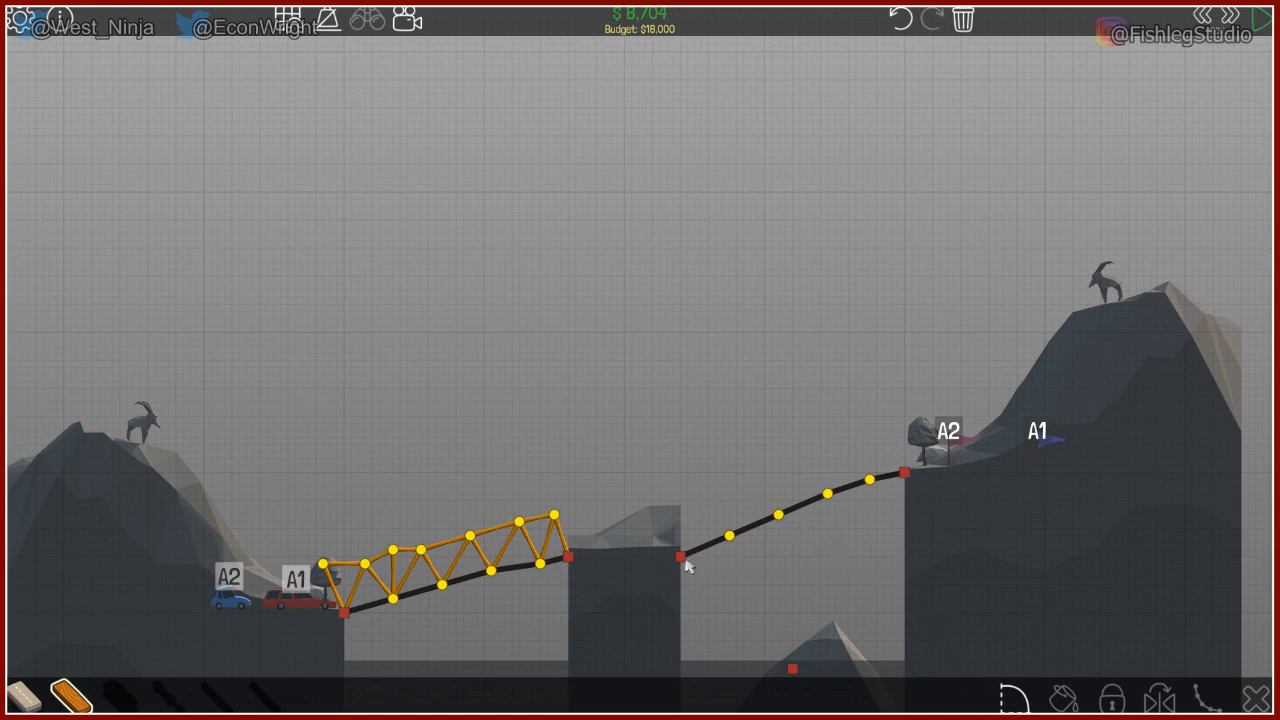
pyautogui.moveTo(790, 584)
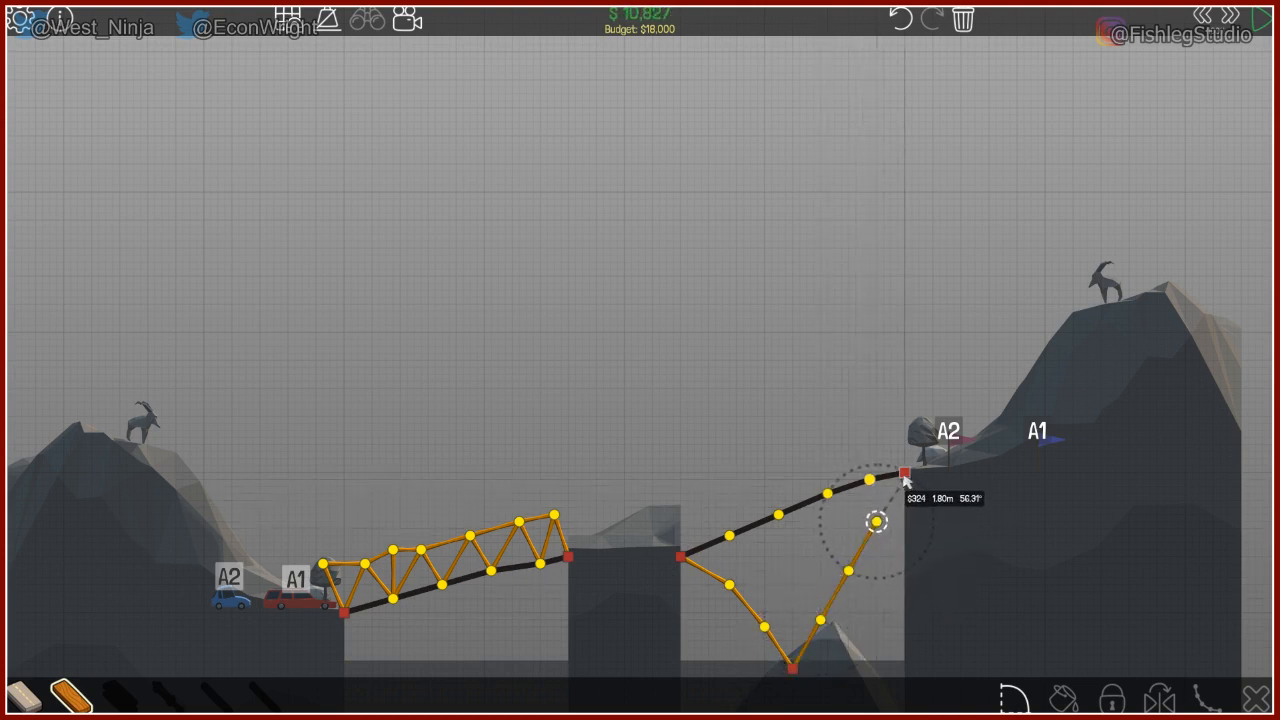
# Add wooden beams tying the middle pillar joint and road joints into the V-support as triangles
pyautogui.click(904, 472)
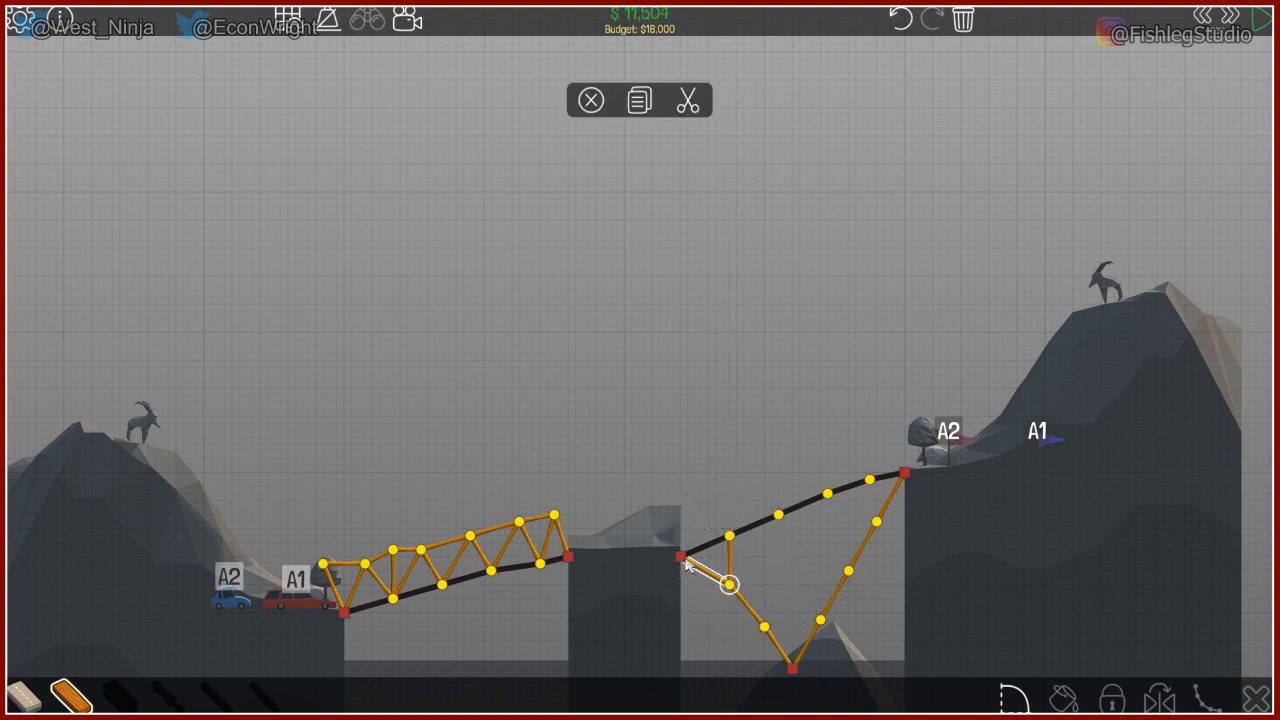
pyautogui.moveTo(730, 584); pyautogui.dragTo(680, 556)
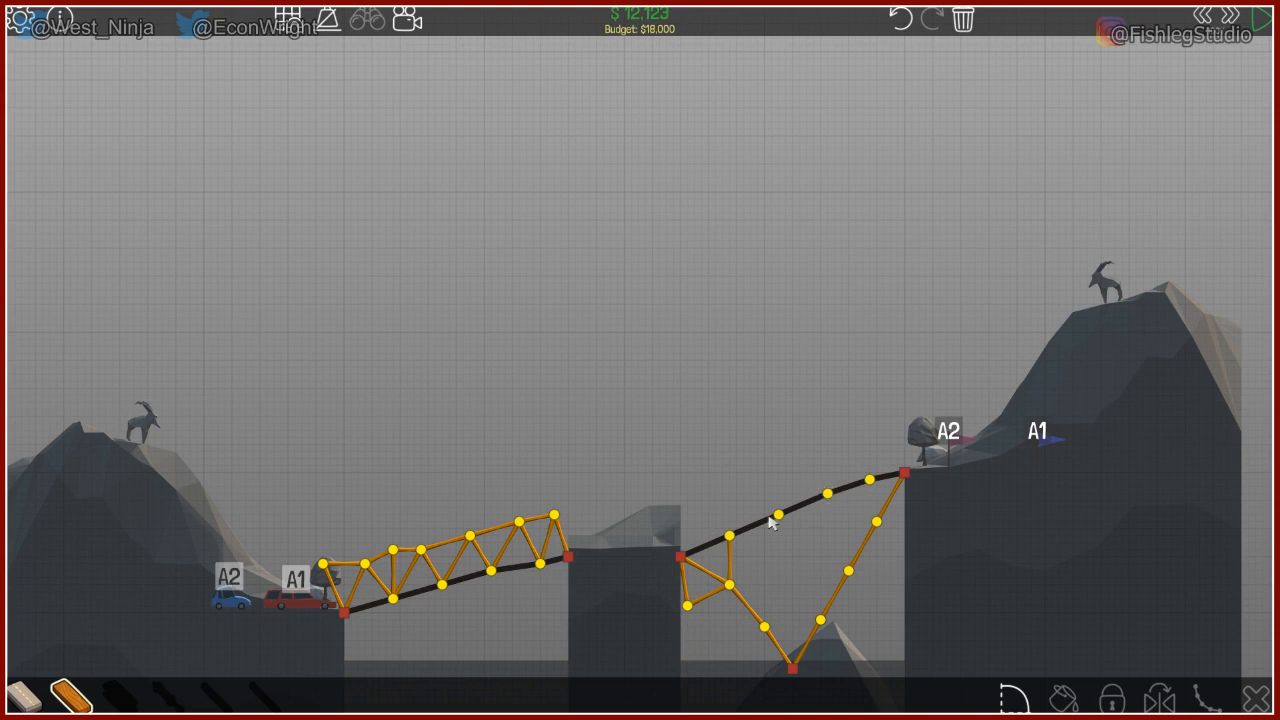
pyautogui.moveTo(784, 528)
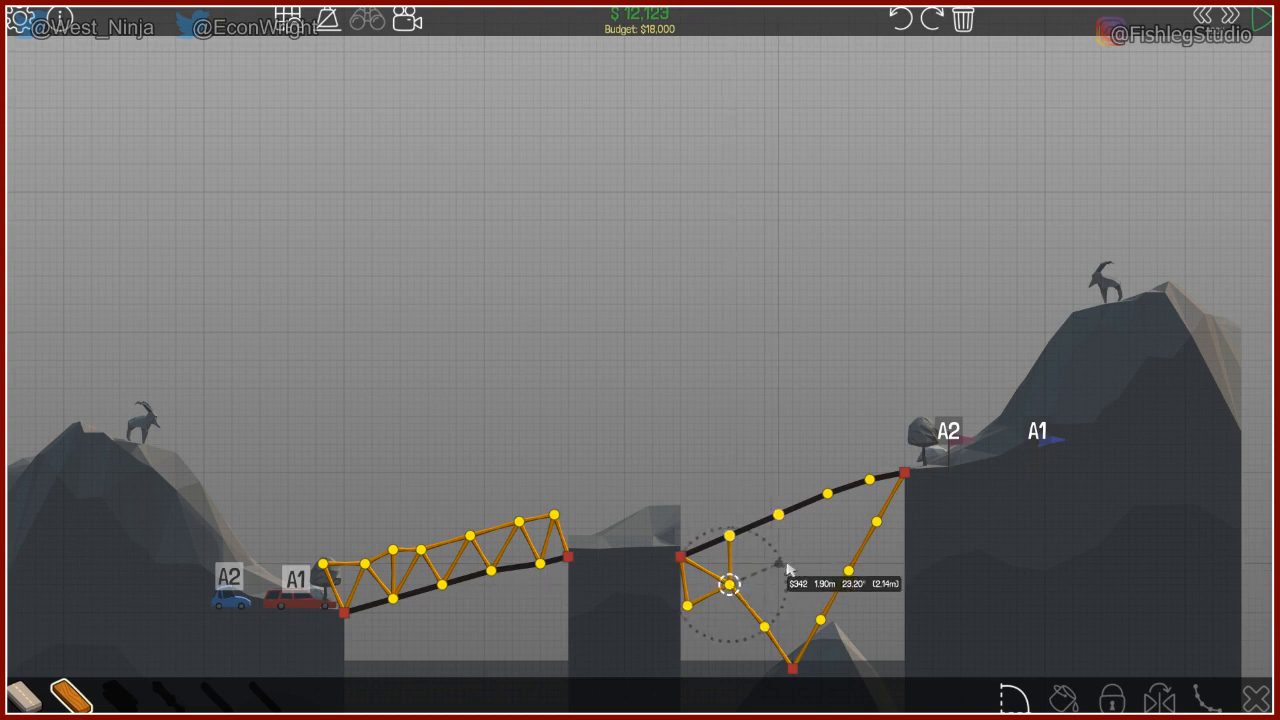
pyautogui.moveTo(730, 582); pyautogui.dragTo(778, 516)
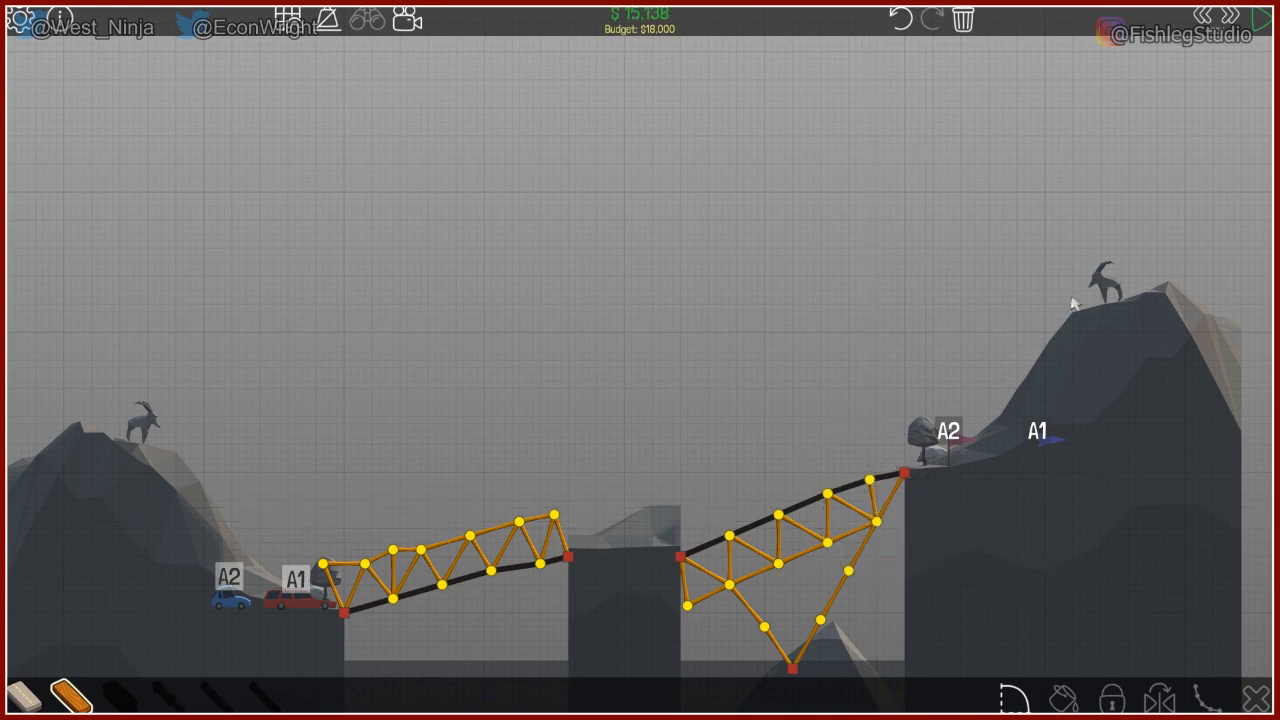
# Run the bridge test to Level Complete and continue to level 1-6 Over Bridge
pyautogui.click(1244, 16)
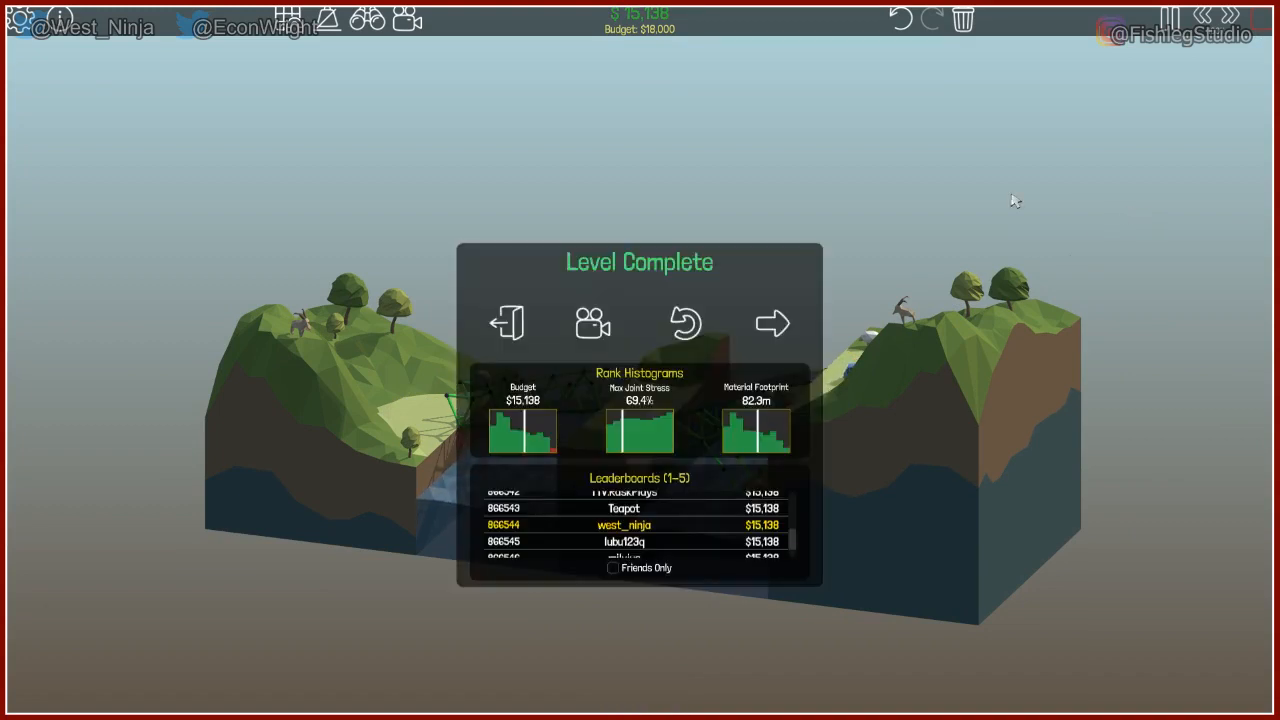
pyautogui.click(772, 322)
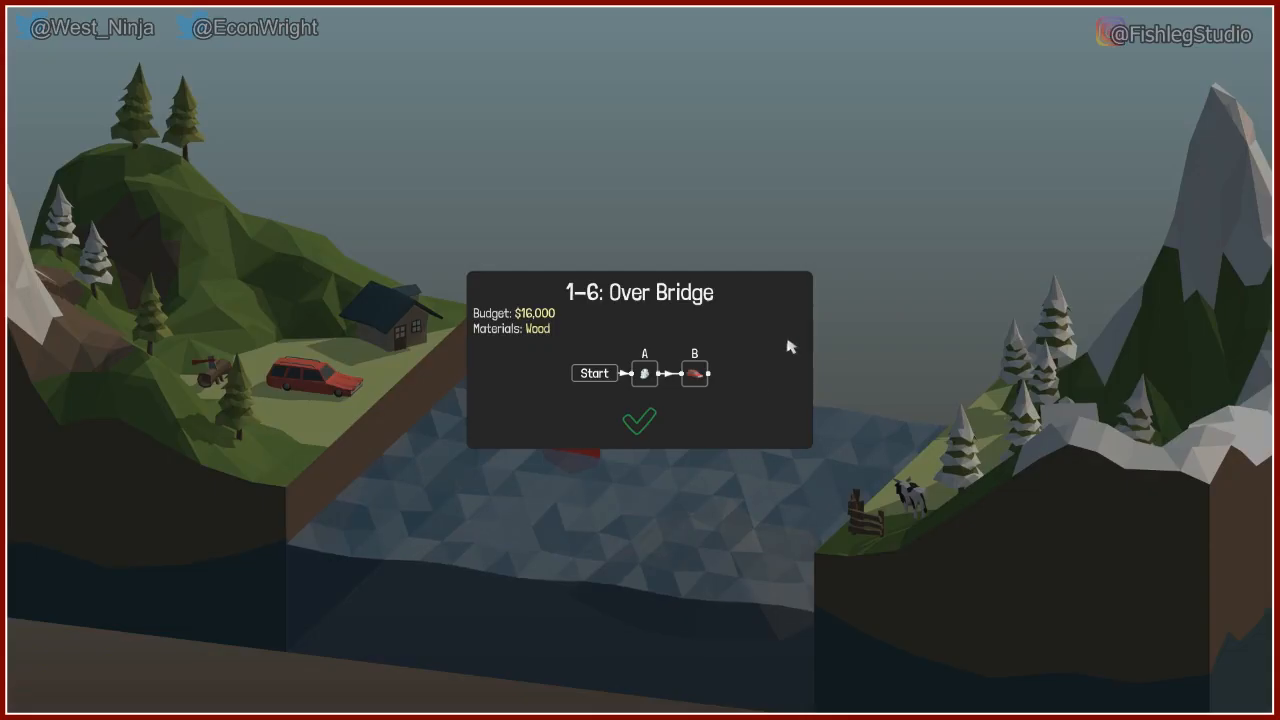
# Start the level with a rising road off the left anchor and wooden braces beneath it
pyautogui.click(640, 420)
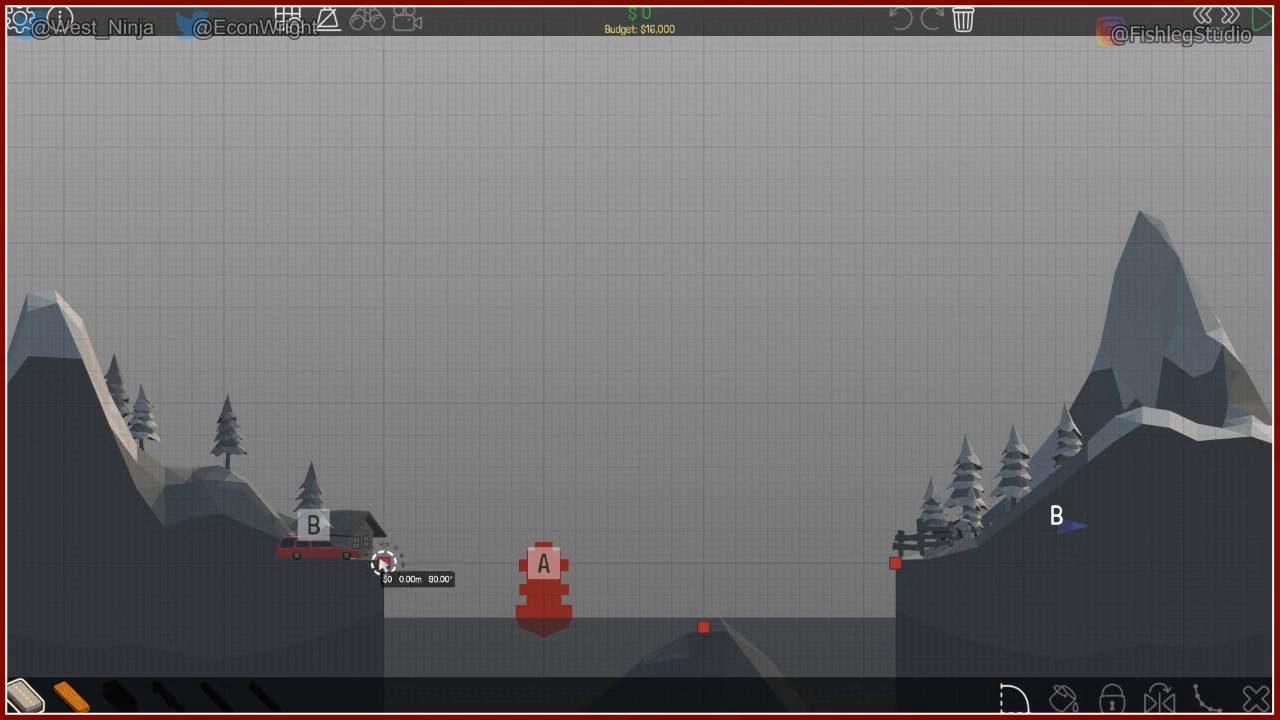
pyautogui.moveTo(384, 564); pyautogui.dragTo(504, 502)
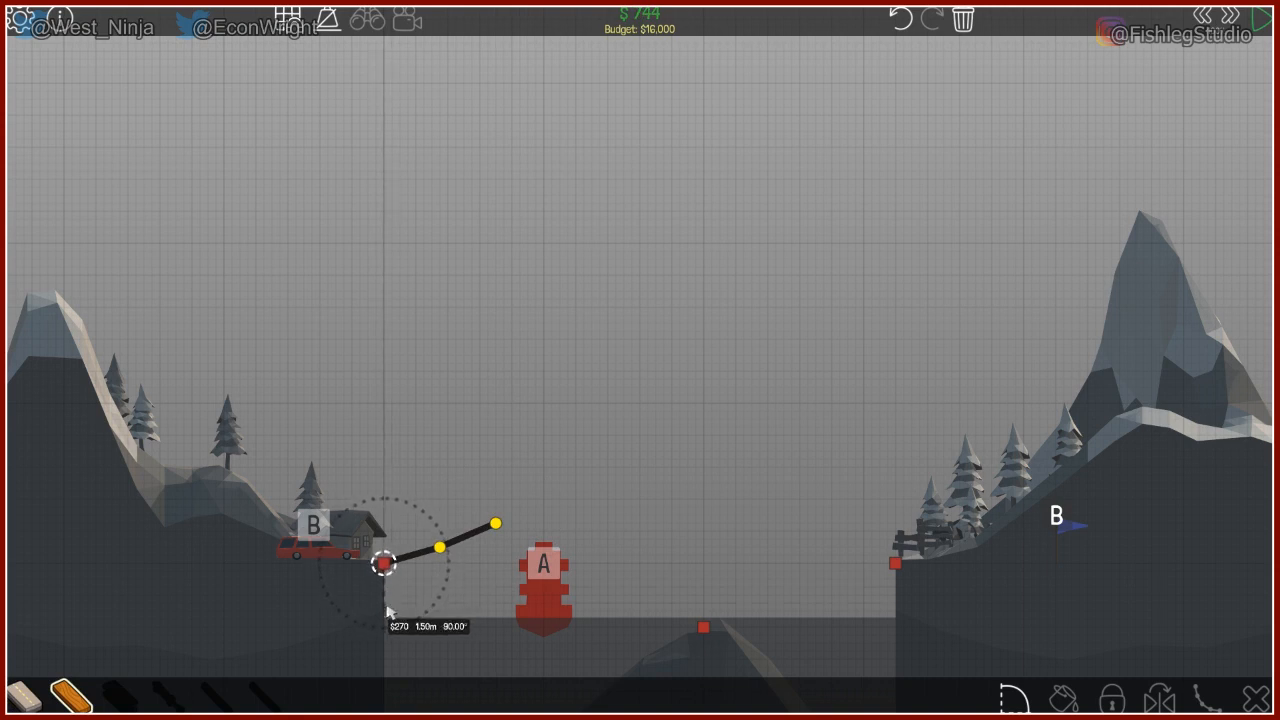
pyautogui.moveTo(384, 564); pyautogui.dragTo(390, 604)
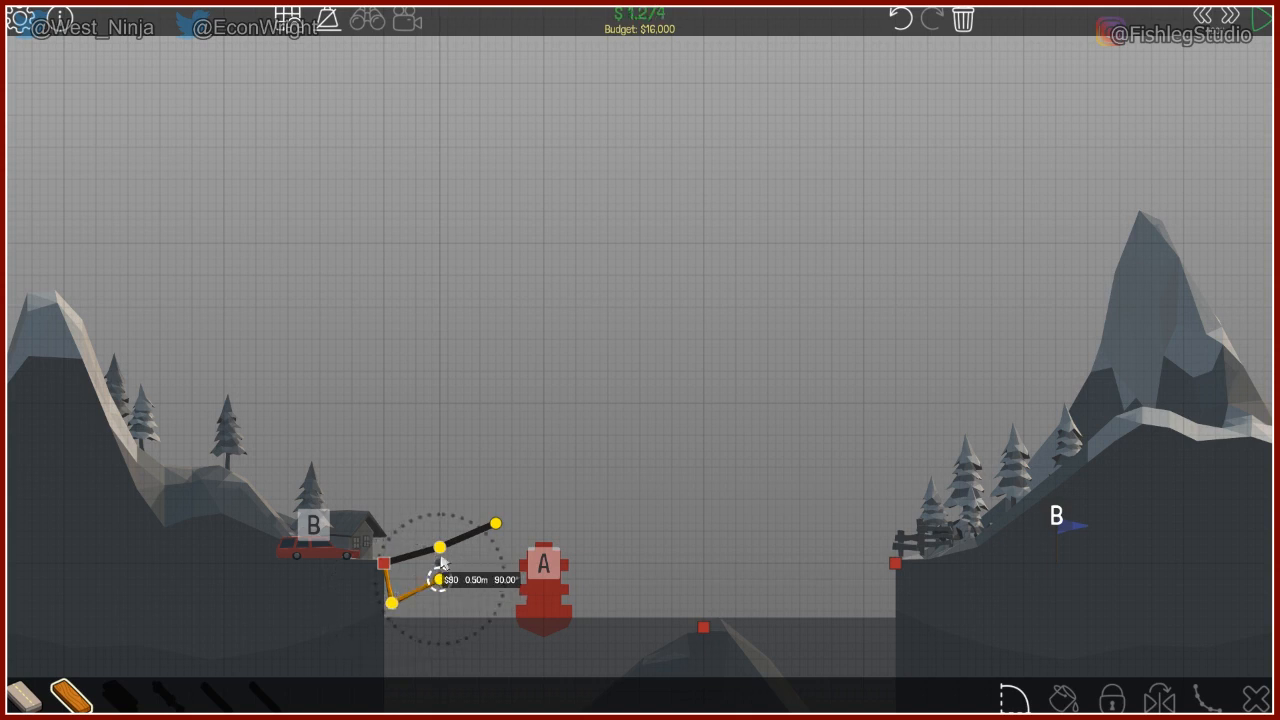
pyautogui.moveTo(440, 548); pyautogui.dragTo(384, 564)
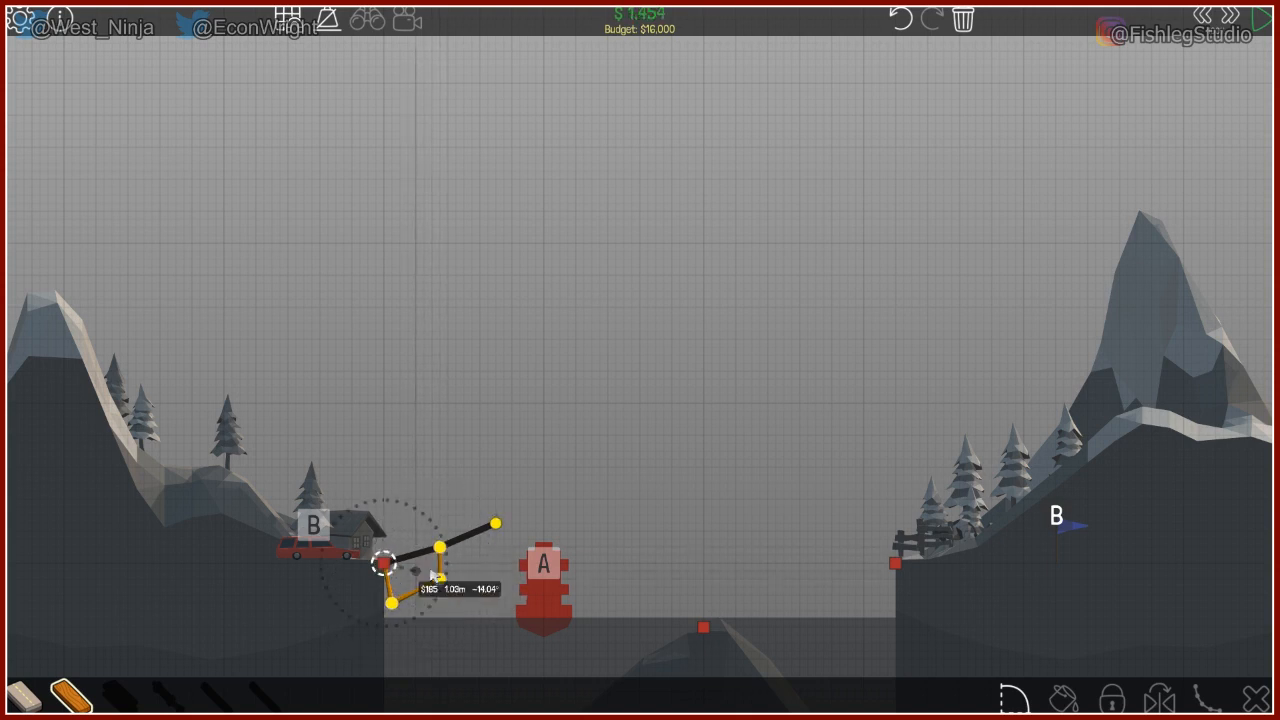
pyautogui.moveTo(380, 564); pyautogui.dragTo(440, 580)
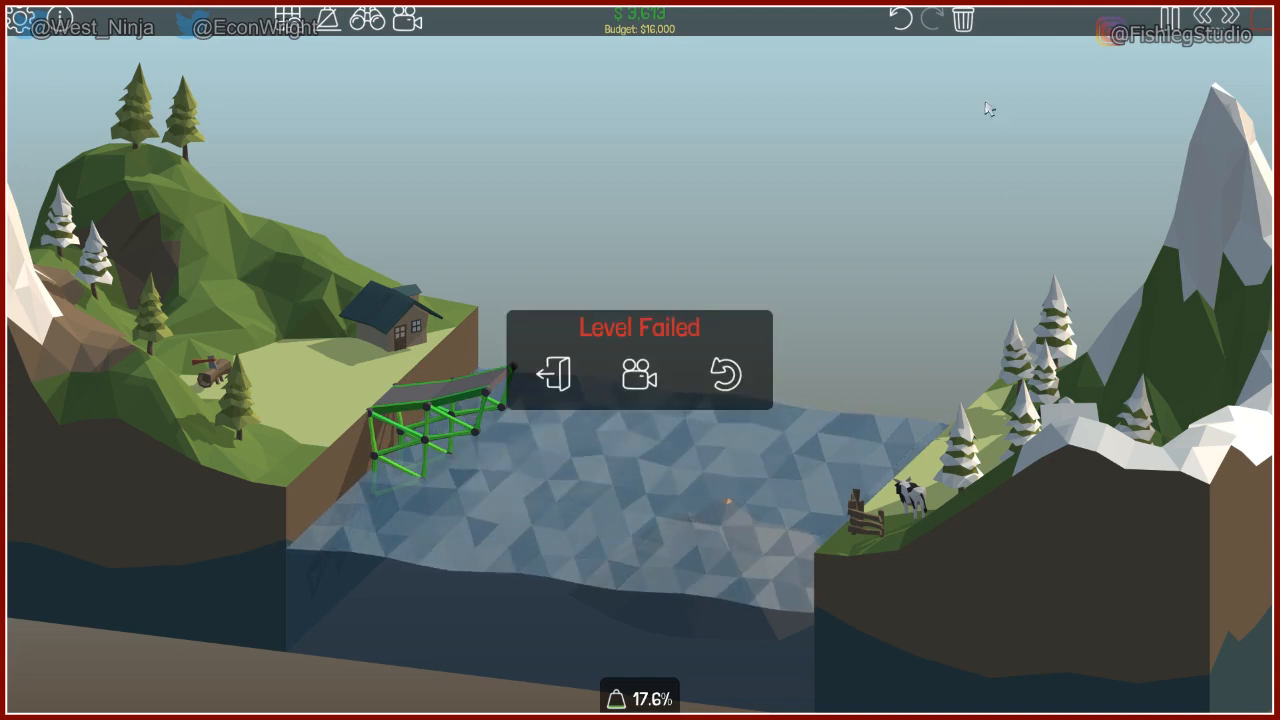
pyautogui.click(724, 374)
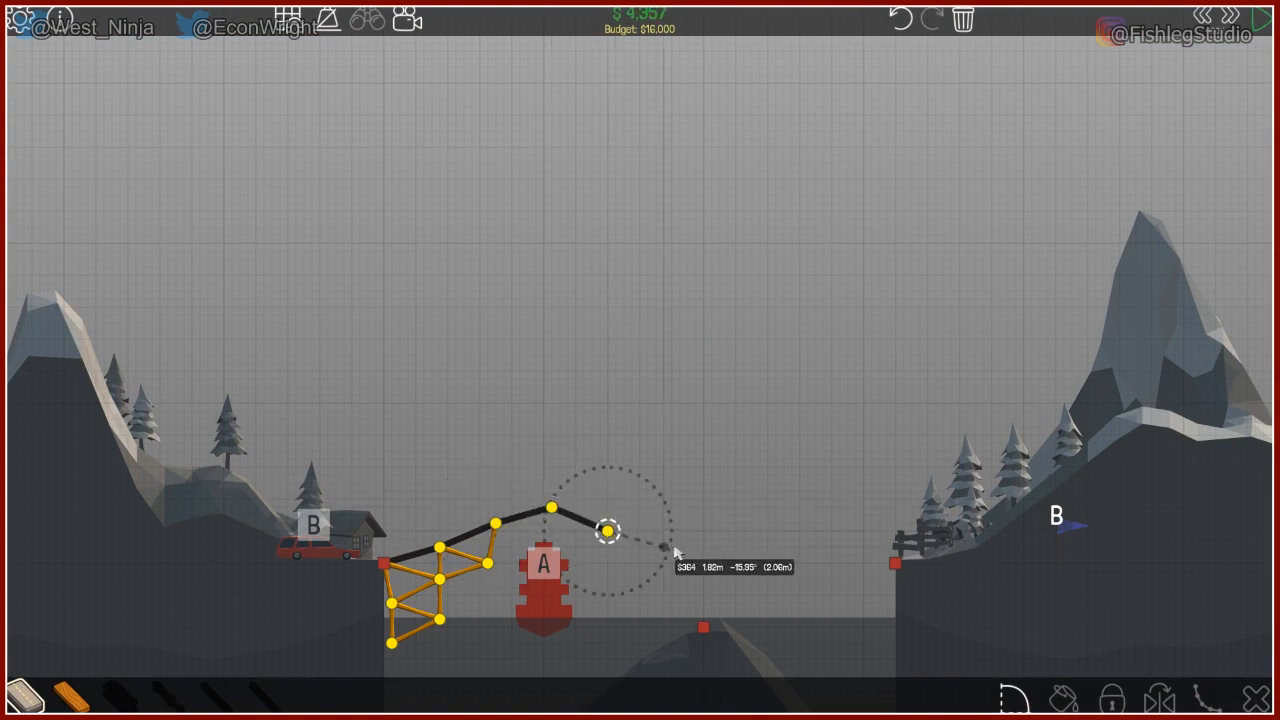
# Carry the road past the red buoy to the right bank and dismiss the Split Joints notice
pyautogui.moveTo(610, 530); pyautogui.dragTo(720, 556)
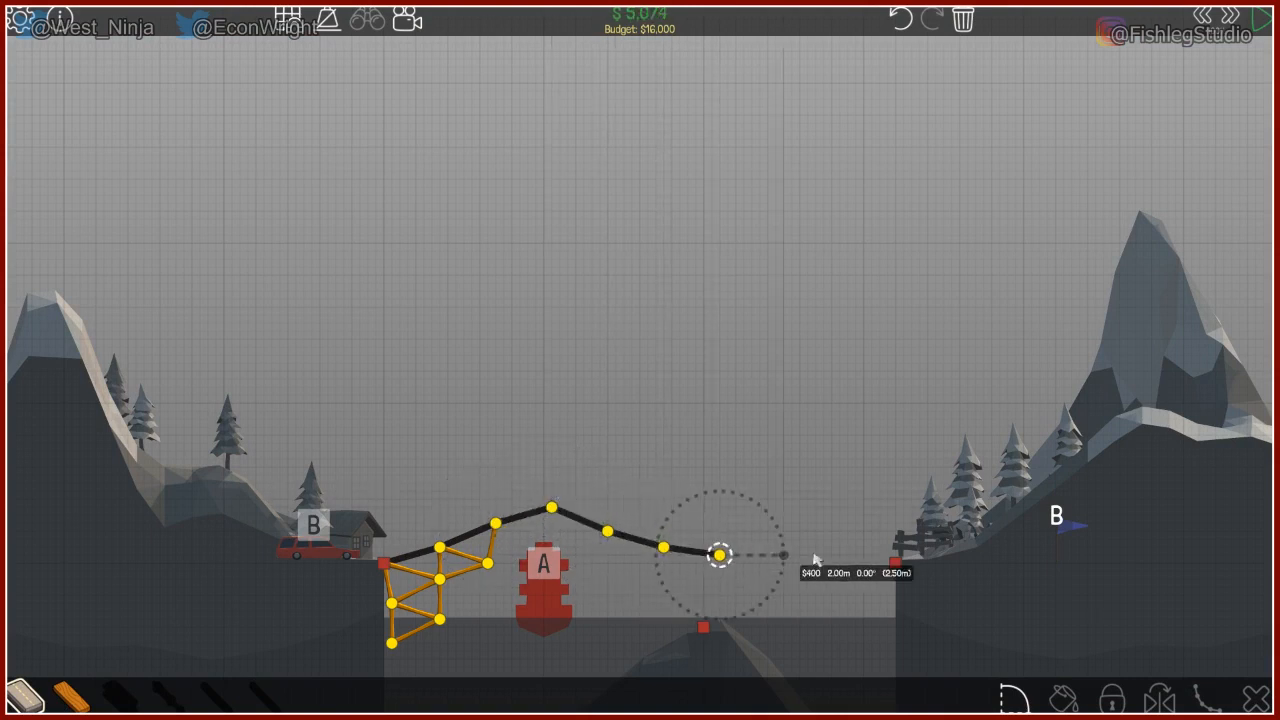
pyautogui.moveTo(720, 556); pyautogui.dragTo(896, 560)
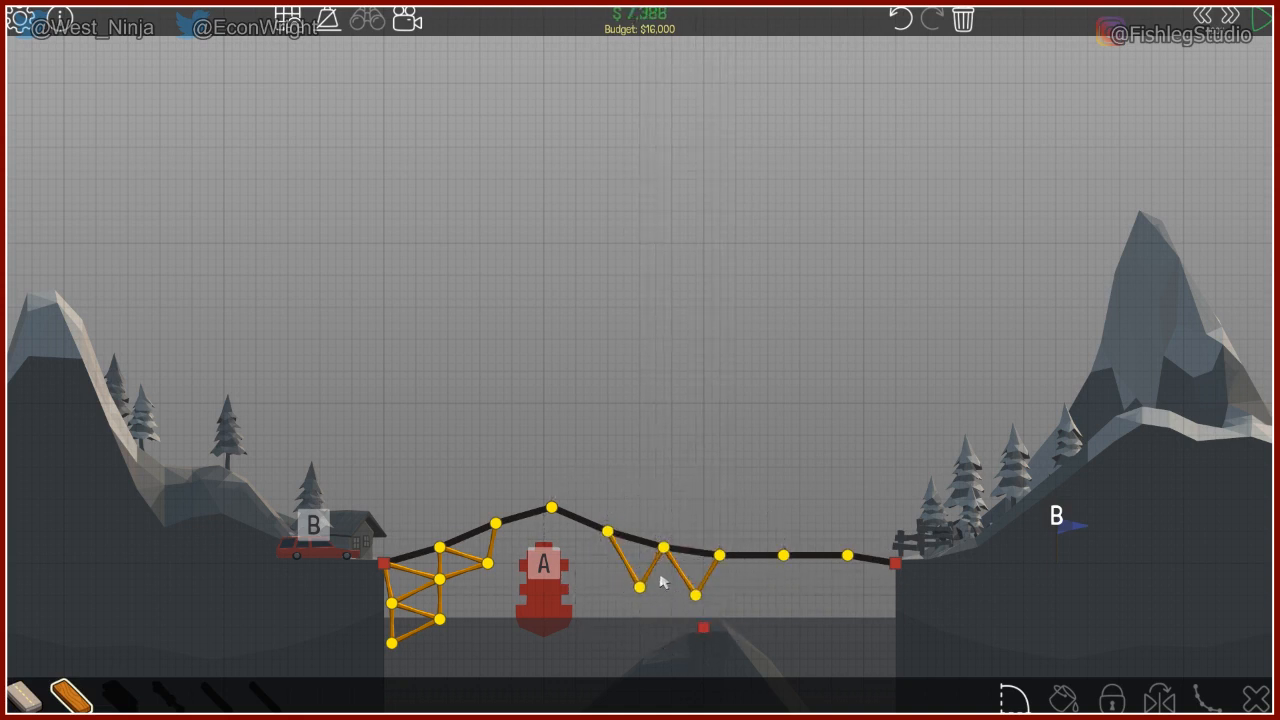
pyautogui.click(696, 596)
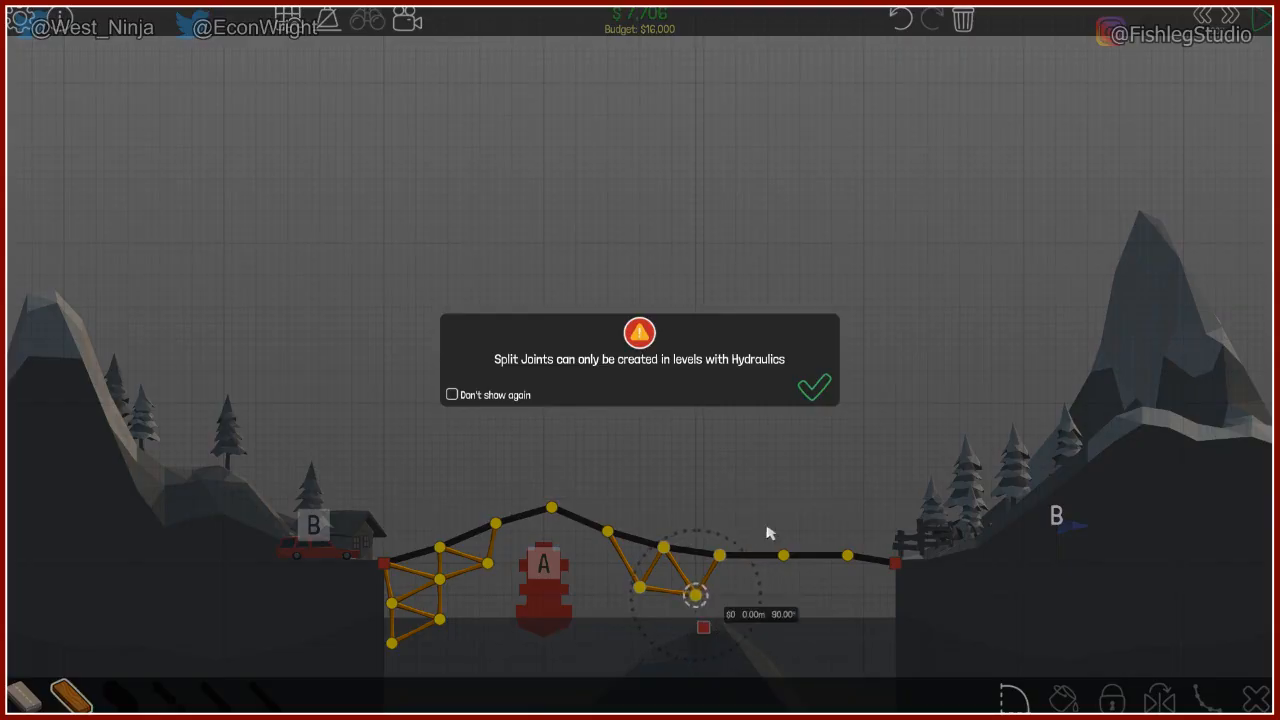
pyautogui.click(812, 388)
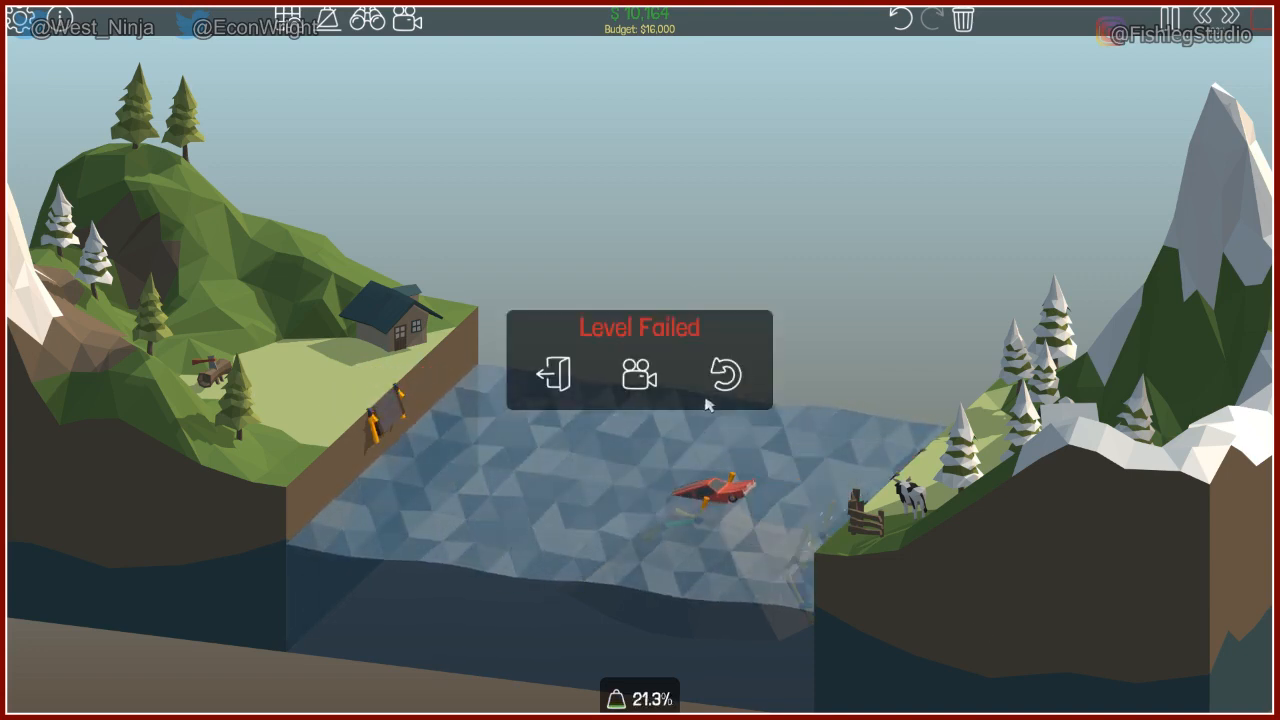
pyautogui.click(724, 374)
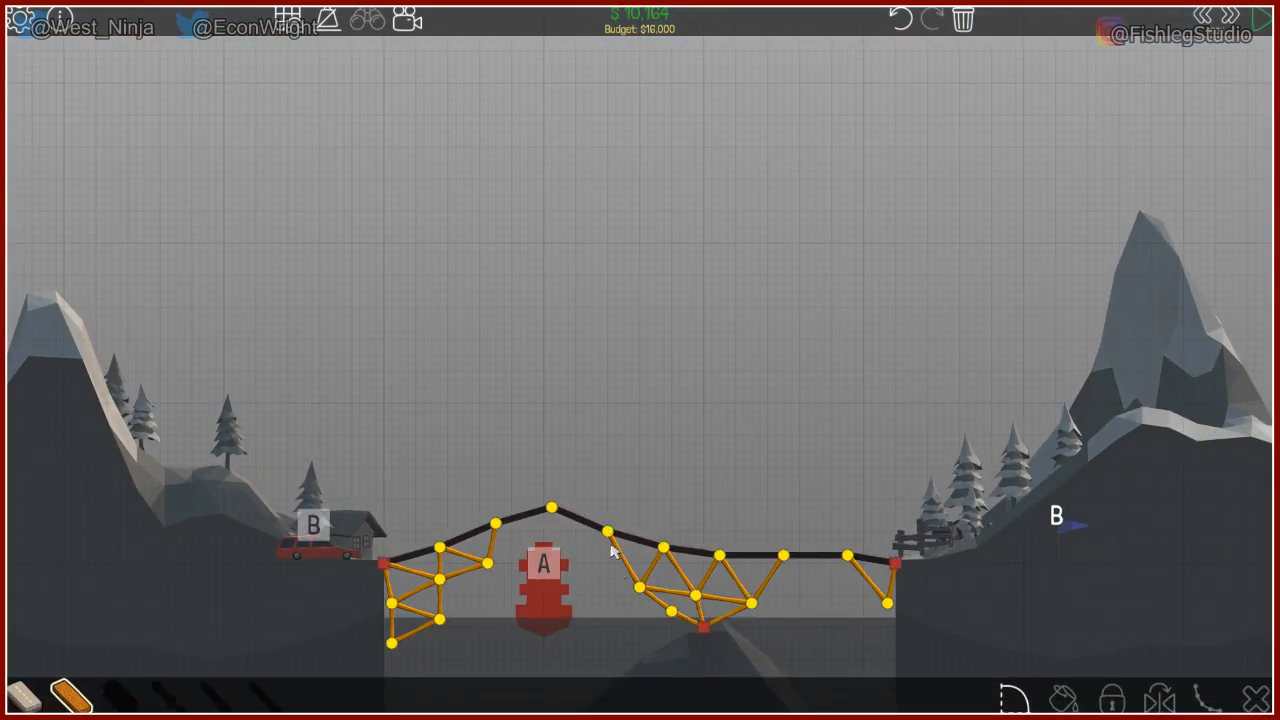
pyautogui.moveTo(608, 532)
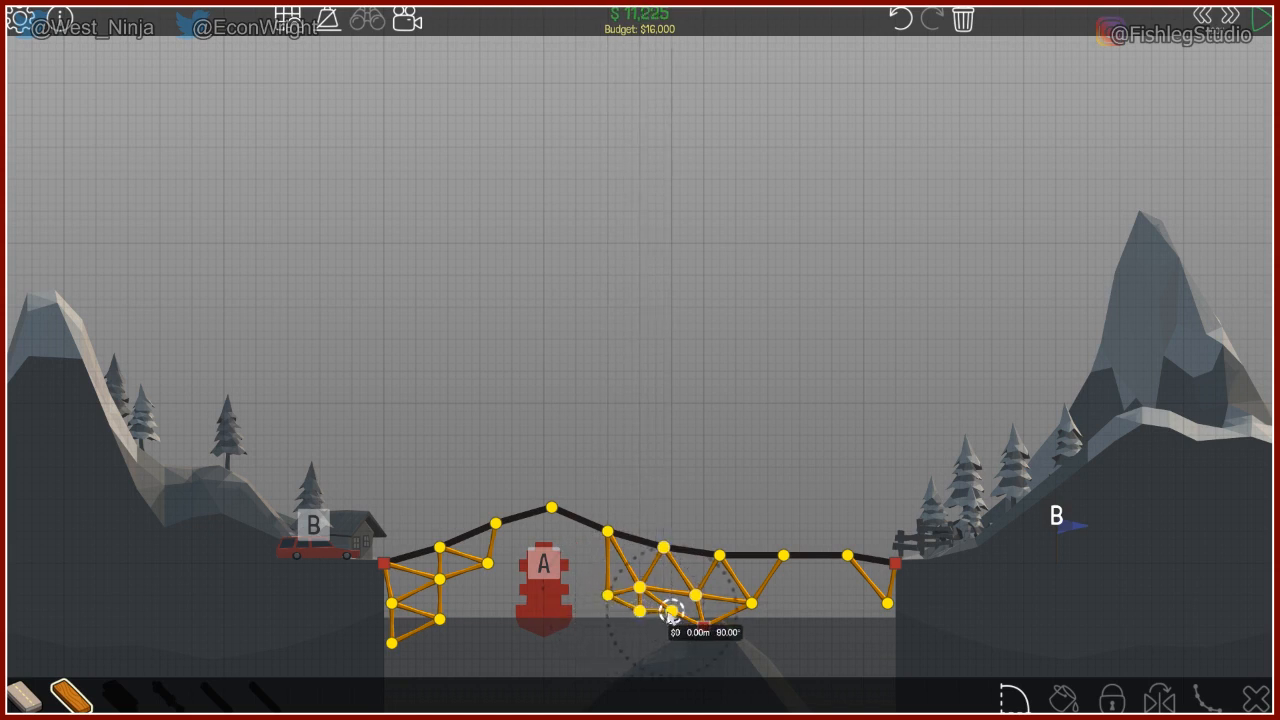
# Add a brace under the deck and raise an upper frame above the road hump
pyautogui.moveTo(672, 610); pyautogui.dragTo(644, 614)
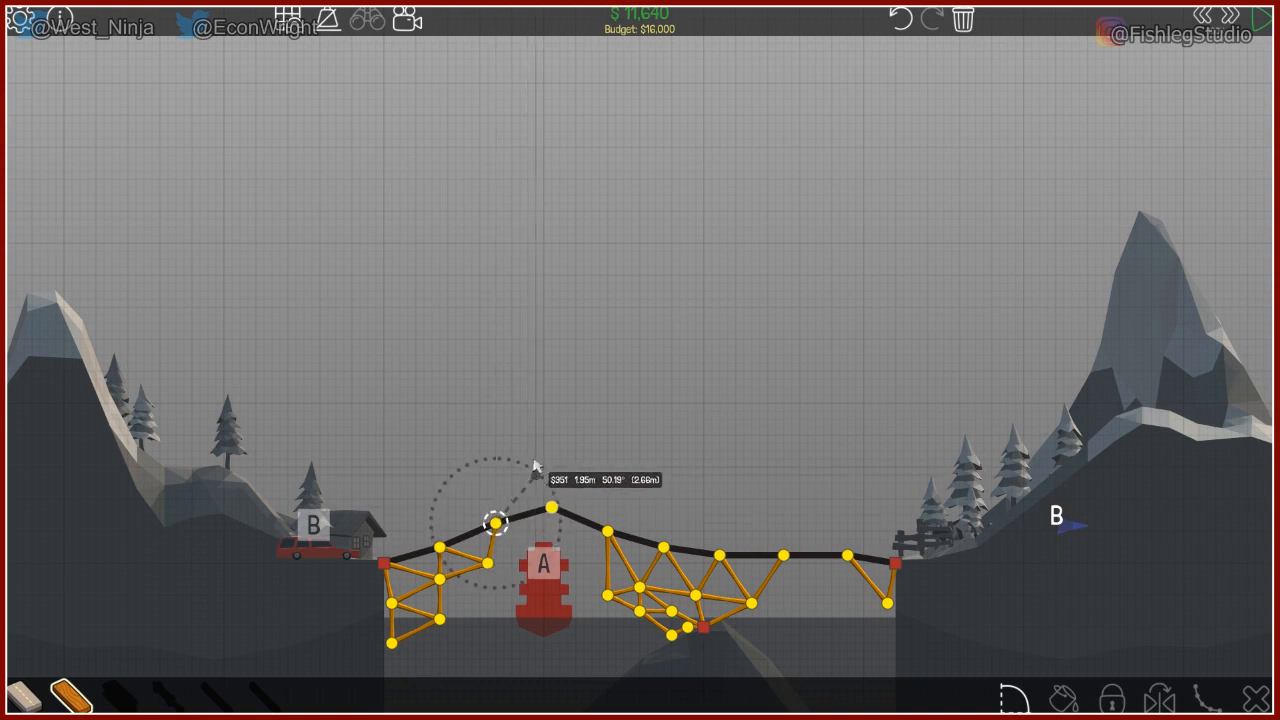
pyautogui.moveTo(492, 524); pyautogui.dragTo(576, 460)
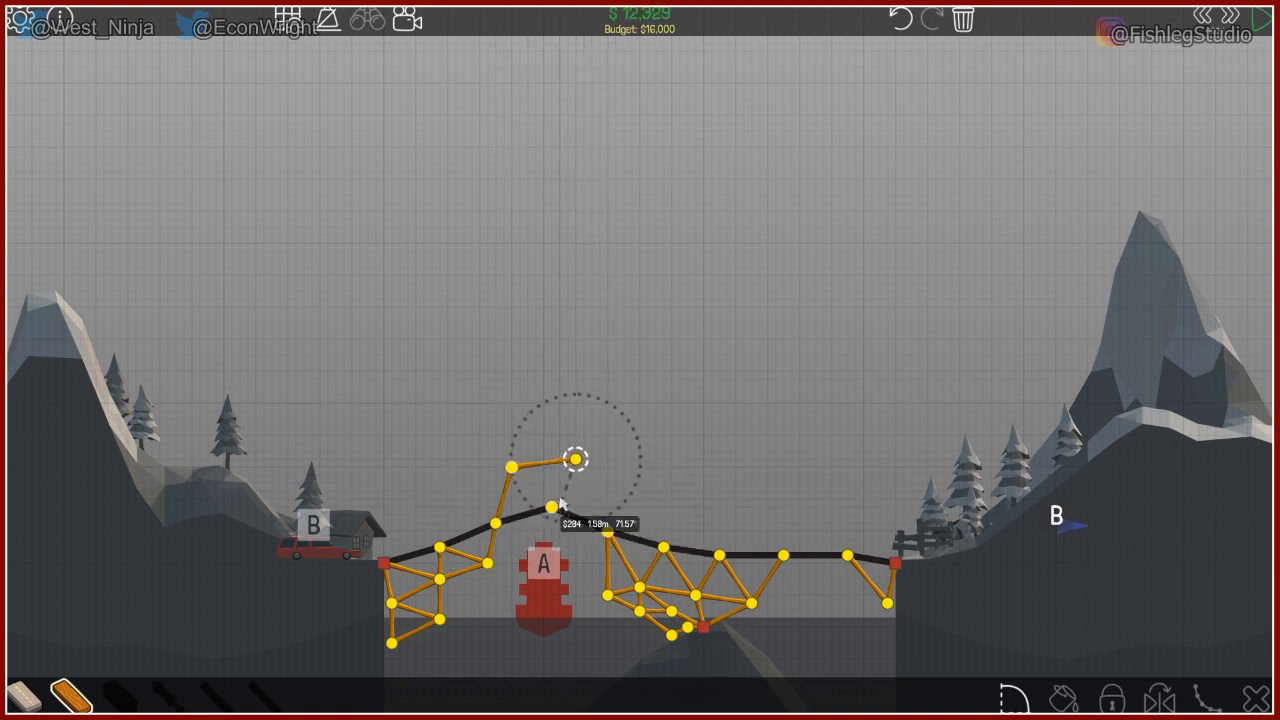
pyautogui.moveTo(576, 458); pyautogui.dragTo(504, 464)
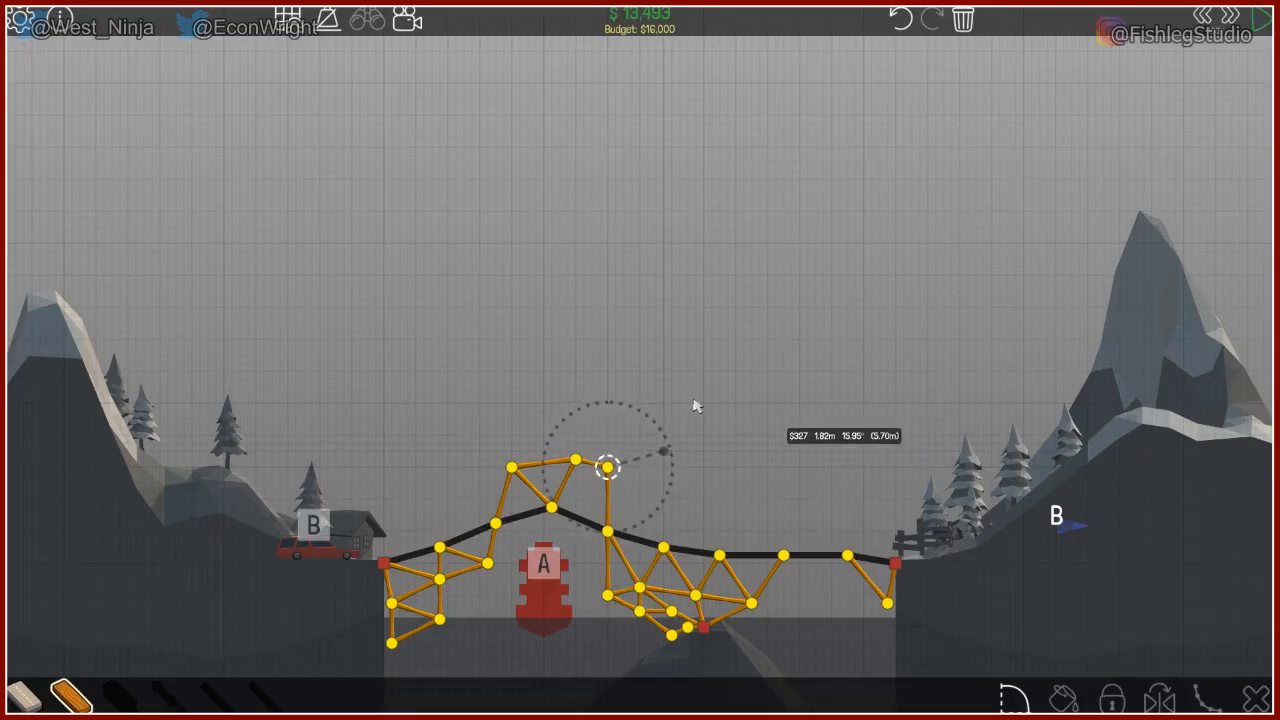
pyautogui.click(604, 464)
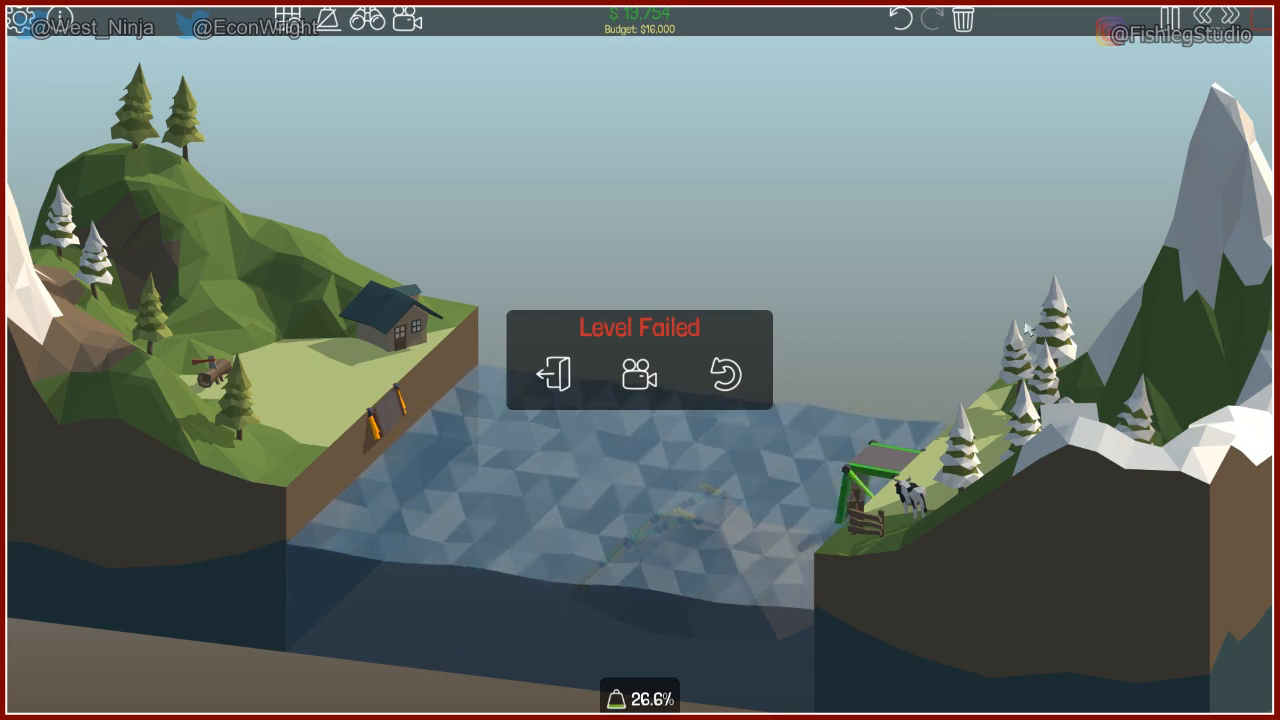
pyautogui.click(726, 374)
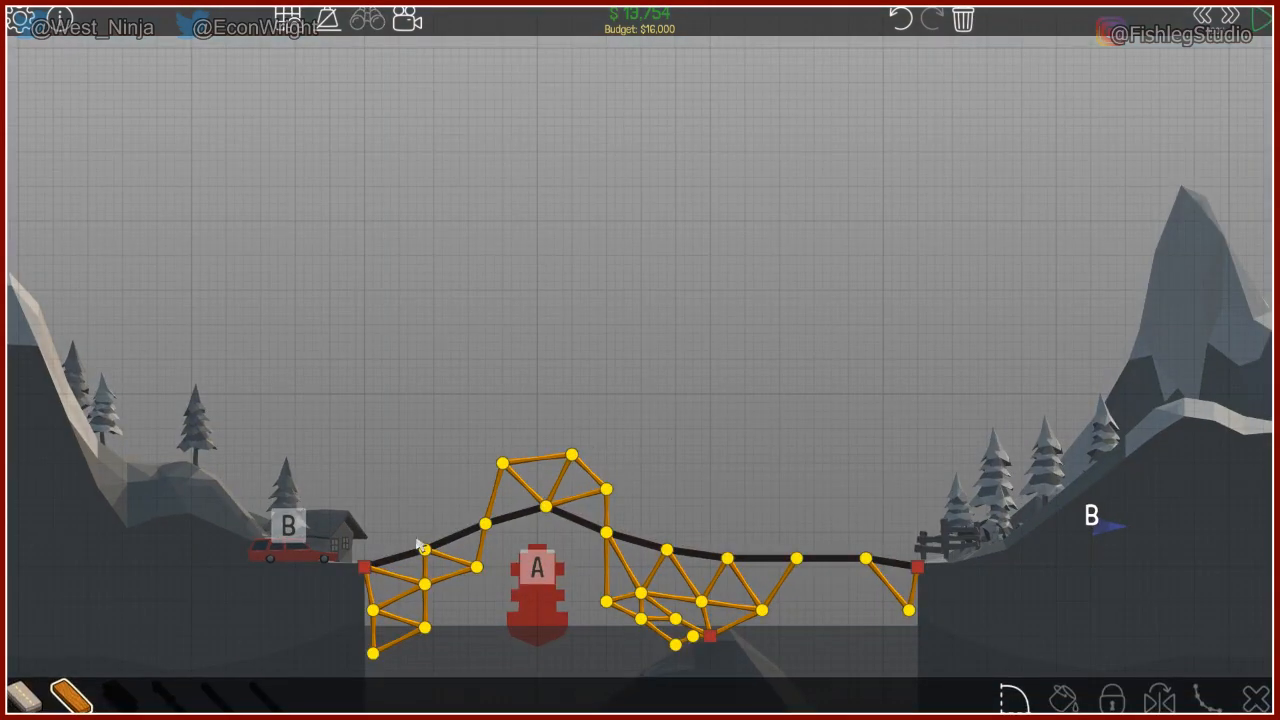
# Raise a post above the left anchor and link it with top and diagonal beams to the crest truss
pyautogui.click(364, 568)
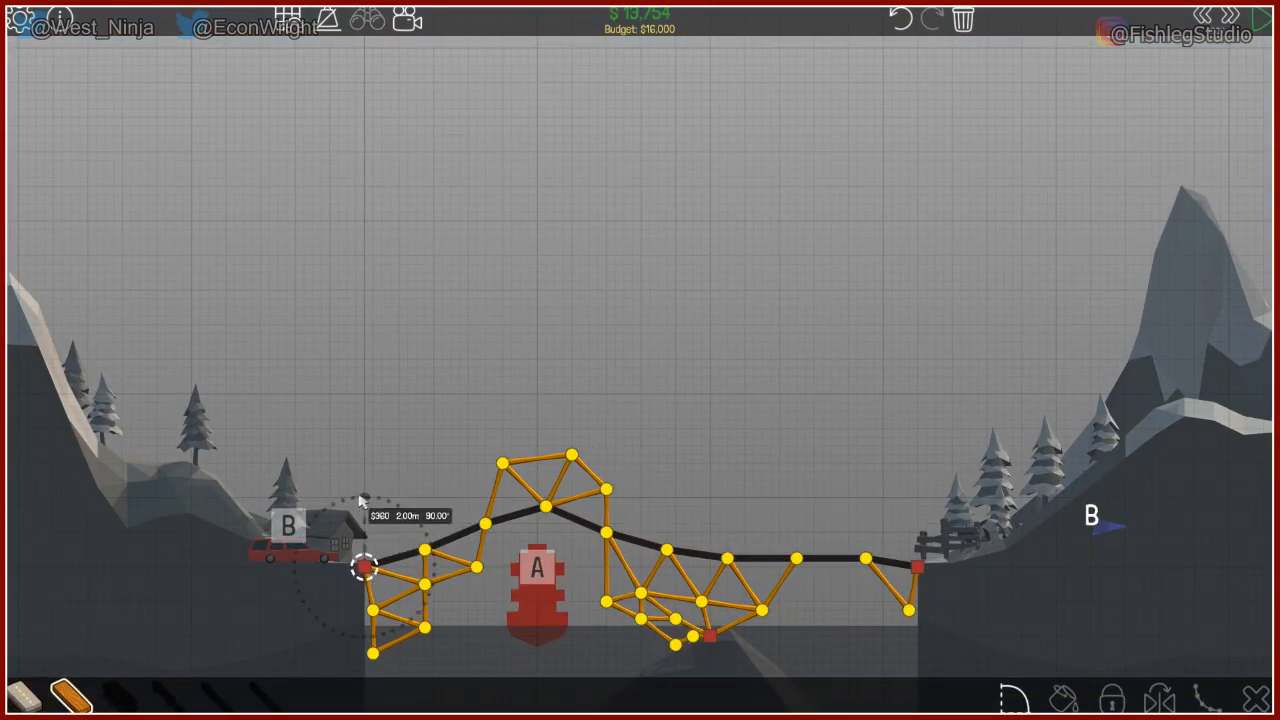
pyautogui.moveTo(364, 564); pyautogui.dragTo(364, 500)
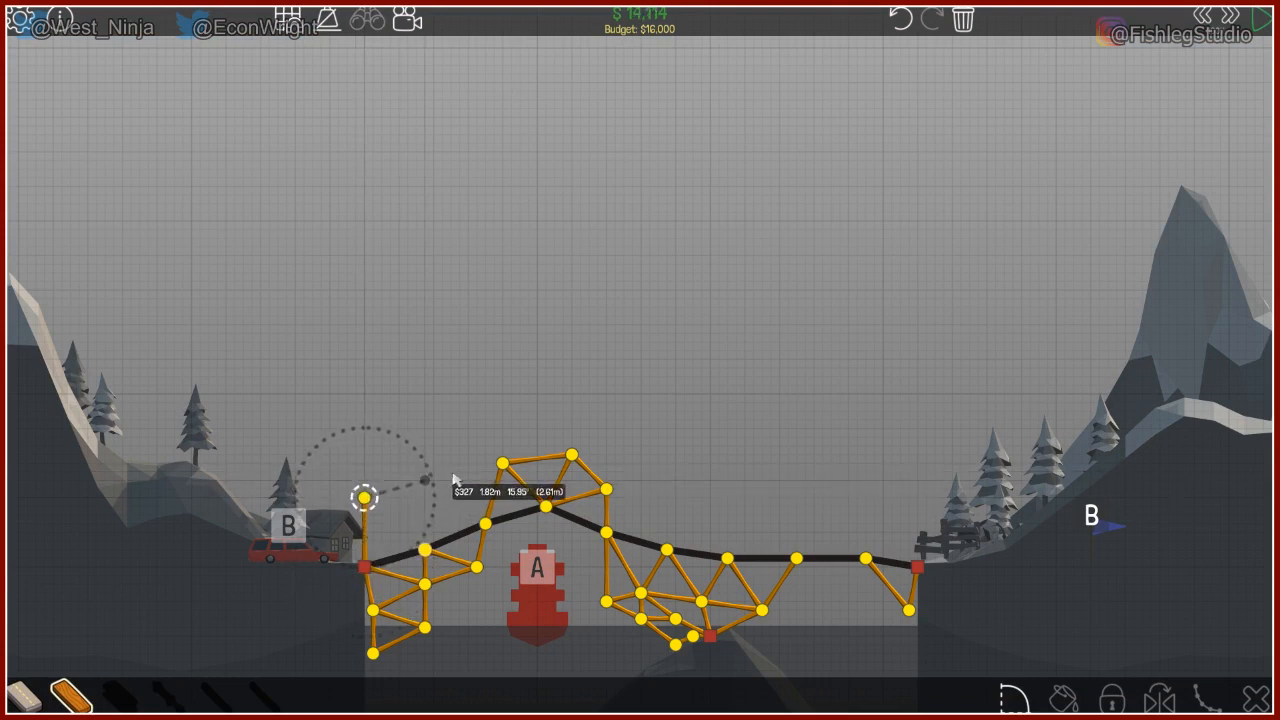
pyautogui.moveTo(364, 496); pyautogui.dragTo(426, 480)
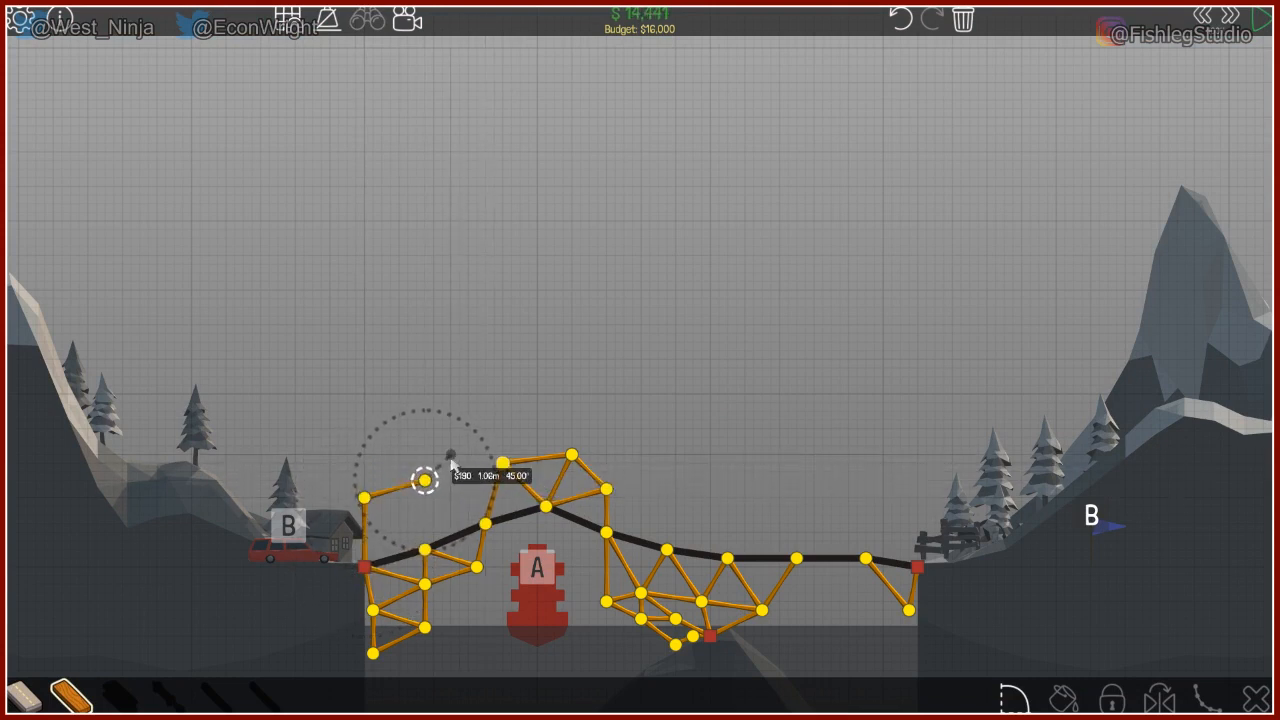
pyautogui.moveTo(424, 480); pyautogui.dragTo(420, 556)
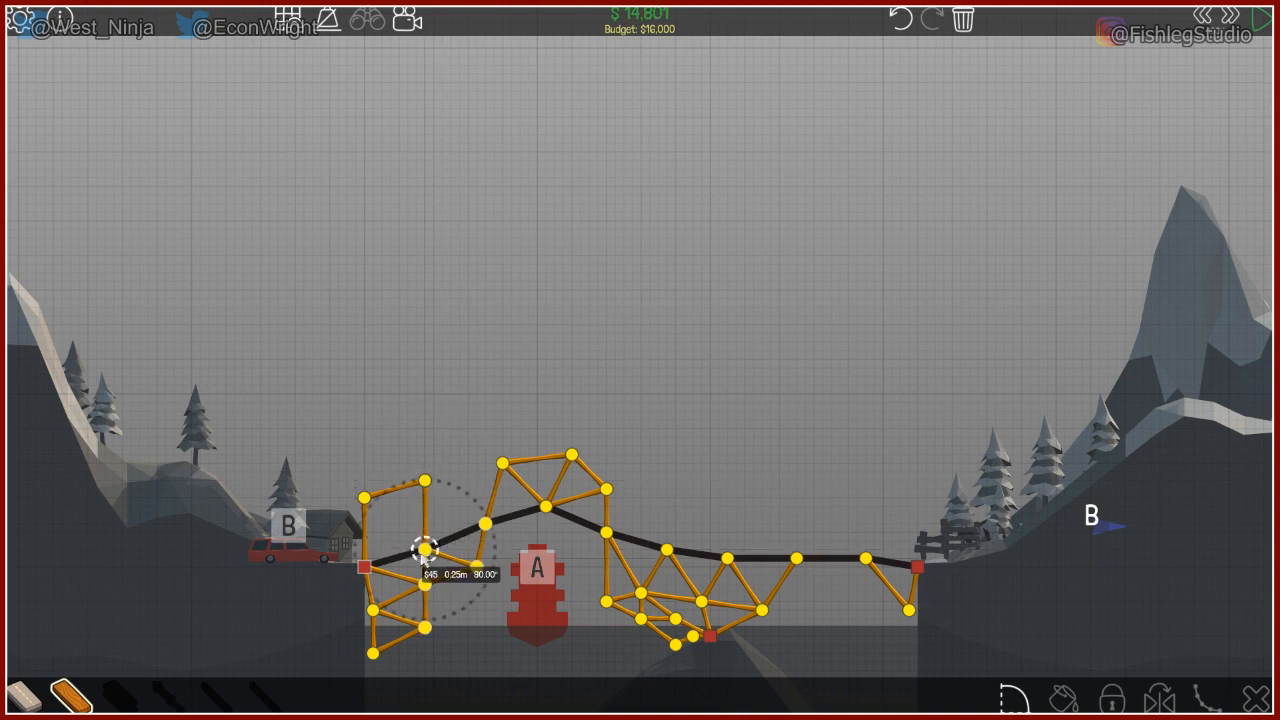
pyautogui.moveTo(424, 558); pyautogui.dragTo(480, 528)
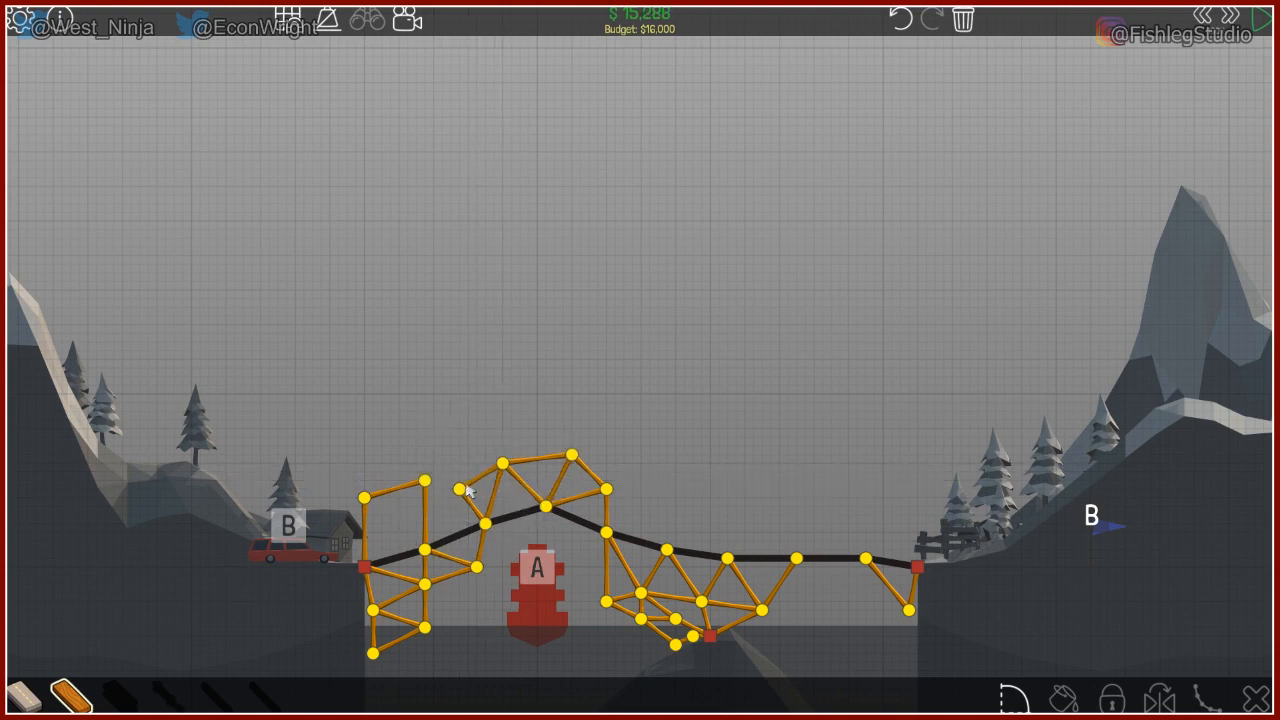
# Select the road hump's peak joint and the beams around it for deletion
pyautogui.click(424, 480)
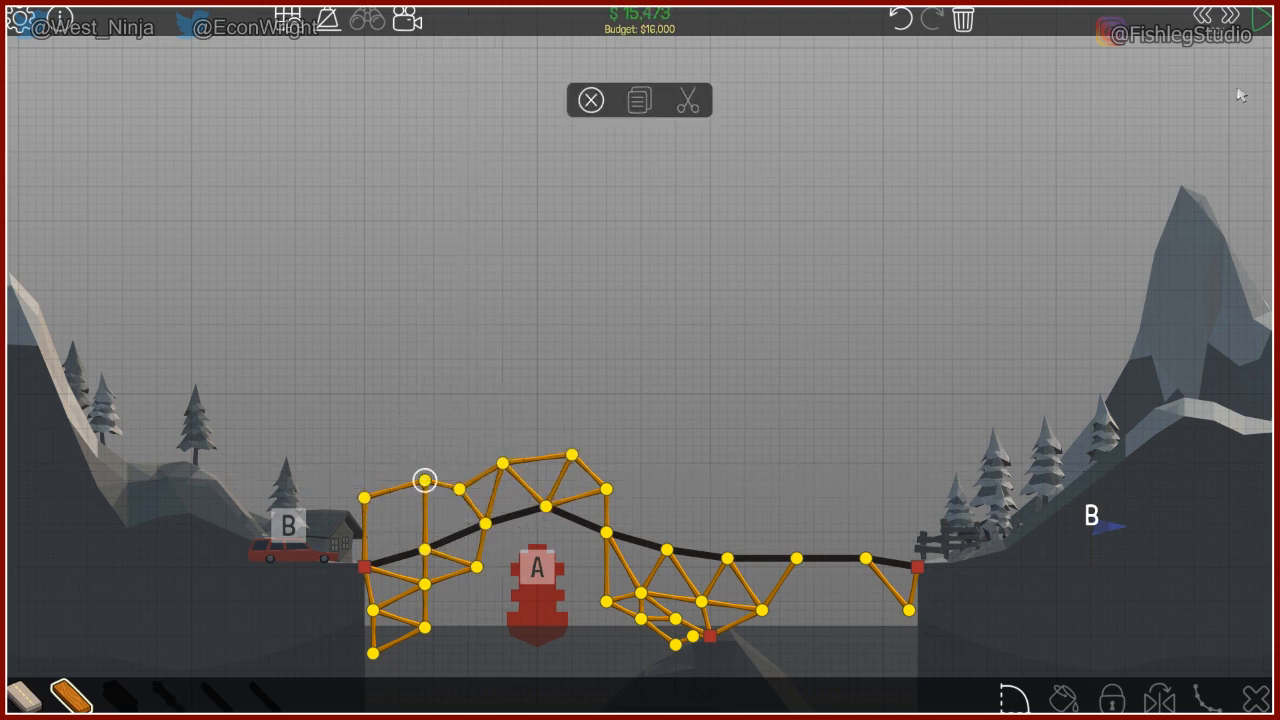
pyautogui.click(1236, 20)
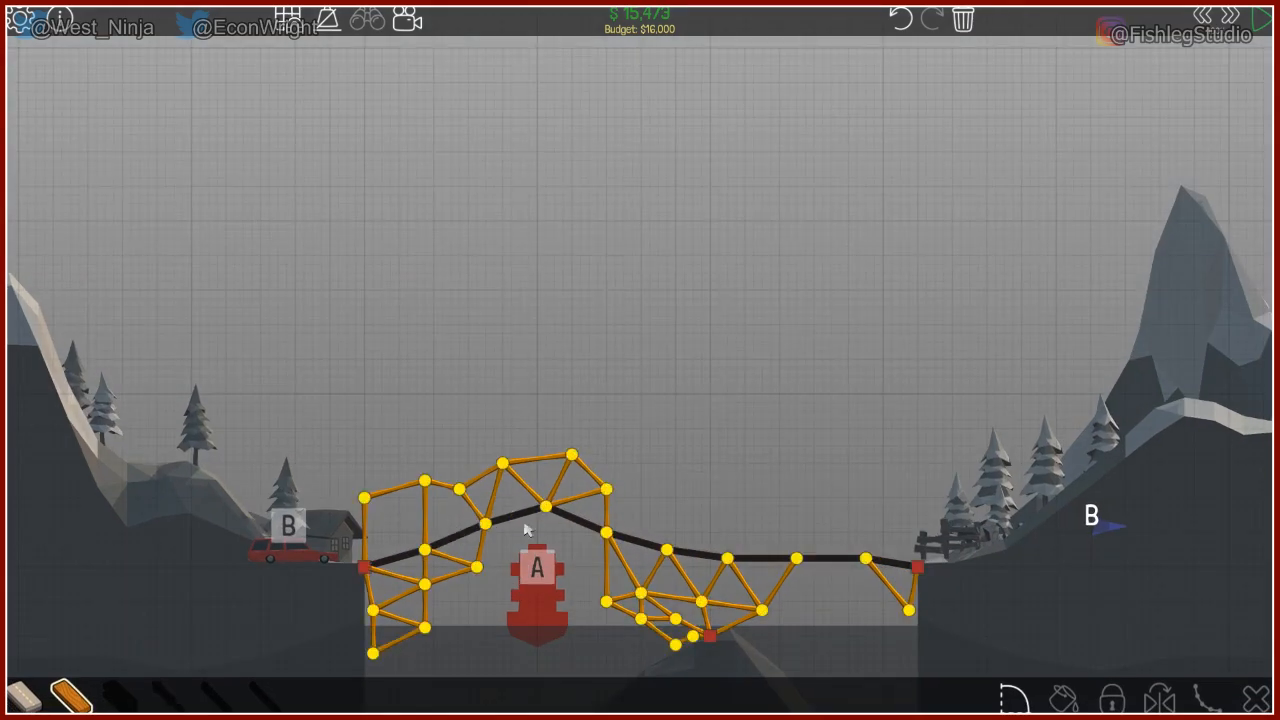
pyautogui.click(544, 506)
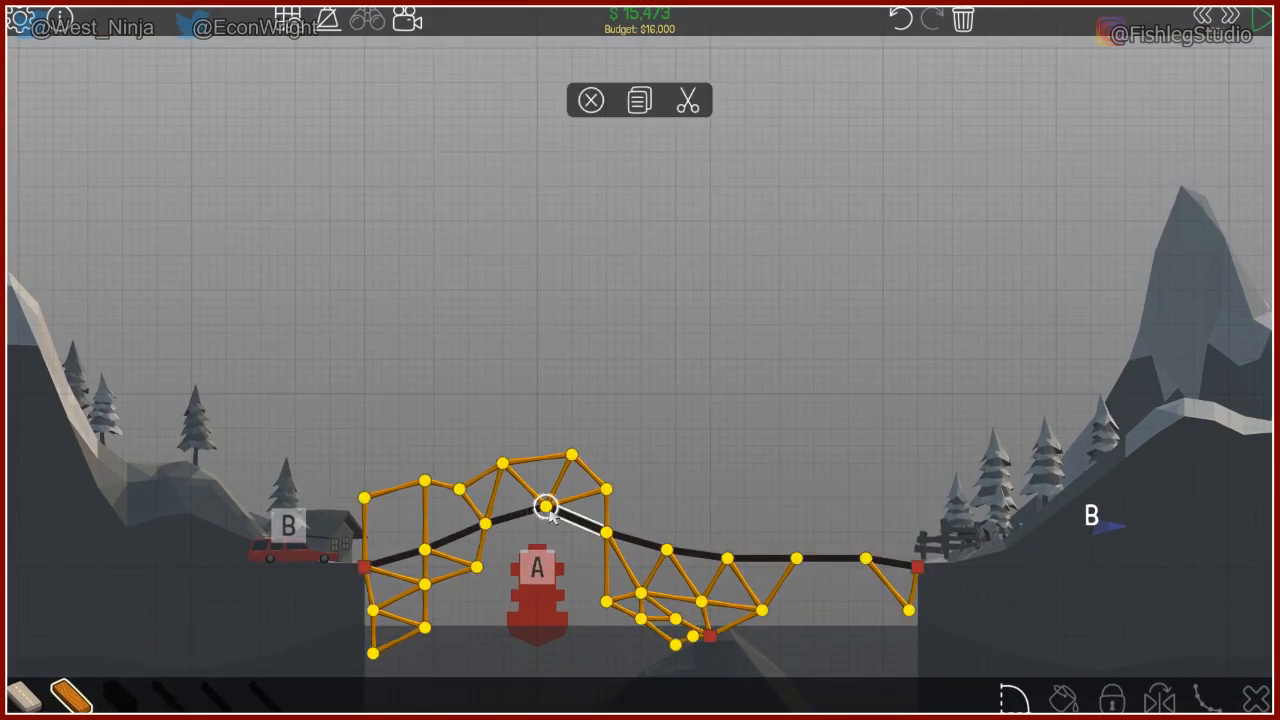
pyautogui.click(544, 504)
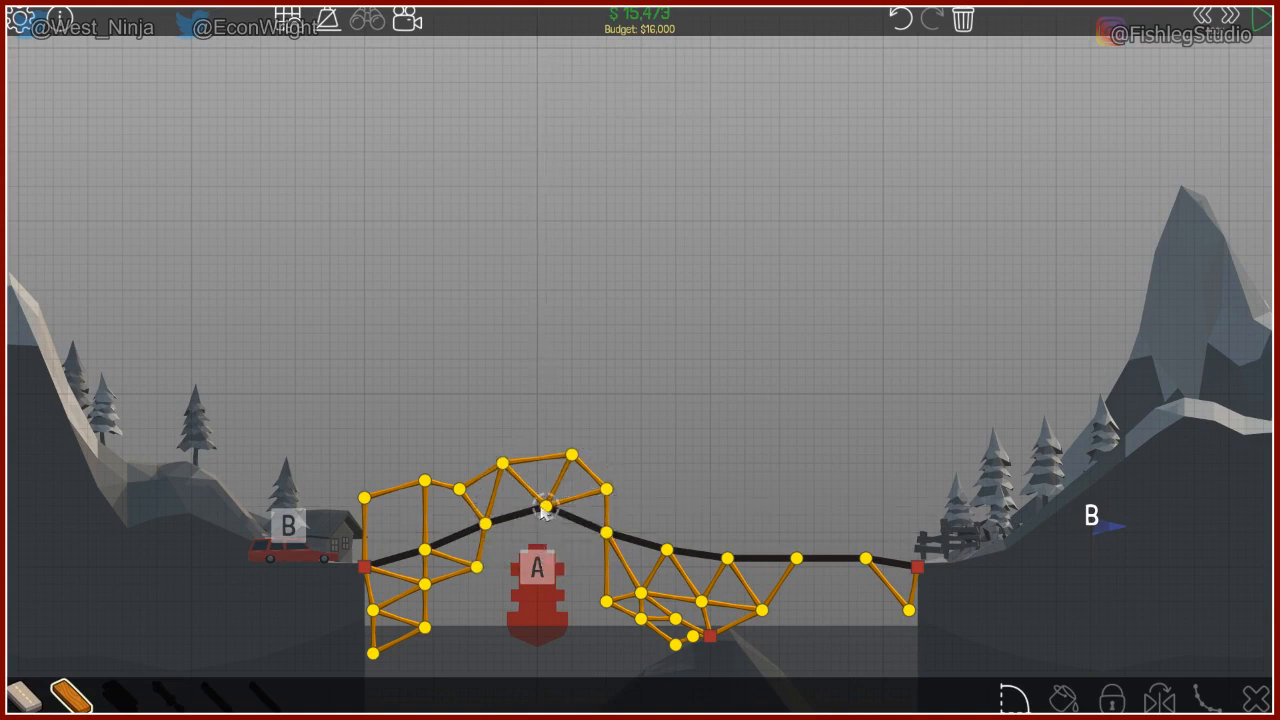
pyautogui.click(544, 504)
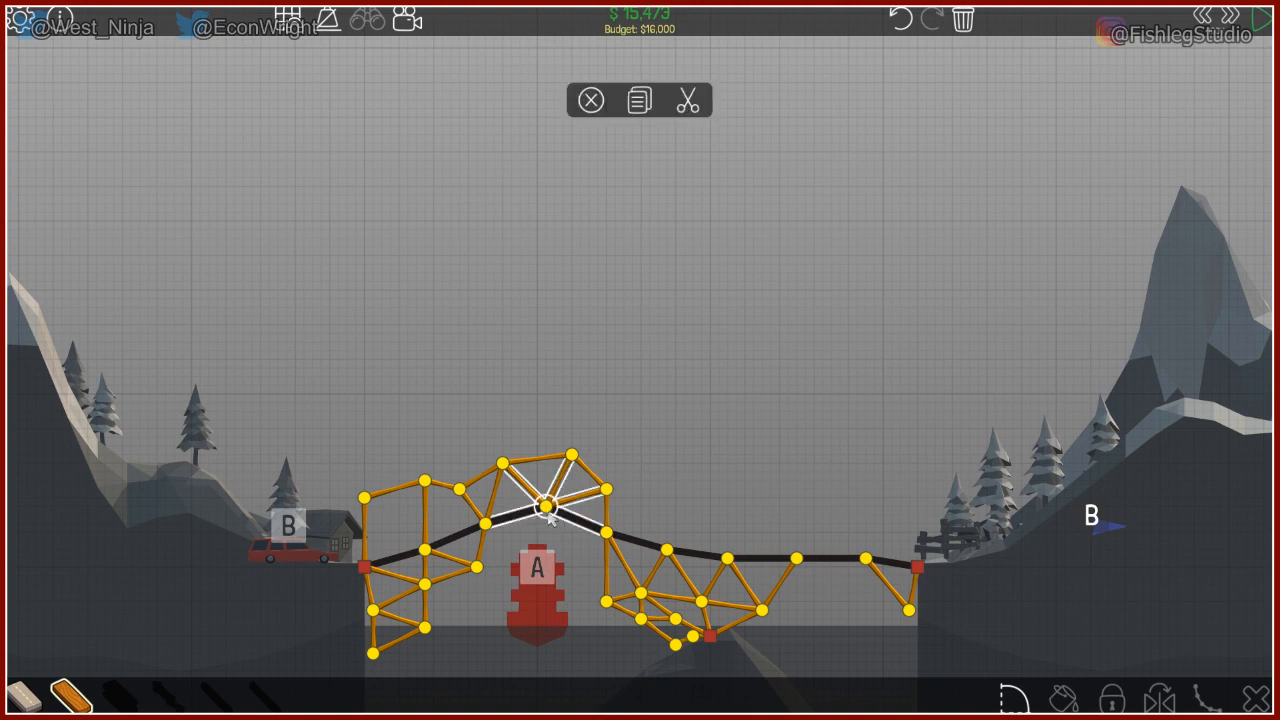
pyautogui.moveTo(592, 100)
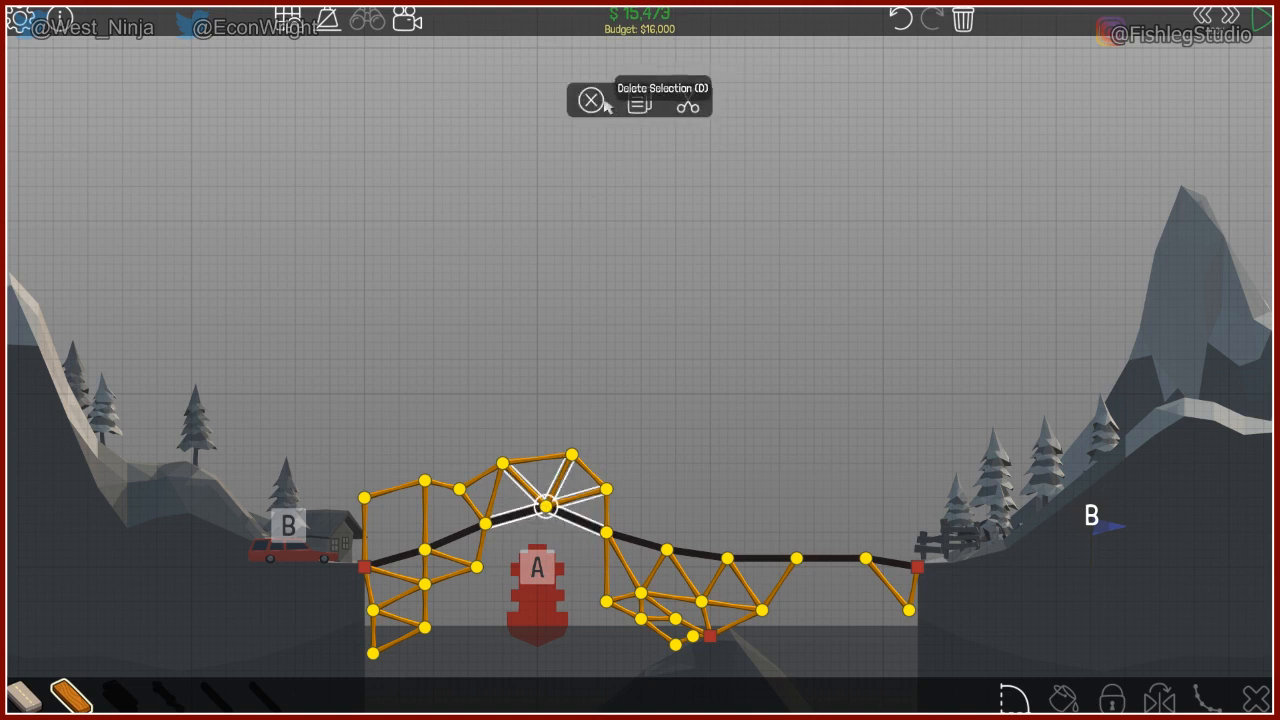
pyautogui.moveTo(616, 538)
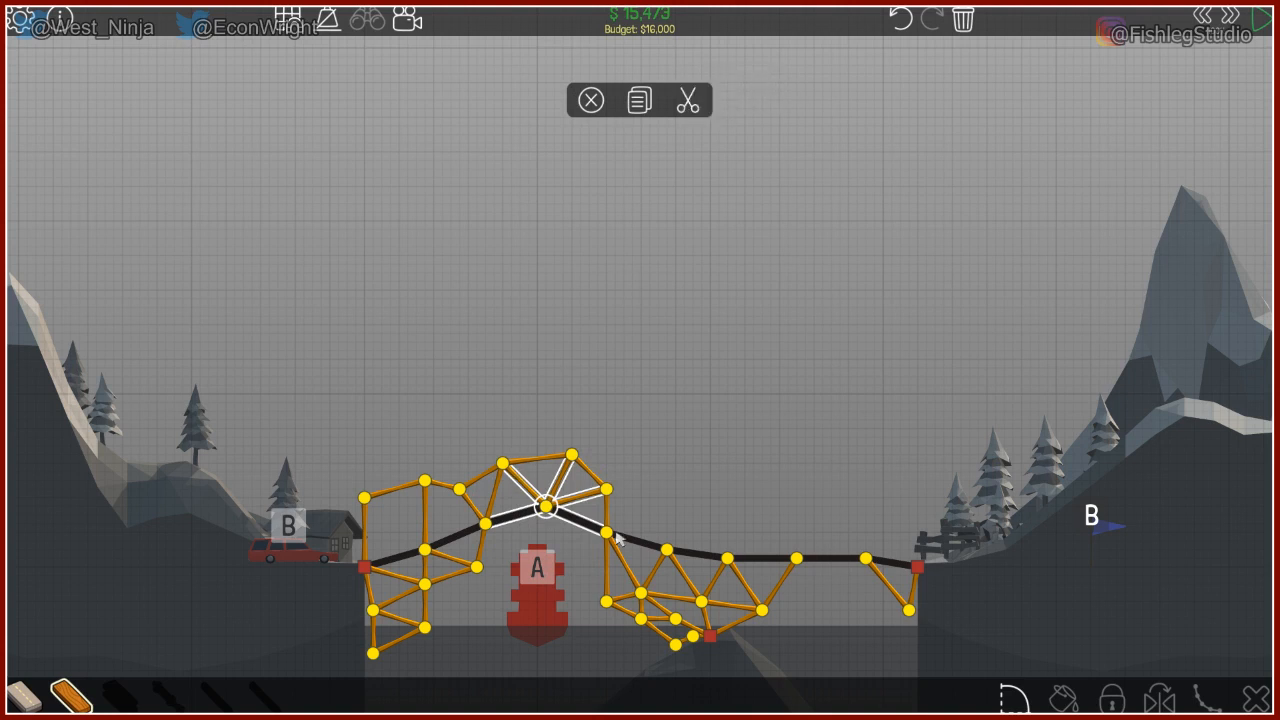
pyautogui.moveTo(230, 682)
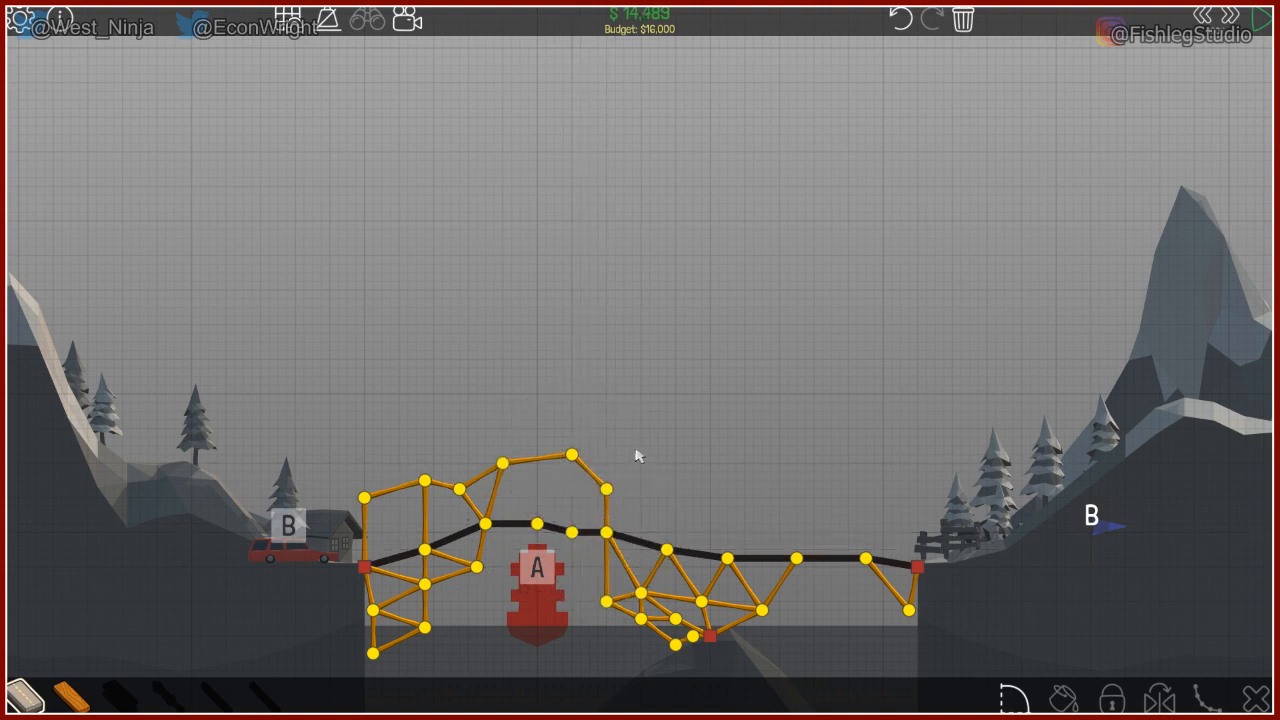
# Place joints above the level road and connect a flat top chord toward the right
pyautogui.click(570, 458)
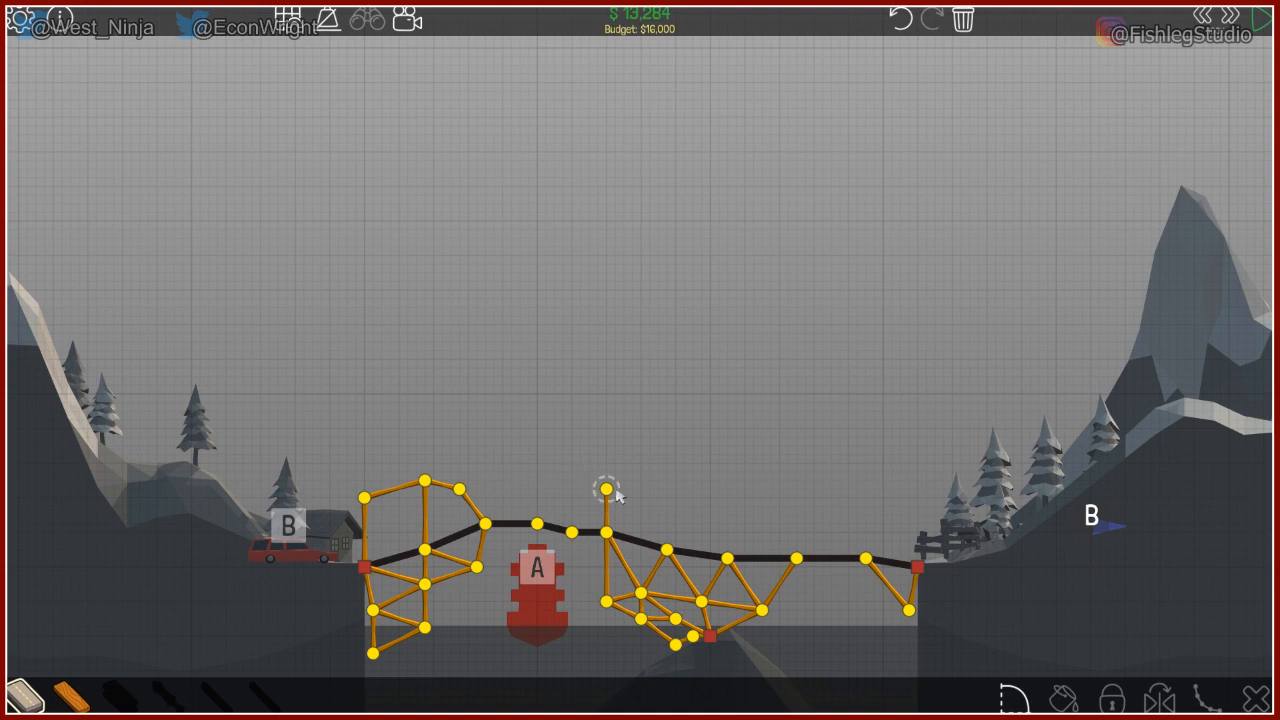
pyautogui.click(608, 488)
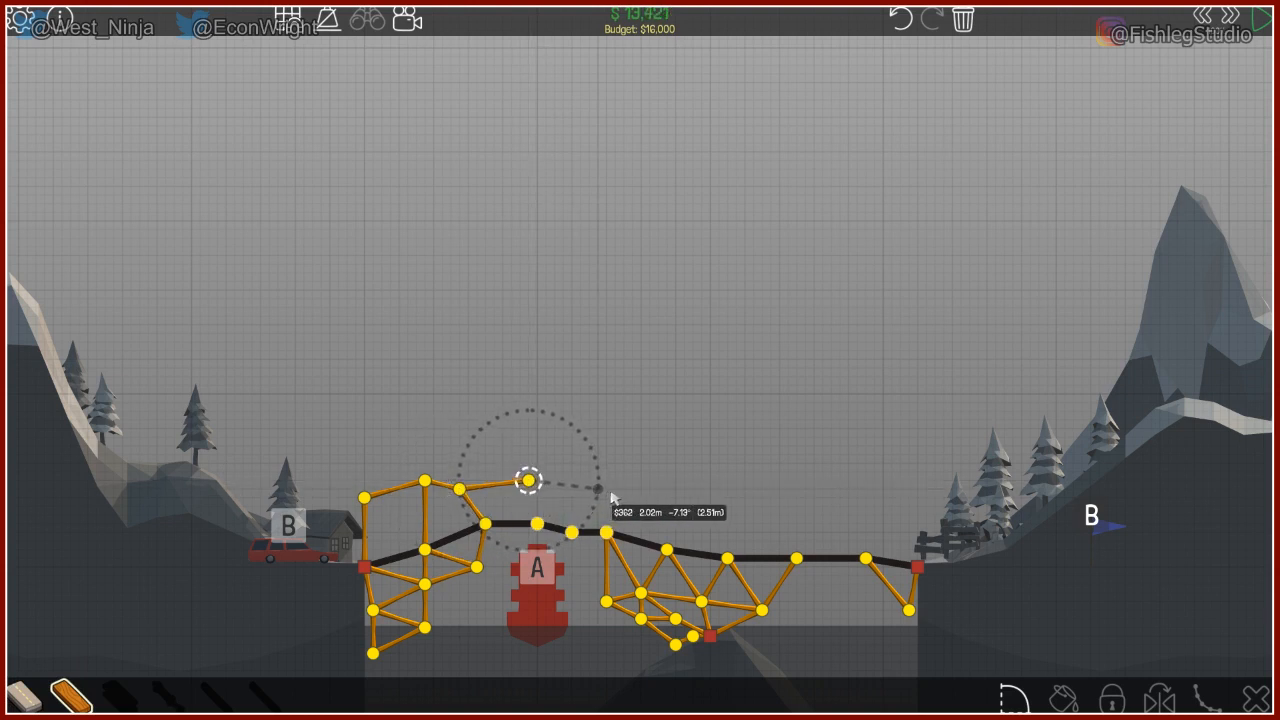
pyautogui.moveTo(524, 480); pyautogui.dragTo(604, 524)
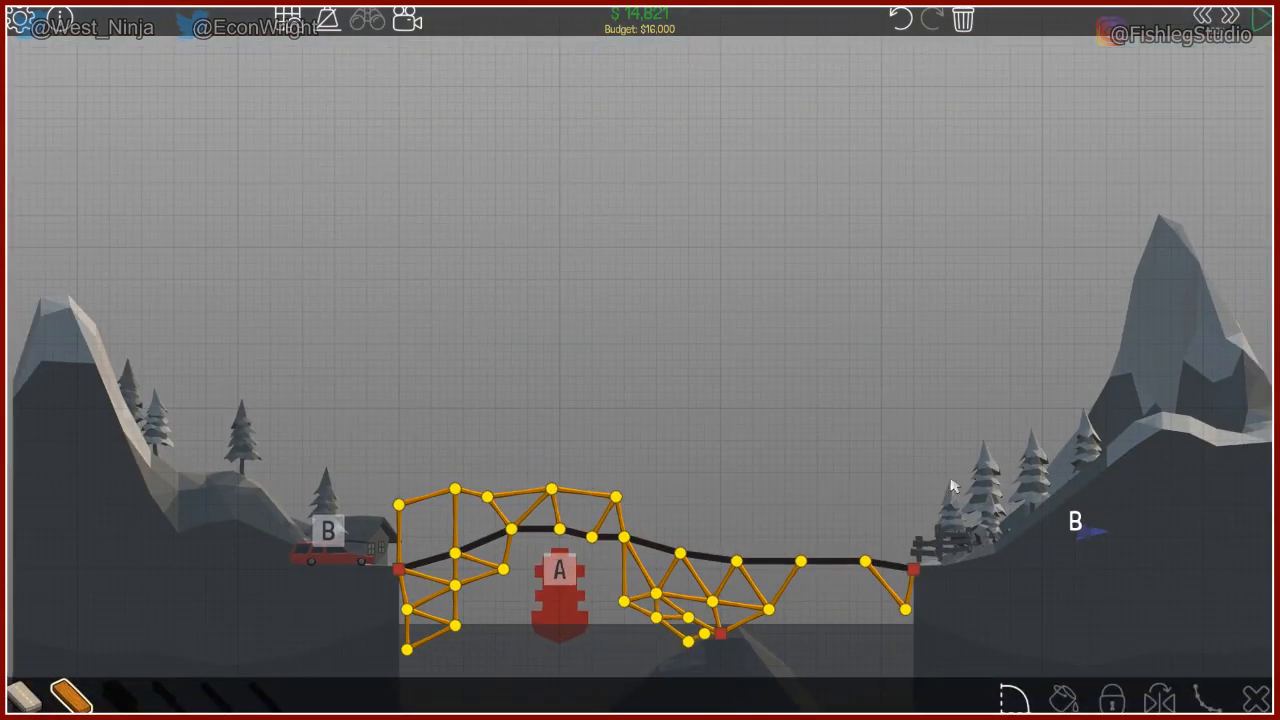
pyautogui.moveTo(308, 636)
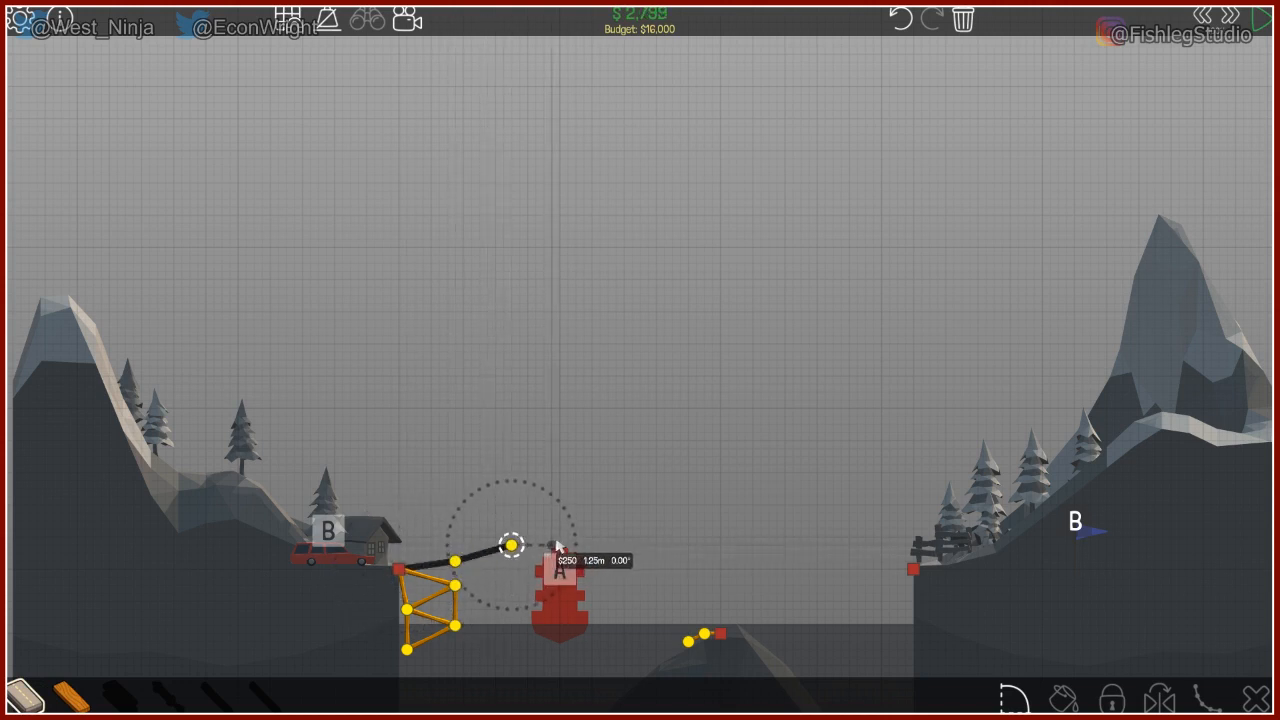
# Extend the new road deck from the left trestle out over the gap
pyautogui.moveTo(516, 544); pyautogui.dragTo(578, 544)
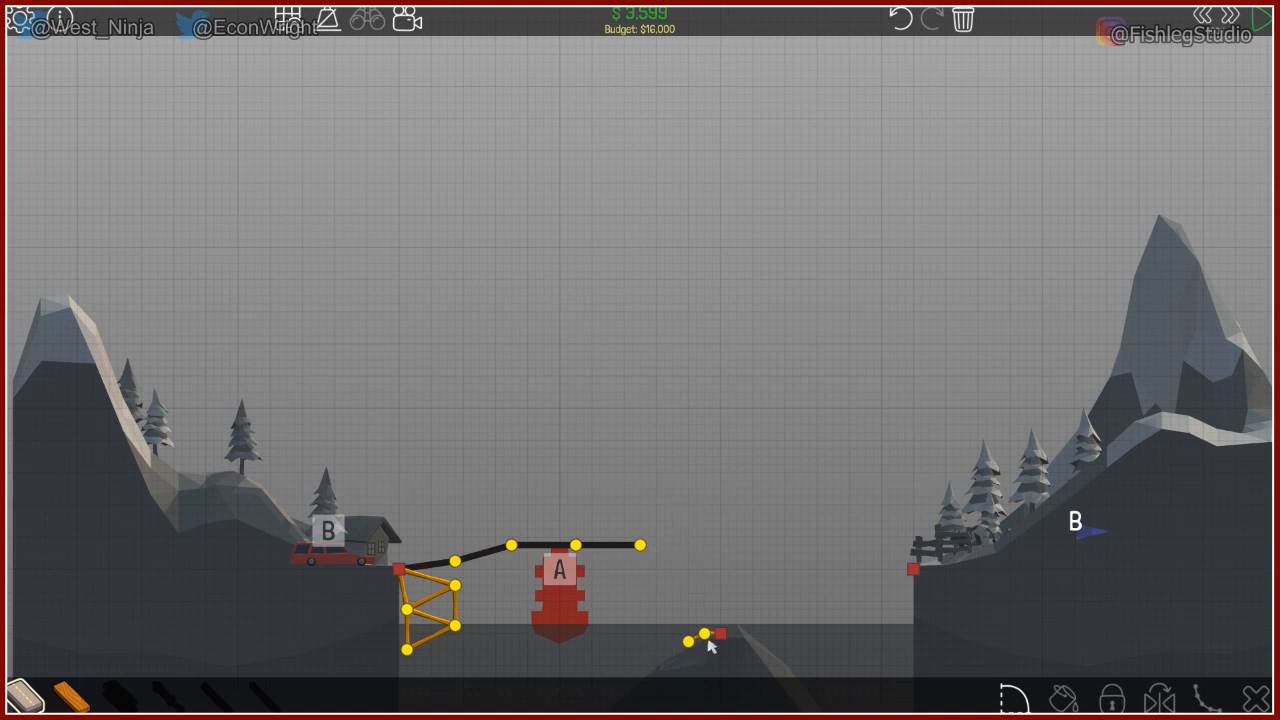
pyautogui.click(700, 636)
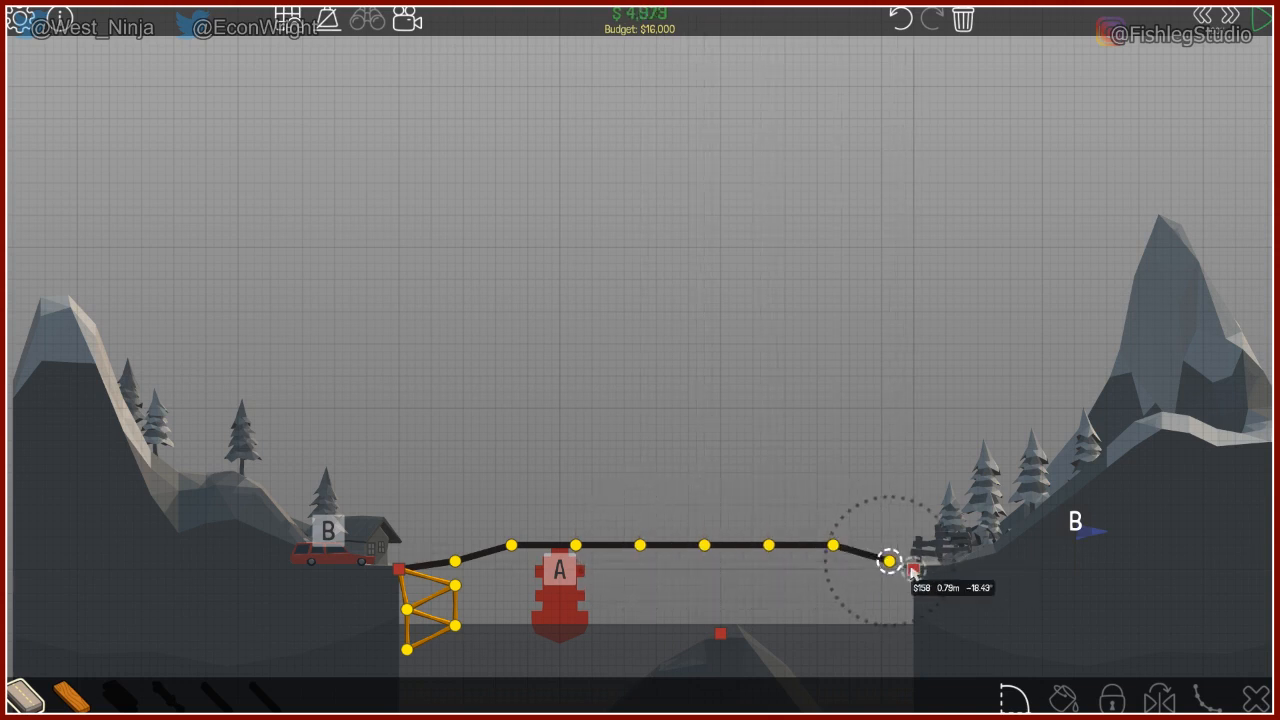
# Join the road to the right-bank anchor and brace its middle down to the rock support
pyautogui.click(890, 560)
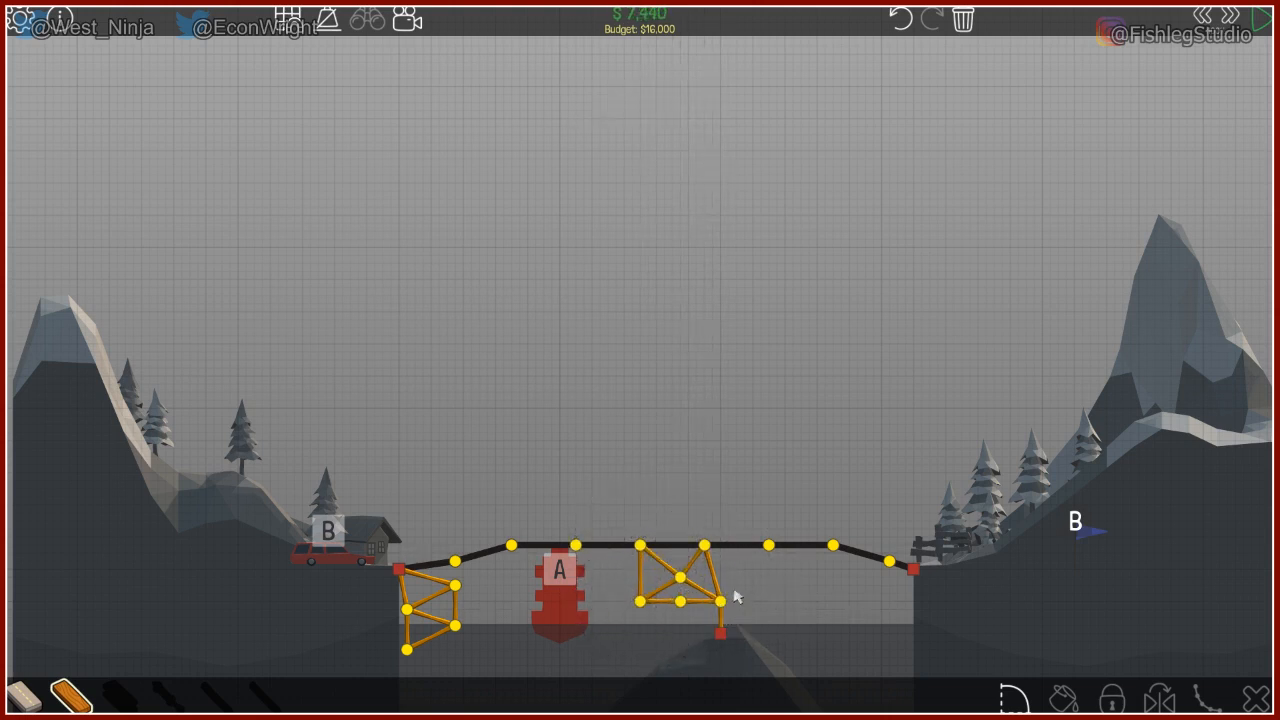
pyautogui.moveTo(712, 600); pyautogui.dragTo(784, 600)
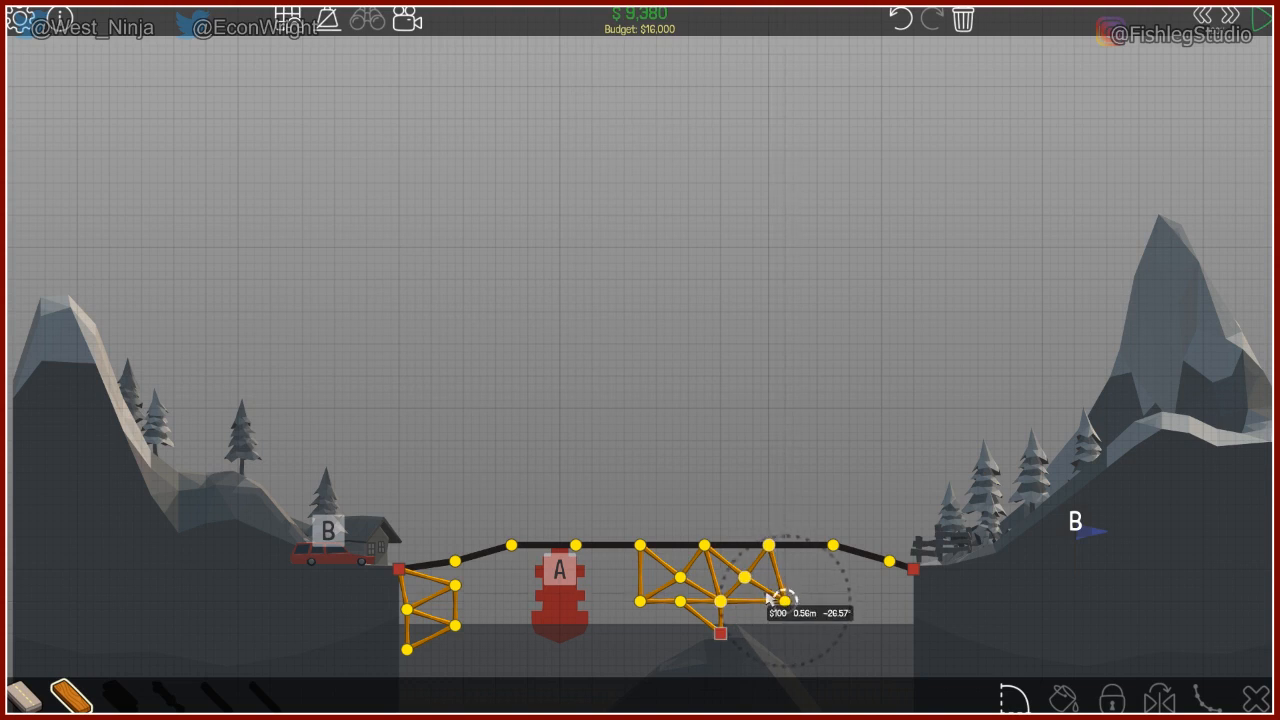
# Continue the wooden truss beneath the road toward the right bank
pyautogui.click(784, 600)
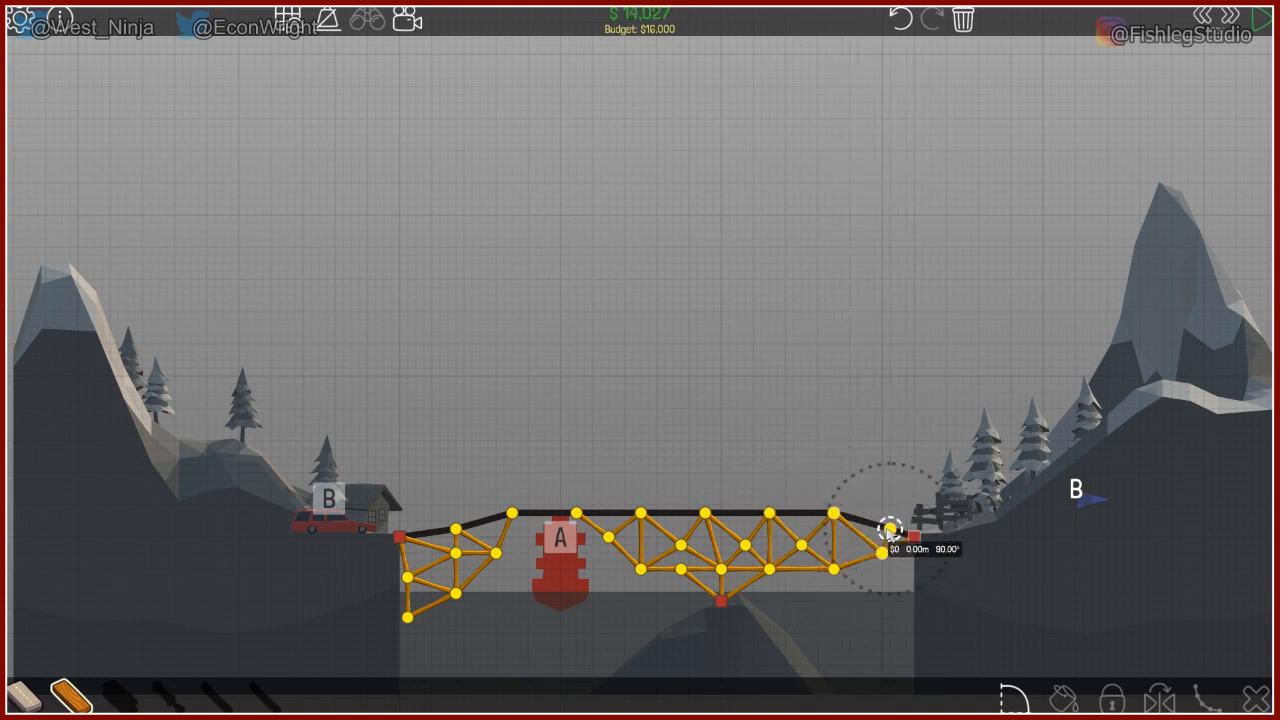
# Place the final truss joint near the right bank, then return to editing after the failed run
pyautogui.click(1246, 12)
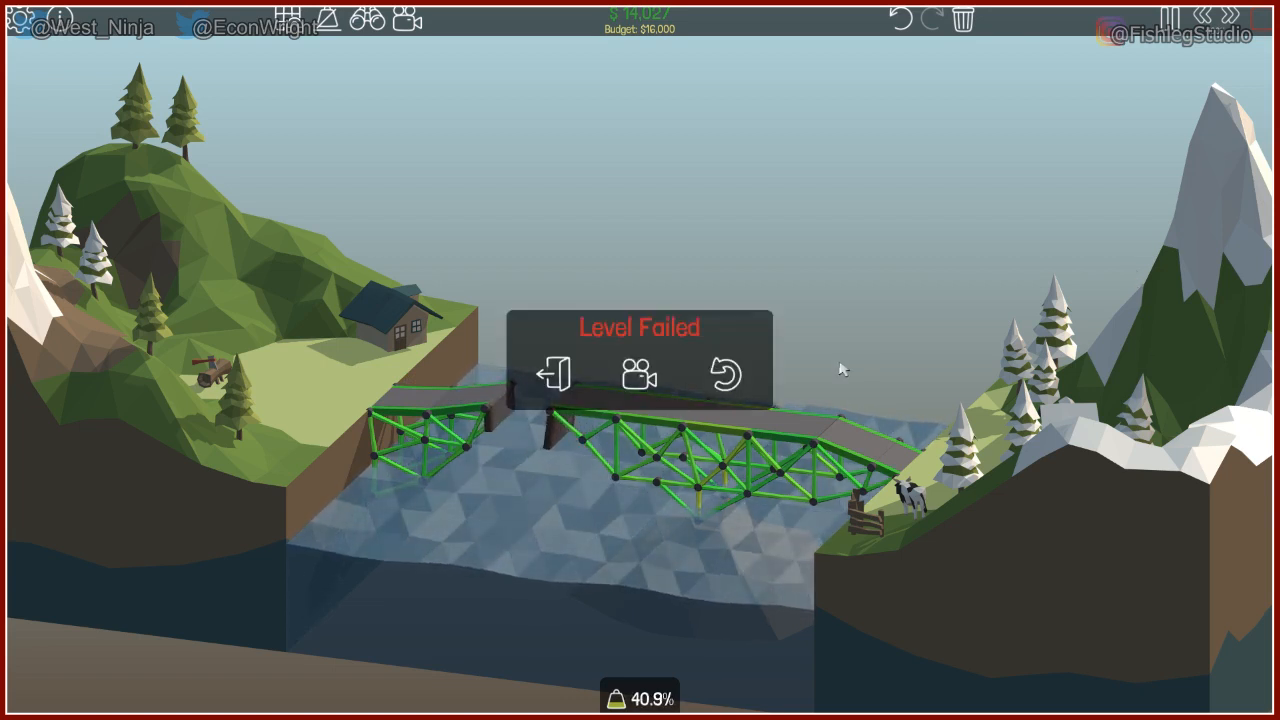
pyautogui.click(724, 374)
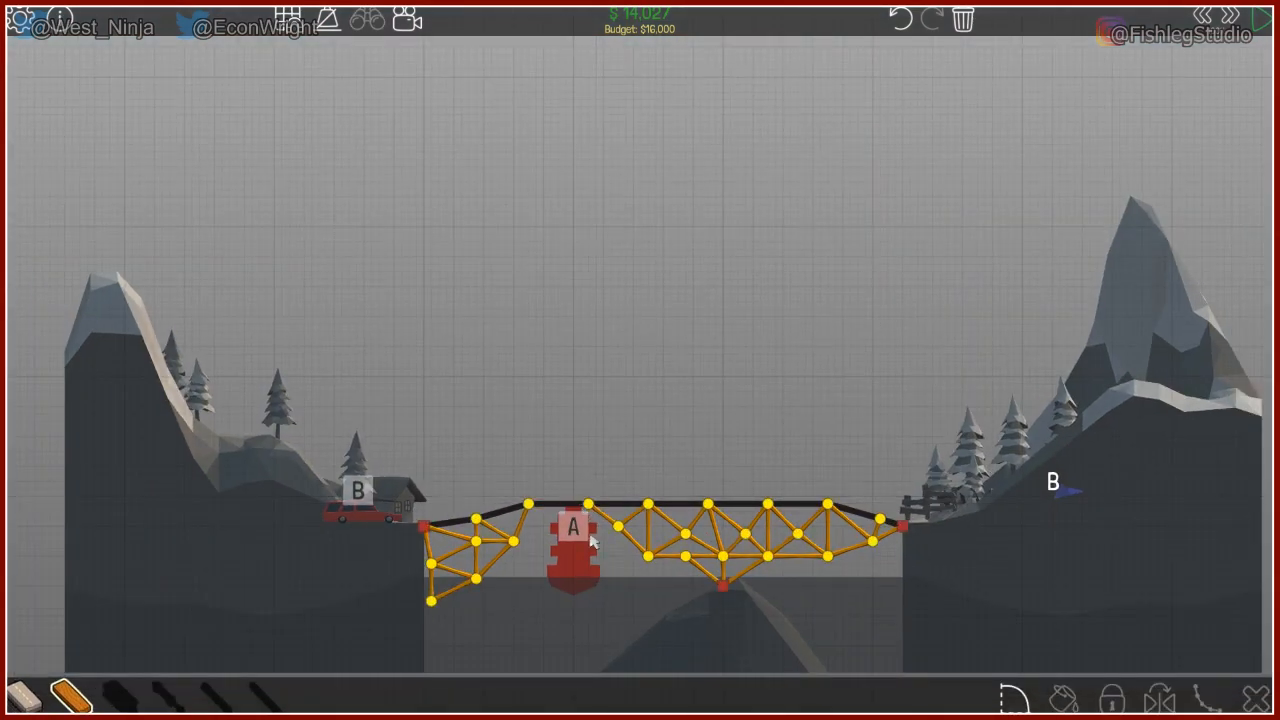
# Remove the road piece over the red buoy and start reconnecting the left truss to the right
pyautogui.click(584, 502)
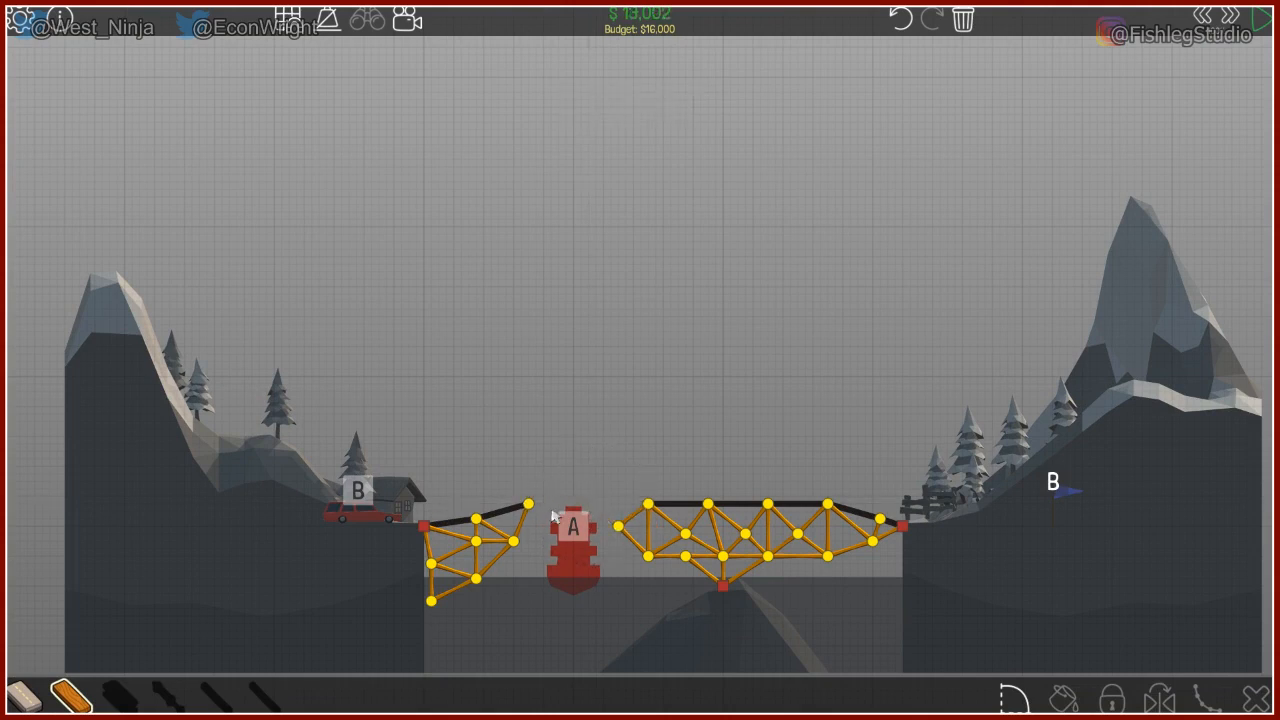
pyautogui.click(524, 504)
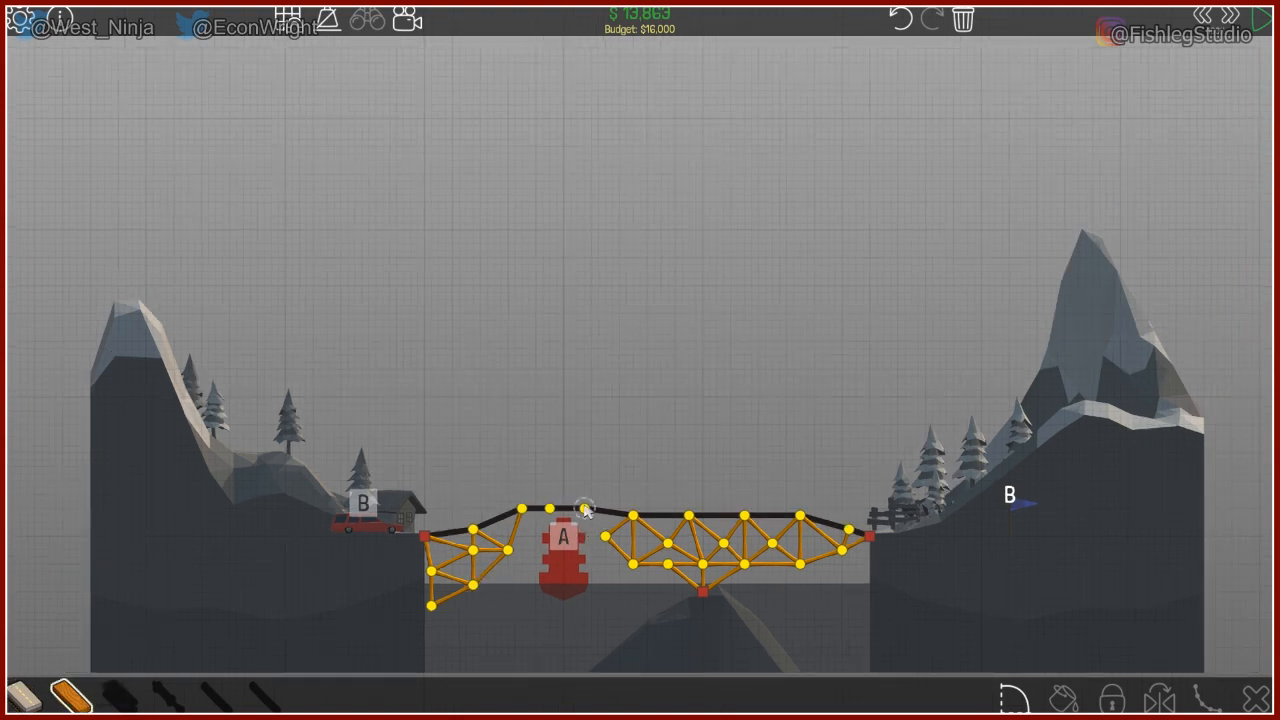
# Add wooden members tying the raised road hump down into the left truss
pyautogui.click(600, 540)
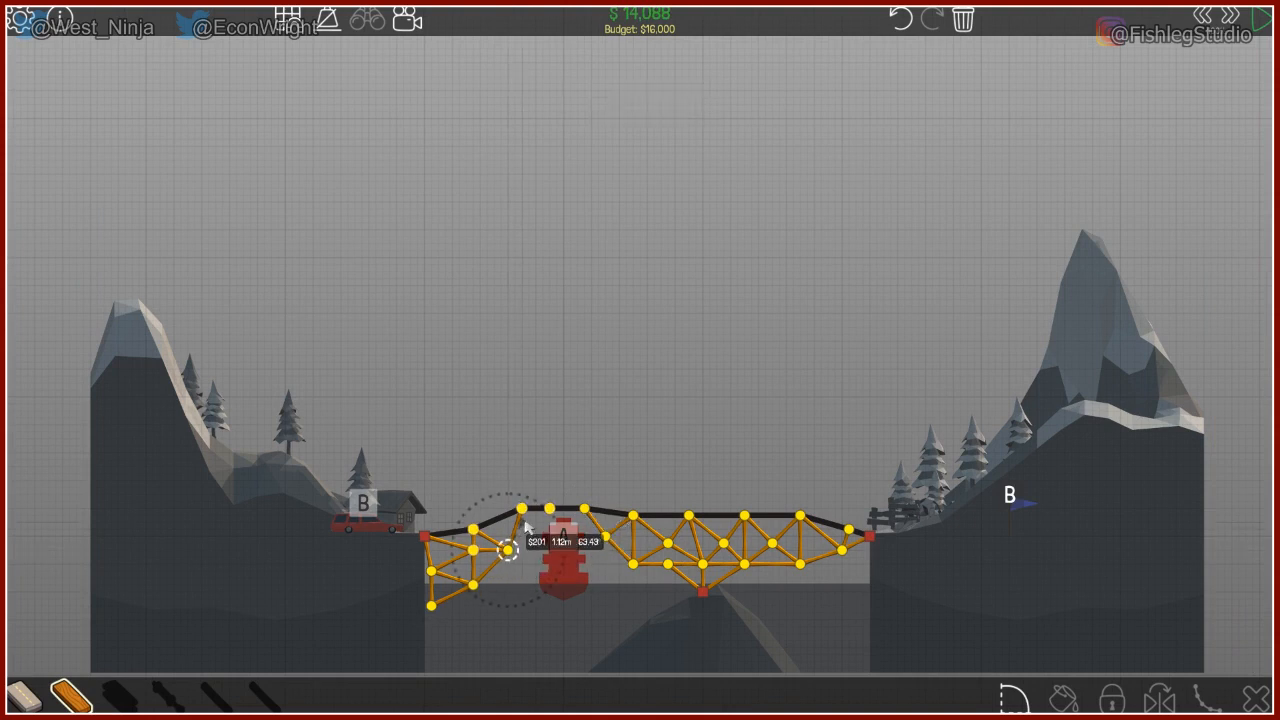
pyautogui.click(548, 504)
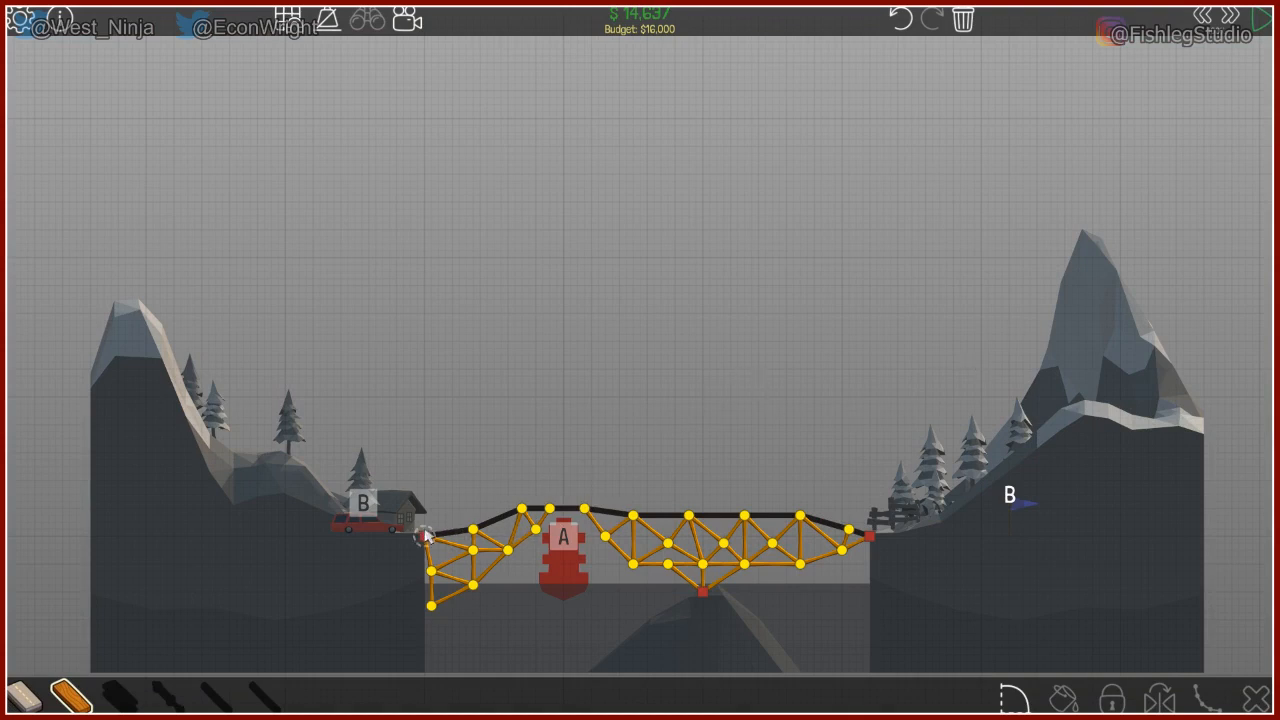
pyautogui.moveTo(540, 544)
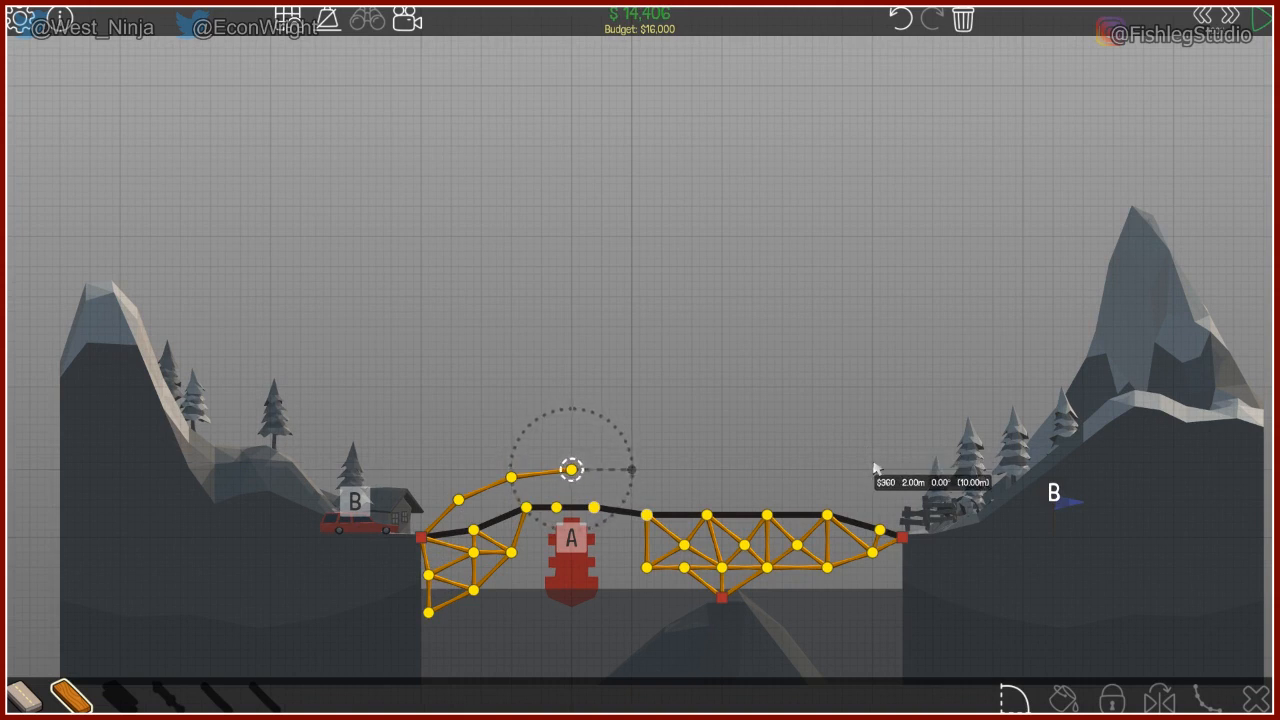
# Draw a wooden arch over the deck from the left bank and brace it to the deck
pyautogui.moveTo(570, 468); pyautogui.dragTo(690, 476)
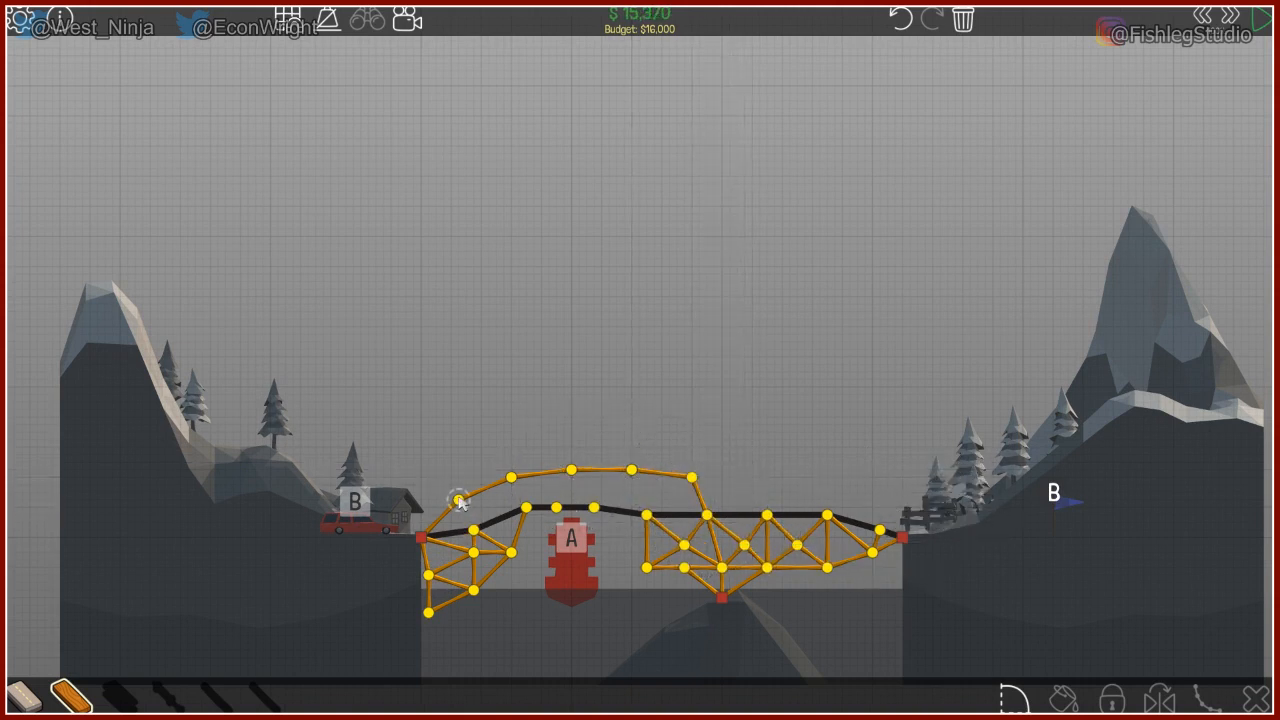
pyautogui.moveTo(456, 500); pyautogui.dragTo(510, 470)
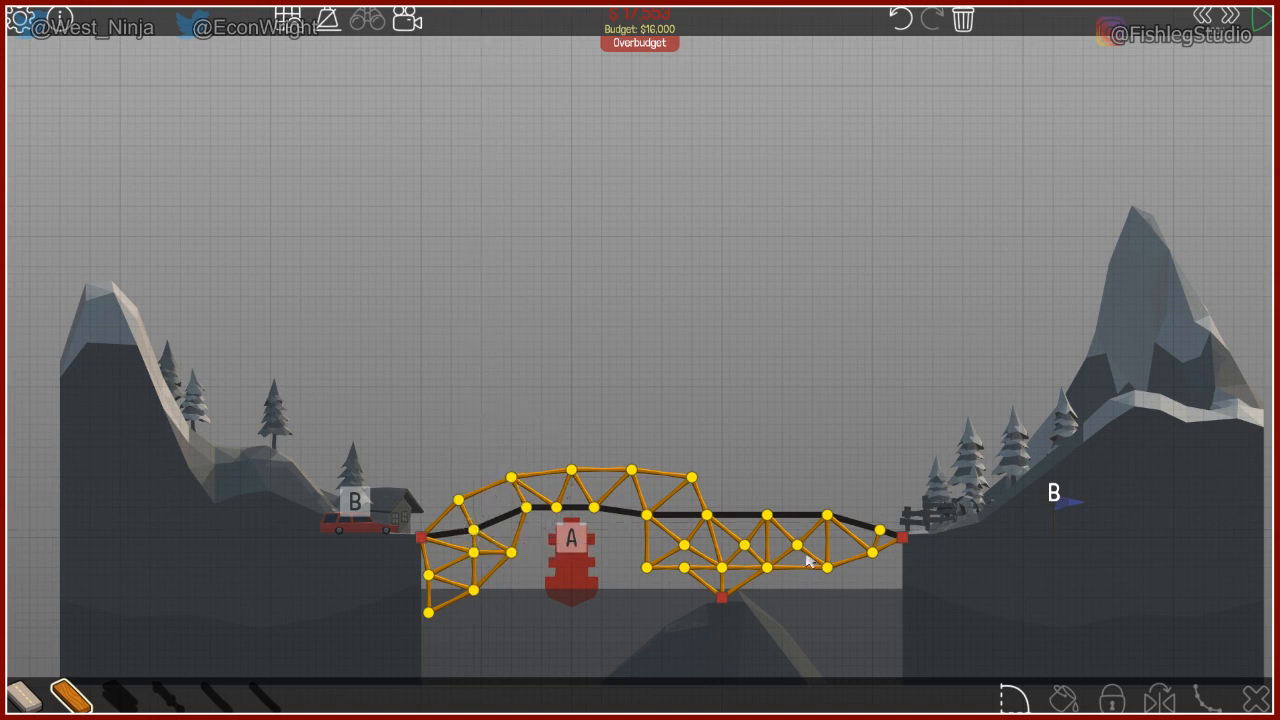
pyautogui.click(644, 570)
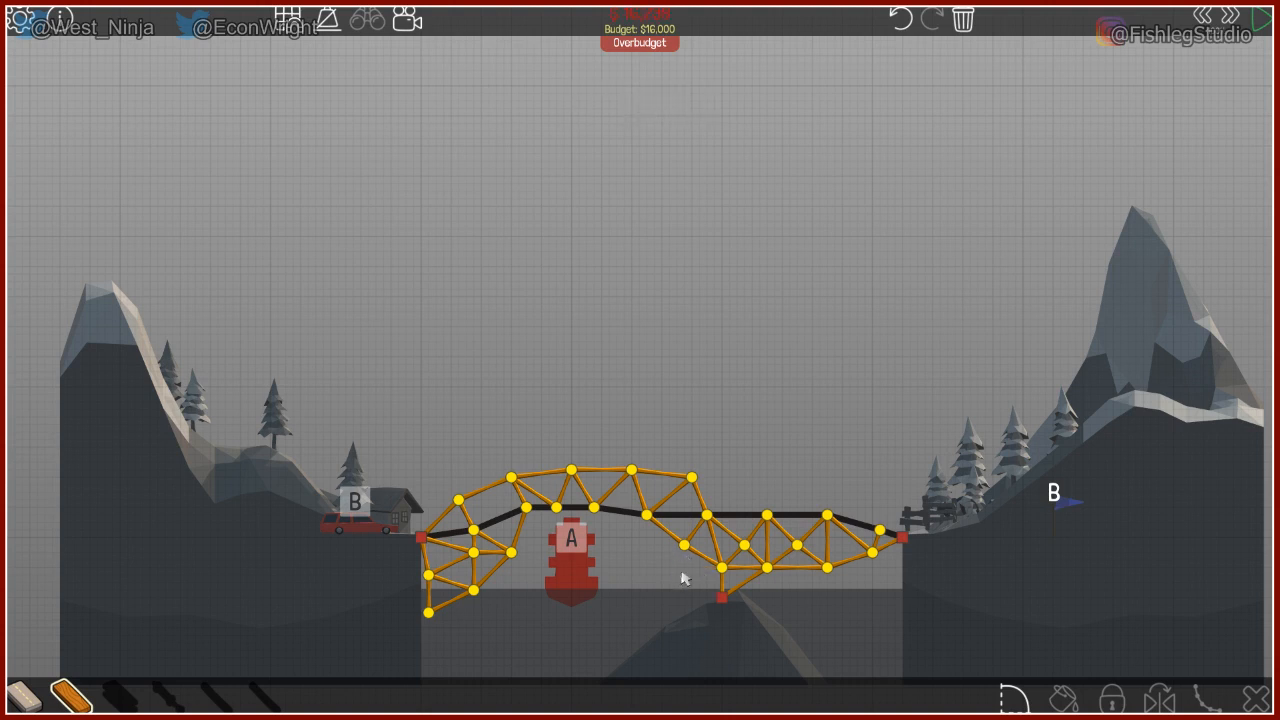
pyautogui.moveTo(656, 616)
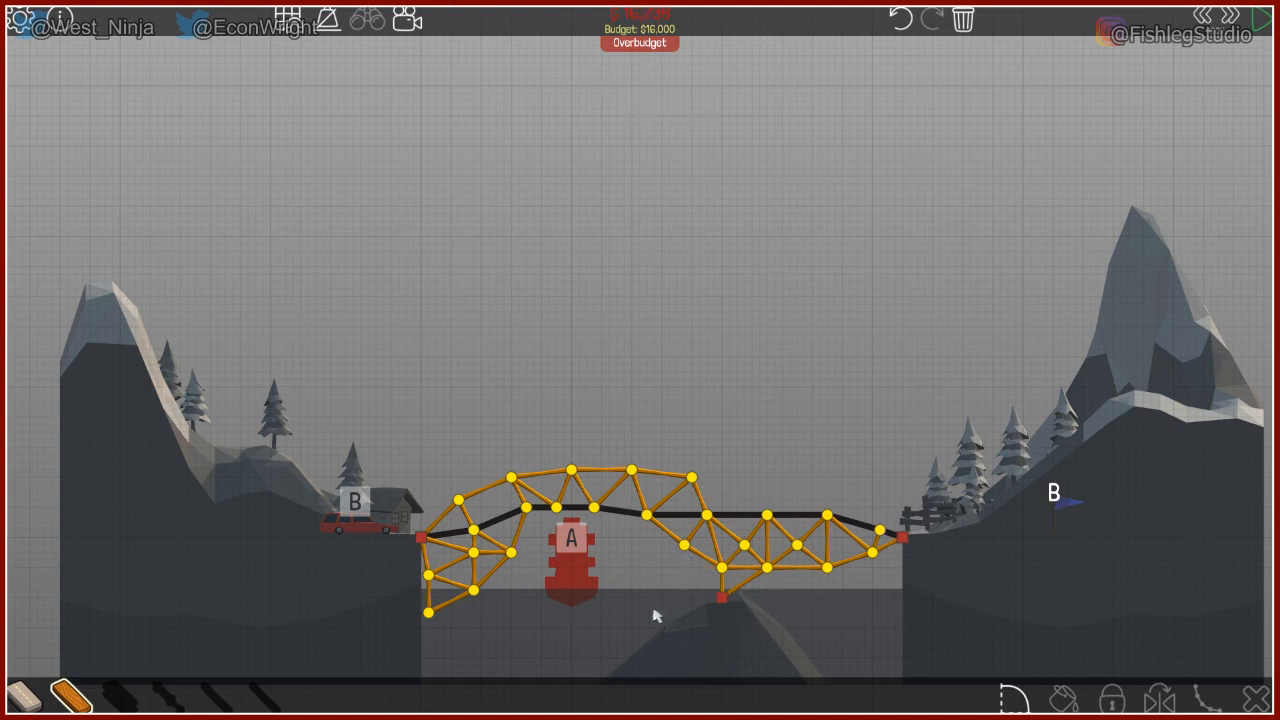
pyautogui.moveTo(510, 560)
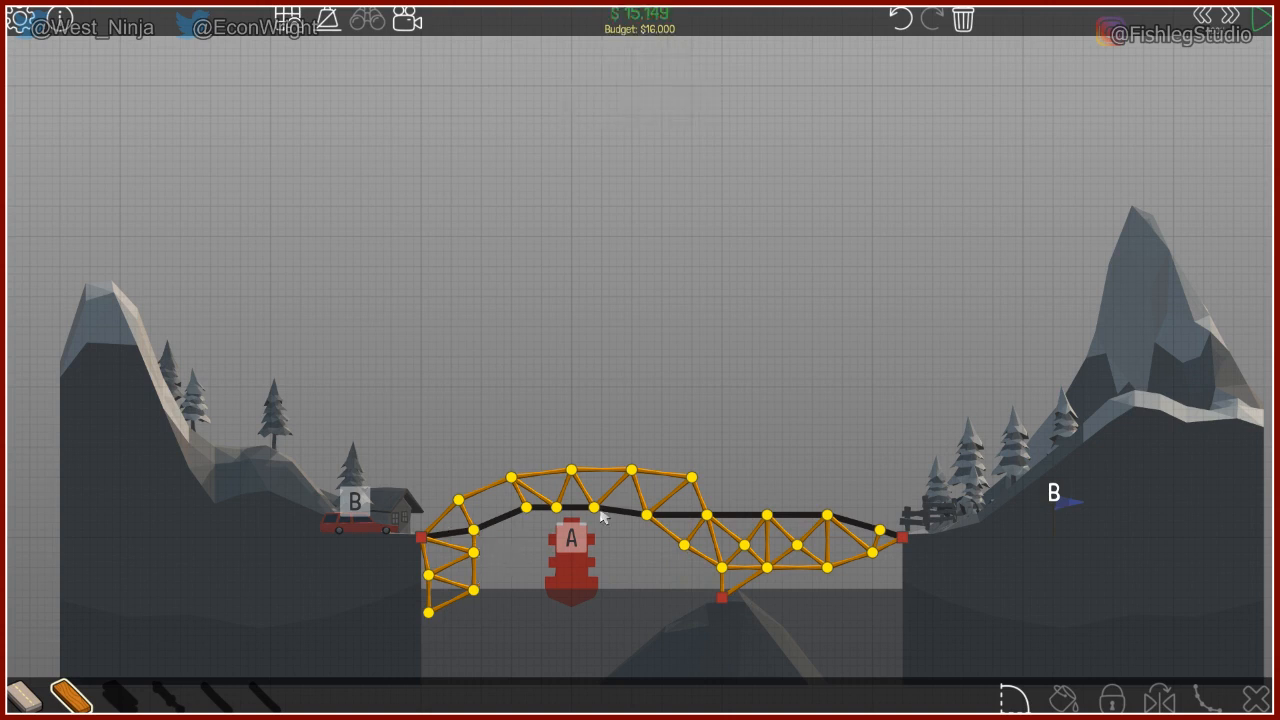
pyautogui.moveTo(1270, 52)
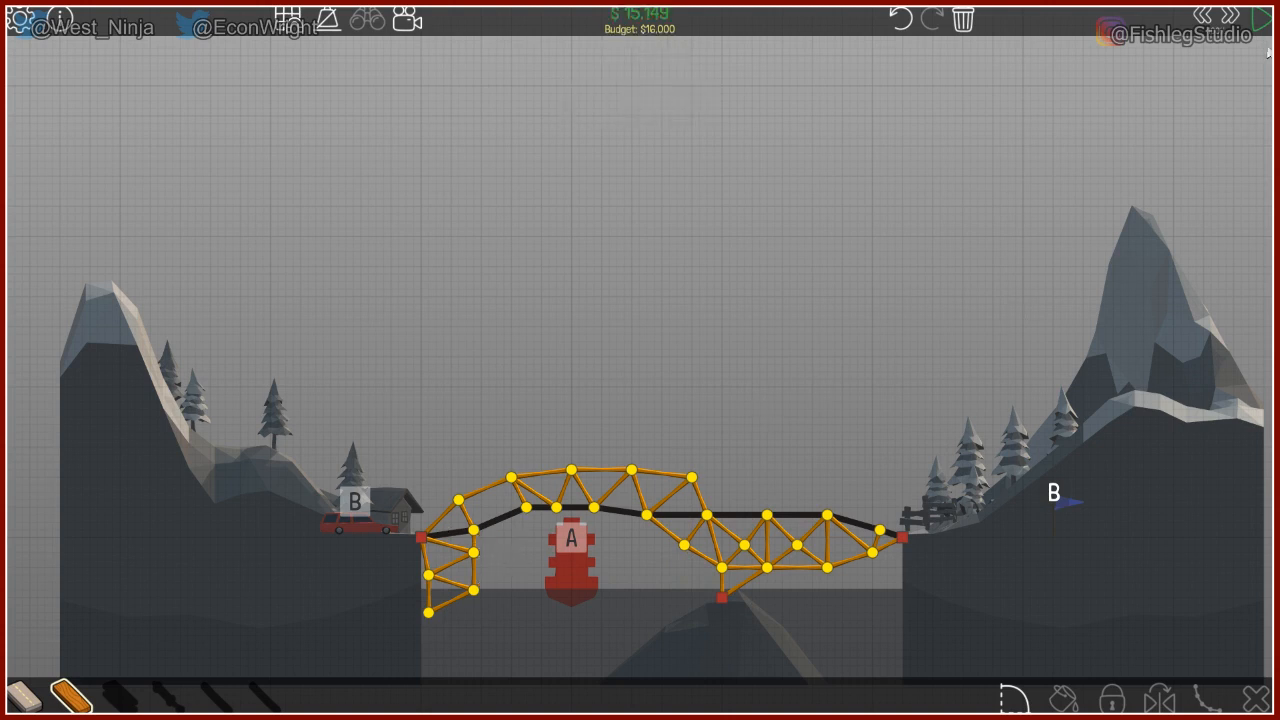
# Run the simulation to complete Over Bridge and advance to the Simple Jump level
pyautogui.click(1279, 18)
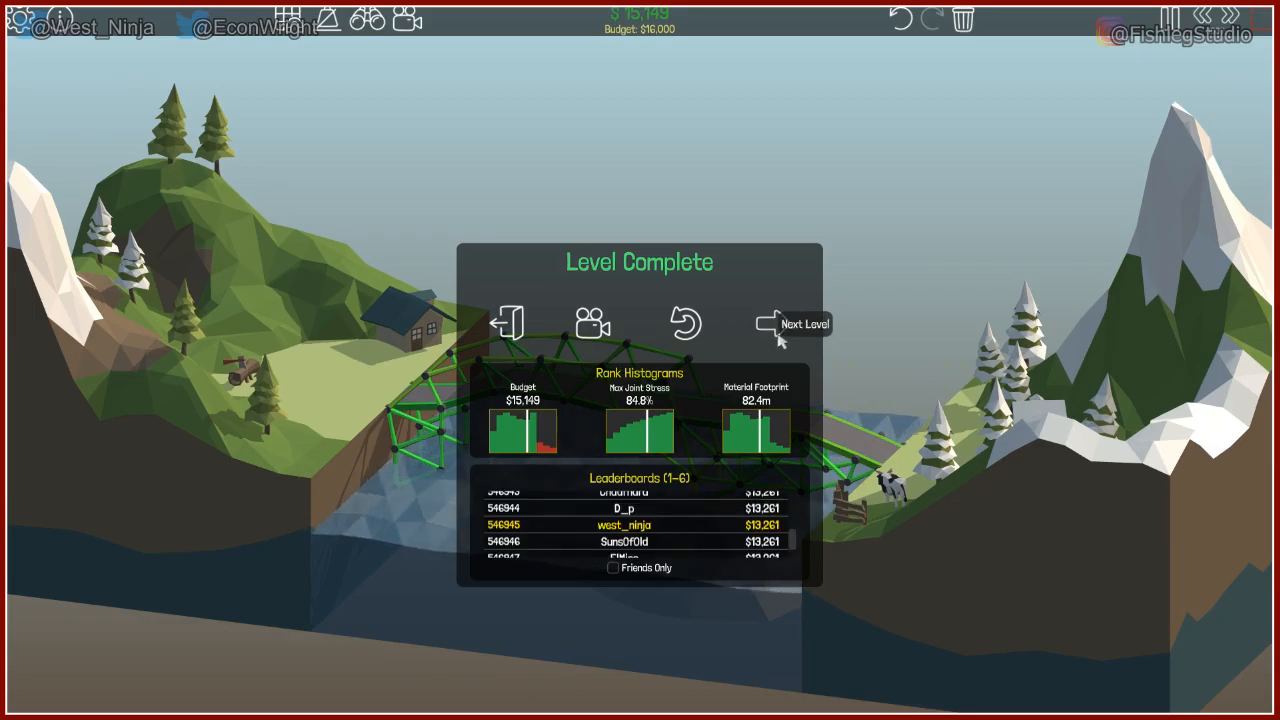
pyautogui.click(792, 324)
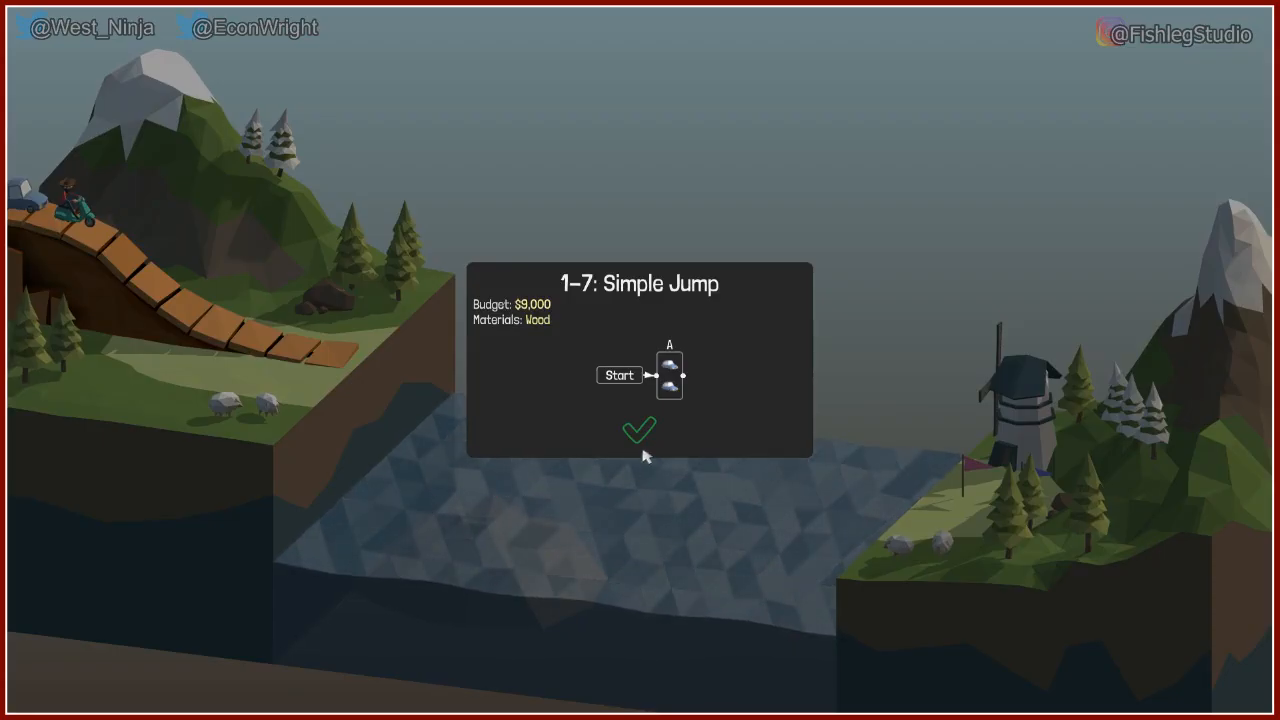
# Start level 1-7 and leave a short road stub sloping from the left cliff
pyautogui.click(640, 430)
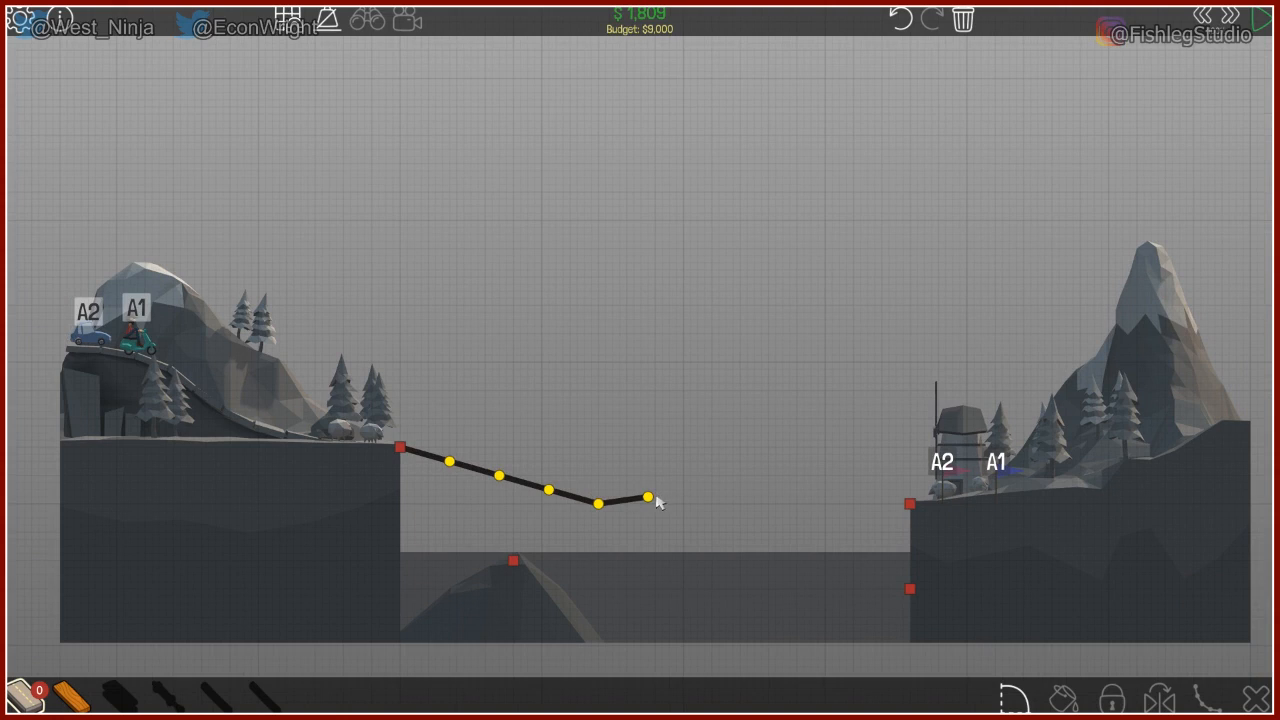
pyautogui.click(622, 502)
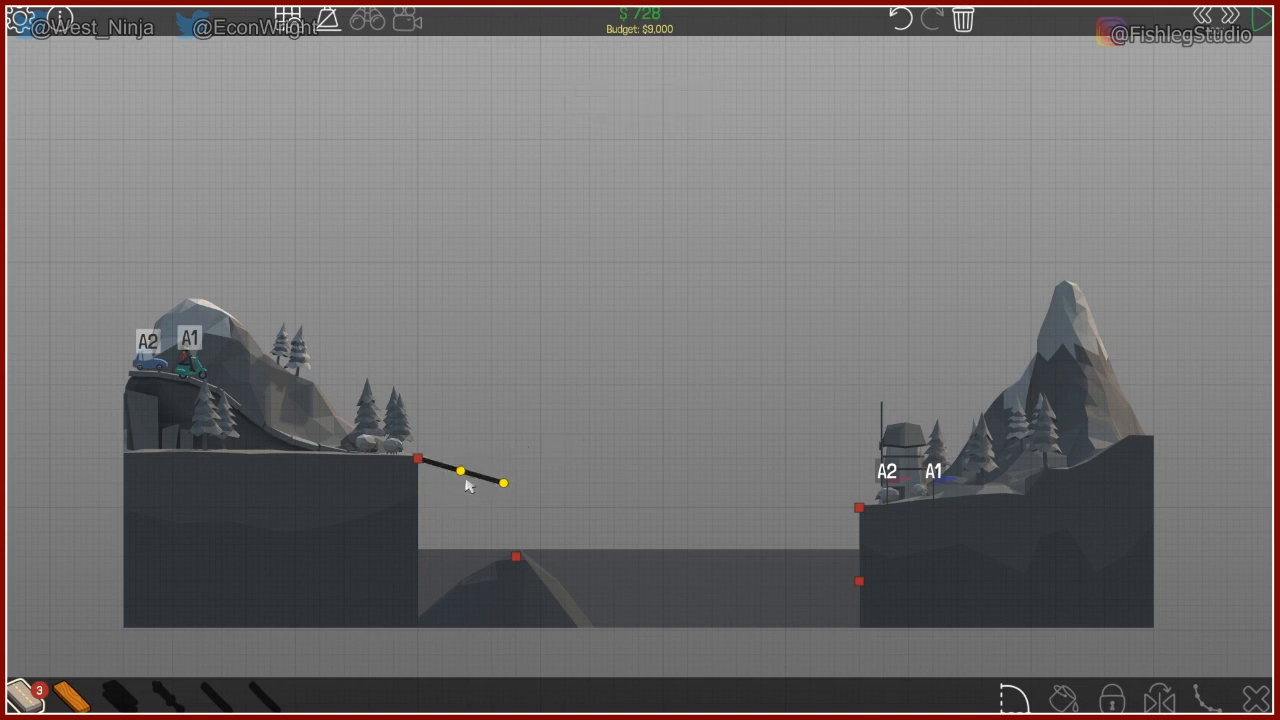
pyautogui.moveTo(418, 486)
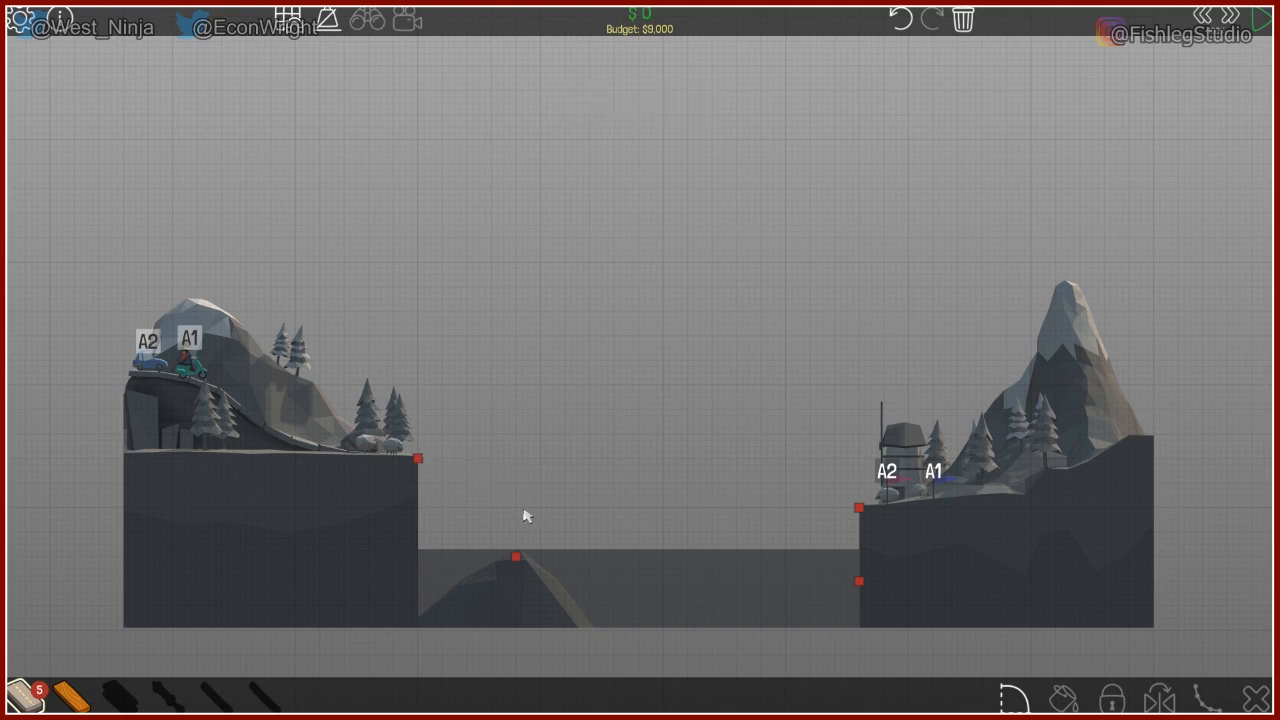
# Draw a new road from the left anchor curving upward into a jump ramp
pyautogui.click(416, 458)
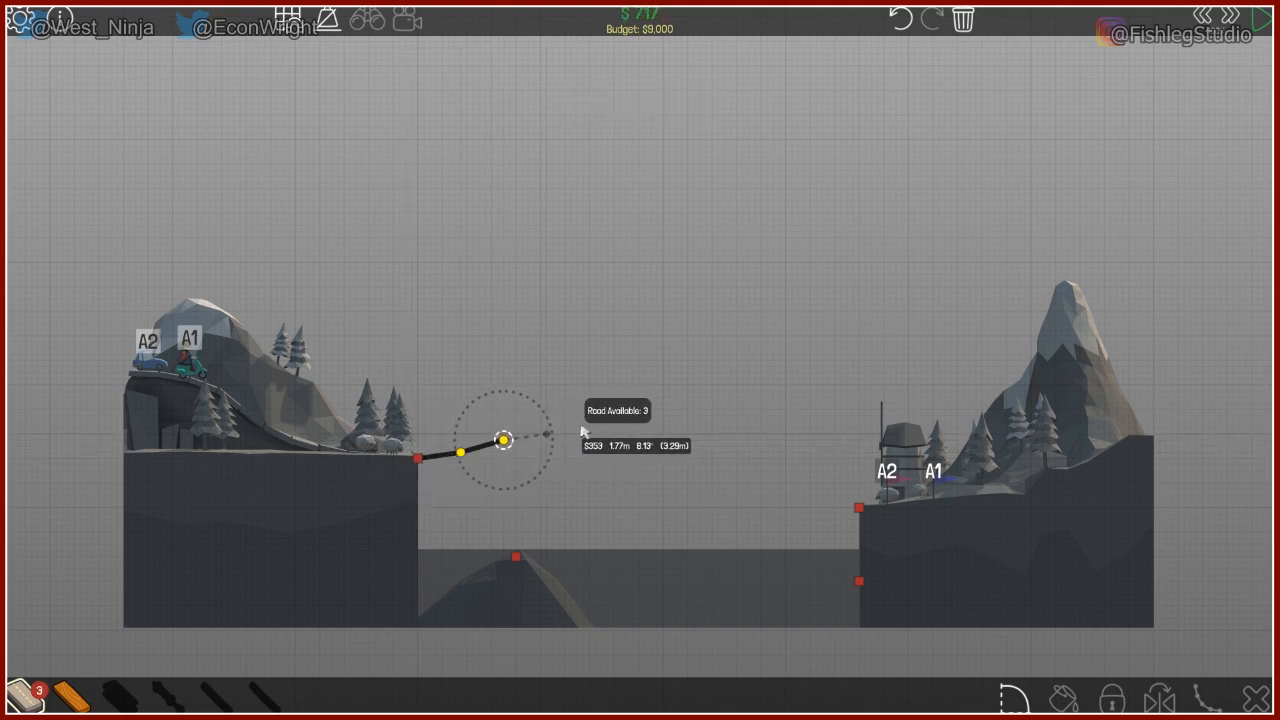
pyautogui.click(504, 442)
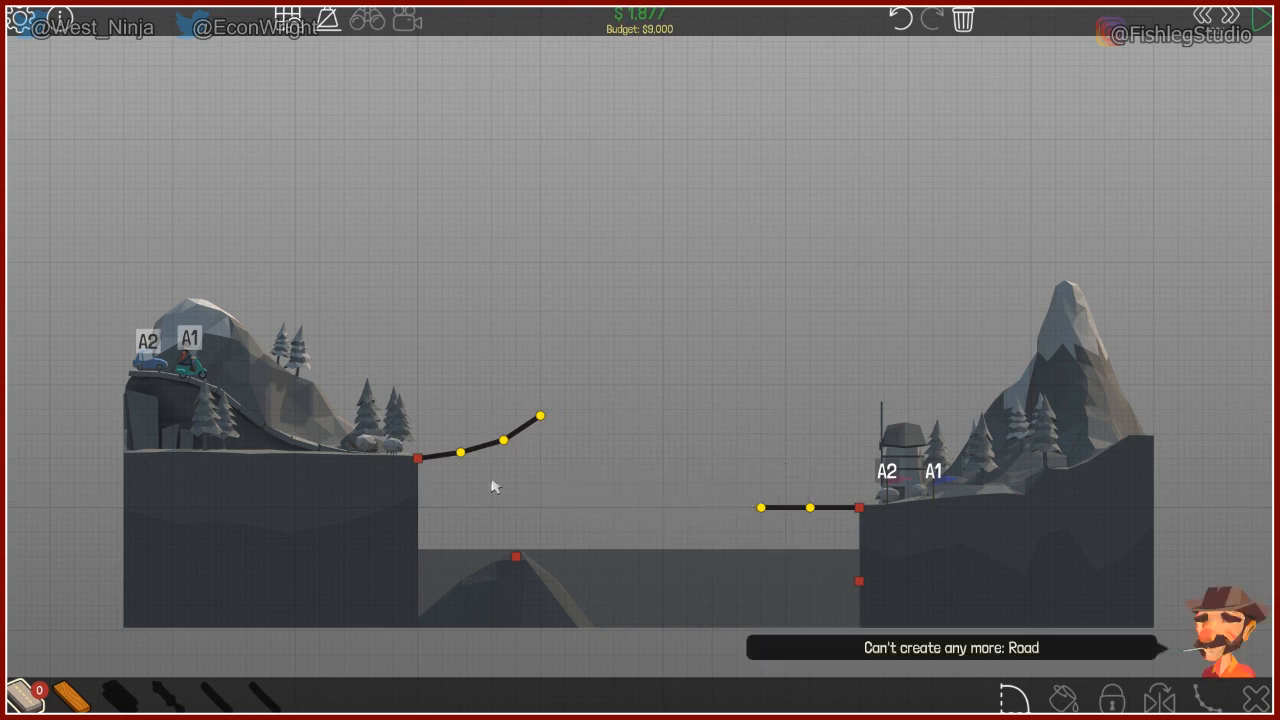
pyautogui.moveTo(288, 434)
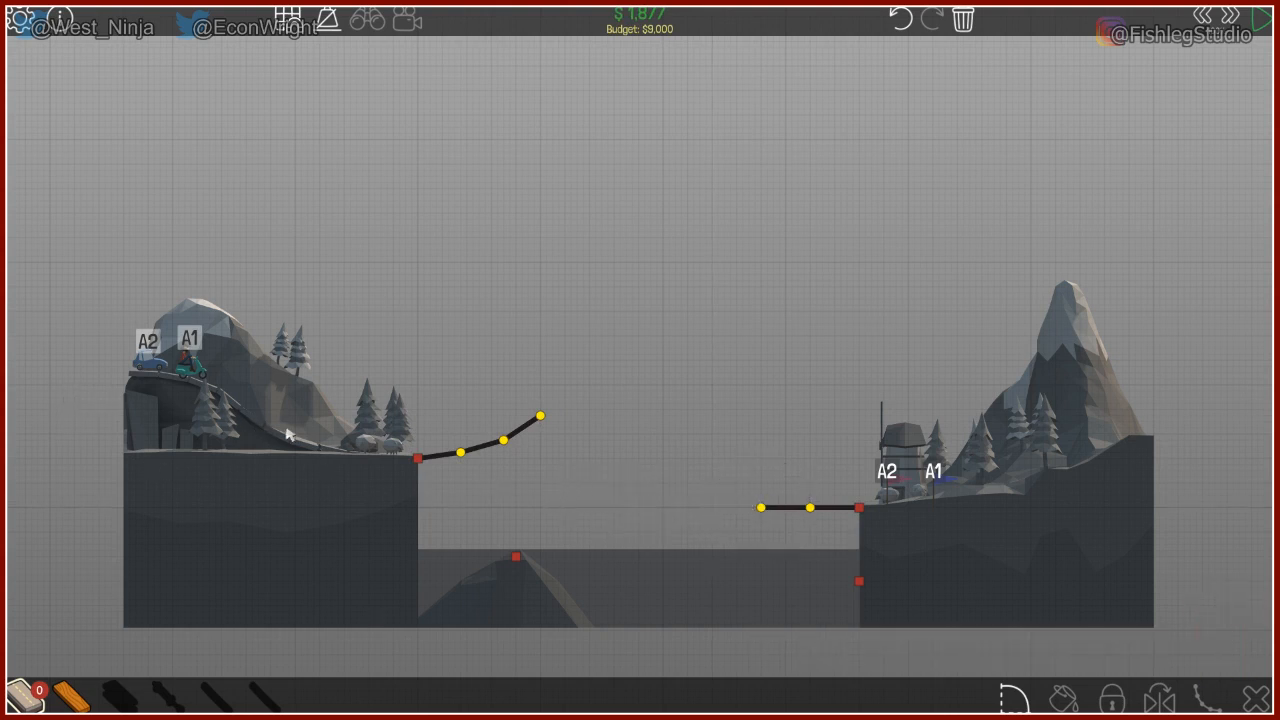
pyautogui.moveTo(64, 690)
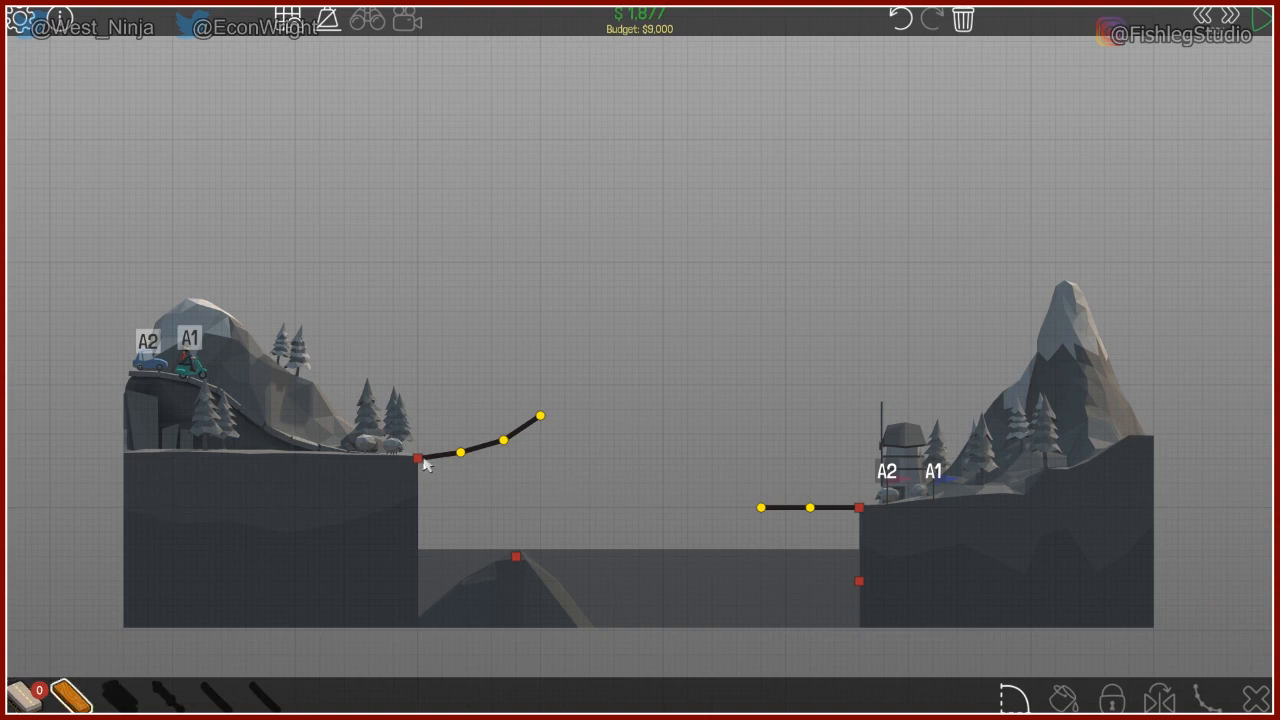
# Run wooden beams from the left bank anchor to the rock and up toward the ramp
pyautogui.click(416, 458)
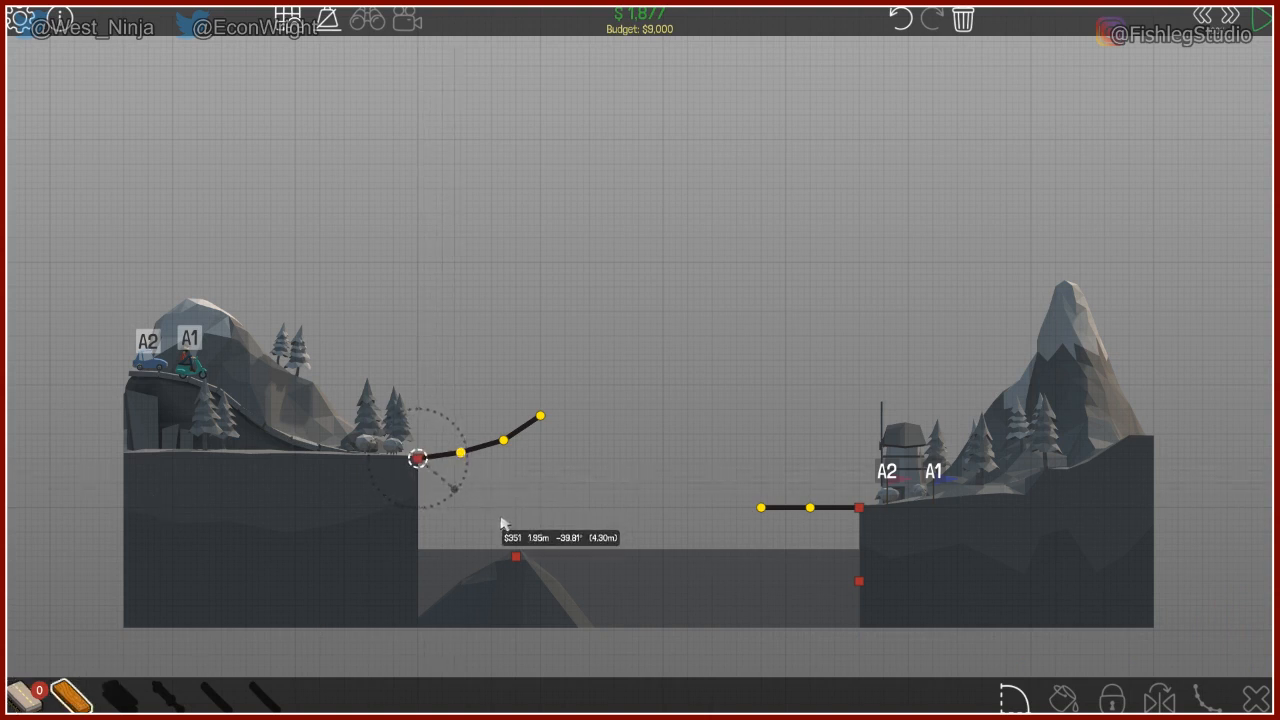
pyautogui.moveTo(418, 460); pyautogui.dragTo(484, 528)
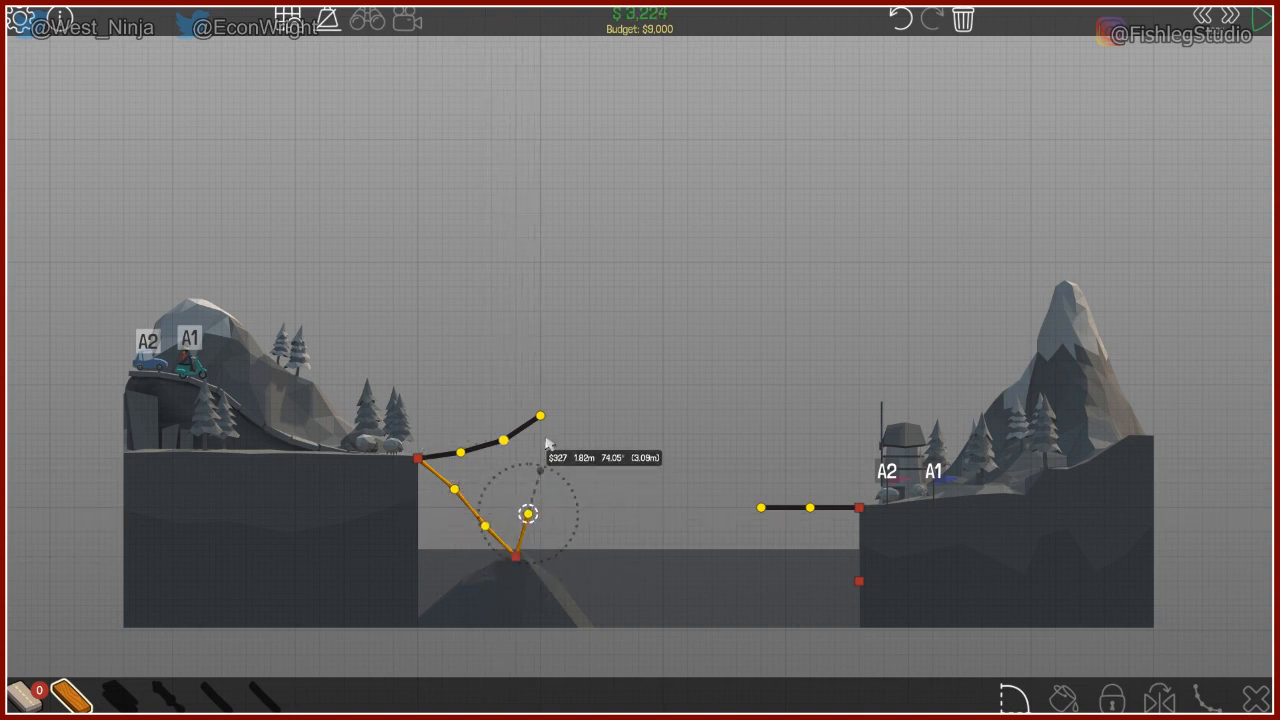
pyautogui.moveTo(530, 512); pyautogui.dragTo(544, 470)
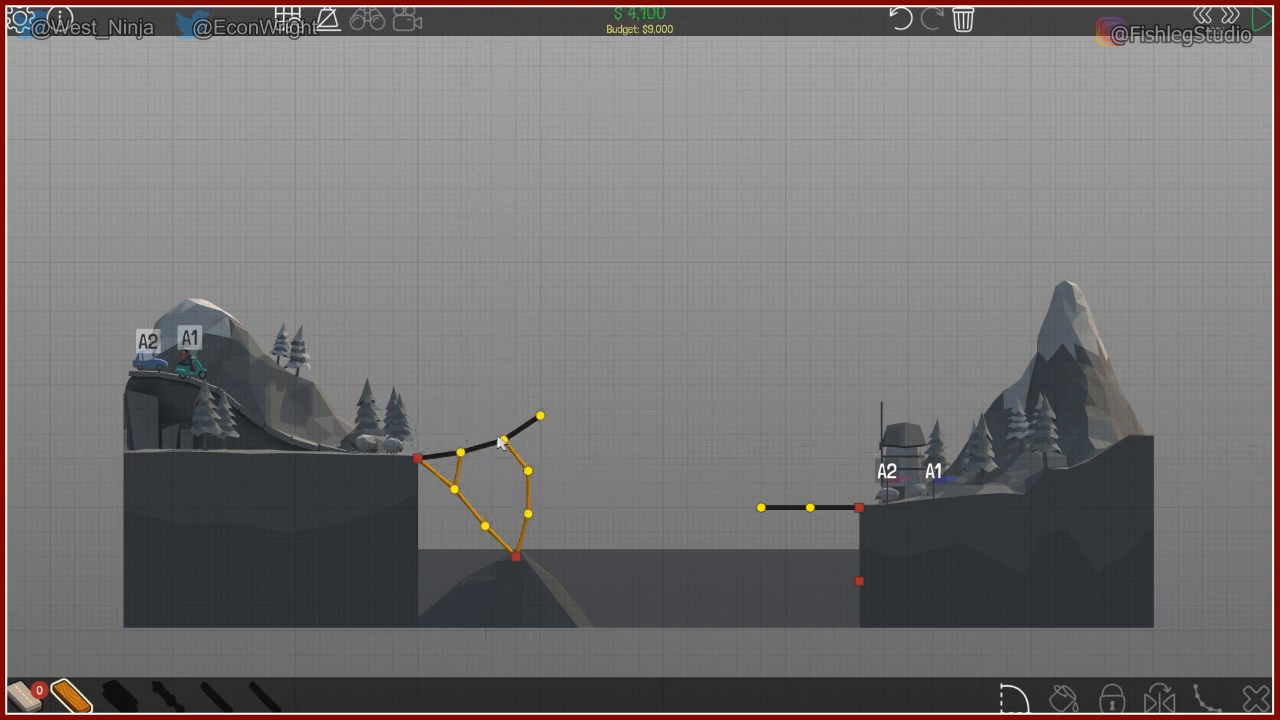
# Close the support frame, cross-brace it, and tie the truss to the ramp's tip
pyautogui.click(504, 444)
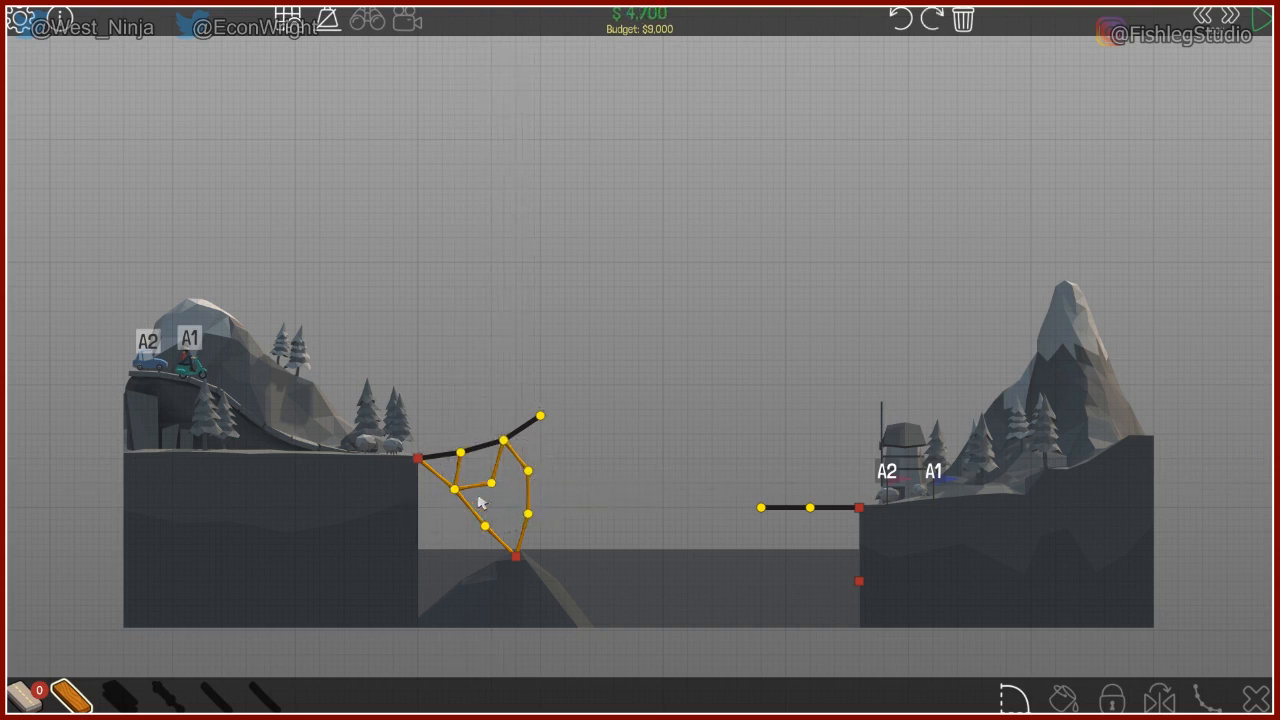
pyautogui.click(504, 472)
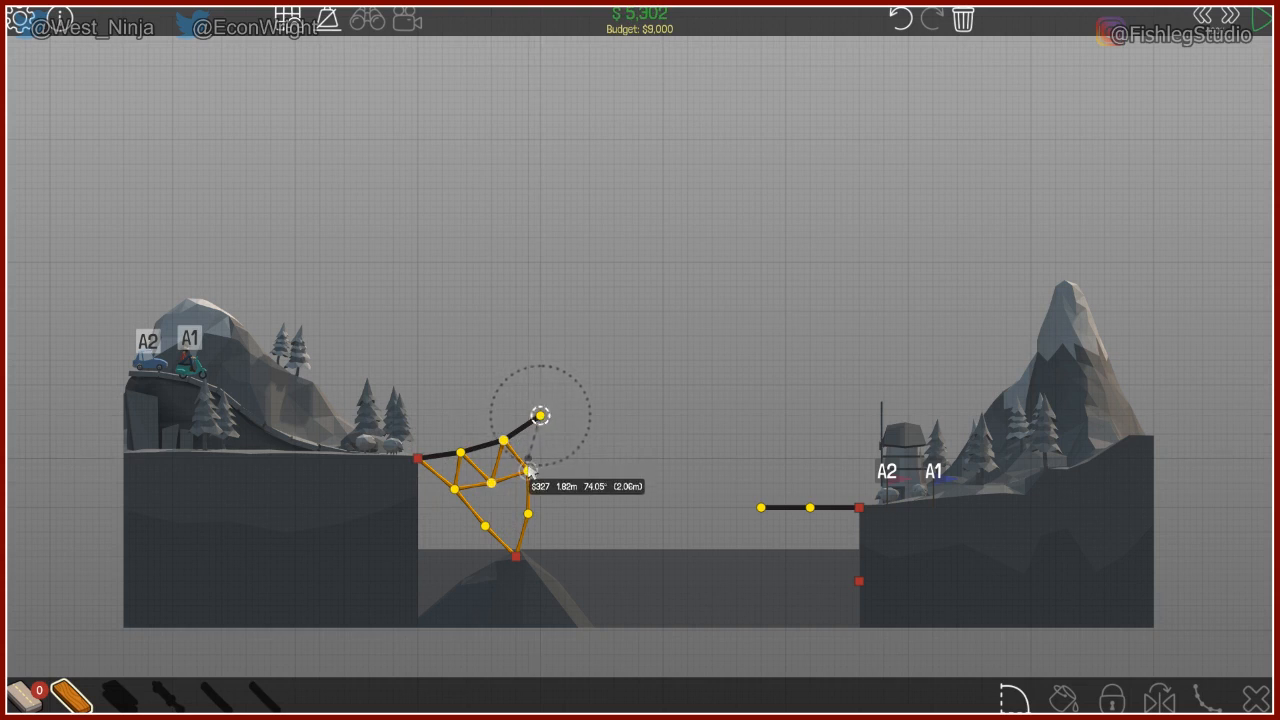
pyautogui.moveTo(538, 414); pyautogui.dragTo(504, 438)
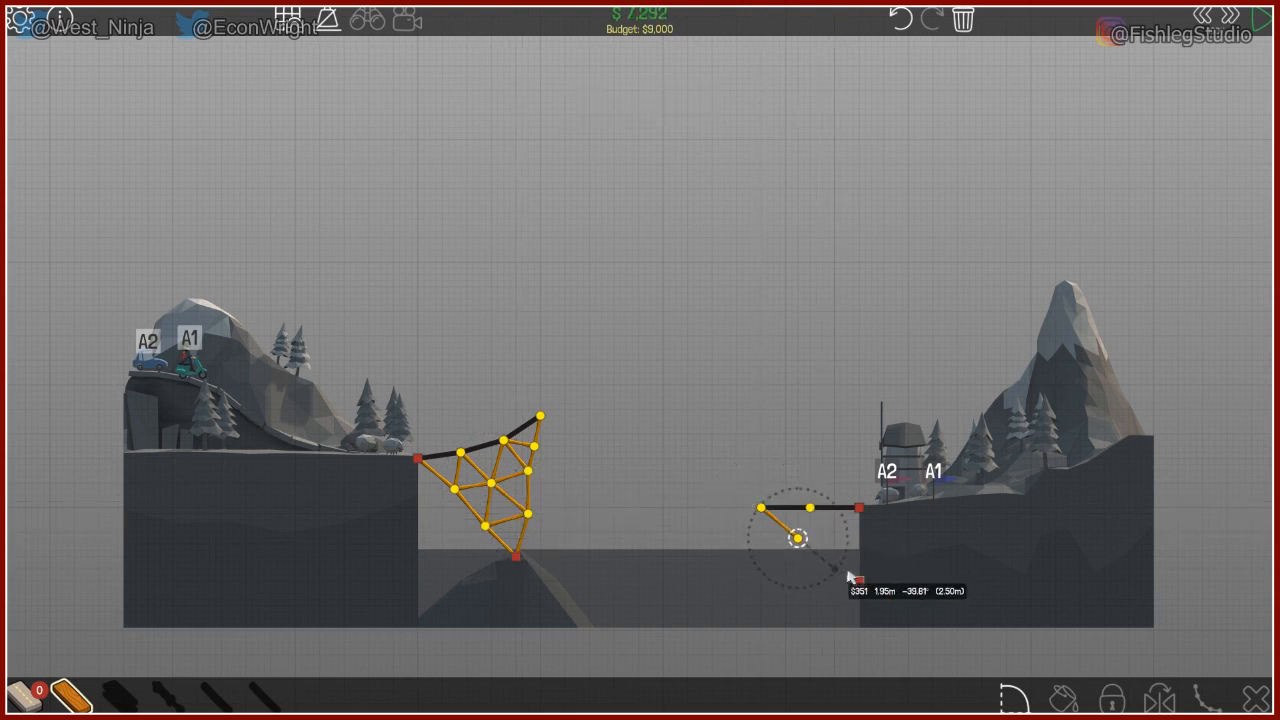
# Brace under the right-bank road, attempt a joint split, and dismiss the hydraulics-only warning
pyautogui.moveTo(800, 540); pyautogui.dragTo(836, 570)
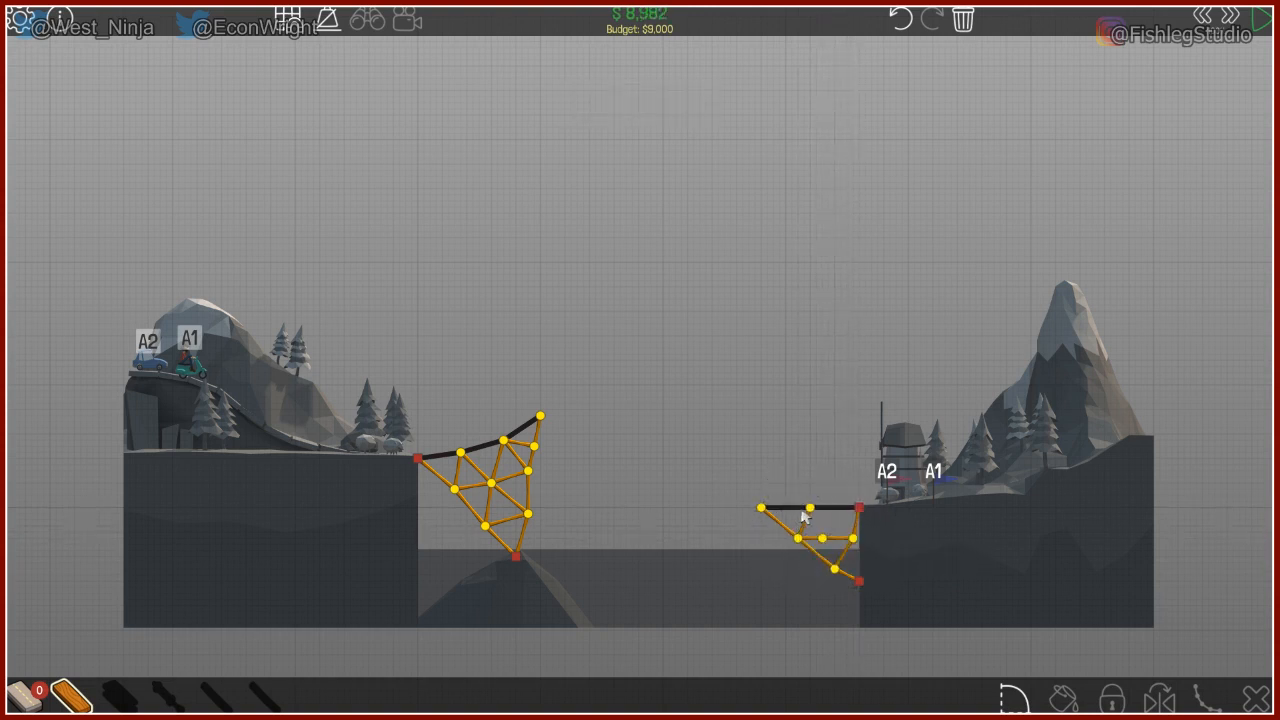
pyautogui.click(812, 528)
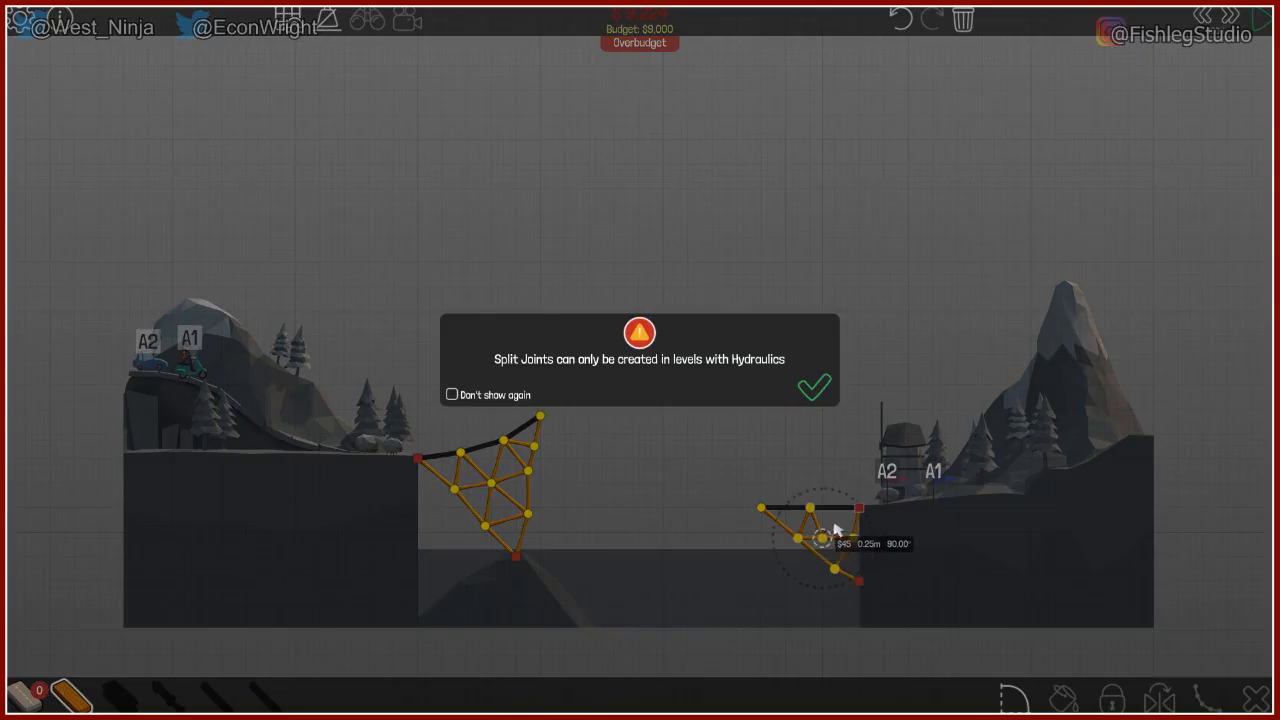
pyautogui.click(812, 388)
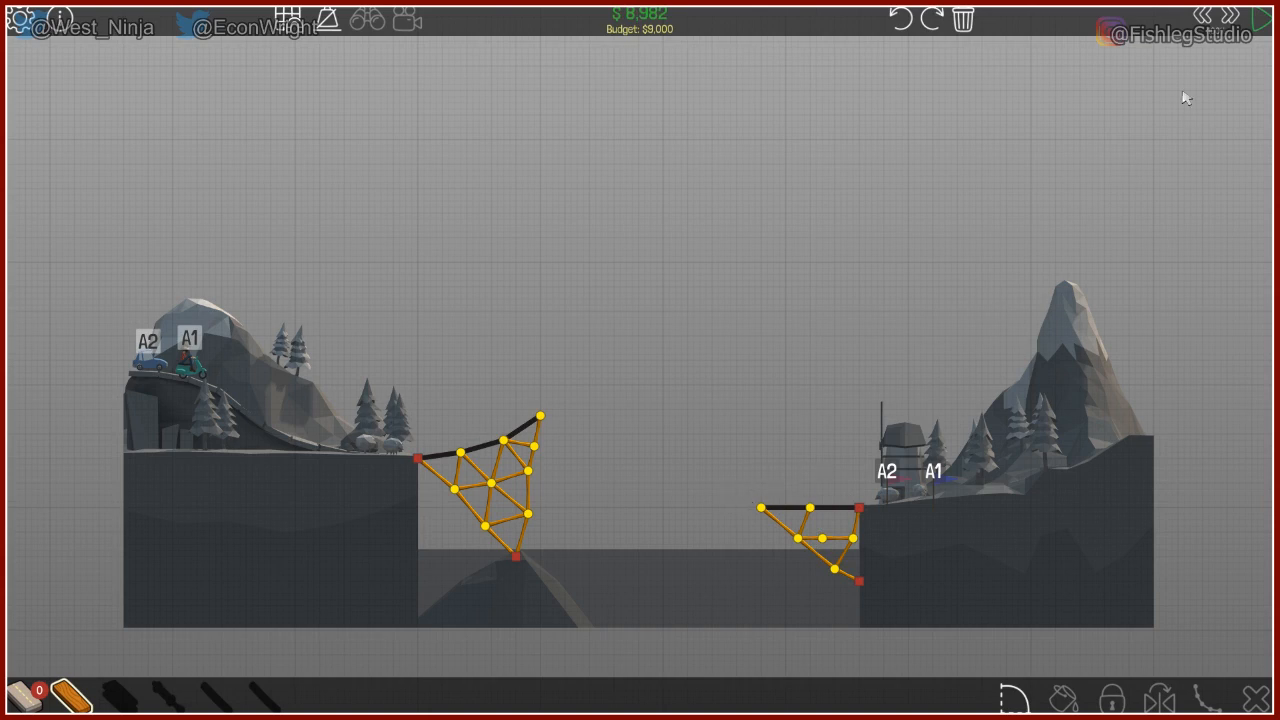
pyautogui.moveTo(1258, 24)
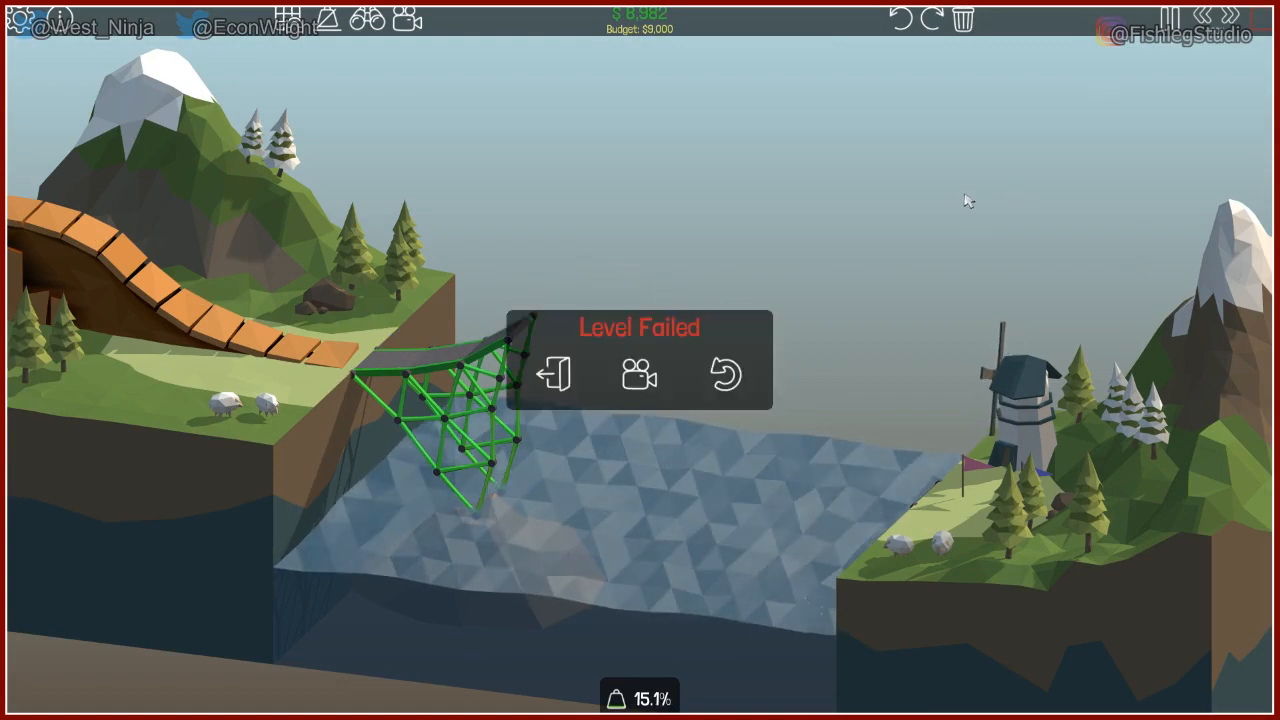
# Rewind from the failed test run back to the editor
pyautogui.click(726, 376)
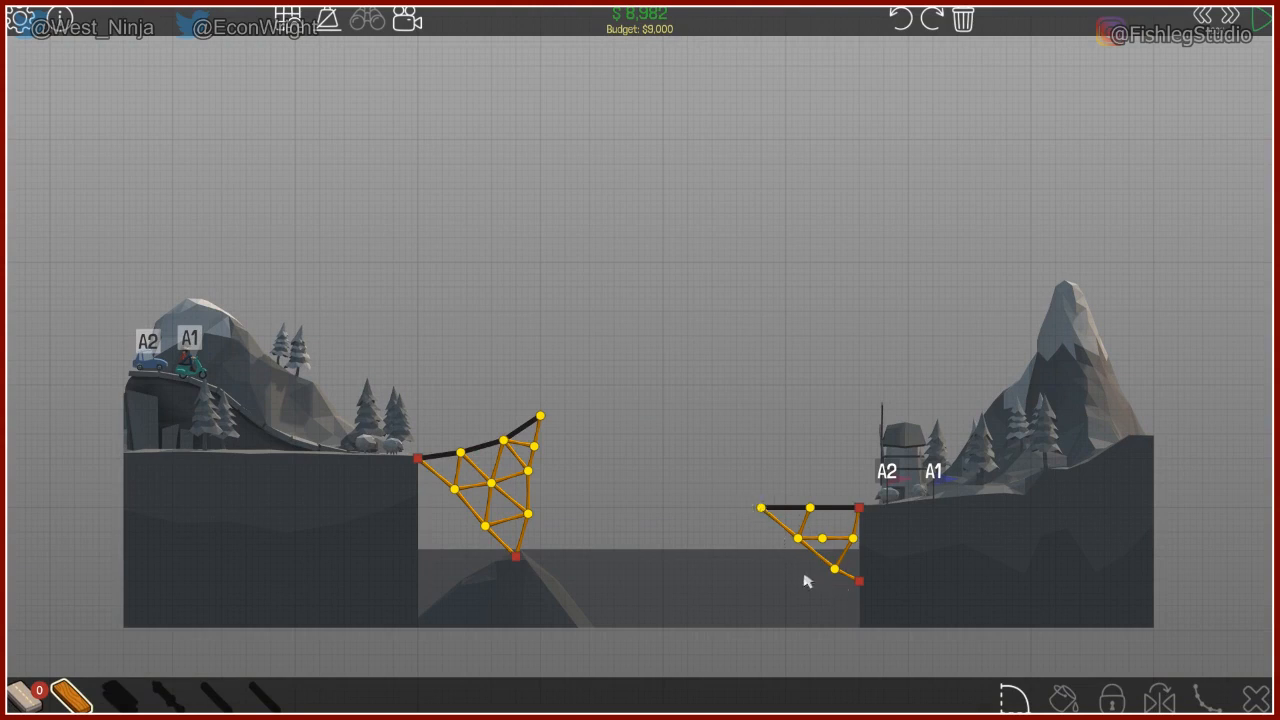
pyautogui.moveTo(902, 596)
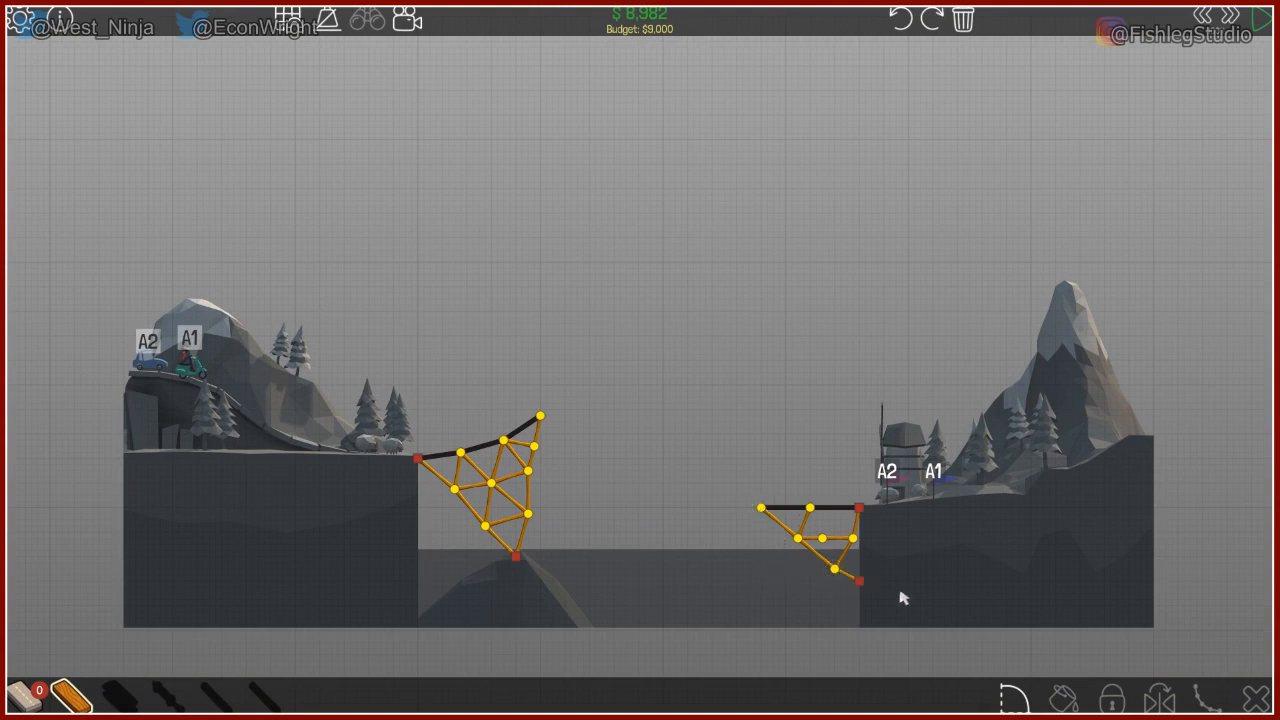
pyautogui.moveTo(730, 500)
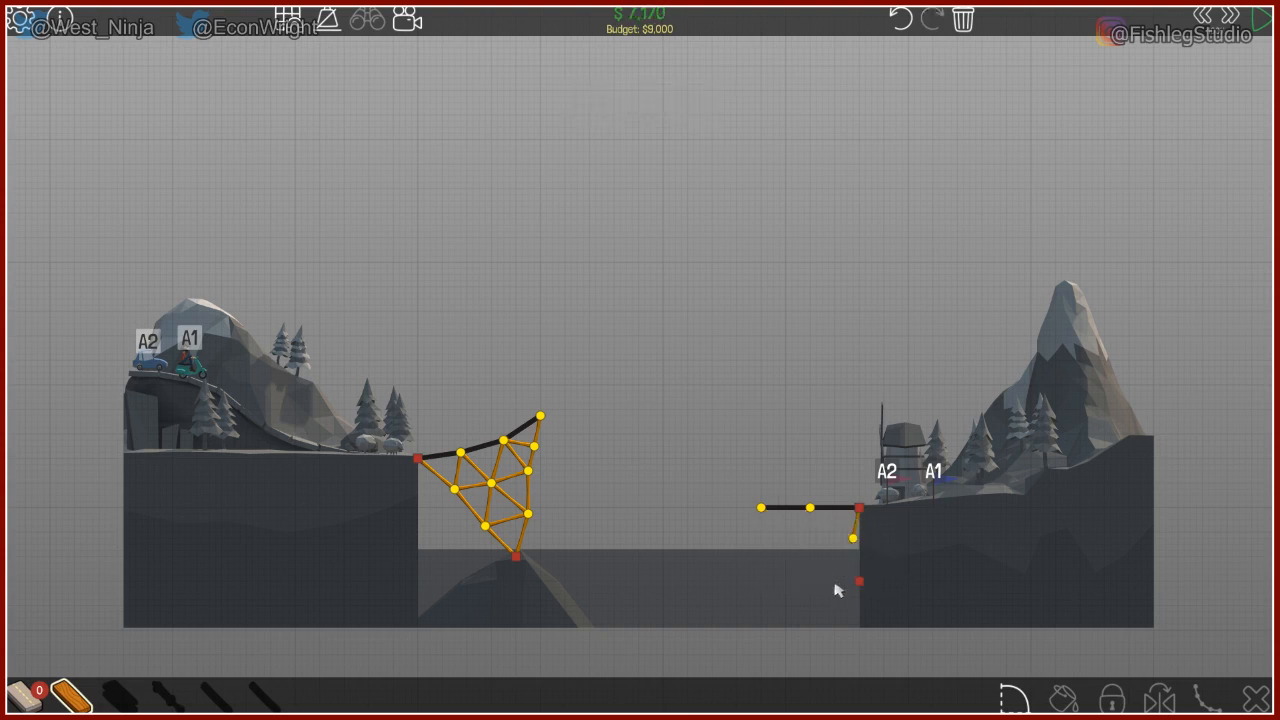
pyautogui.moveTo(754, 472)
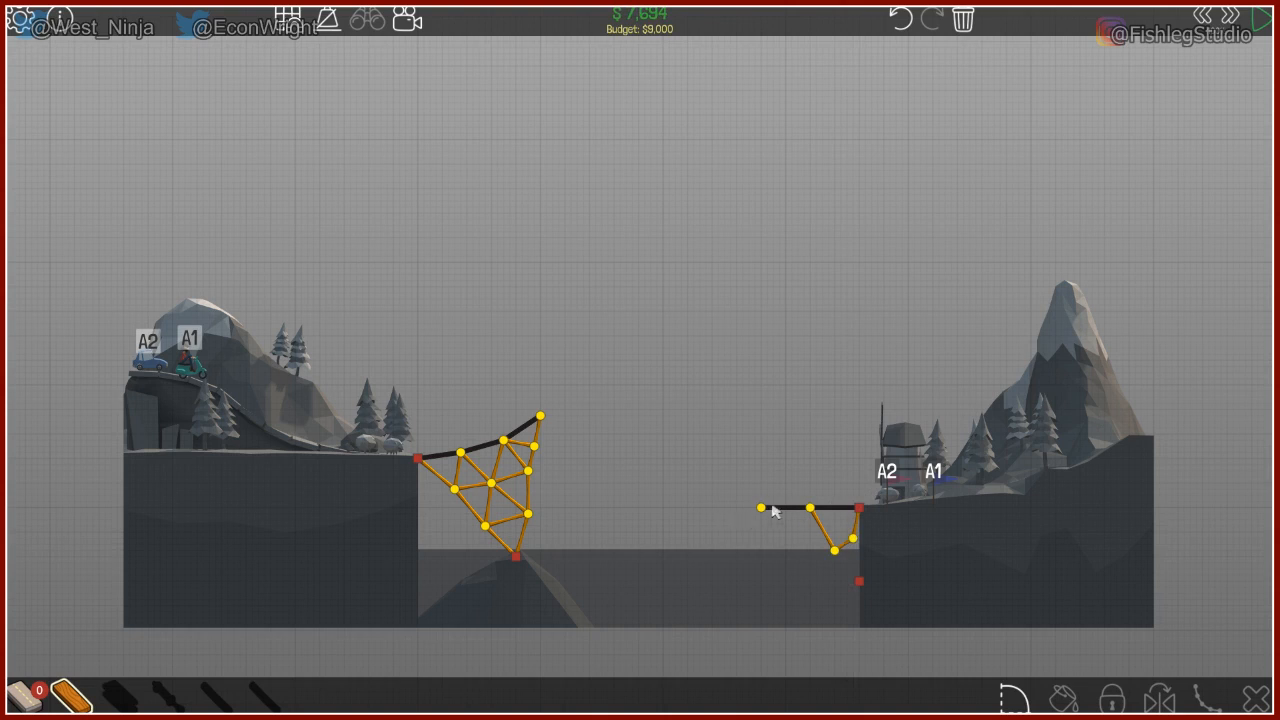
# Draw diagonal wood members above the right deck, fixing a top joint near the bank
pyautogui.moveTo(760, 508); pyautogui.dragTo(792, 476)
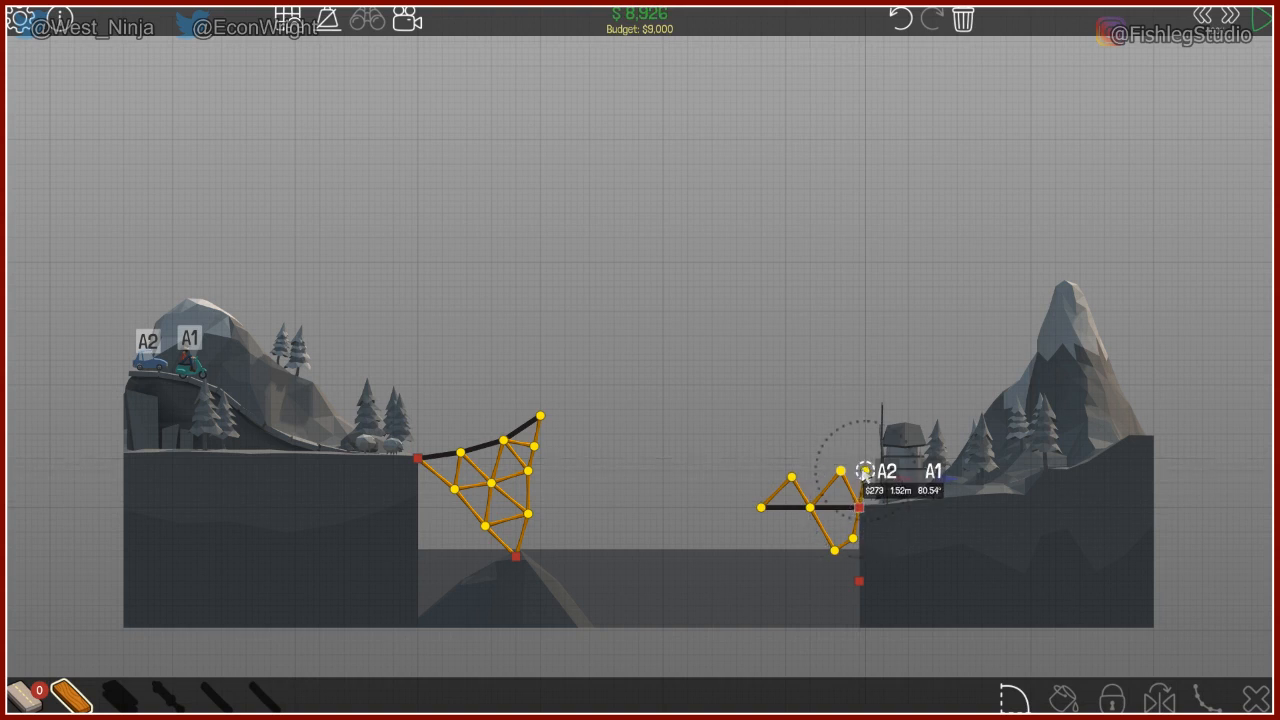
pyautogui.click(840, 490)
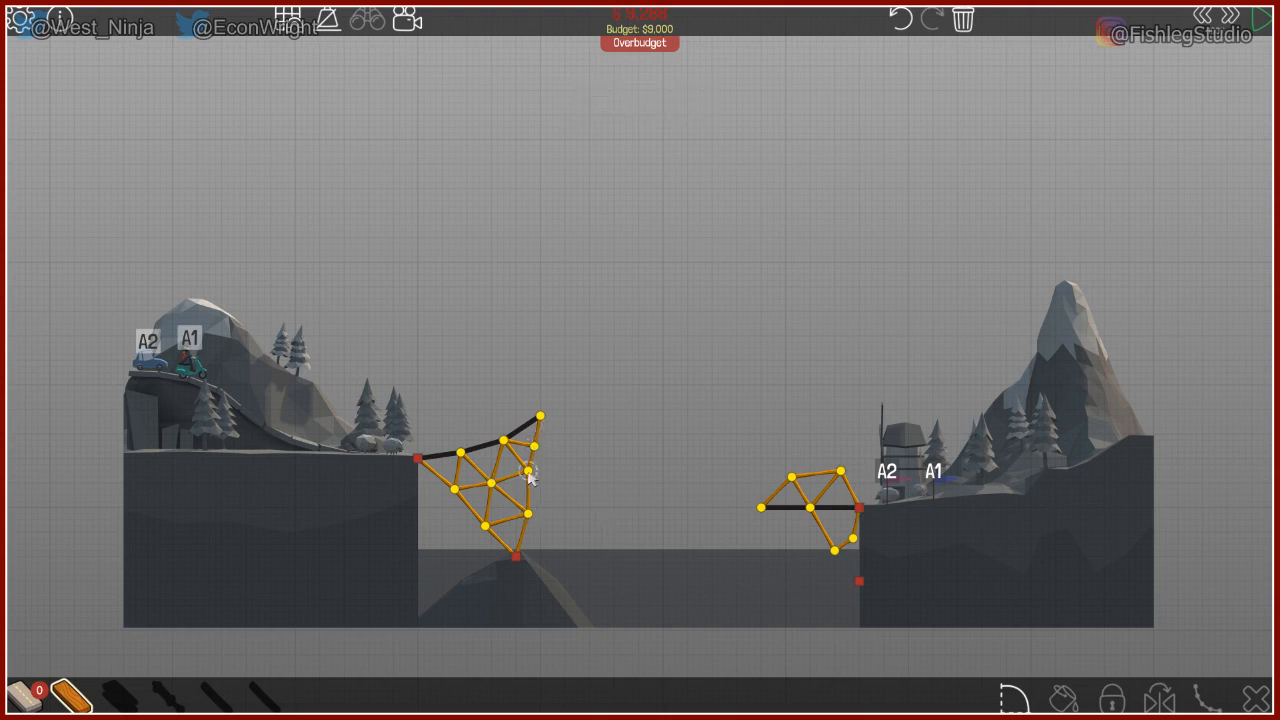
# Add four extra wooden braces between joints of the left ramp truss, down to its base
pyautogui.click(510, 476)
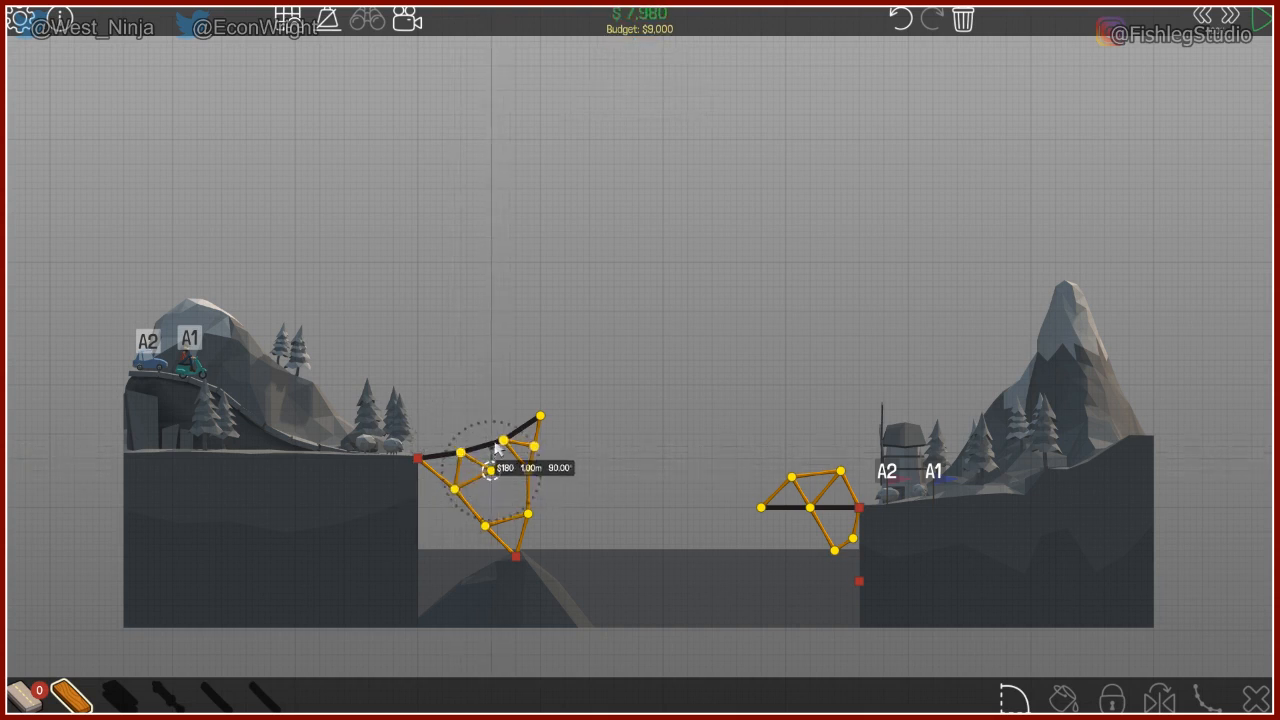
pyautogui.click(500, 440)
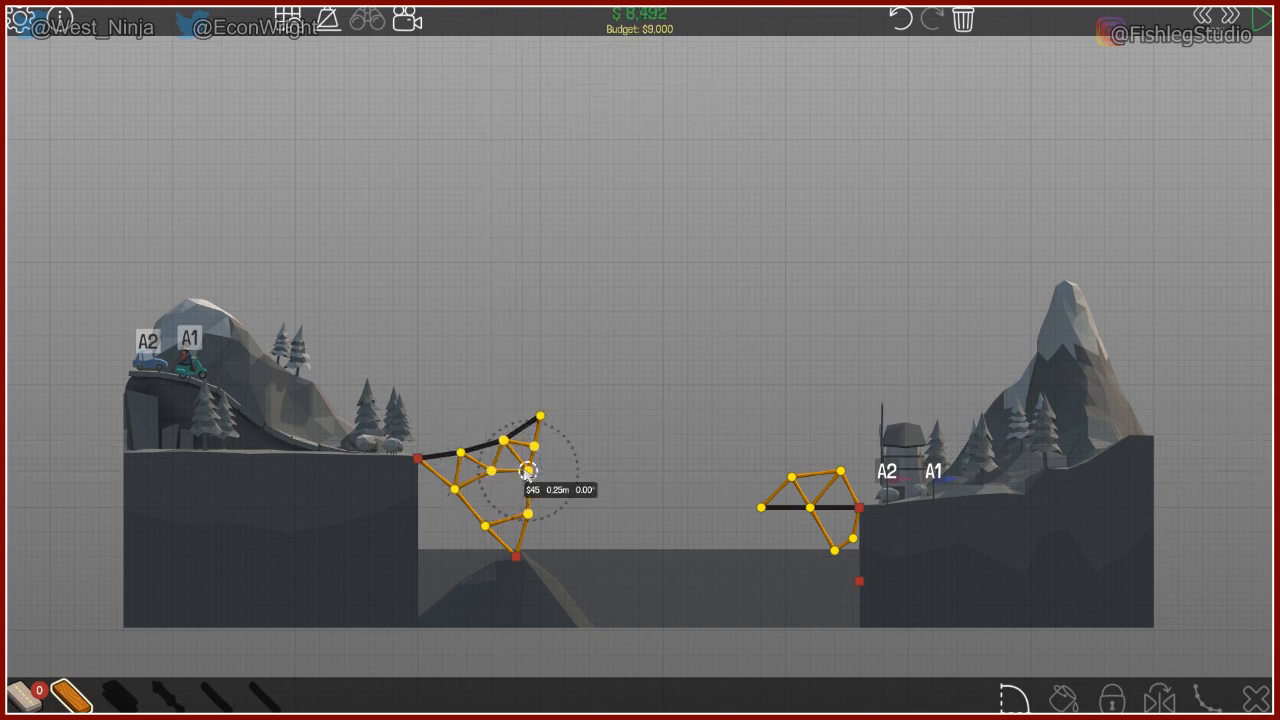
pyautogui.click(528, 472)
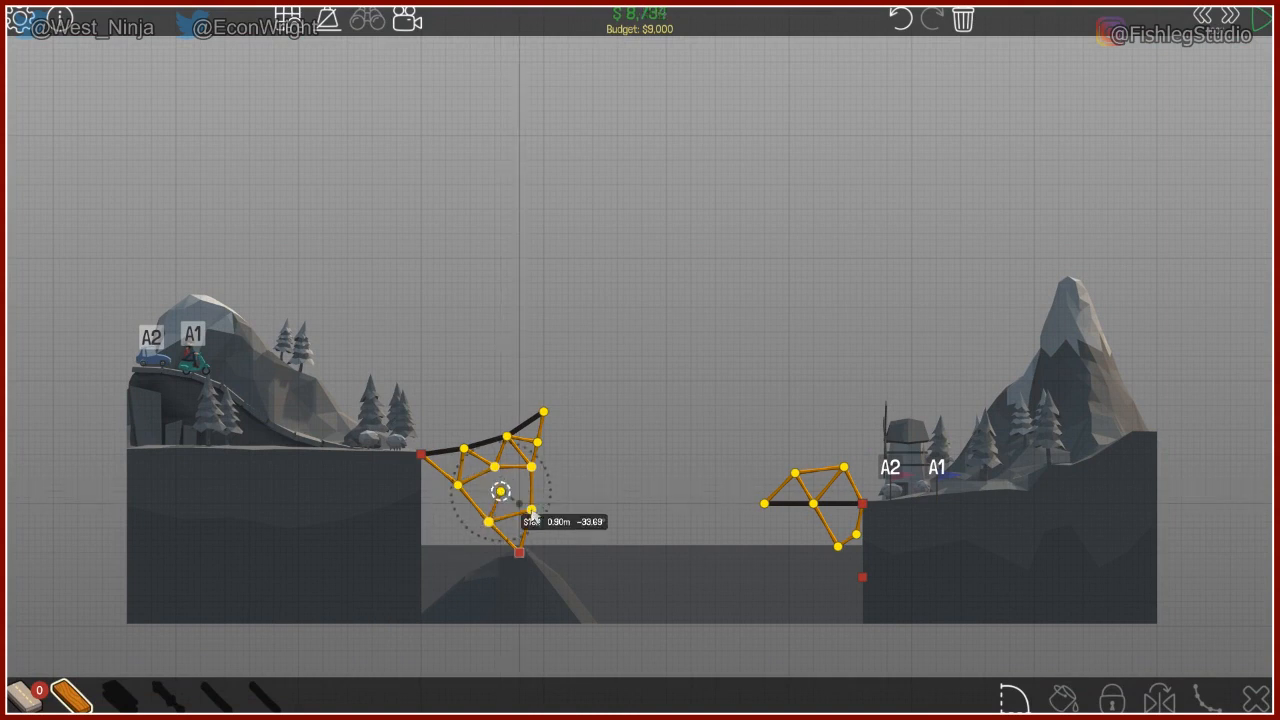
pyautogui.click(520, 500)
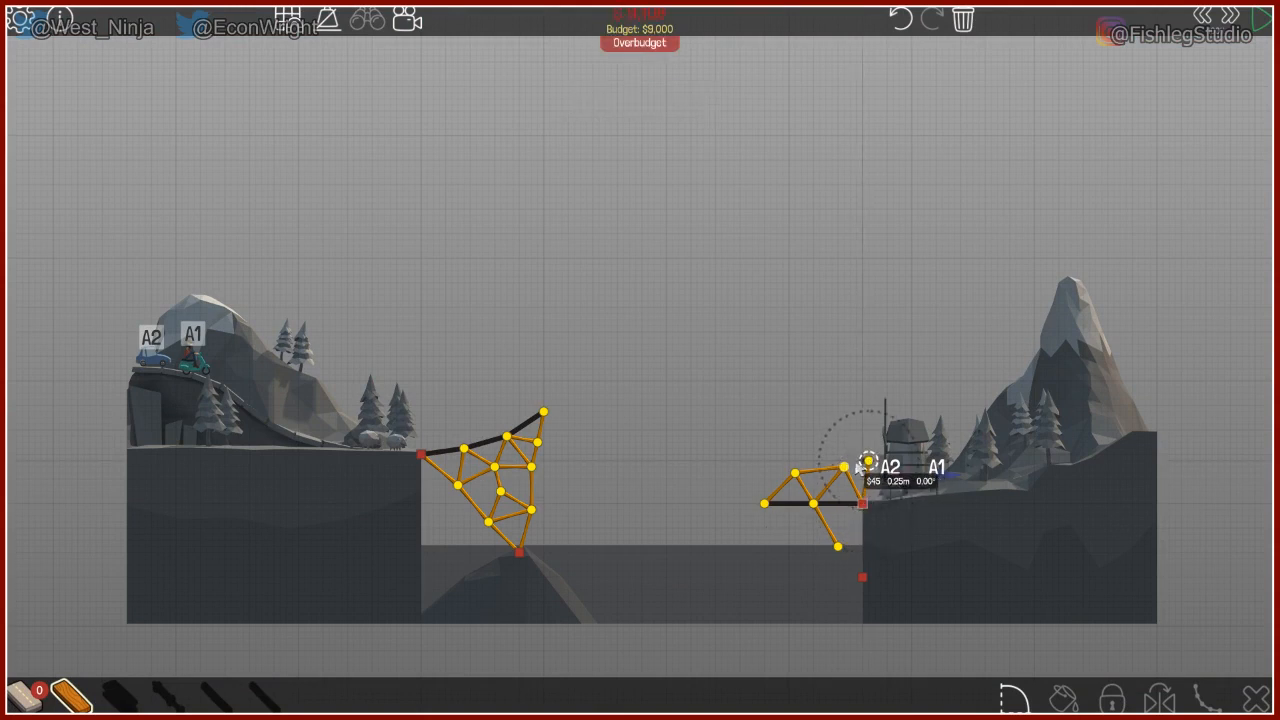
# Brace the right deck from its bank anchor down to the lower cliff anchor as a compact bracket
pyautogui.click(838, 548)
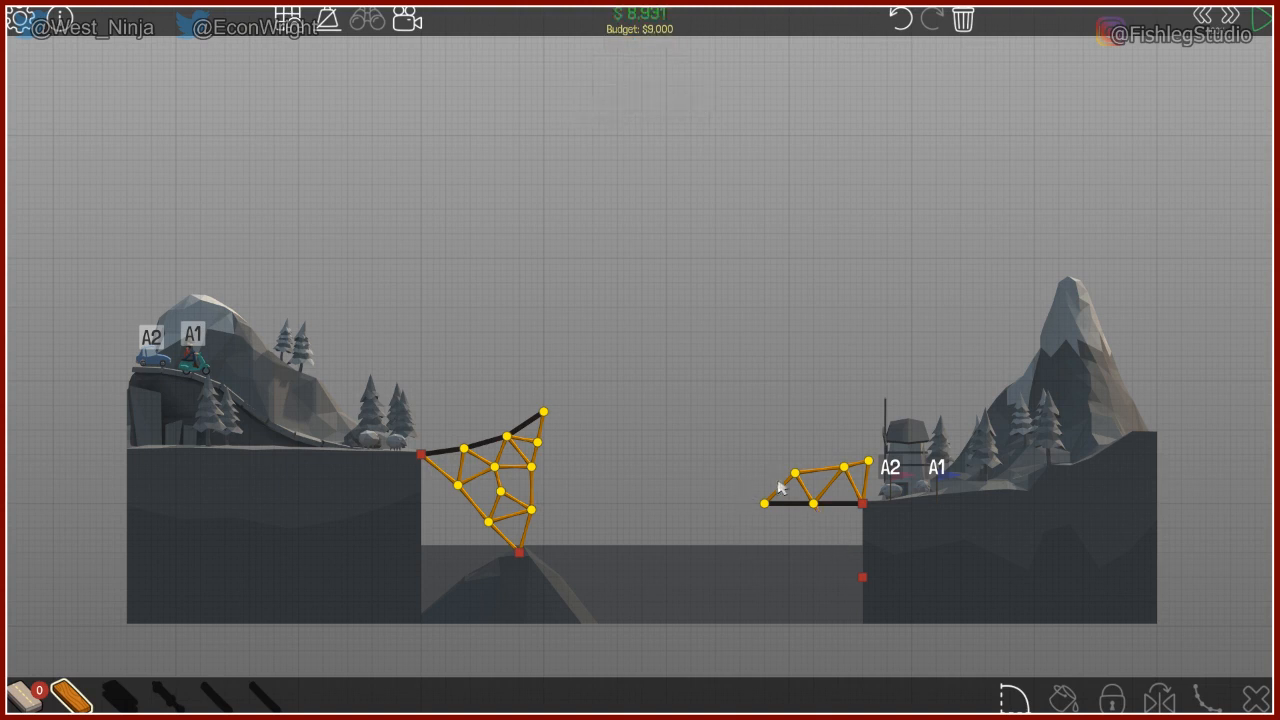
pyautogui.moveTo(800, 474)
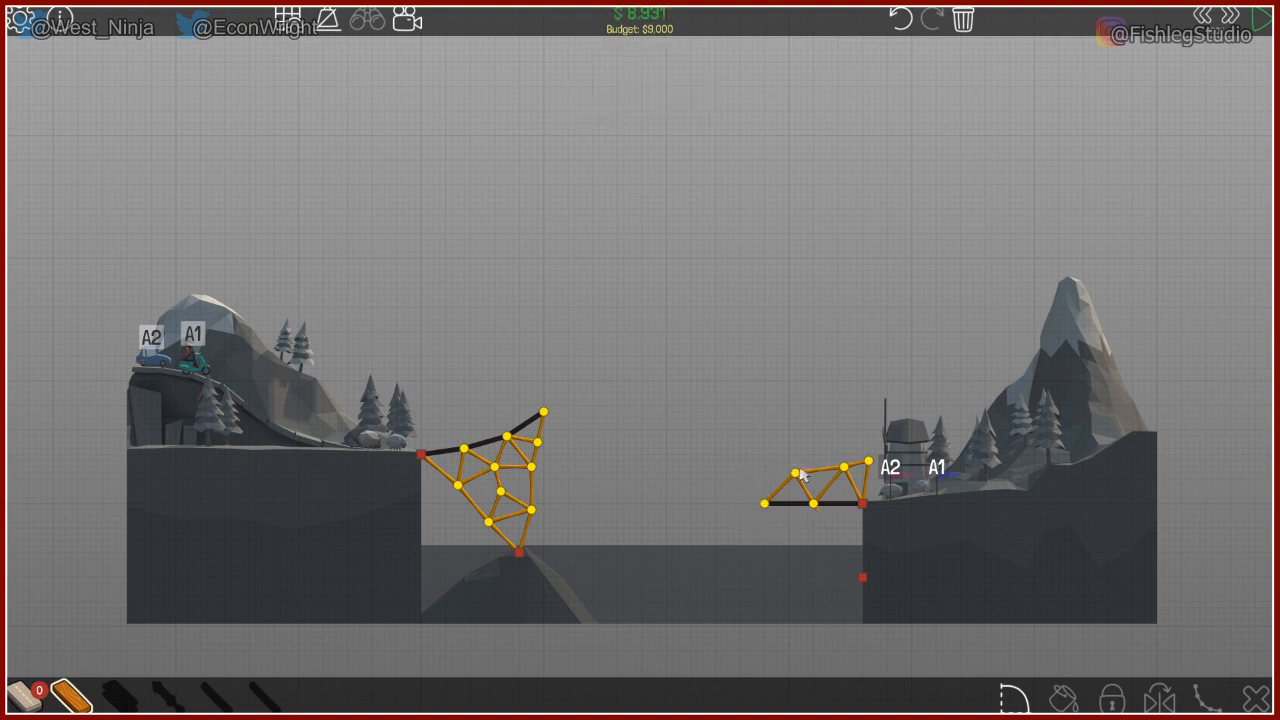
pyautogui.moveTo(796, 536)
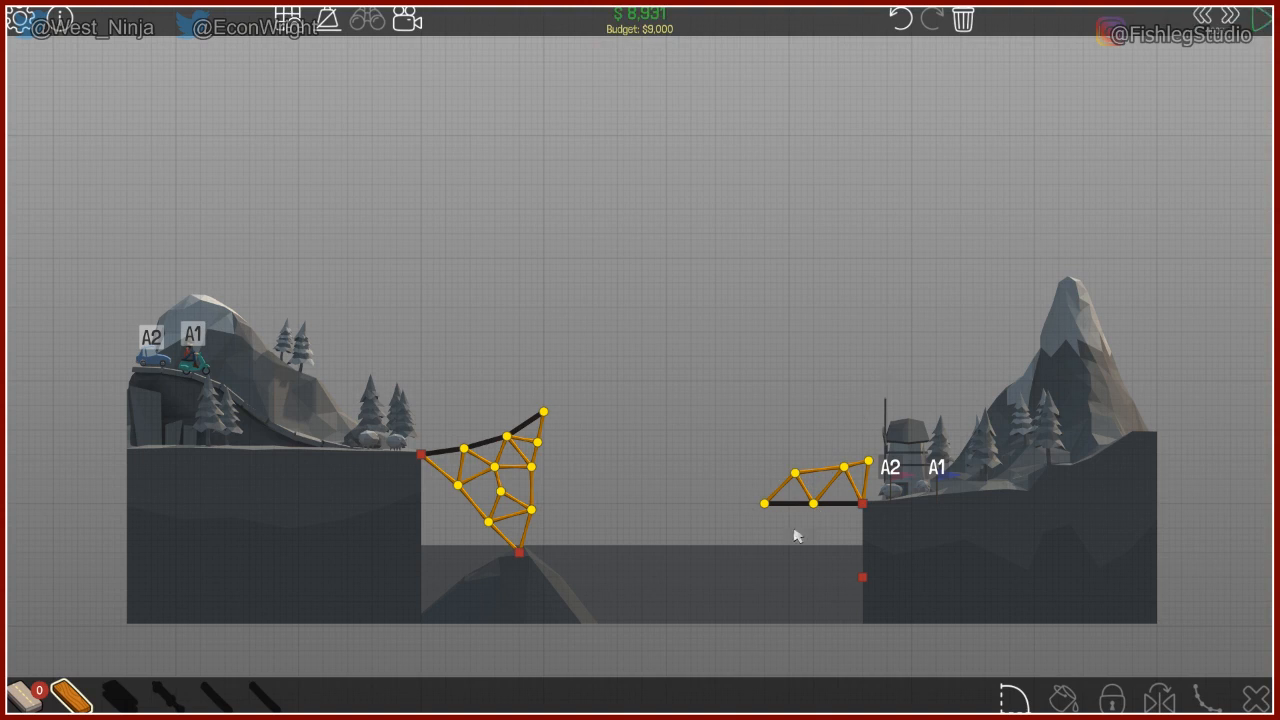
pyautogui.click(780, 504)
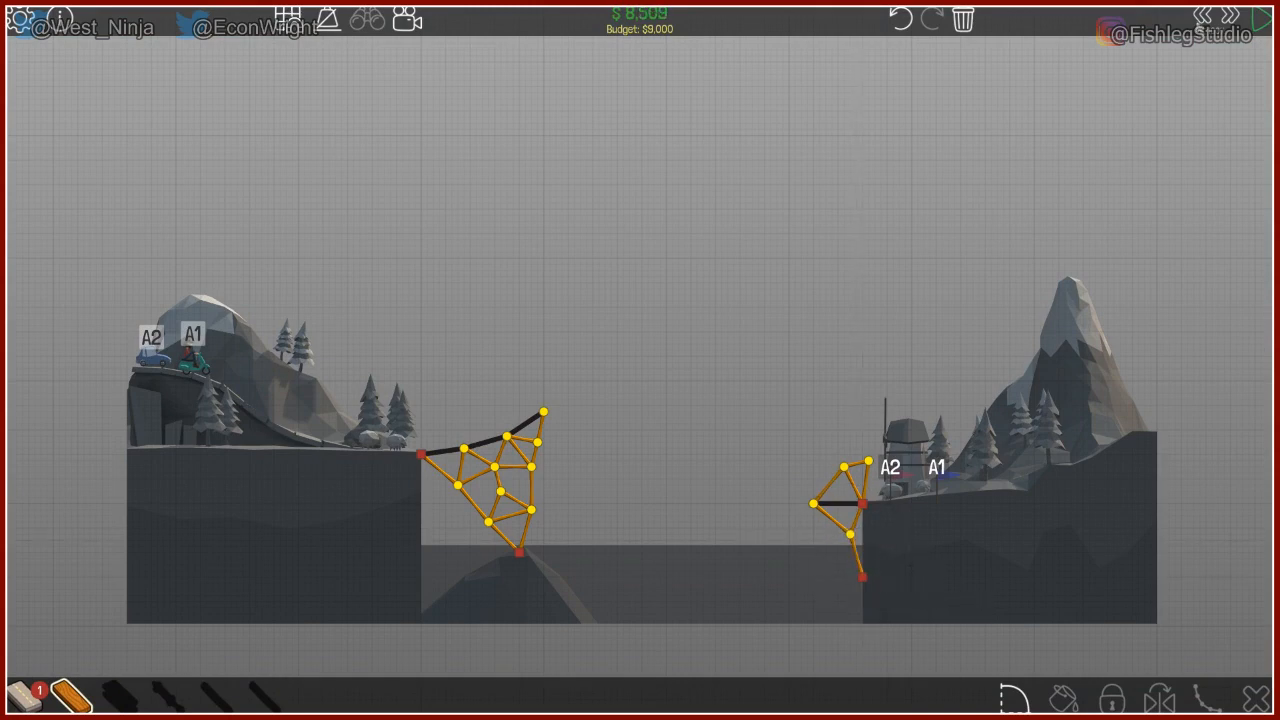
pyautogui.click(1244, 18)
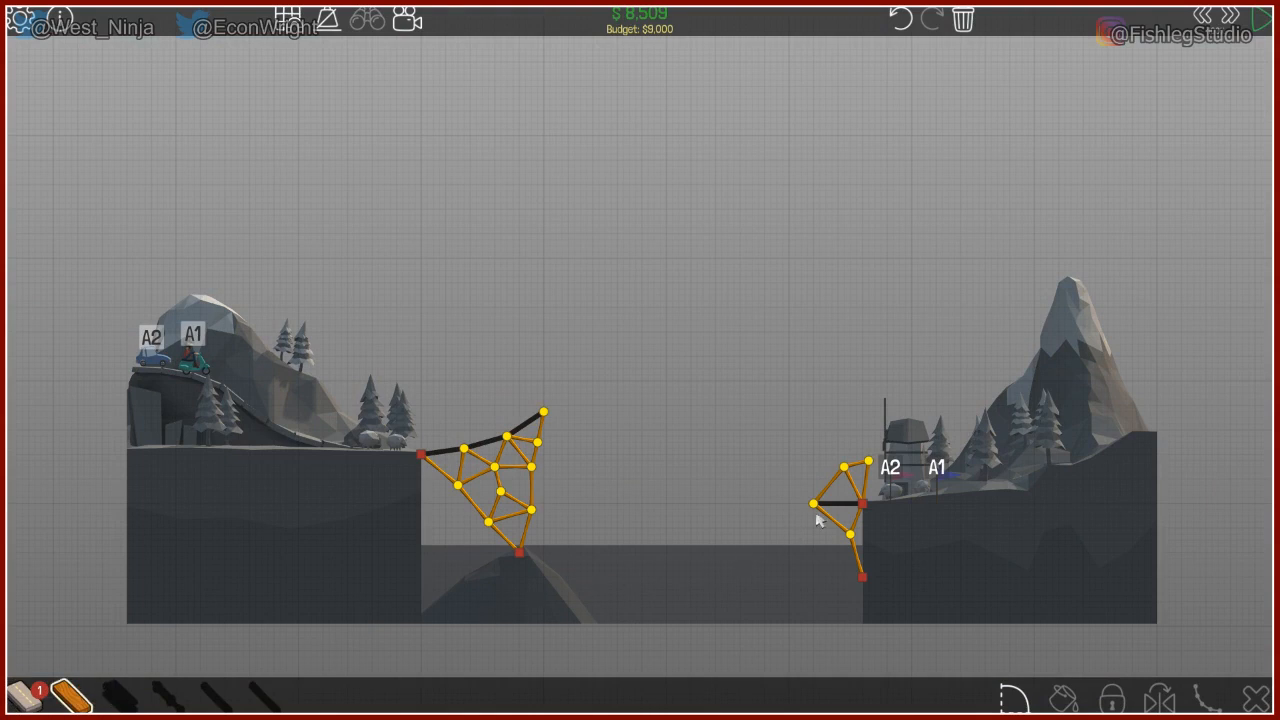
# Add one more brace to the right bracket and rewind after the failed test
pyautogui.click(812, 504)
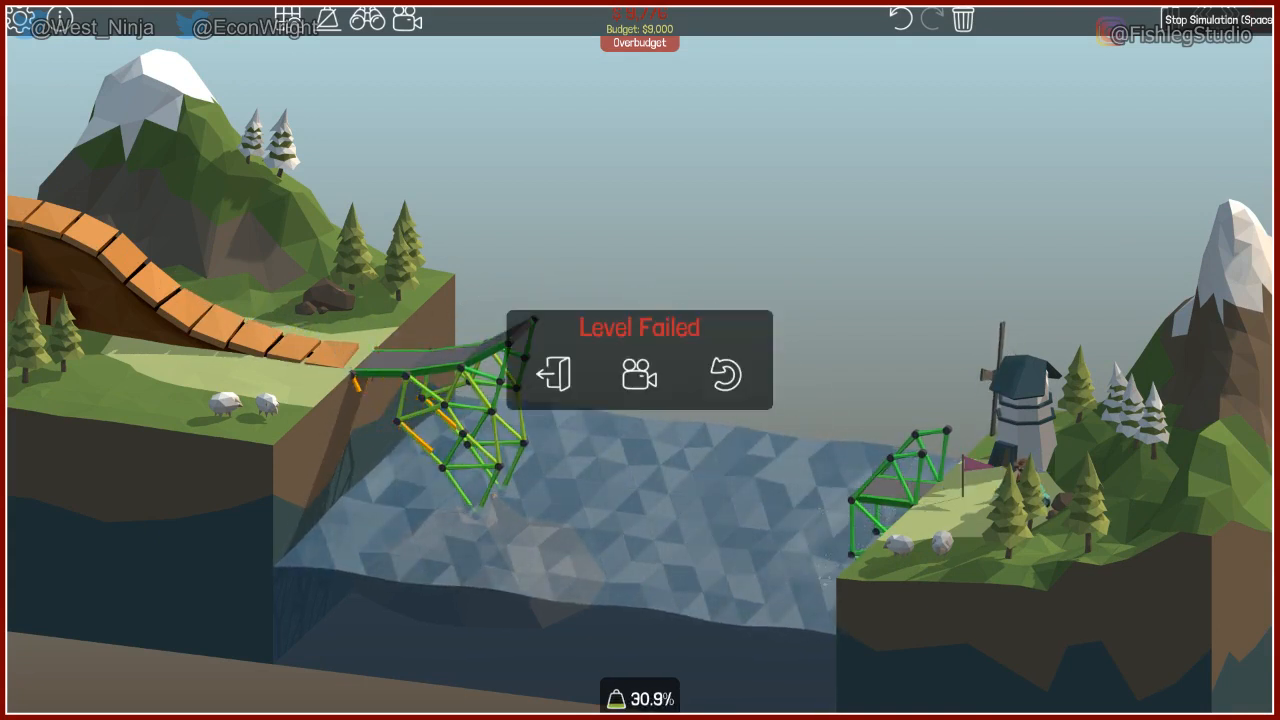
pyautogui.click(724, 376)
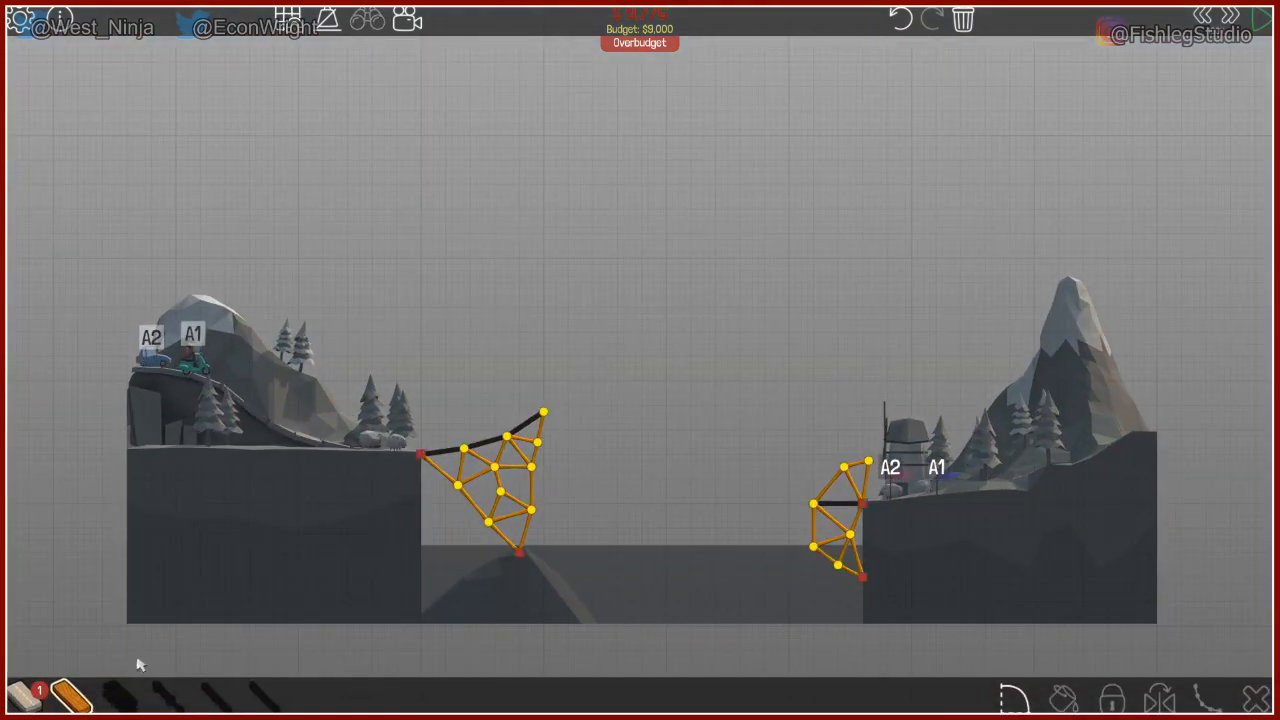
pyautogui.moveTo(584, 492)
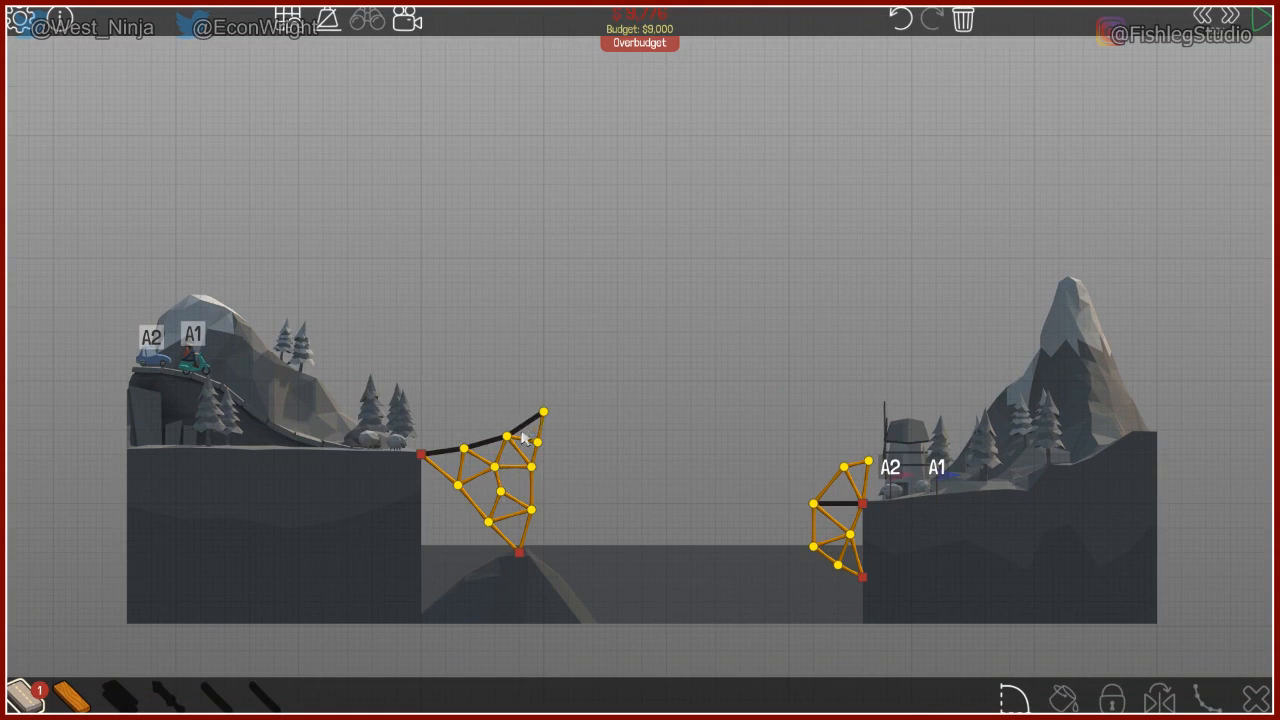
# Drag the left ramp's tip joint slightly to straighten its end, then launch another test
pyautogui.click(540, 410)
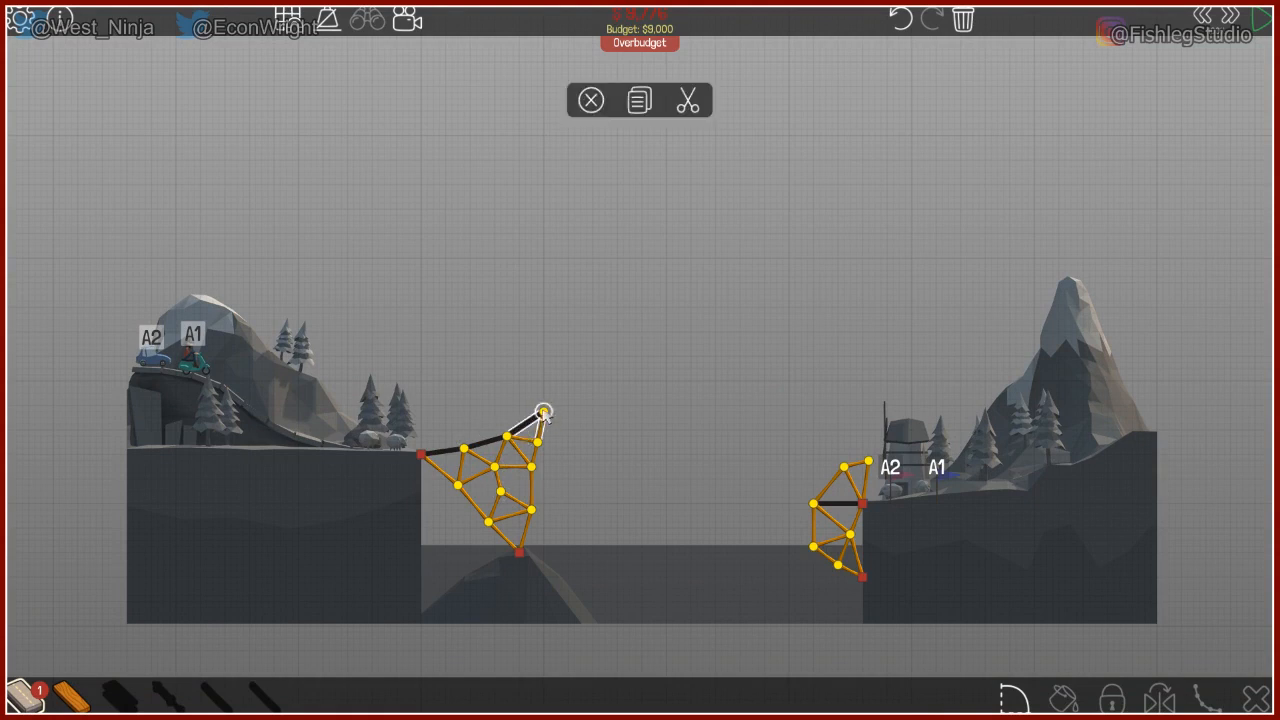
pyautogui.moveTo(540, 410); pyautogui.dragTo(550, 424)
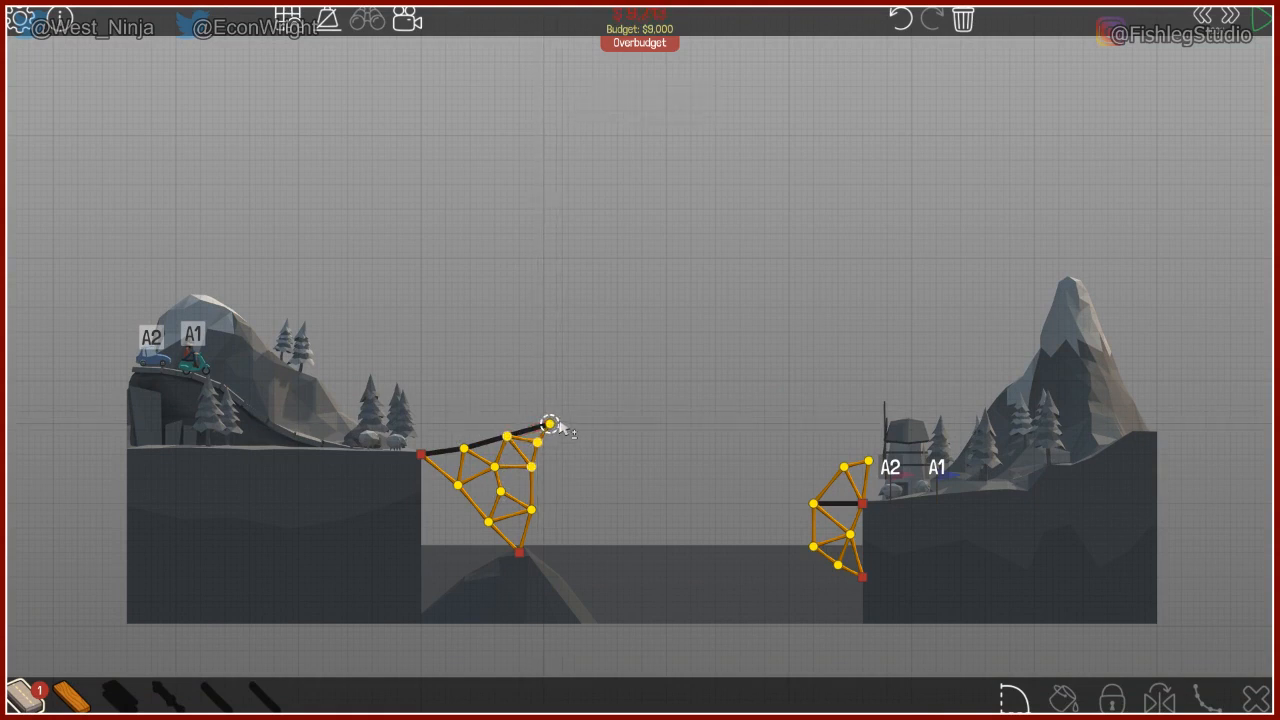
pyautogui.moveTo(1144, 84)
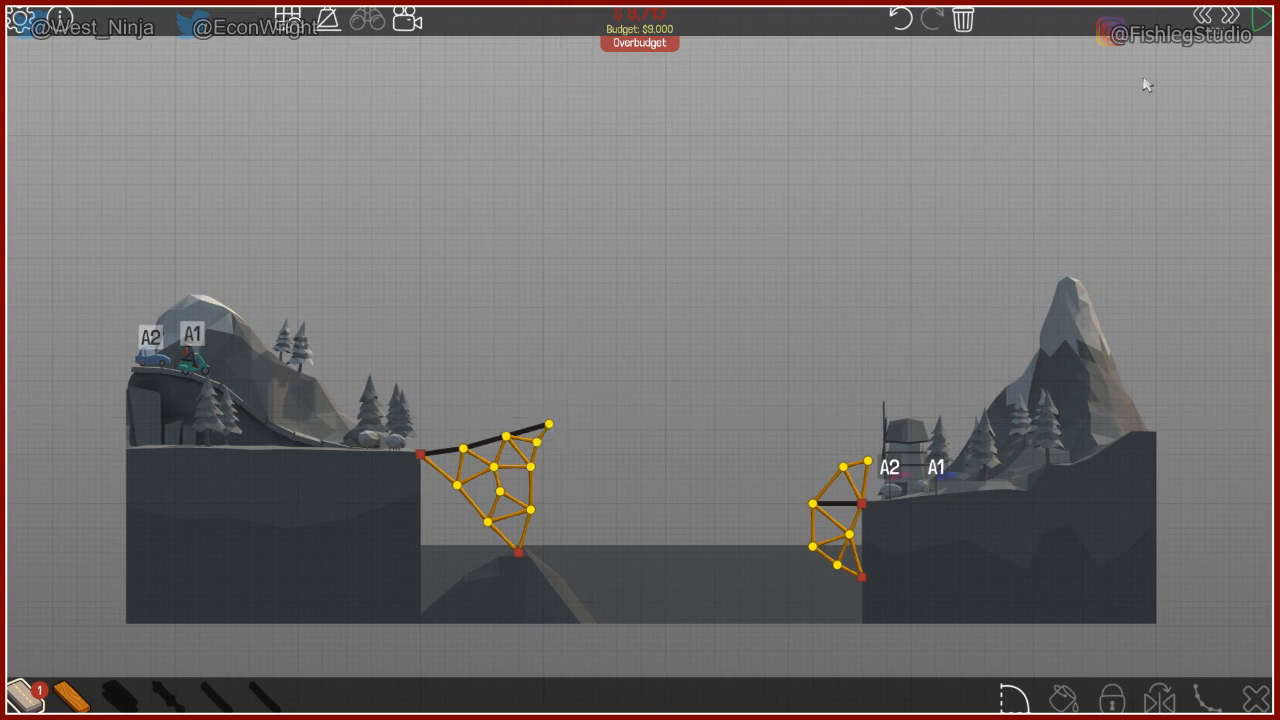
pyautogui.moveTo(1262, 50)
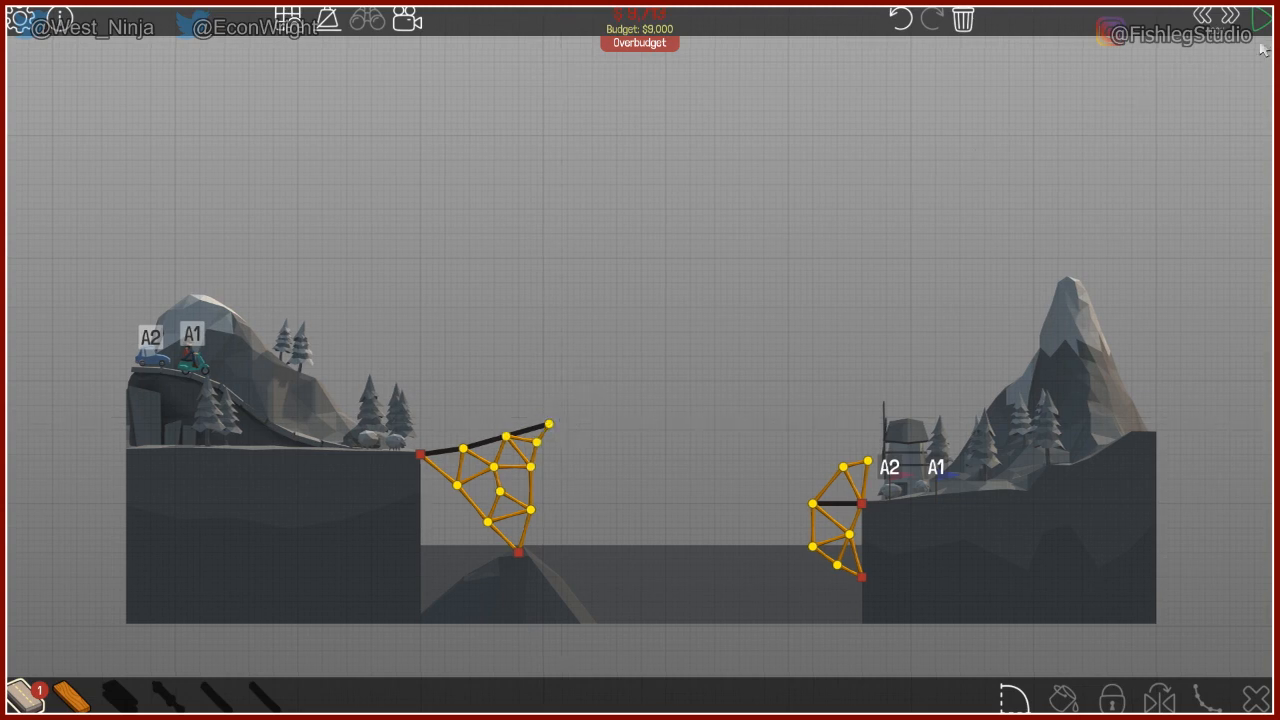
pyautogui.click(1248, 16)
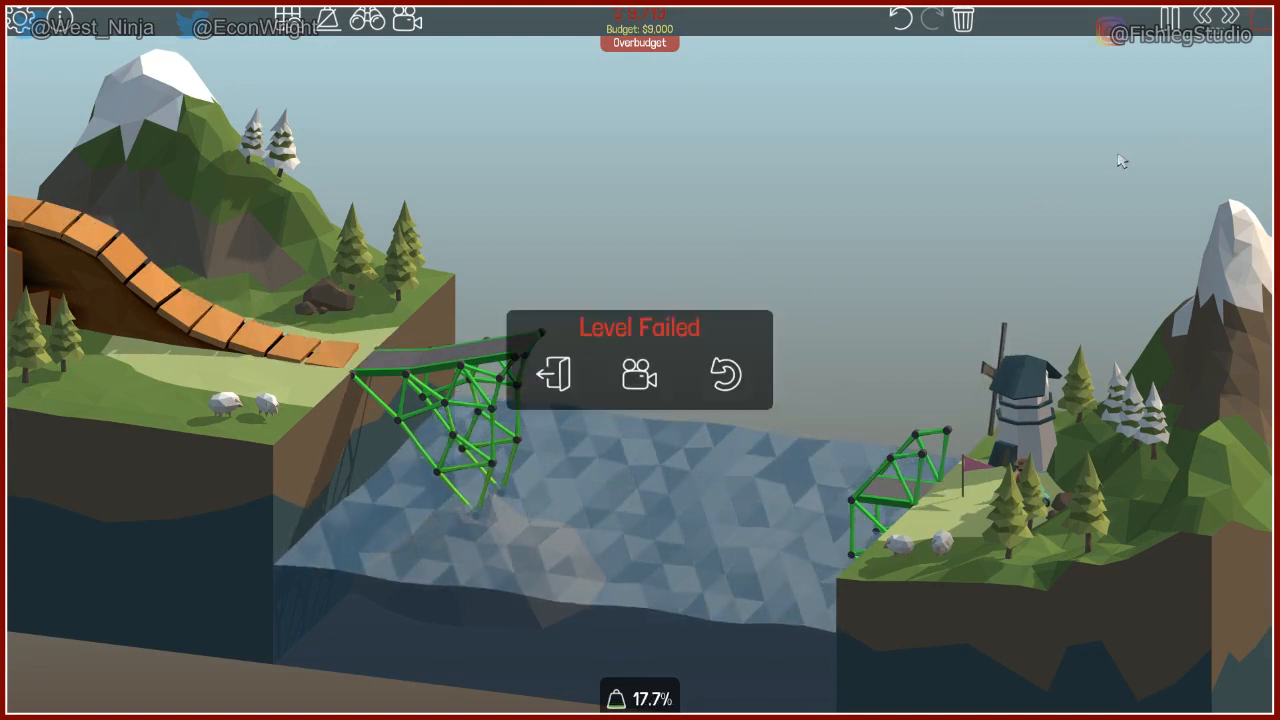
# Rewind, adjust the ramp tip joint again, and add a final member to the right support truss
pyautogui.click(726, 376)
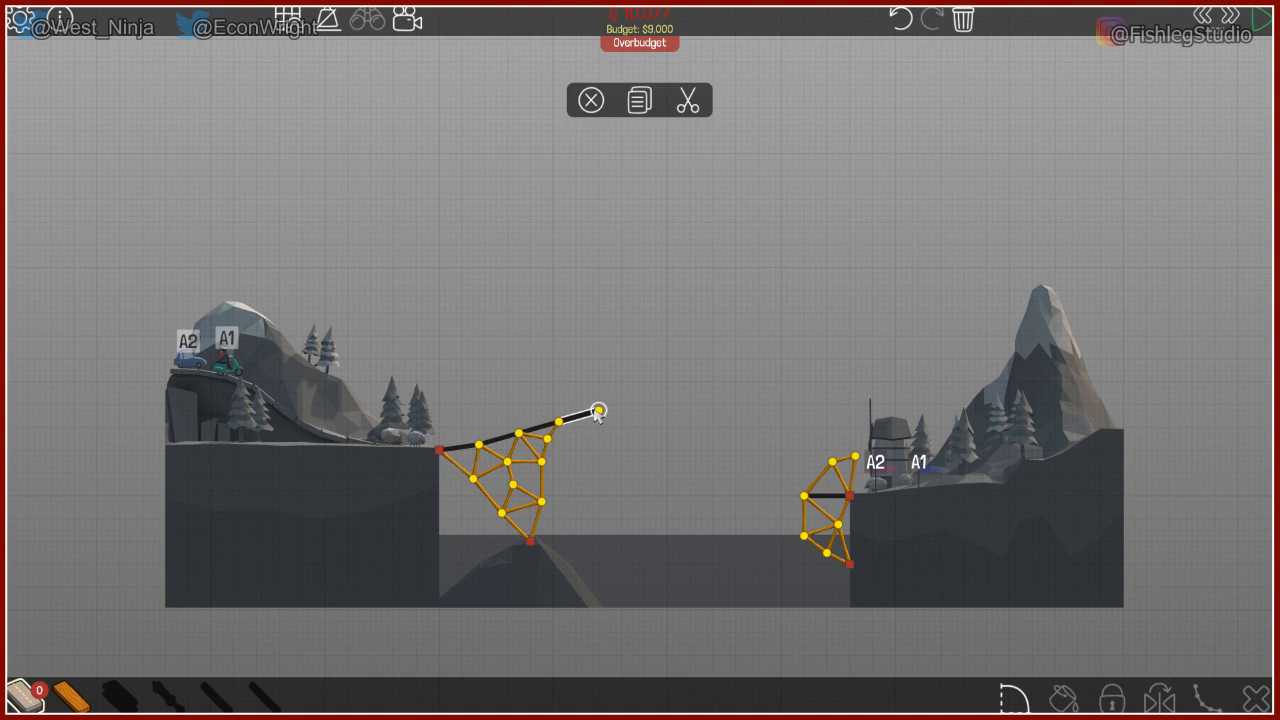
pyautogui.click(590, 100)
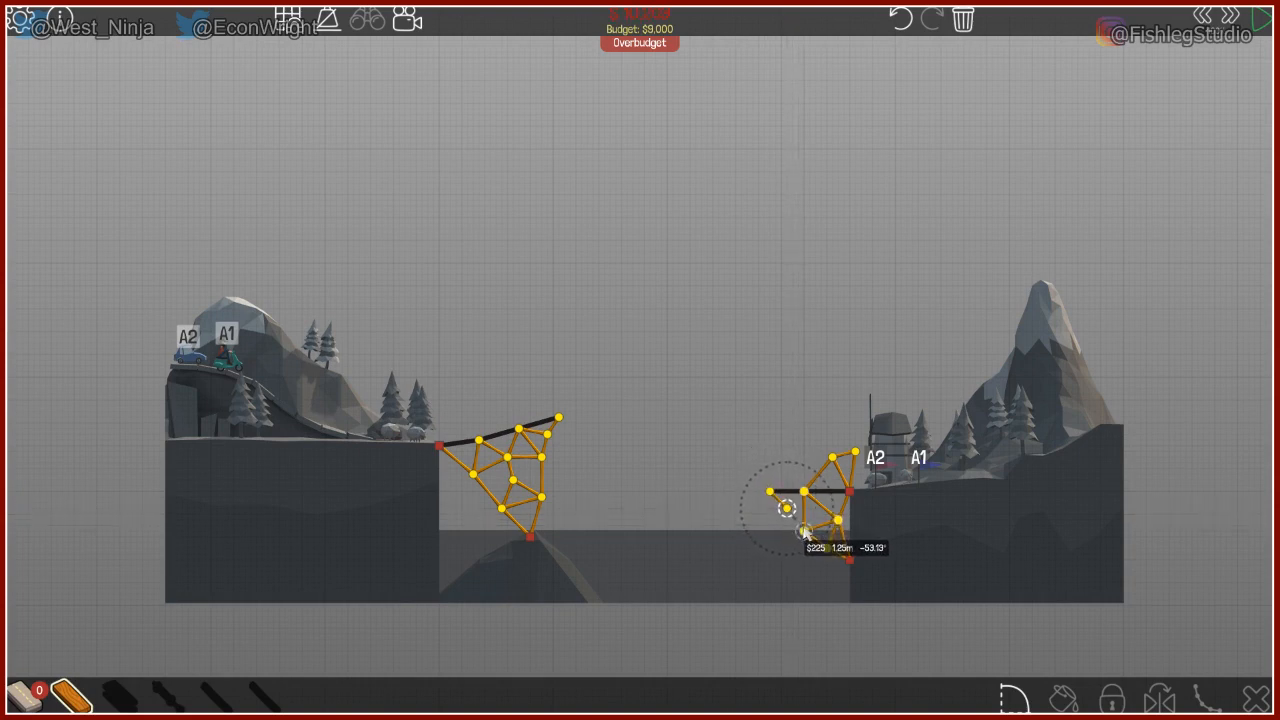
pyautogui.moveTo(810, 530); pyautogui.dragTo(804, 498)
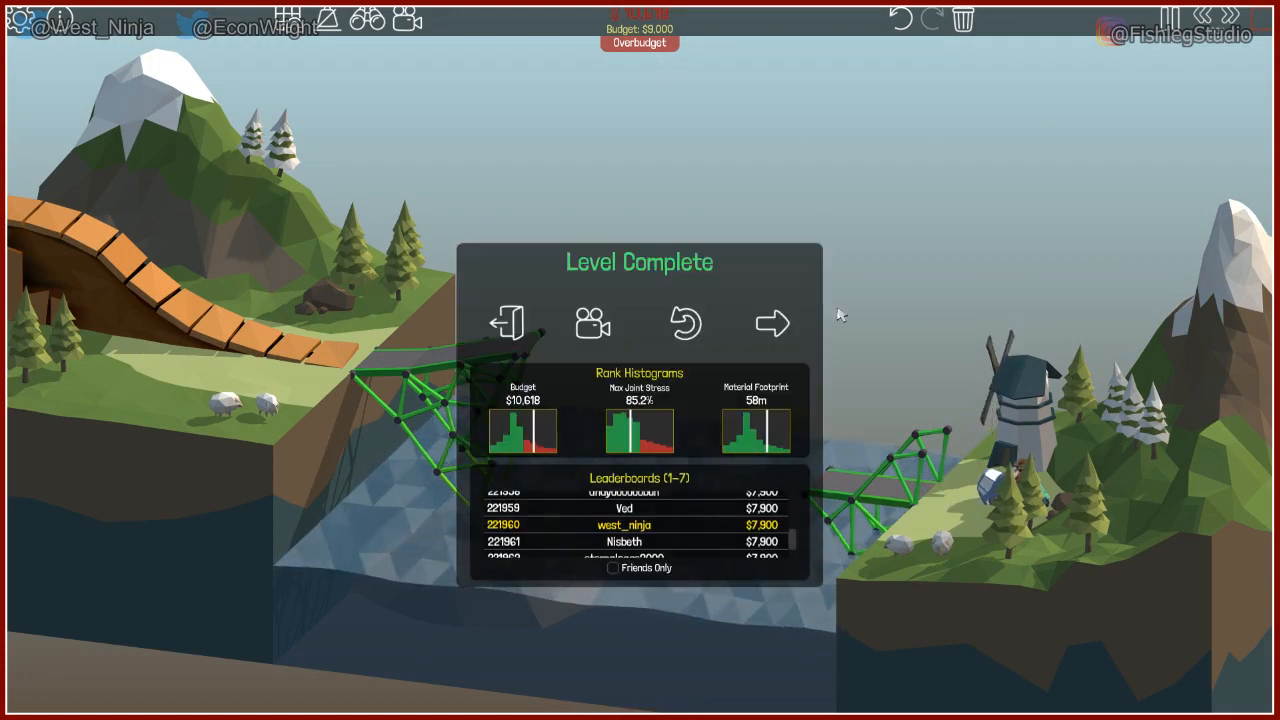
# Advance to level 1-8 Overpass and begin building
pyautogui.click(772, 322)
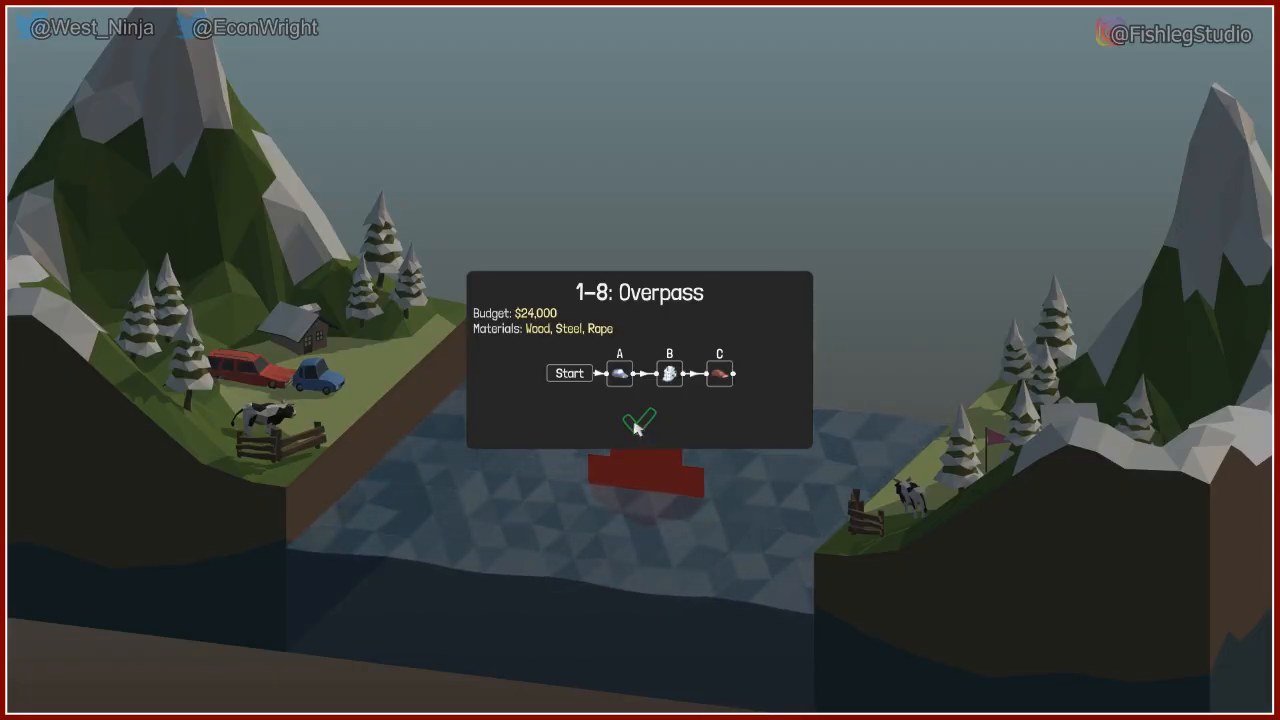
pyautogui.click(640, 420)
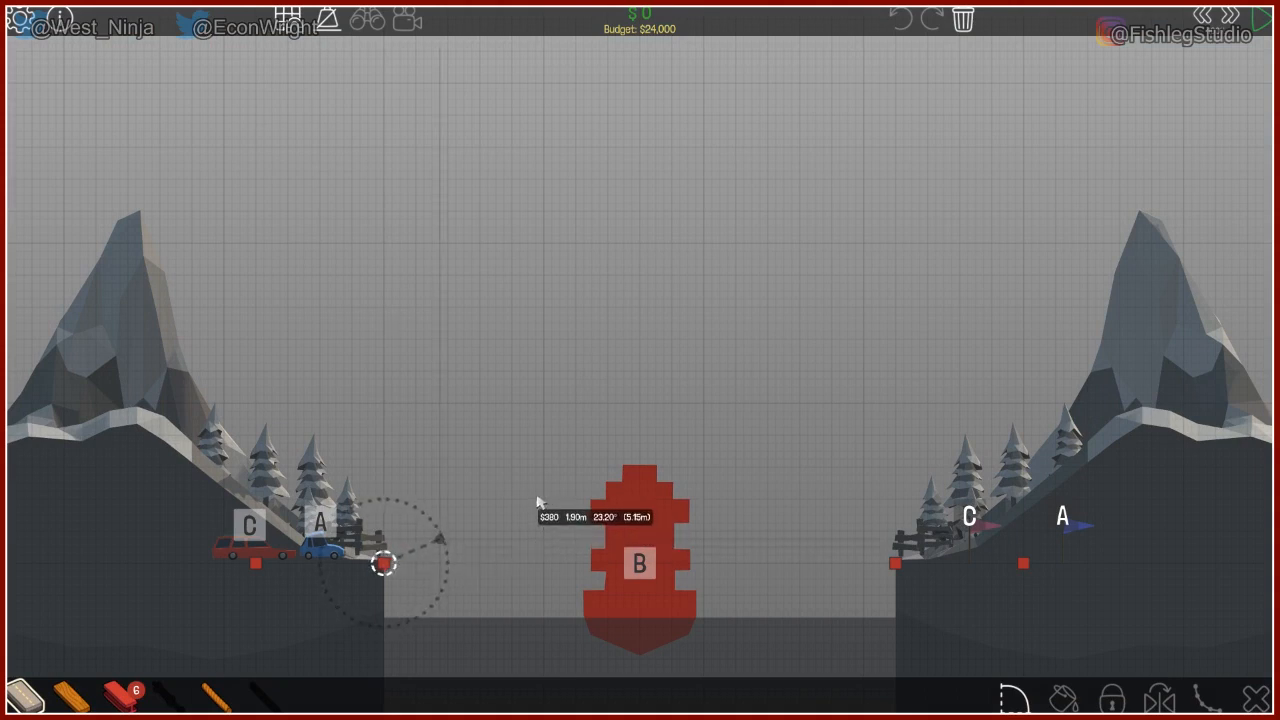
pyautogui.moveTo(564, 438)
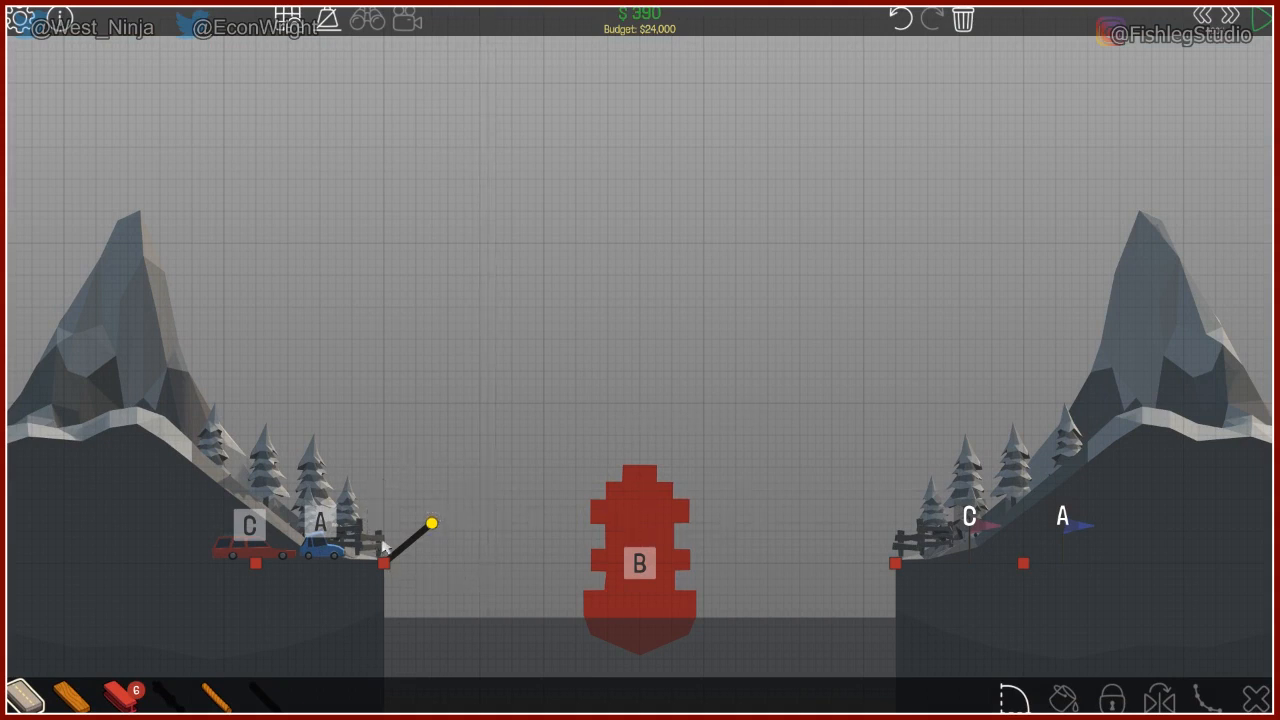
# Draw a rising road ramp from the left bank and add a brace beneath it
pyautogui.click(384, 562)
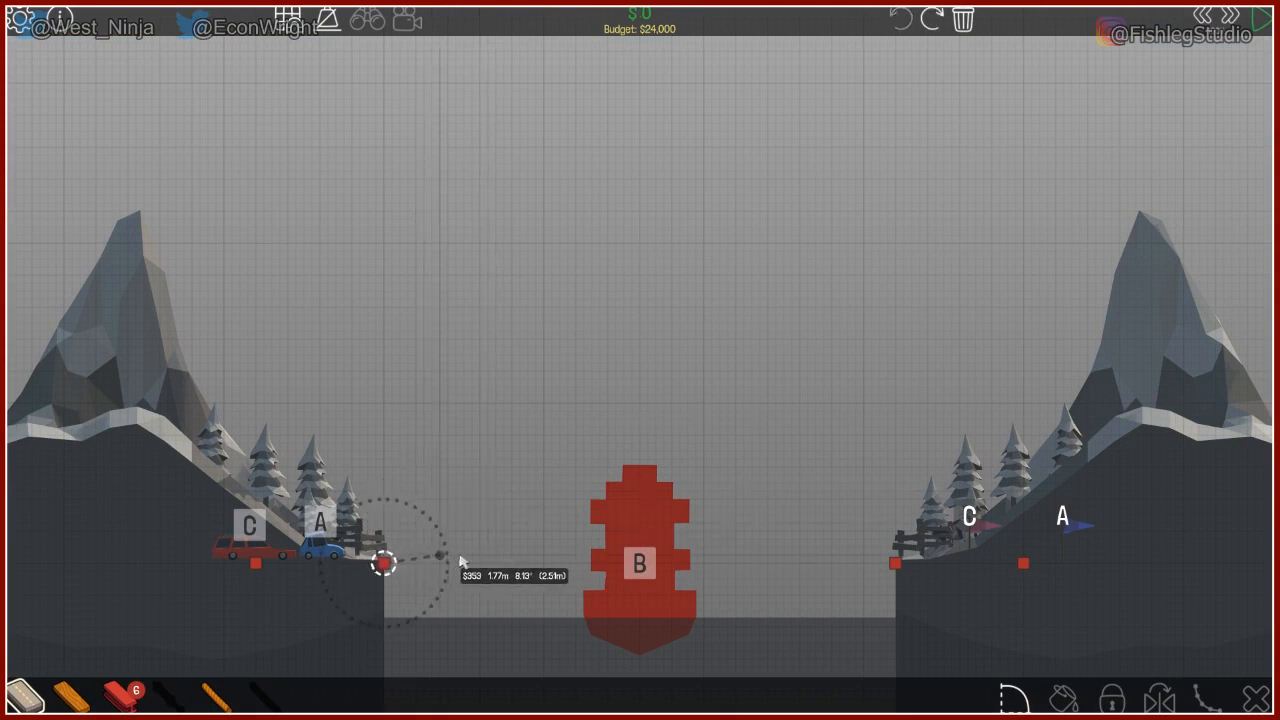
pyautogui.moveTo(384, 564); pyautogui.dragTo(552, 524)
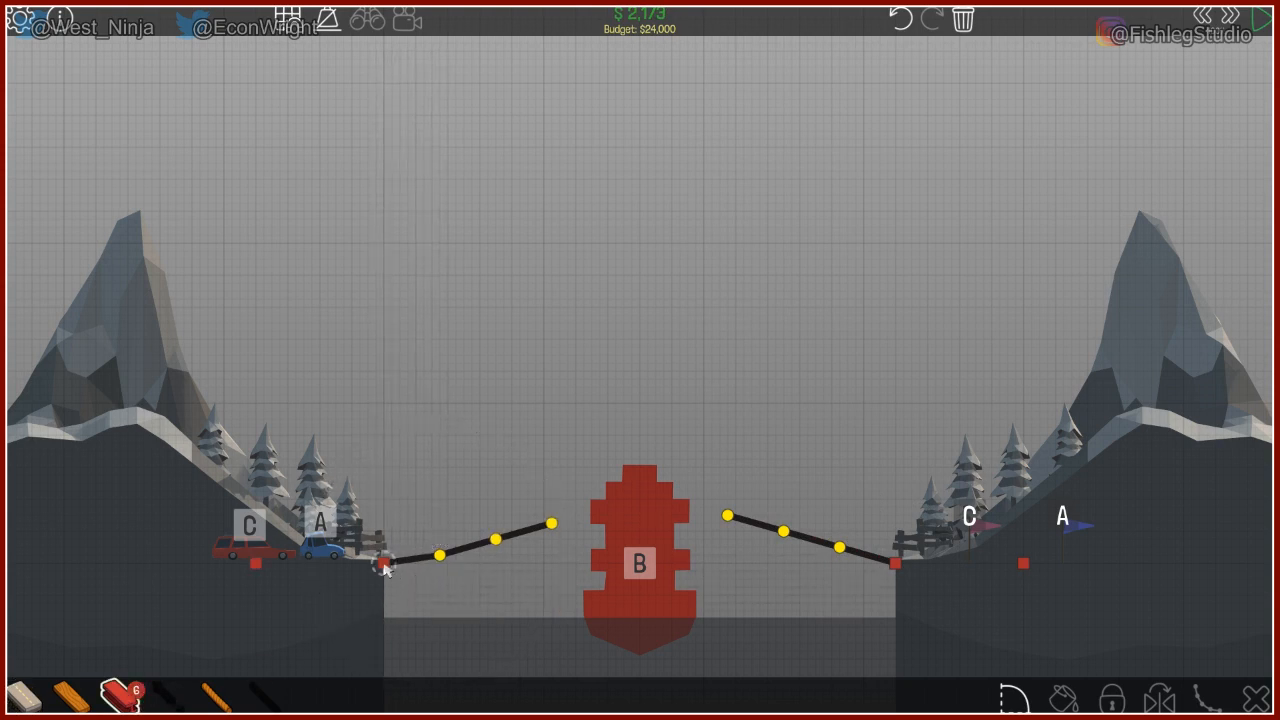
pyautogui.click(384, 564)
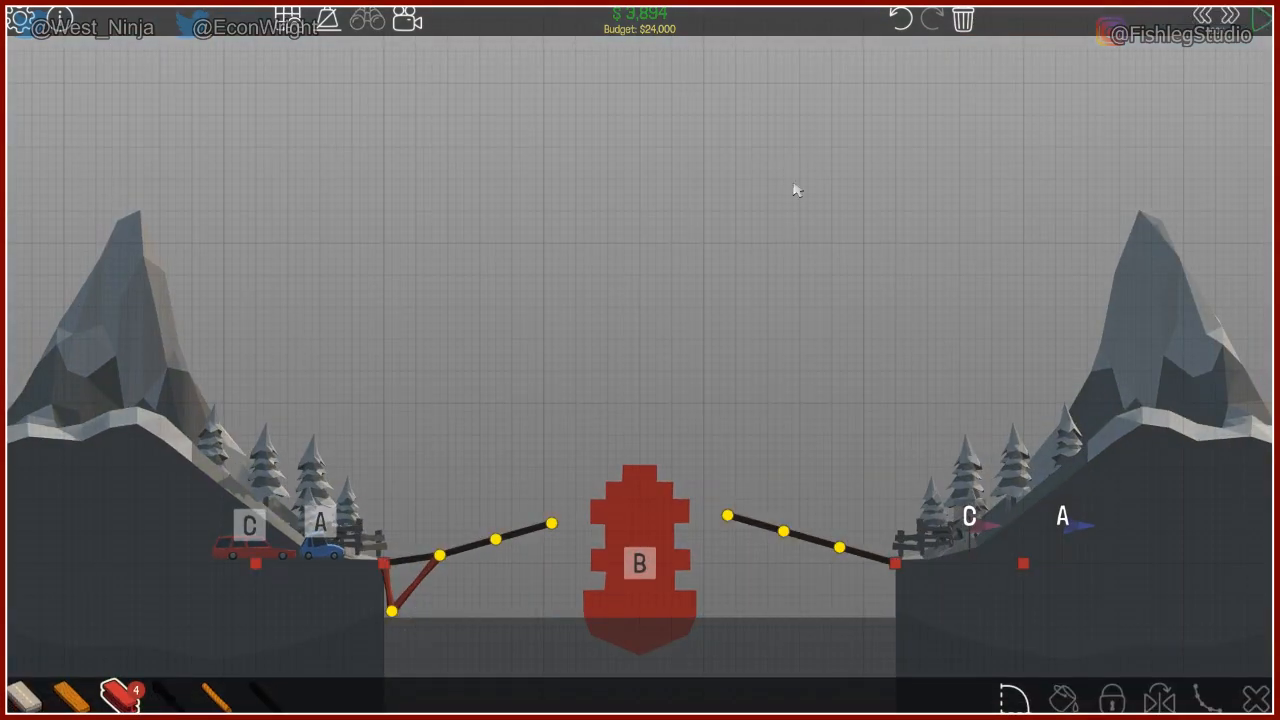
pyautogui.moveTo(876, 578)
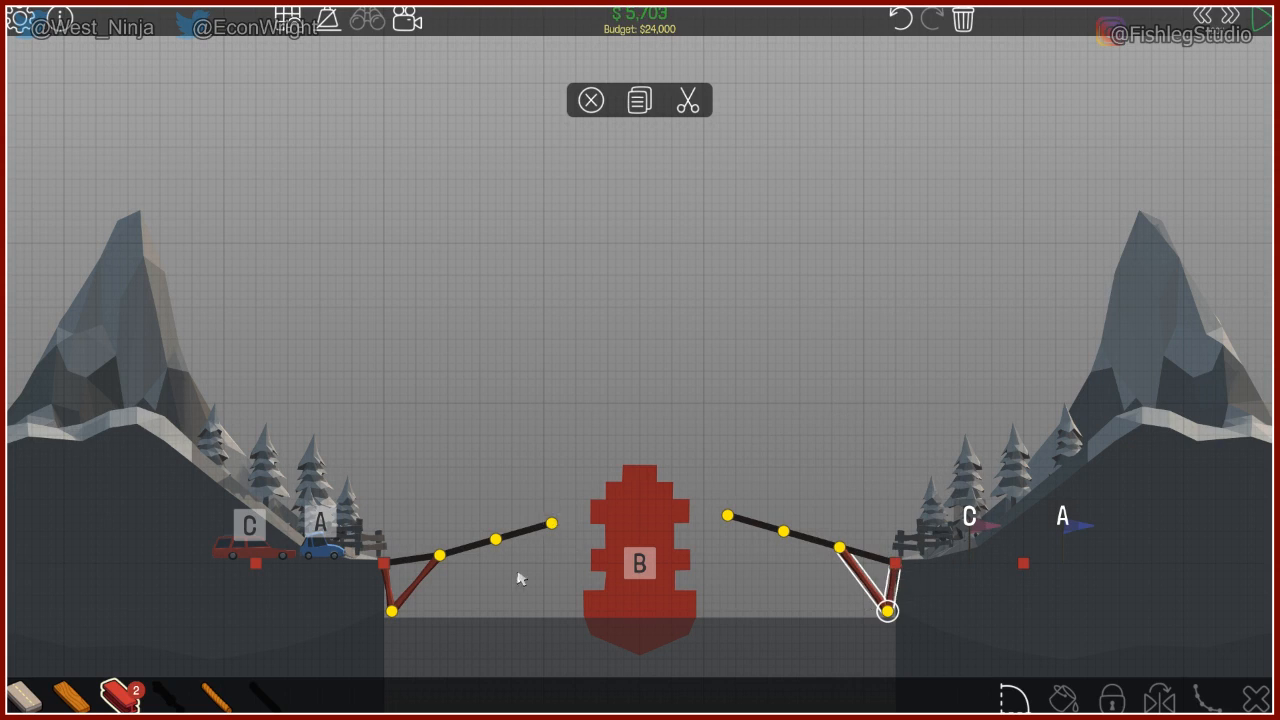
pyautogui.moveTo(482, 562)
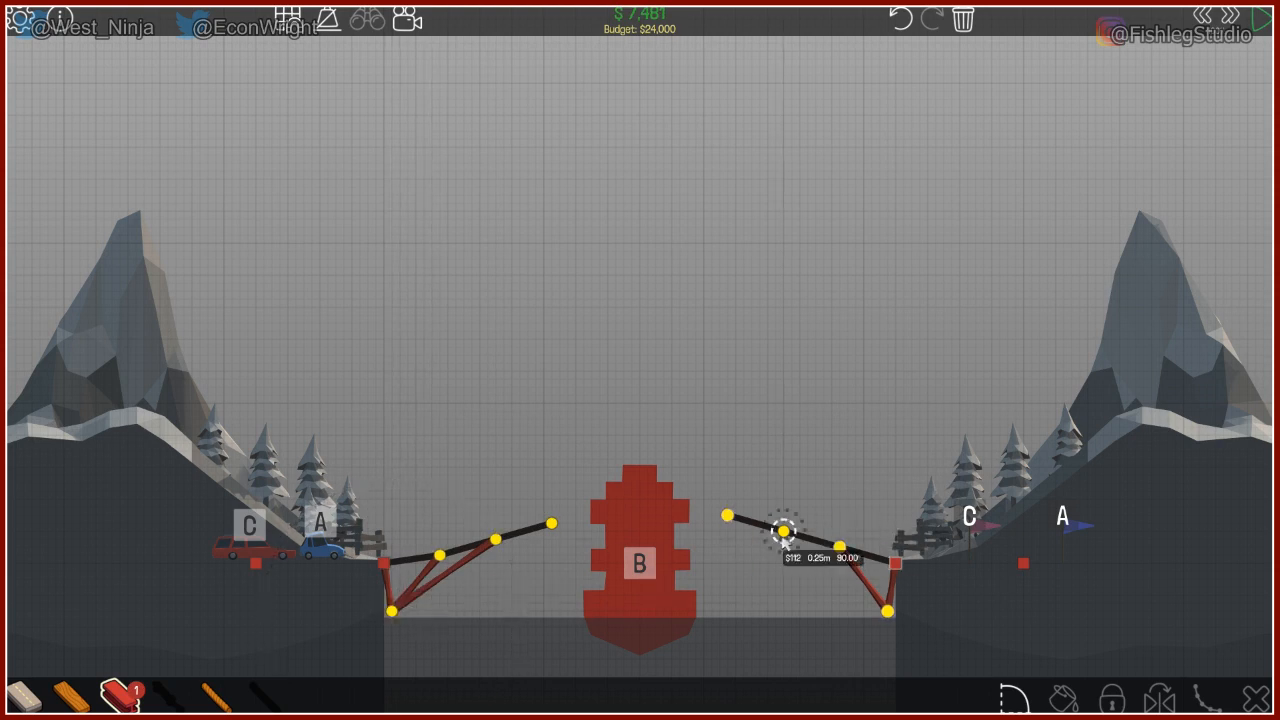
# Shorten and brace the right ramp down to the bank, then retry after the failed run
pyautogui.moveTo(784, 530); pyautogui.dragTo(888, 612)
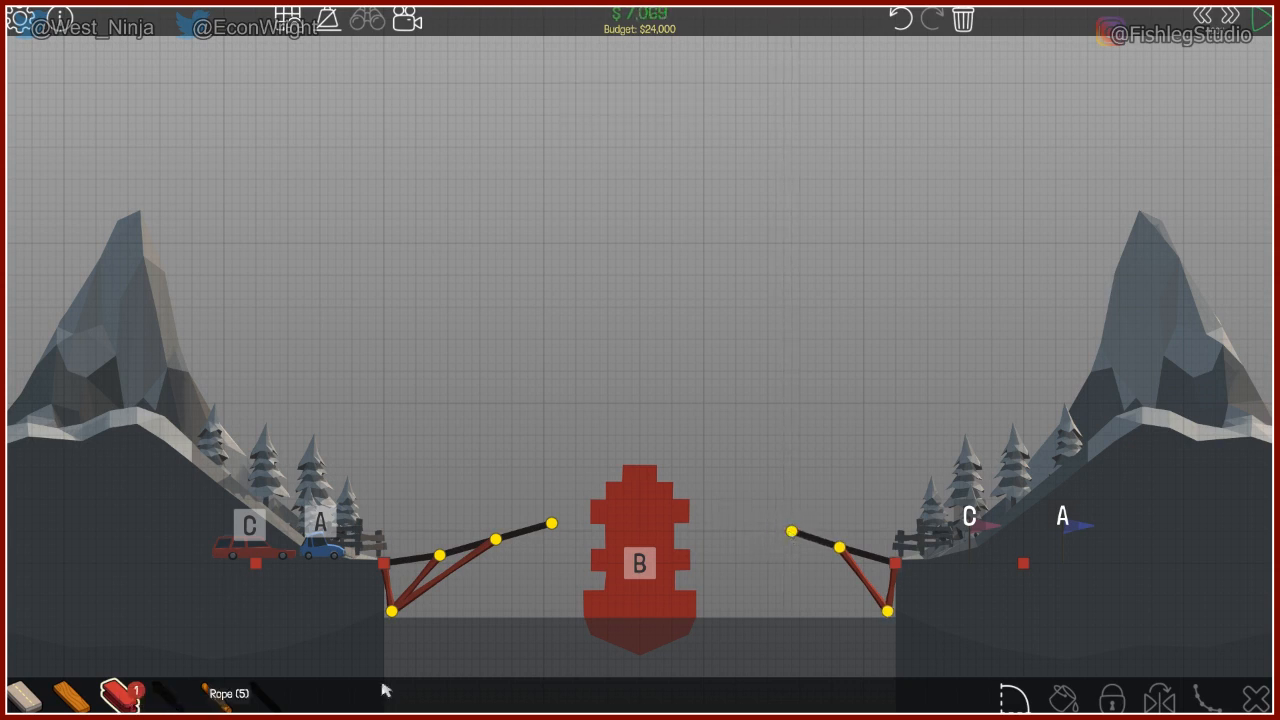
pyautogui.moveTo(790, 532); pyautogui.dragTo(888, 610)
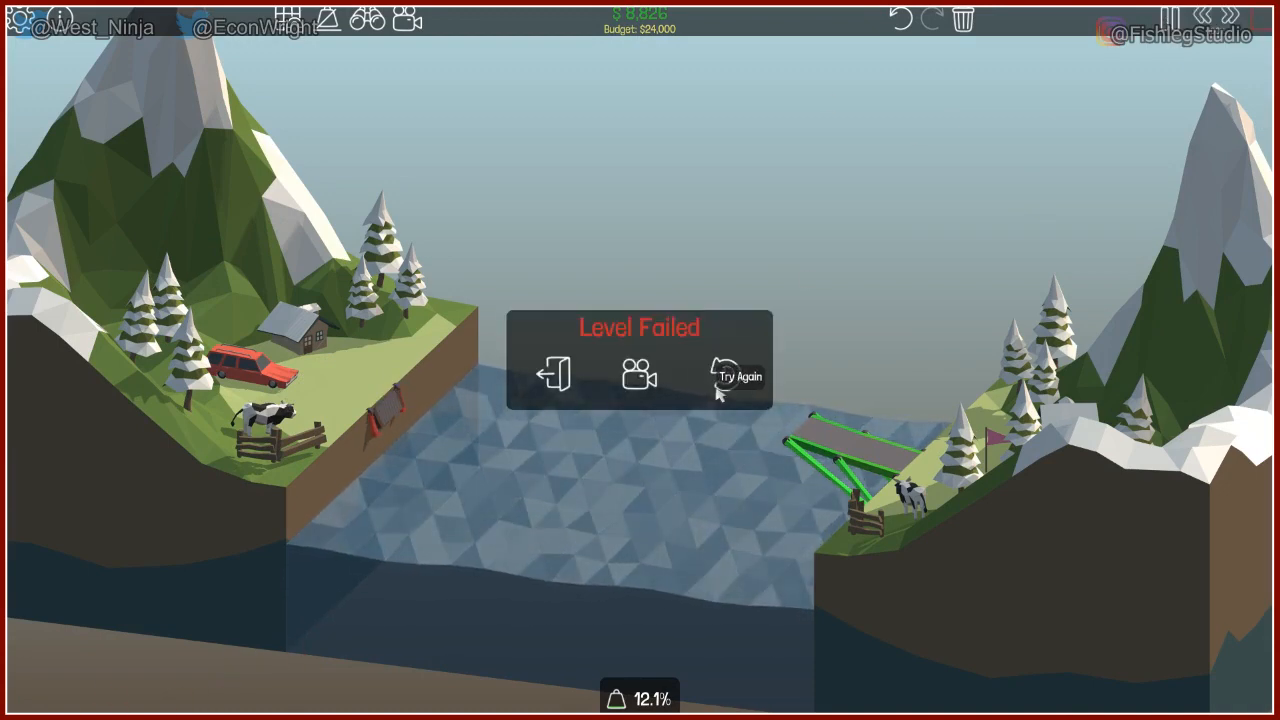
pyautogui.click(738, 376)
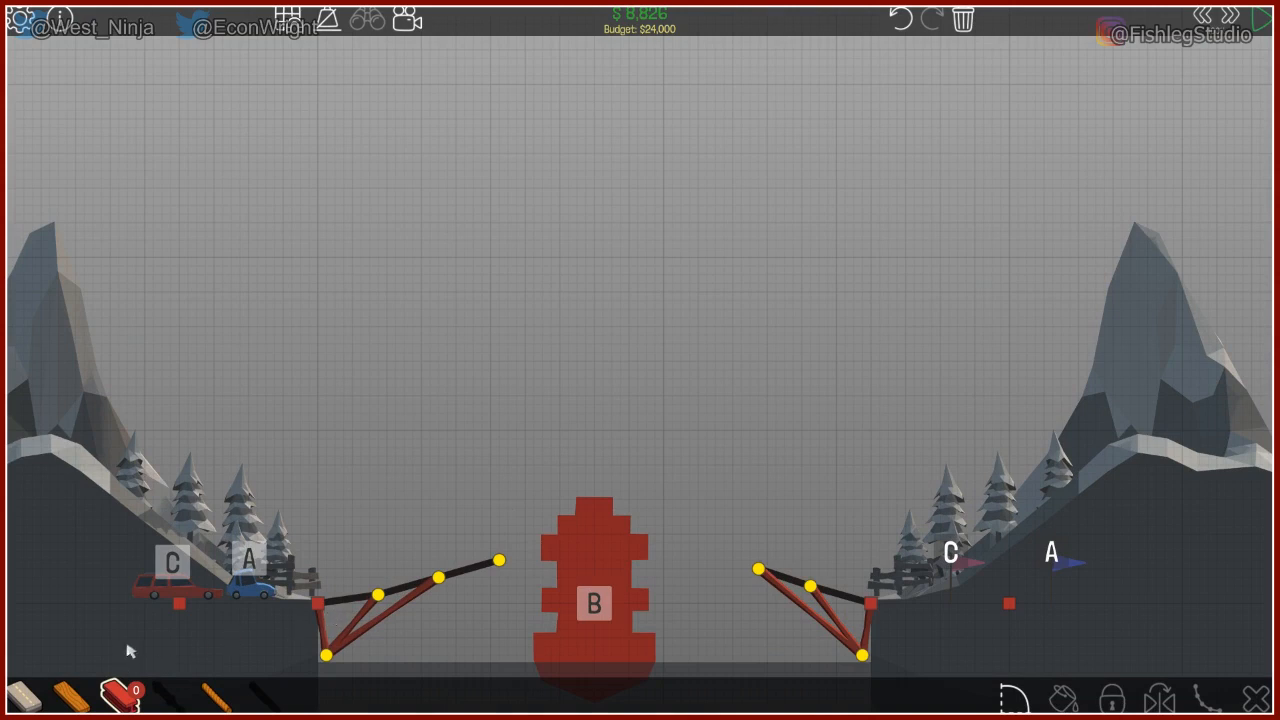
pyautogui.moveTo(56, 696)
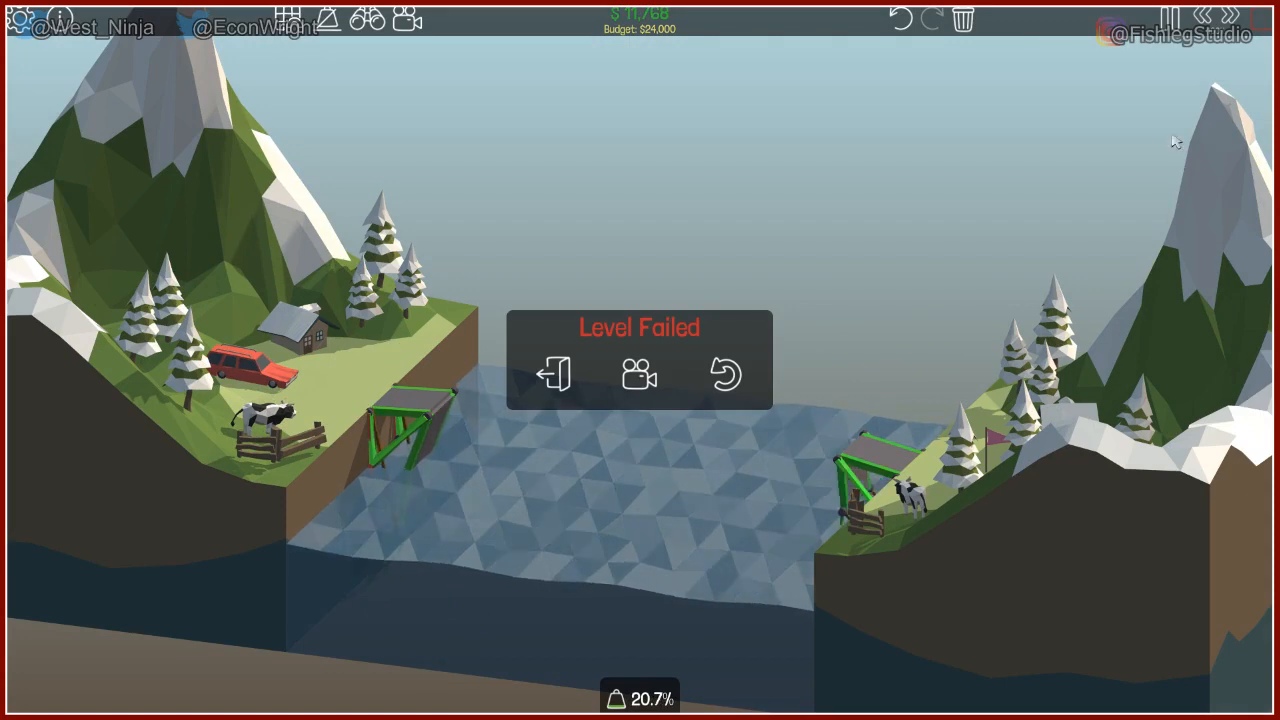
# Exit the failed run, choose the member material, and delete the lower brace under the right ramp
pyautogui.click(724, 374)
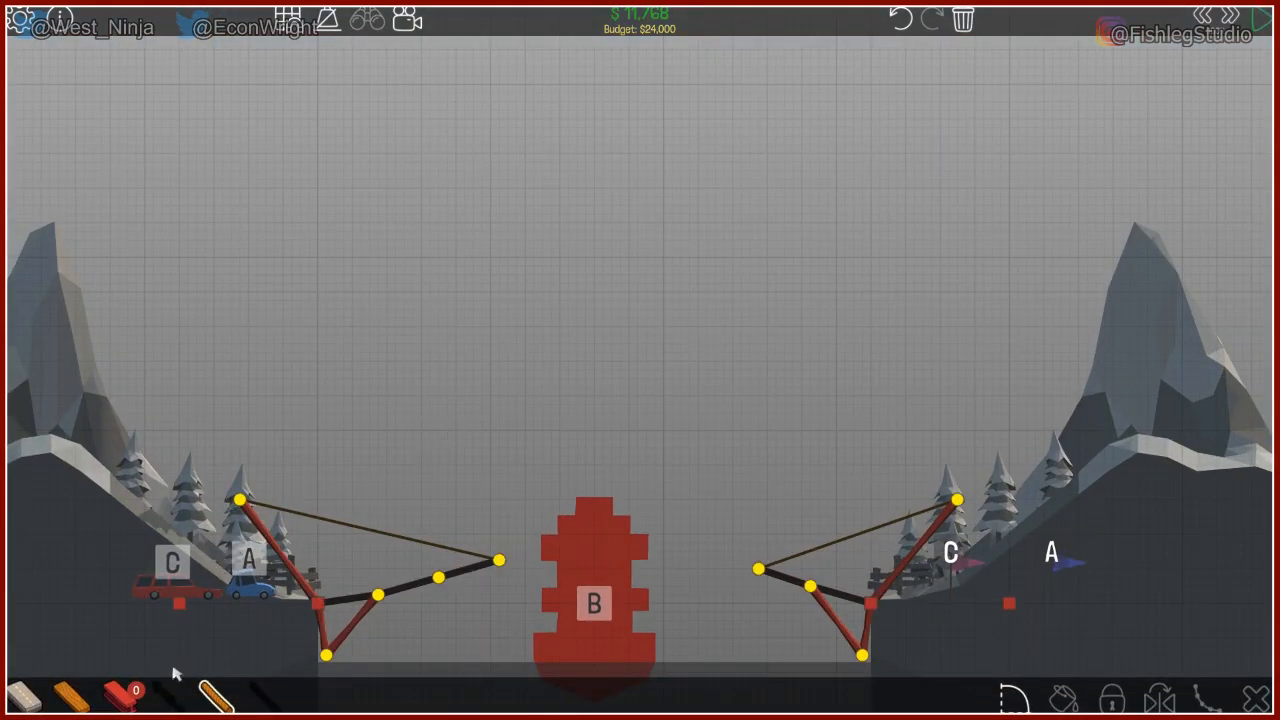
pyautogui.click(356, 628)
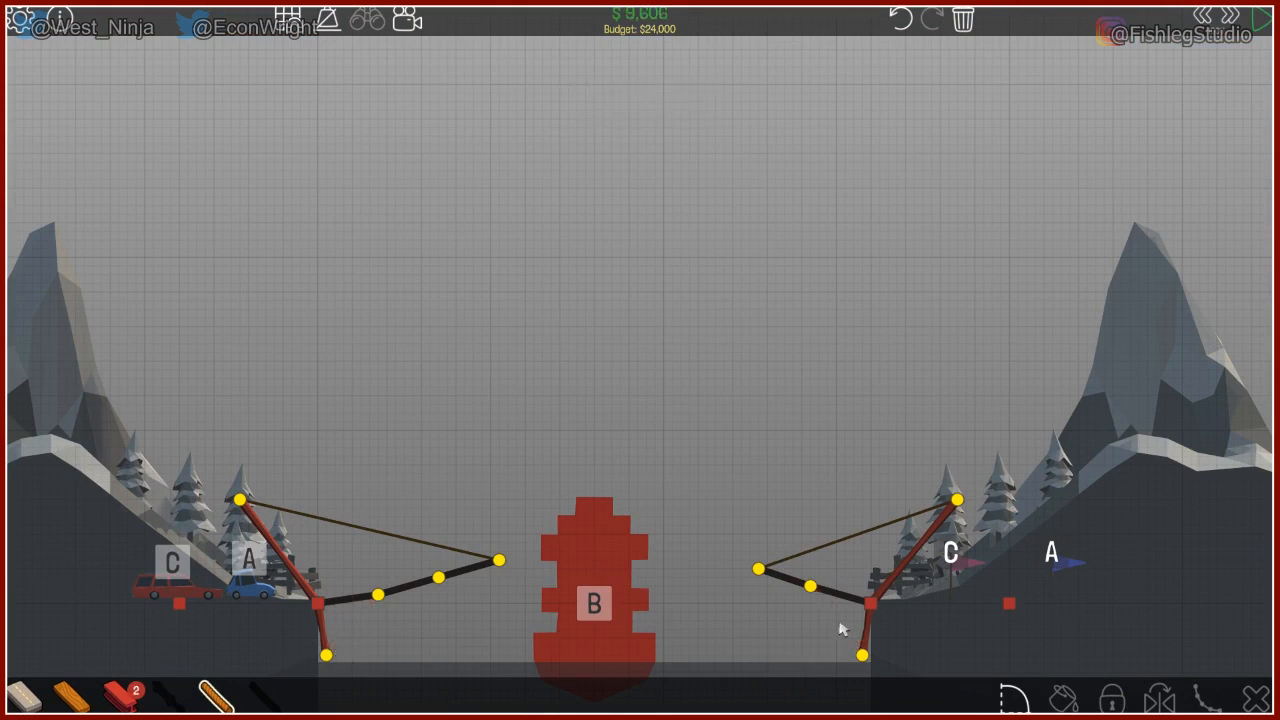
pyautogui.click(870, 624)
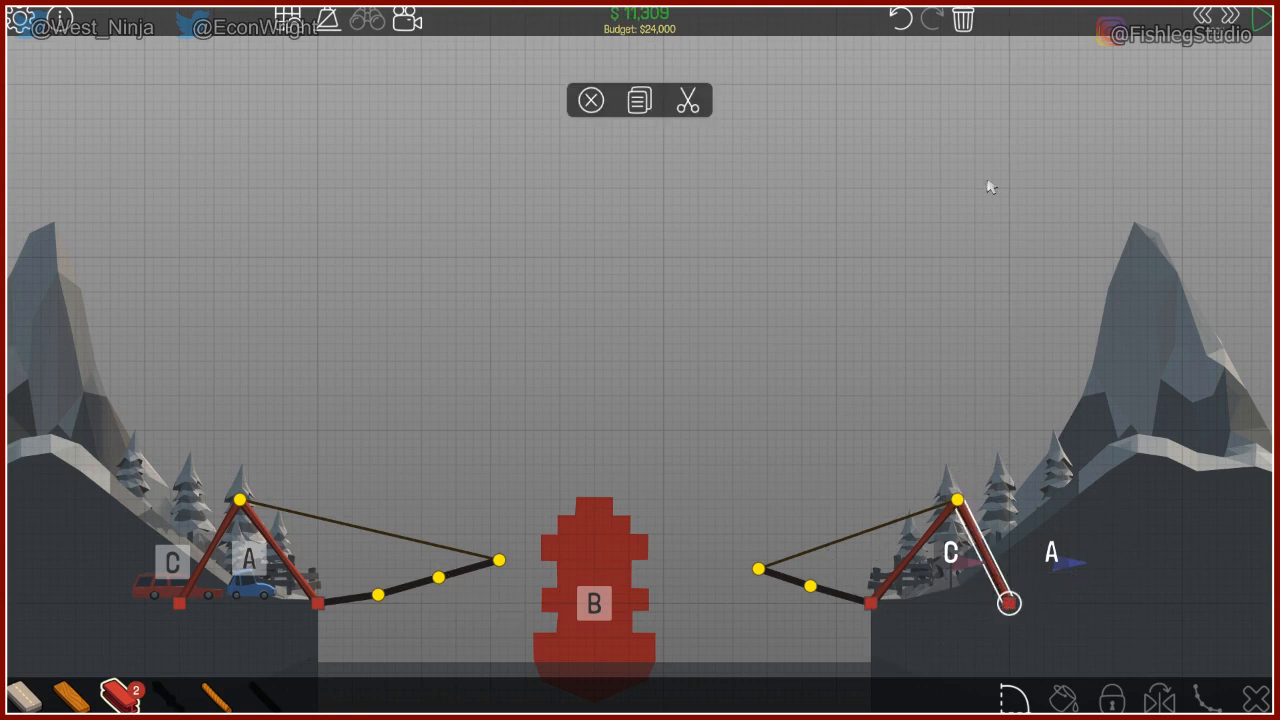
pyautogui.moveTo(1256, 22)
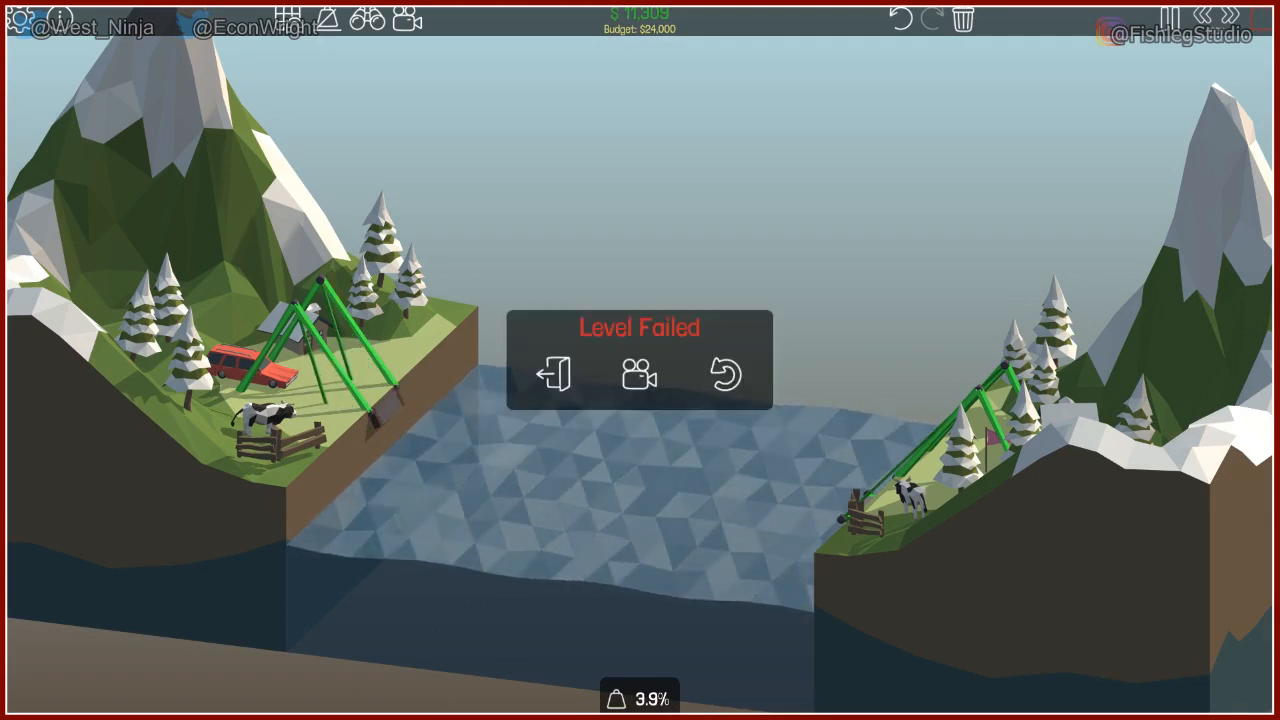
# Exit the failed run and triangulate a truss above the left ramp, extending its top chord toward the pillar
pyautogui.click(728, 374)
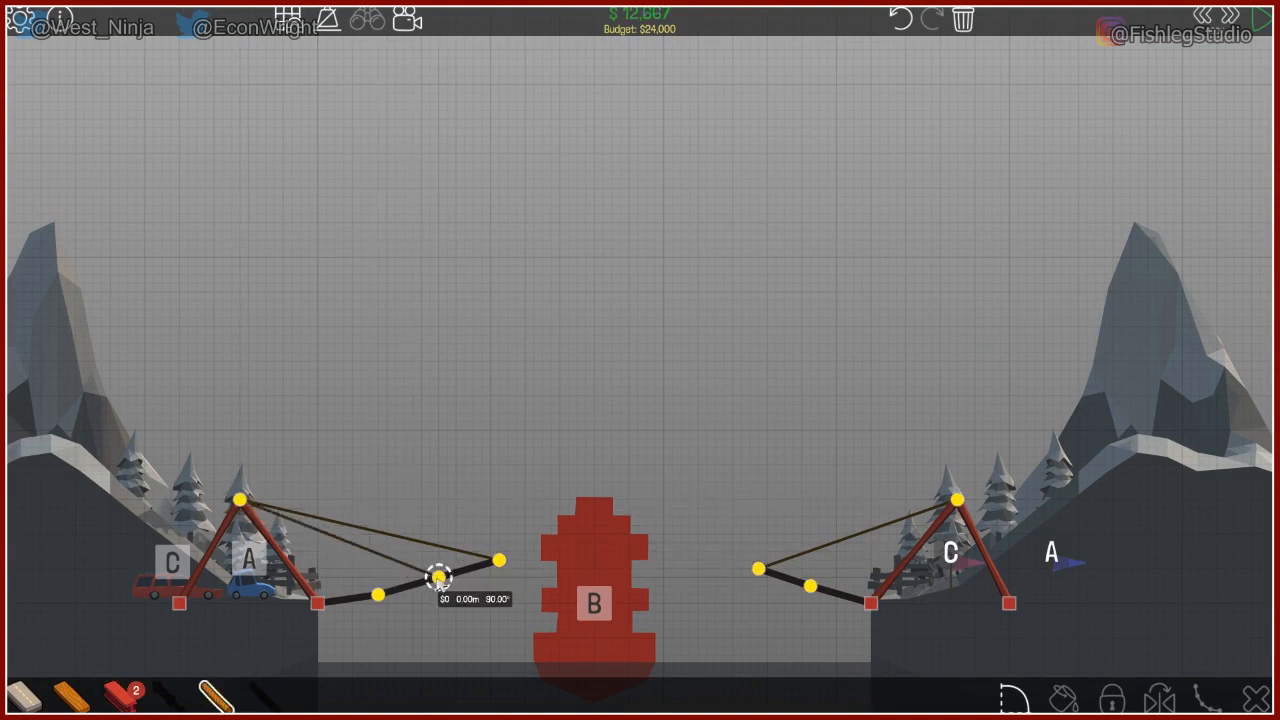
pyautogui.click(436, 576)
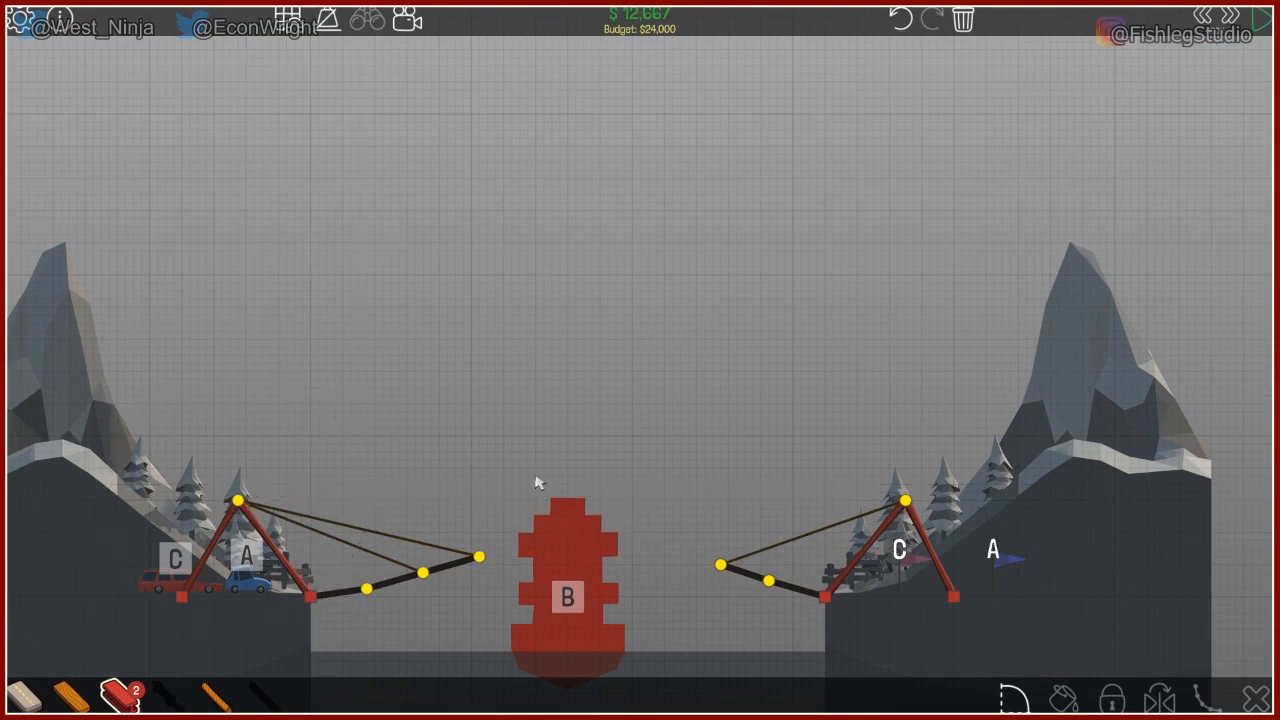
pyautogui.moveTo(208, 690)
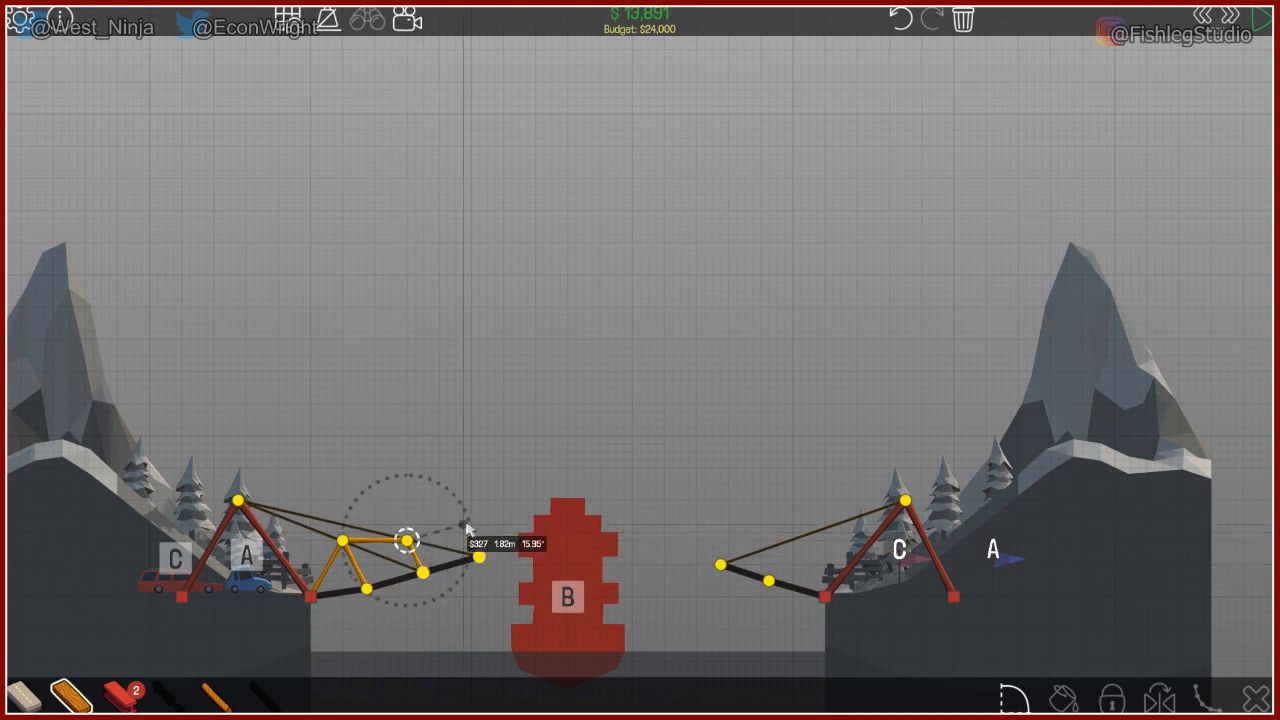
pyautogui.moveTo(420, 540); pyautogui.dragTo(464, 524)
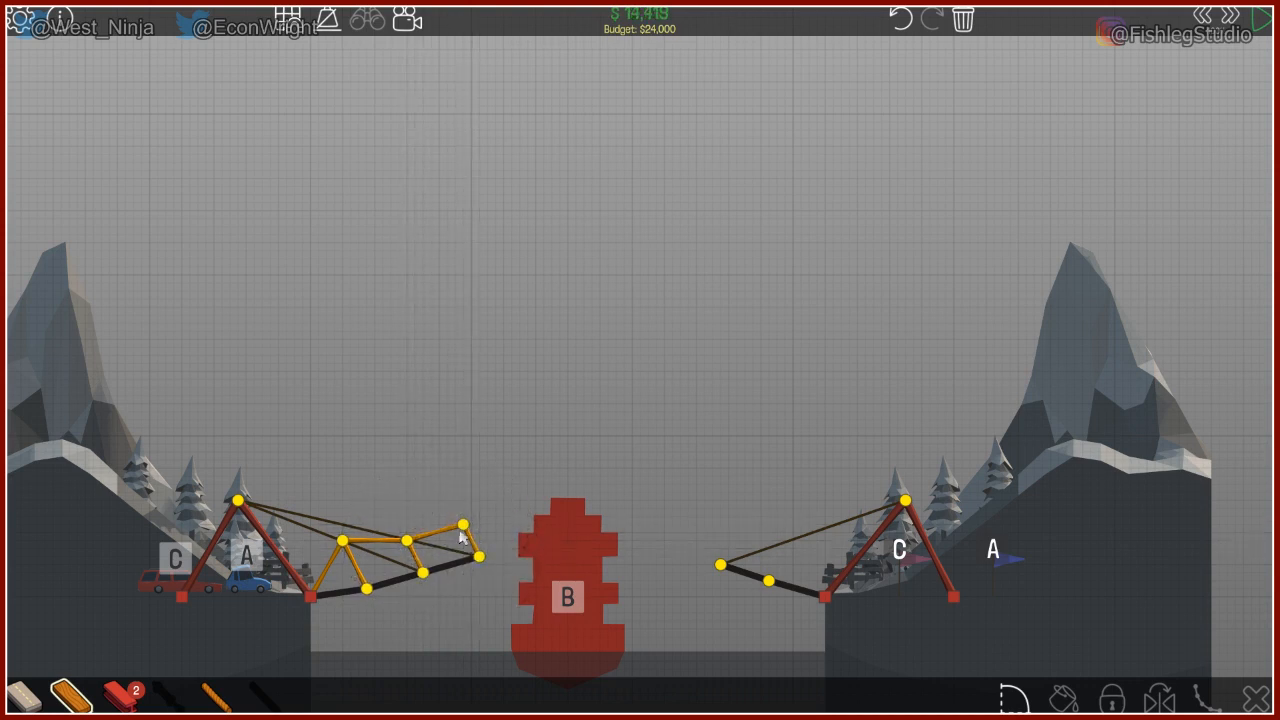
pyautogui.click(438, 548)
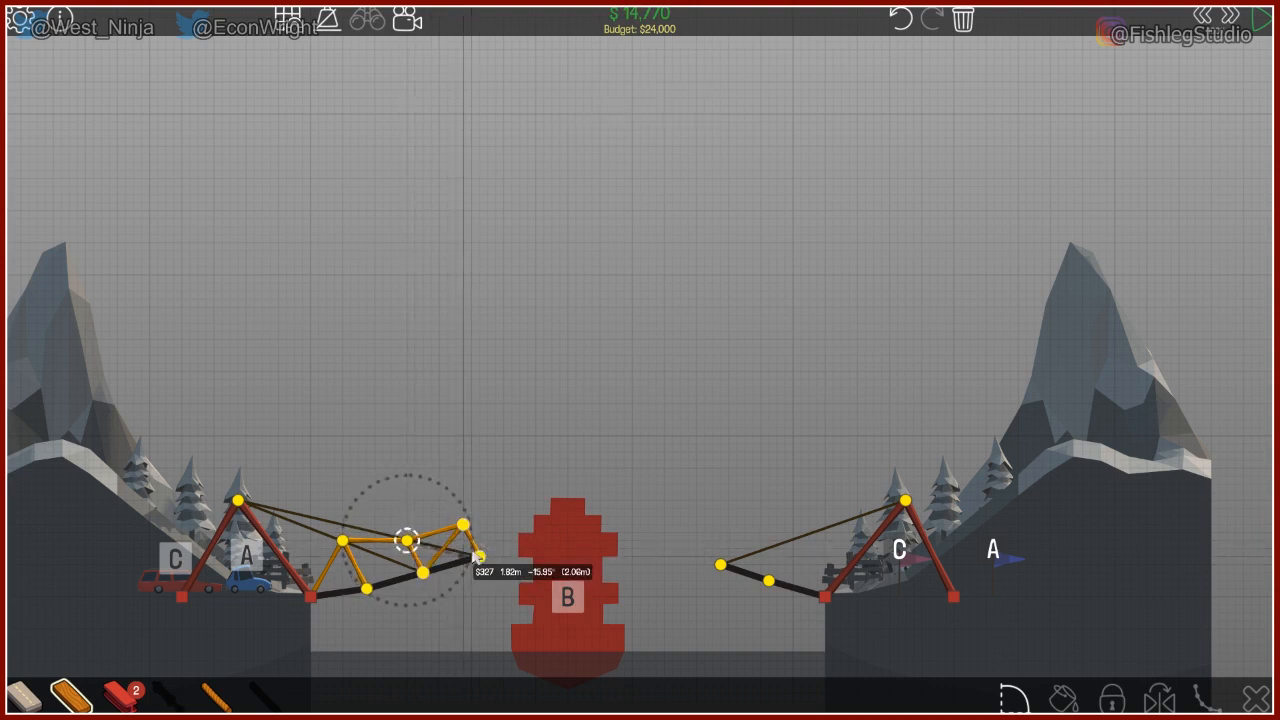
pyautogui.click(476, 558)
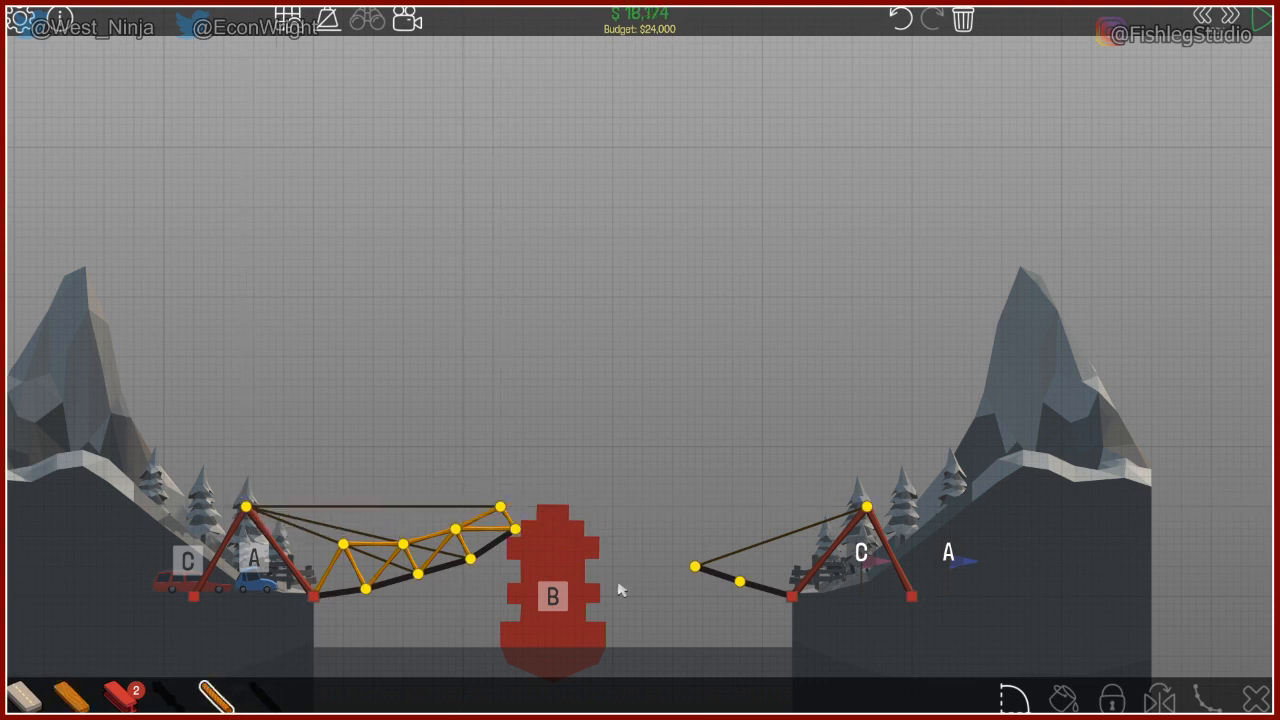
pyautogui.moveTo(810, 568)
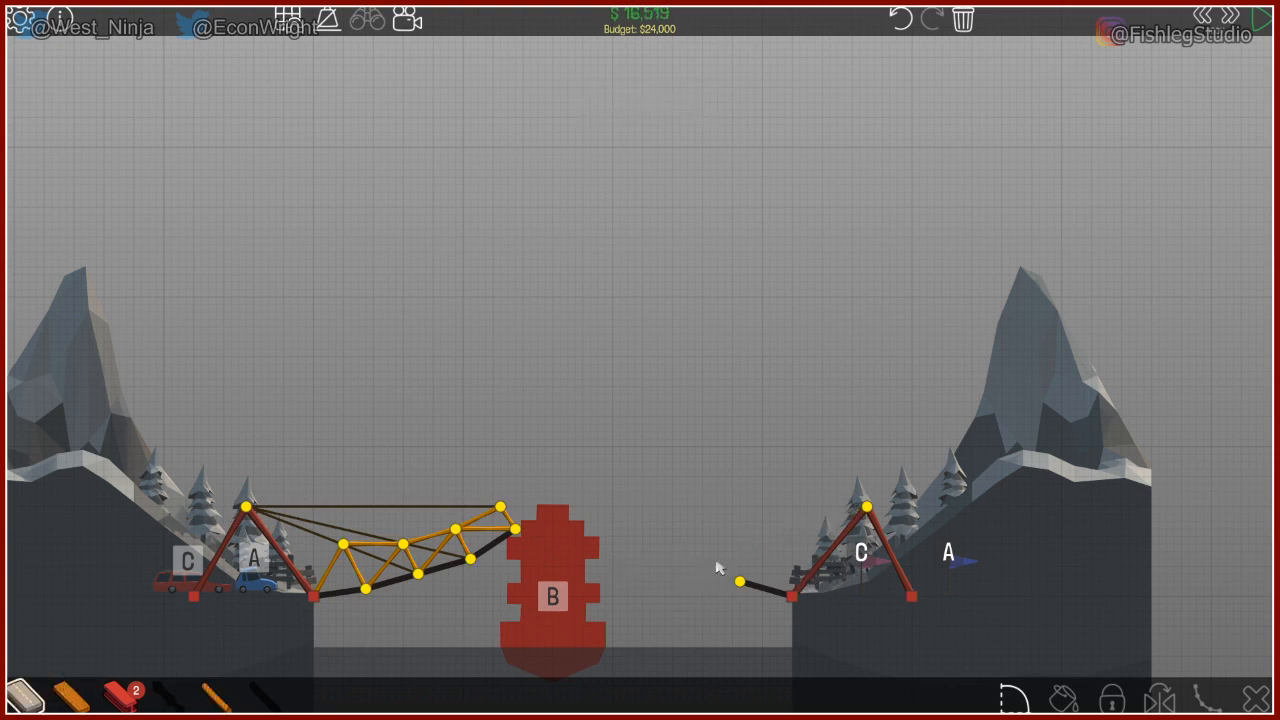
# Delete part of the right ramp, switch to wood, and add a truss member over the right span
pyautogui.click(760, 588)
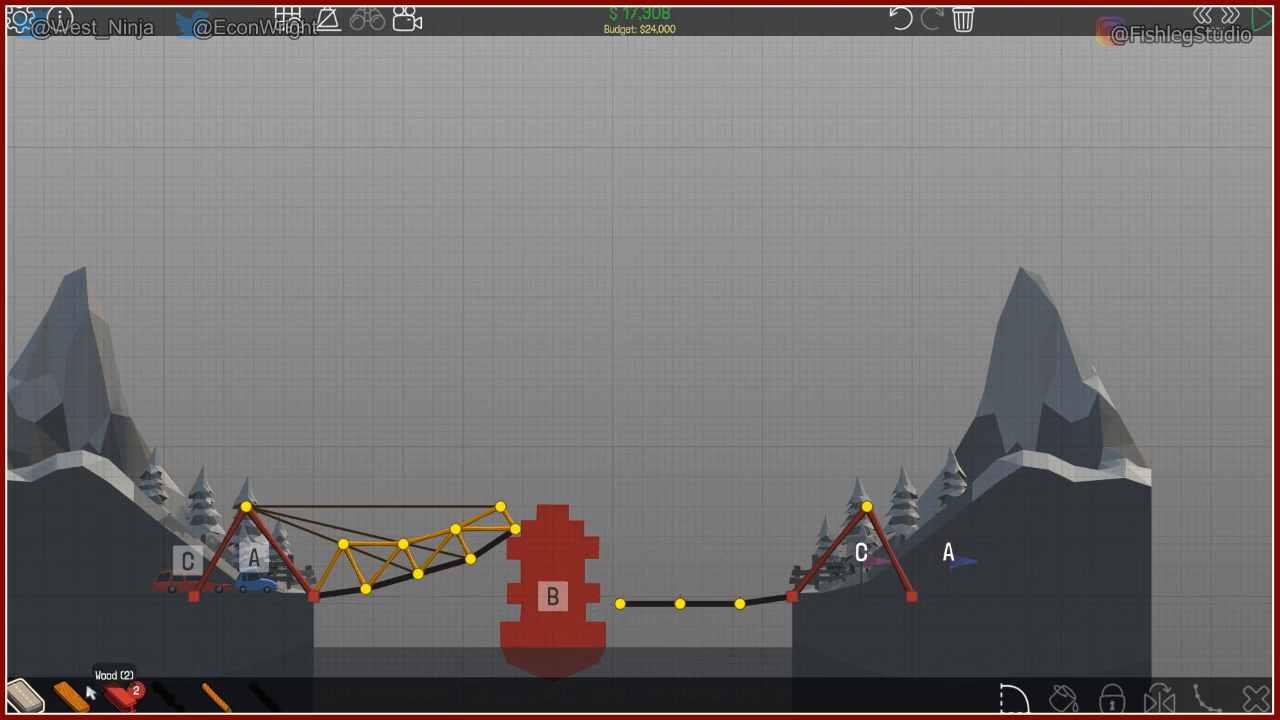
pyautogui.click(864, 508)
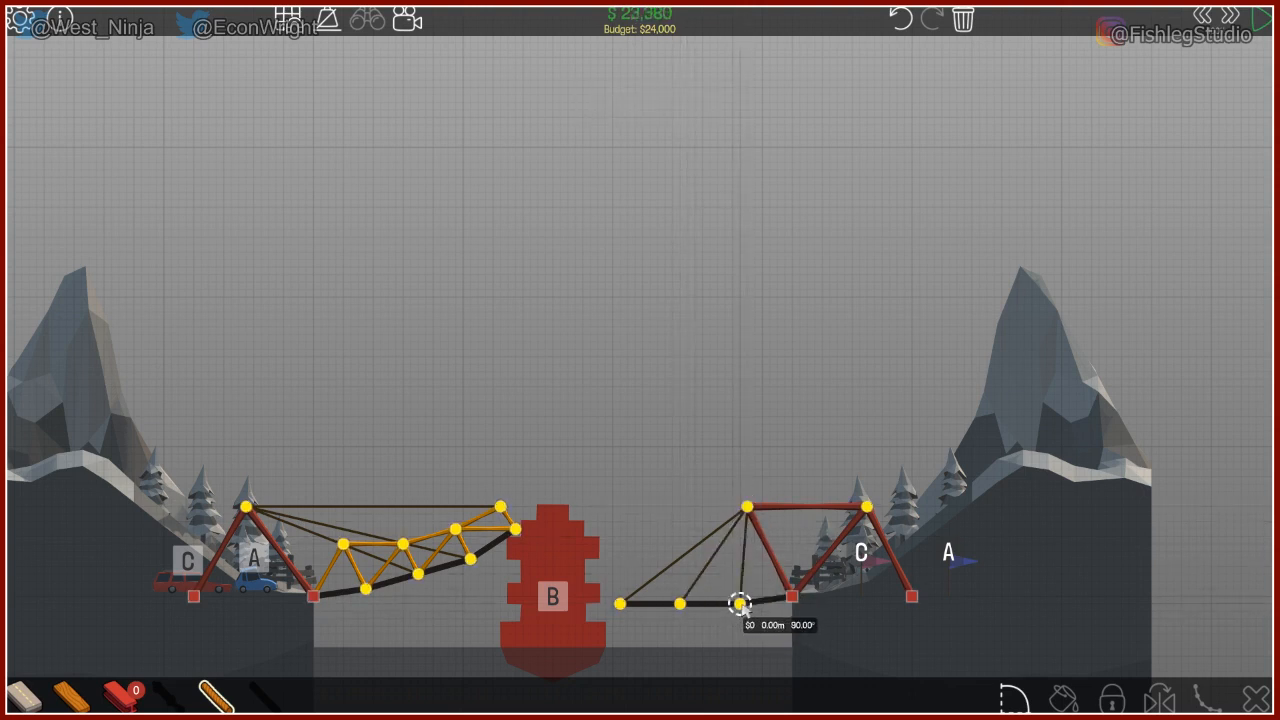
pyautogui.click(764, 600)
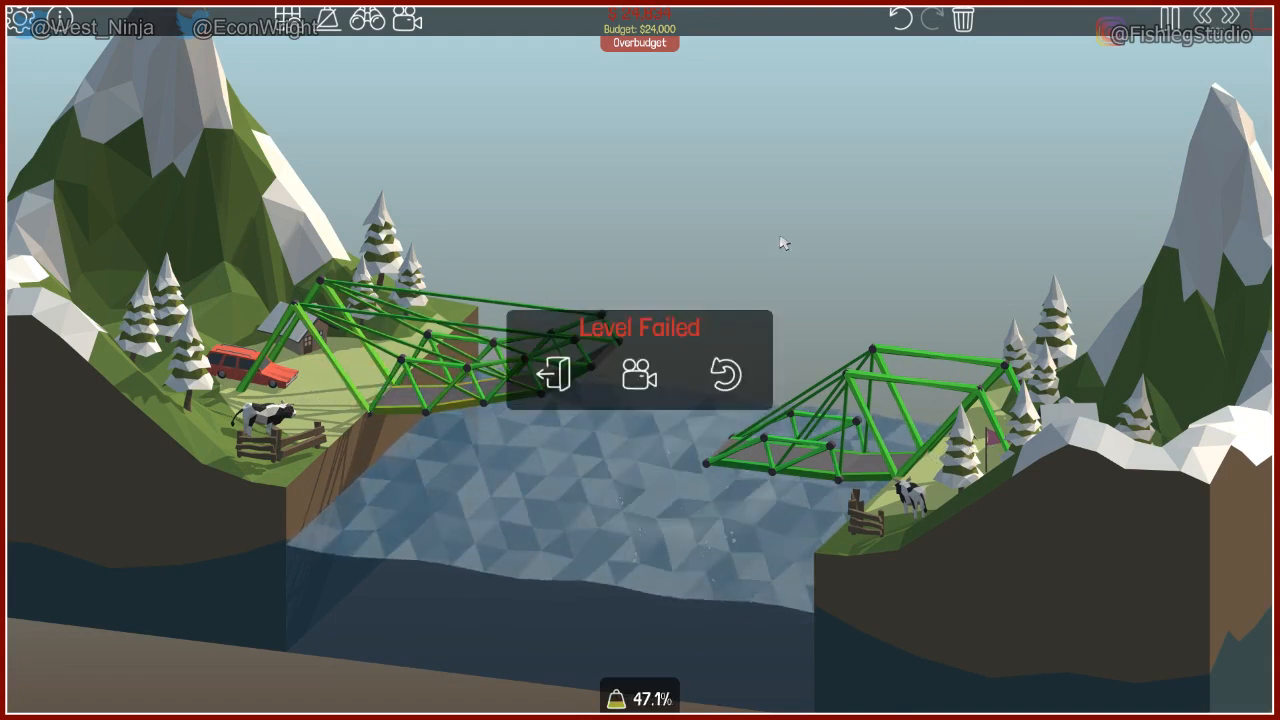
# Exit the failed run and move the right ramp's lower end joint nearer the red pillar
pyautogui.click(726, 374)
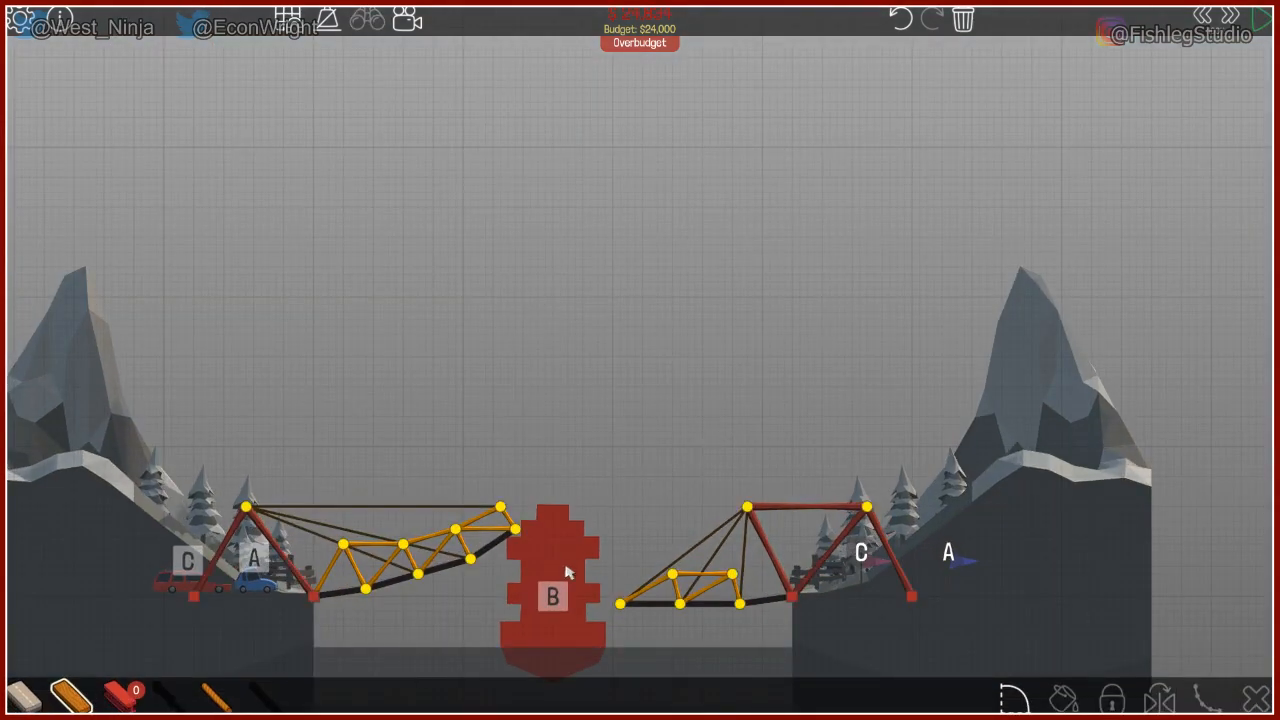
pyautogui.moveTo(740, 544)
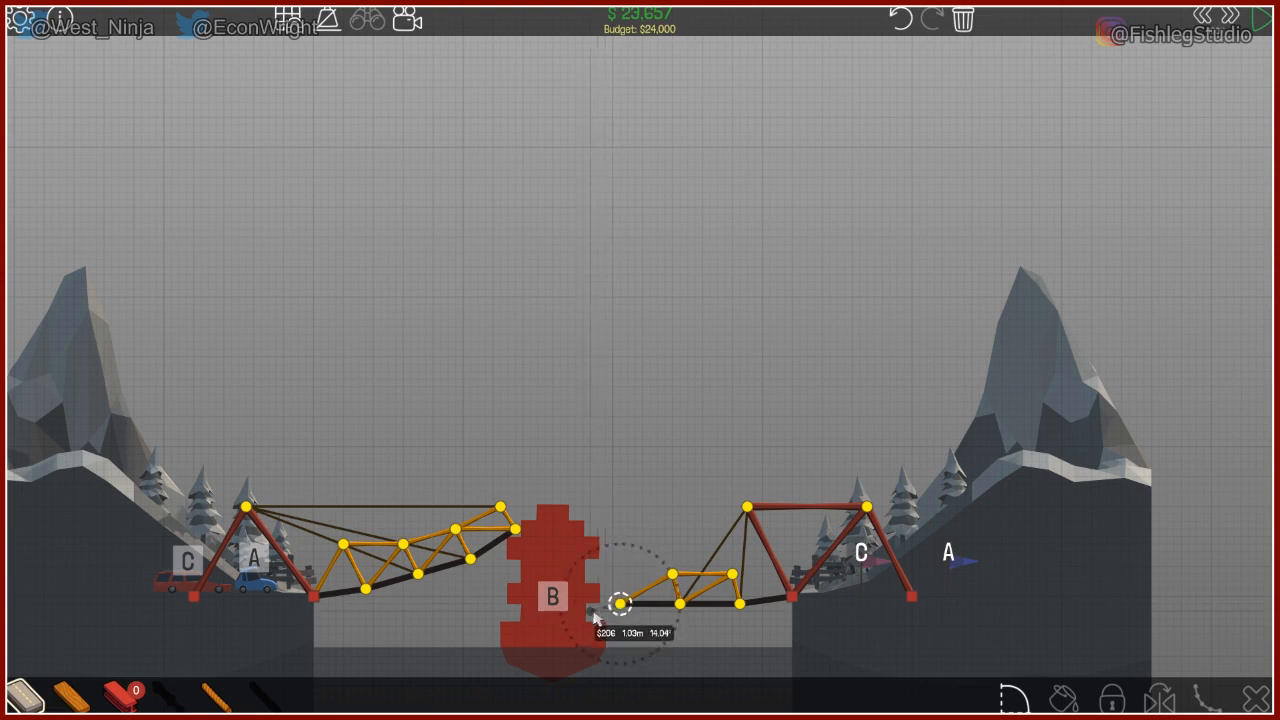
pyautogui.click(644, 604)
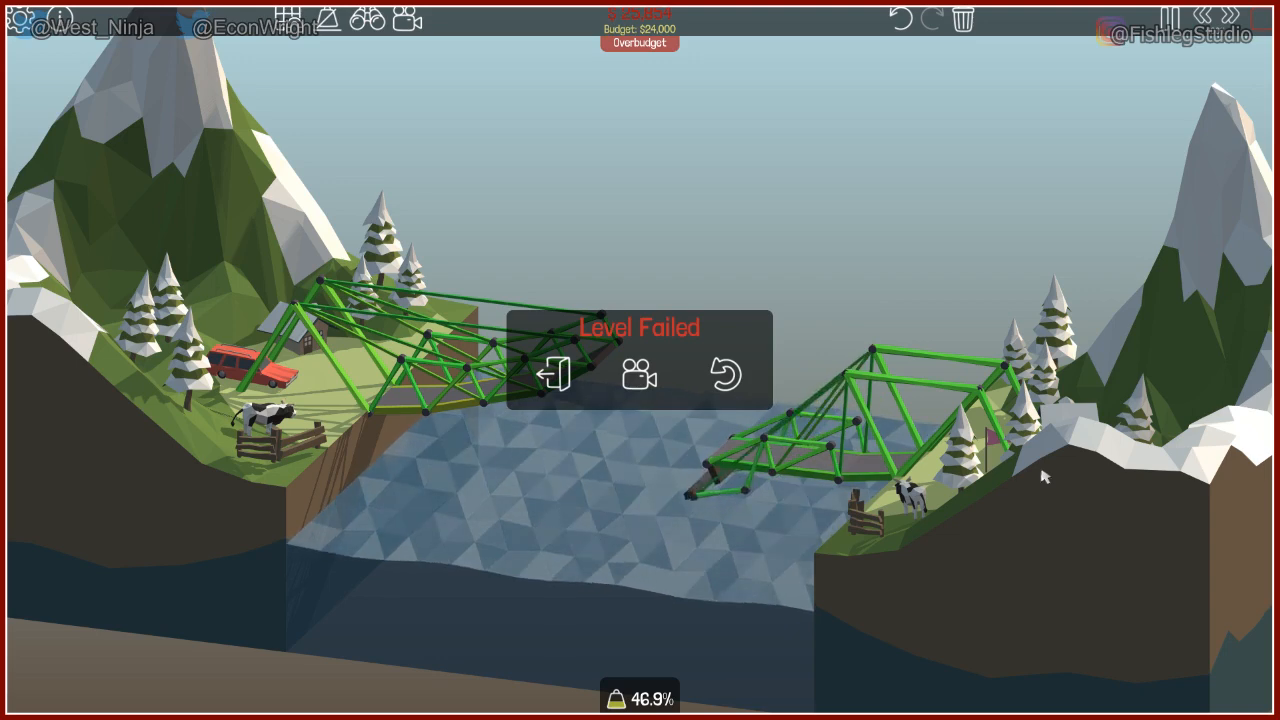
# Nudge the right ramp's tip joint upward, run the test, and return to build mode after it fails
pyautogui.click(724, 374)
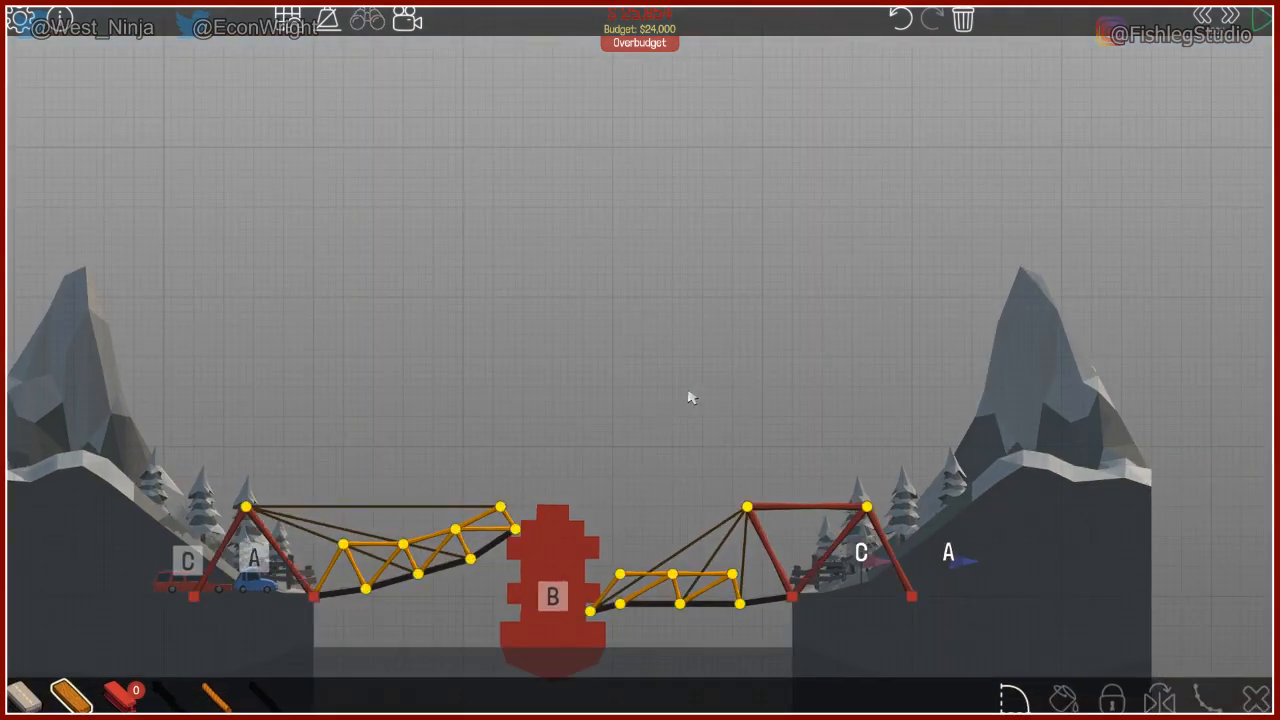
pyautogui.click(588, 612)
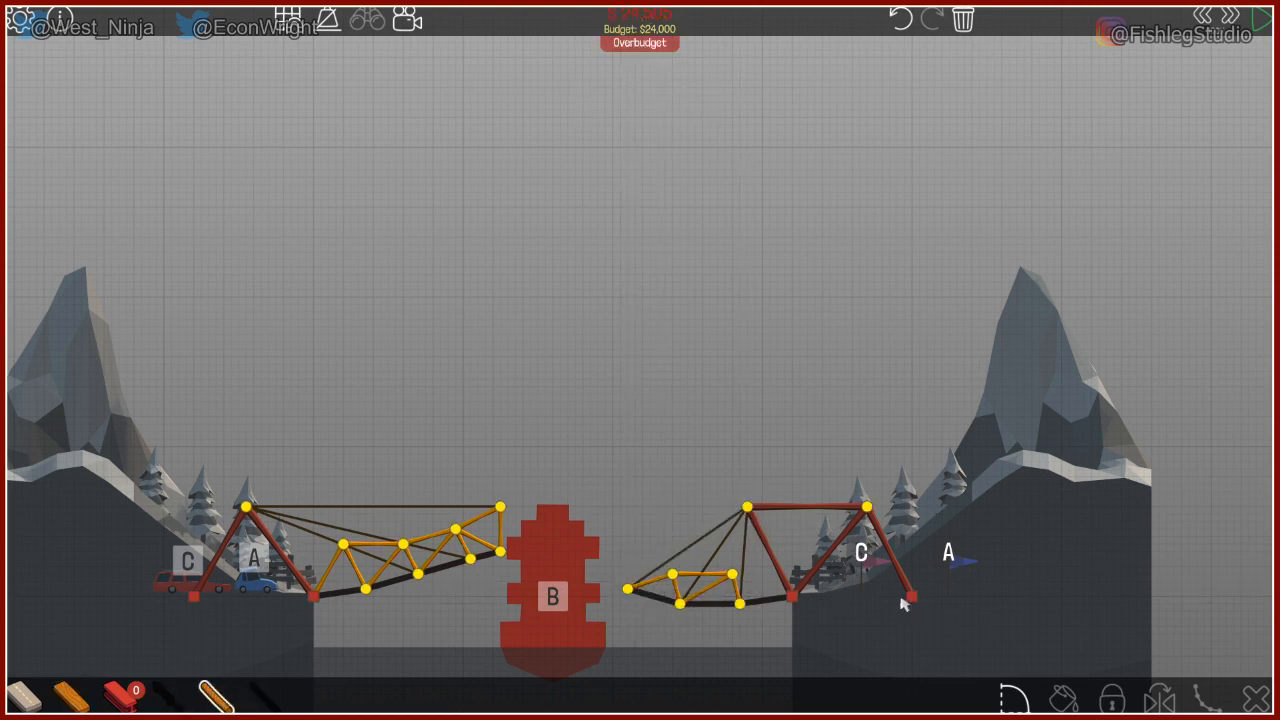
pyautogui.click(1240, 18)
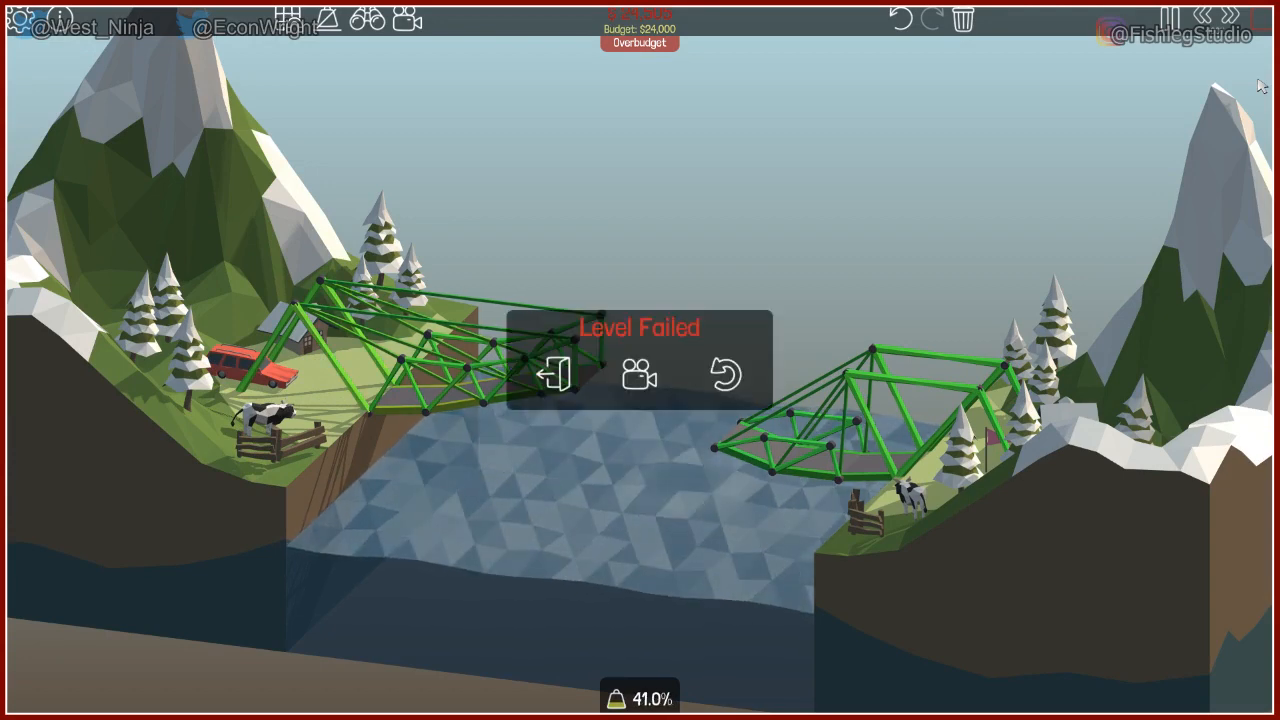
pyautogui.click(724, 374)
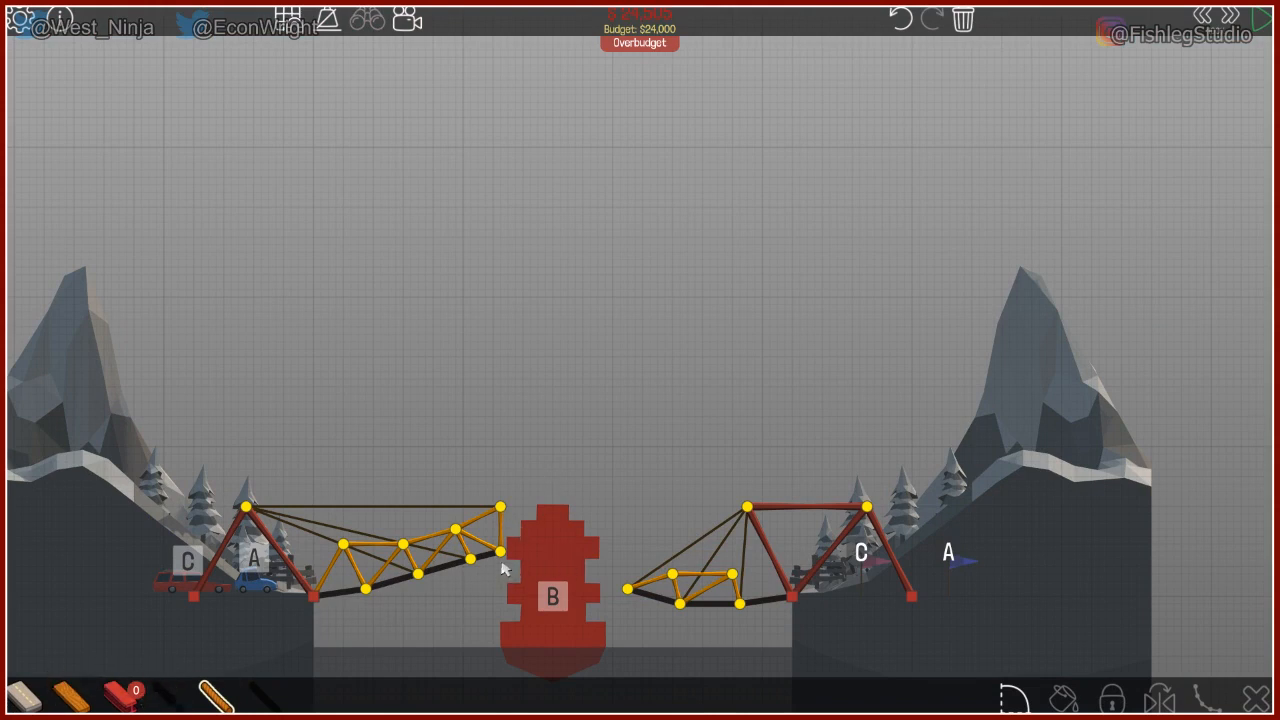
# Try Split Joint on the left ramp's tip and dismiss the hydraulics warning
pyautogui.click(496, 556)
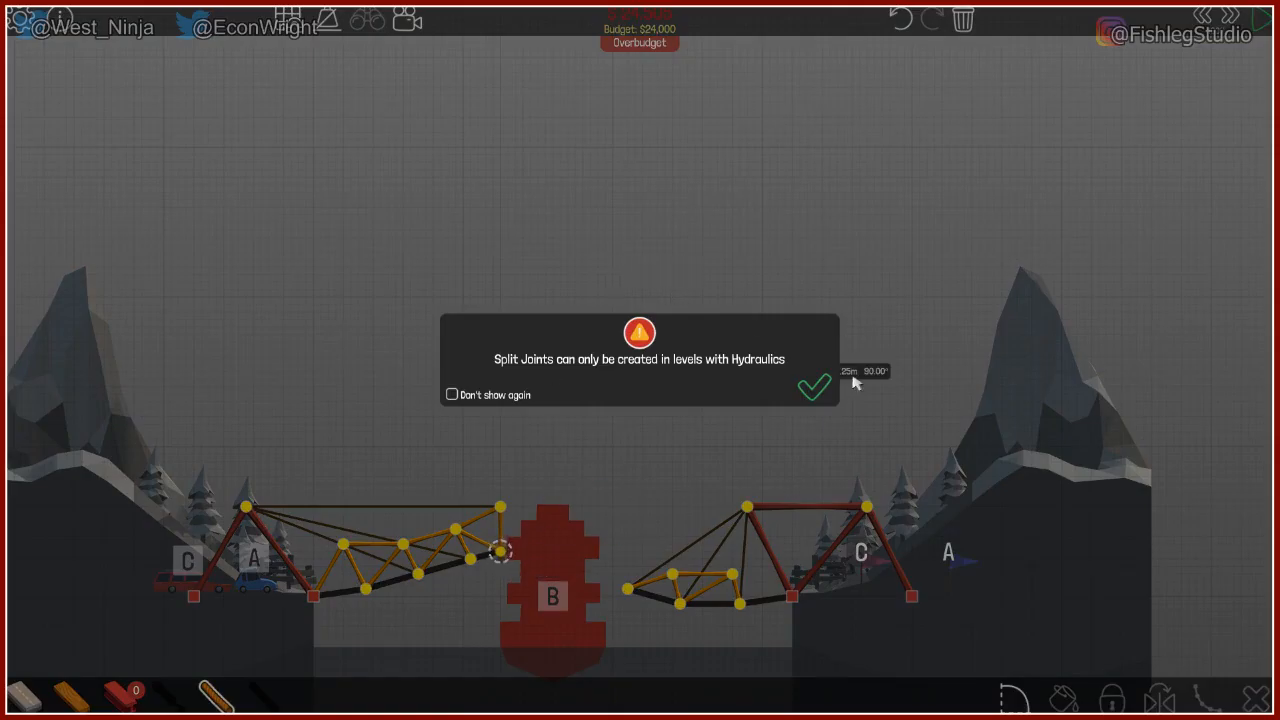
pyautogui.click(814, 388)
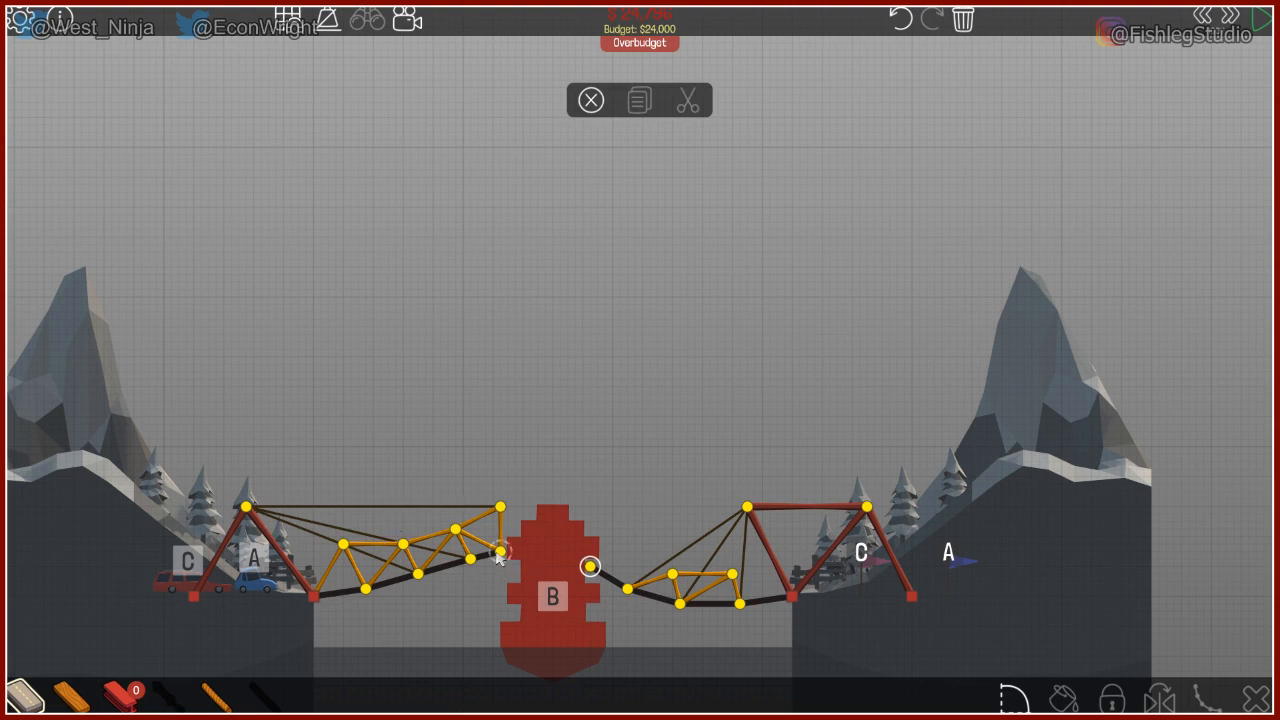
pyautogui.moveTo(498, 550)
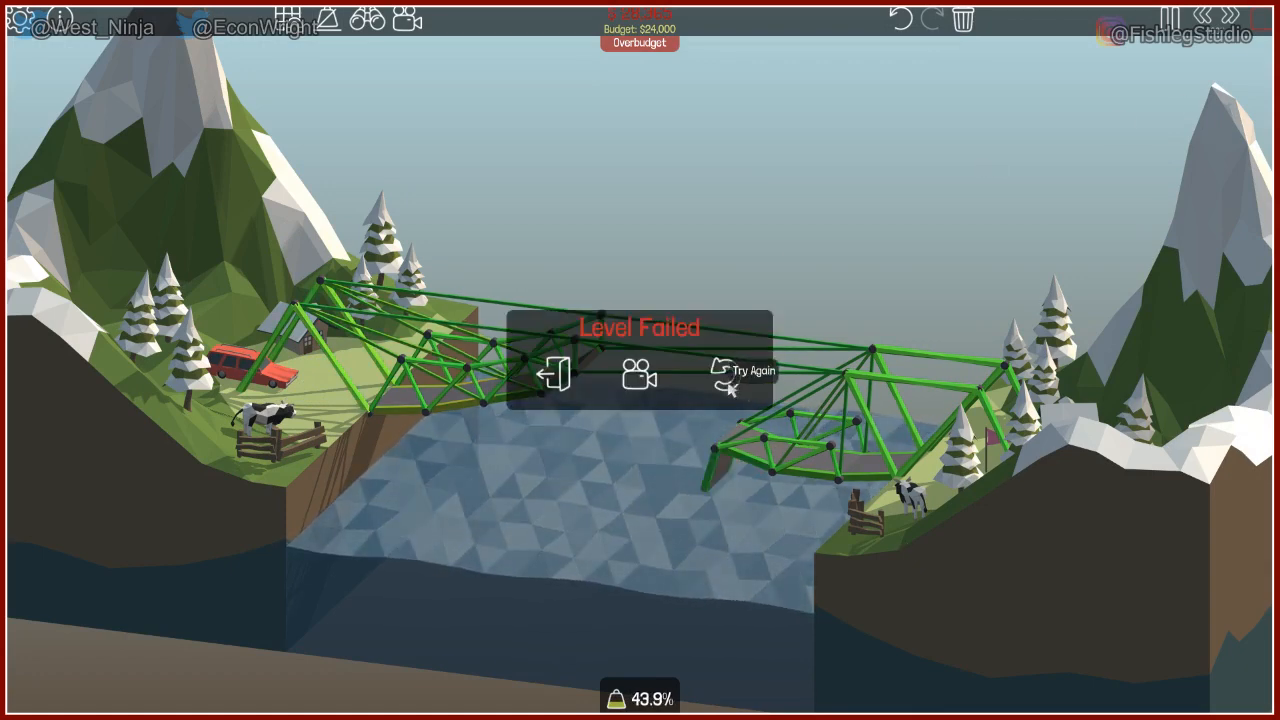
# Exit the failed run, simulate the cable-braced design, and stop it once the car falls
pyautogui.click(744, 376)
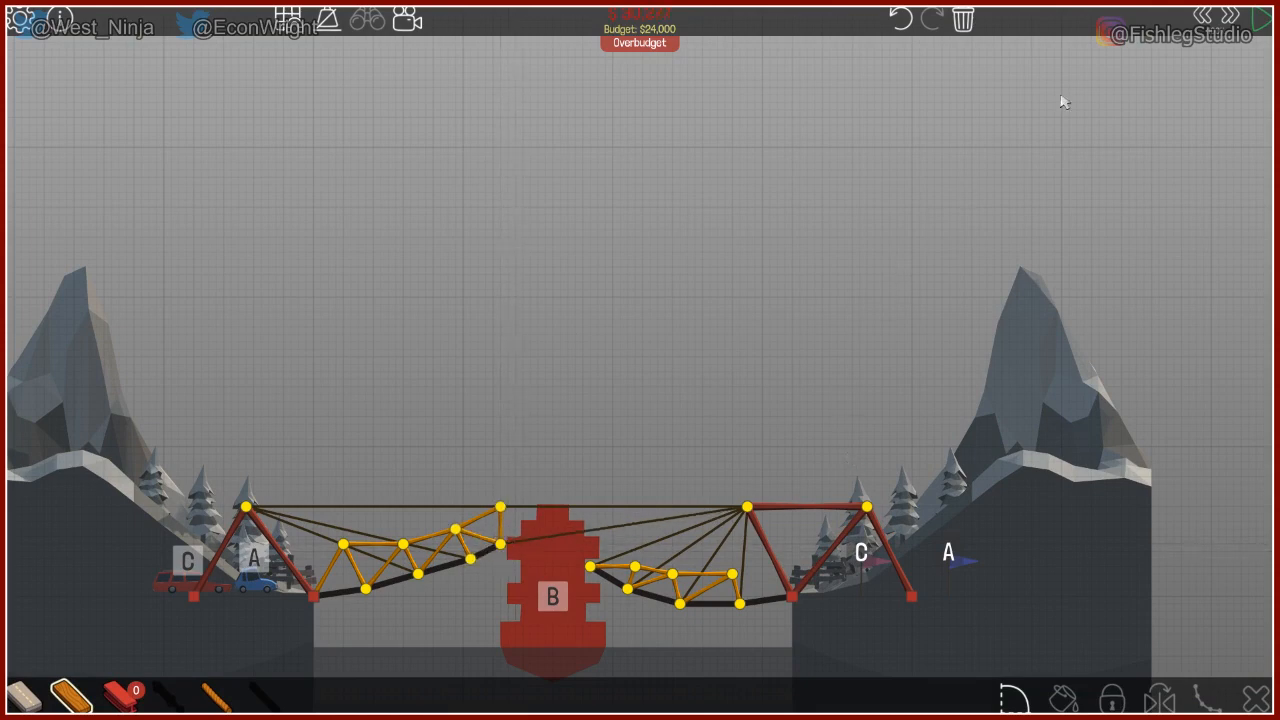
pyautogui.press('space')
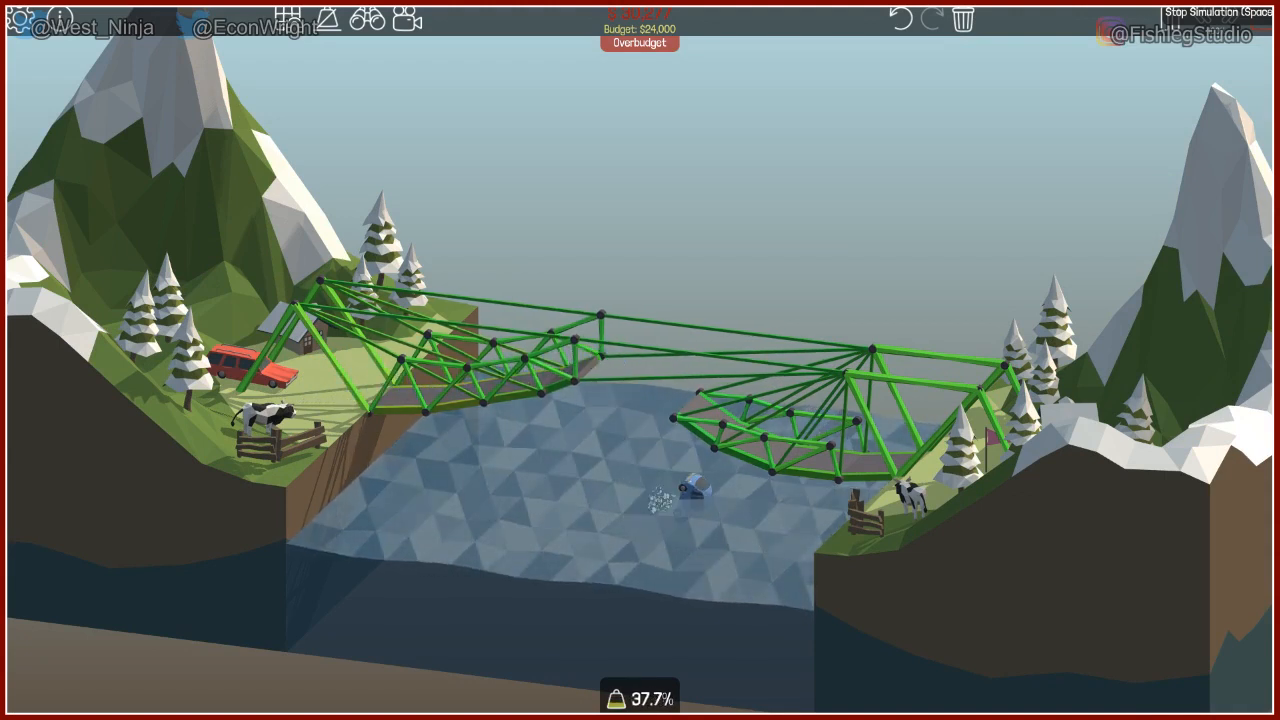
pyautogui.press('space')
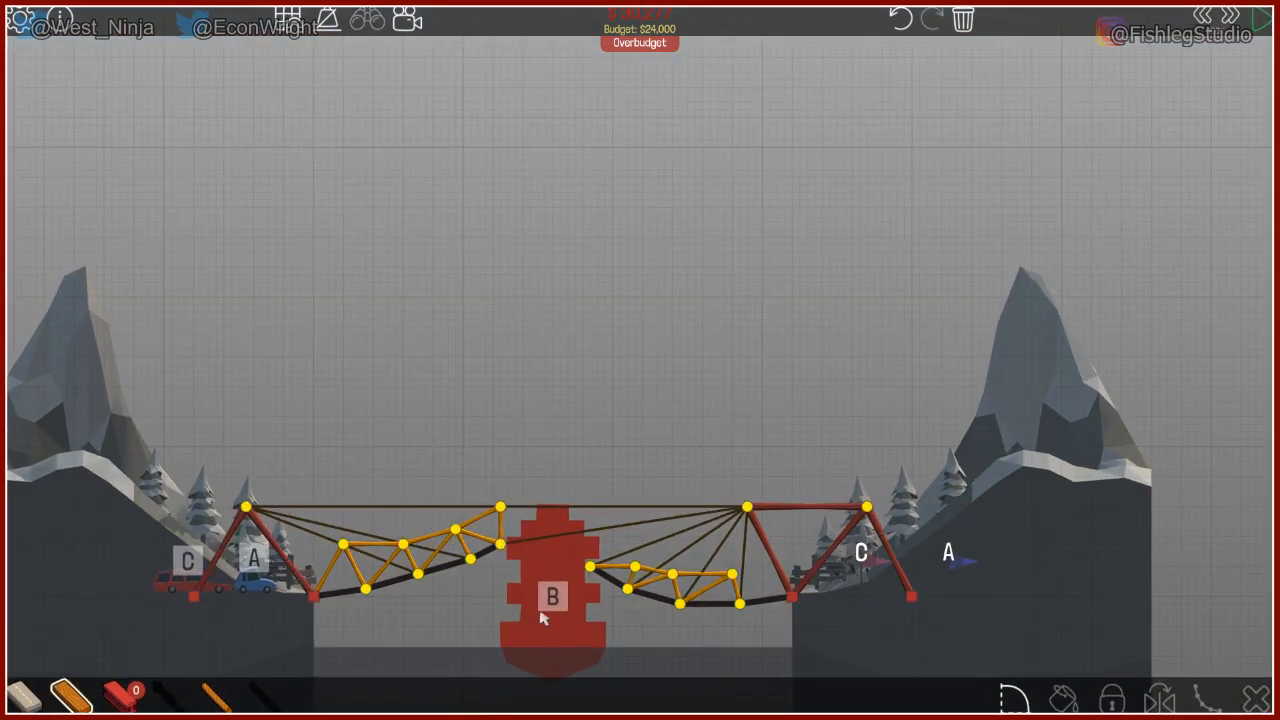
pyautogui.moveTo(588, 560)
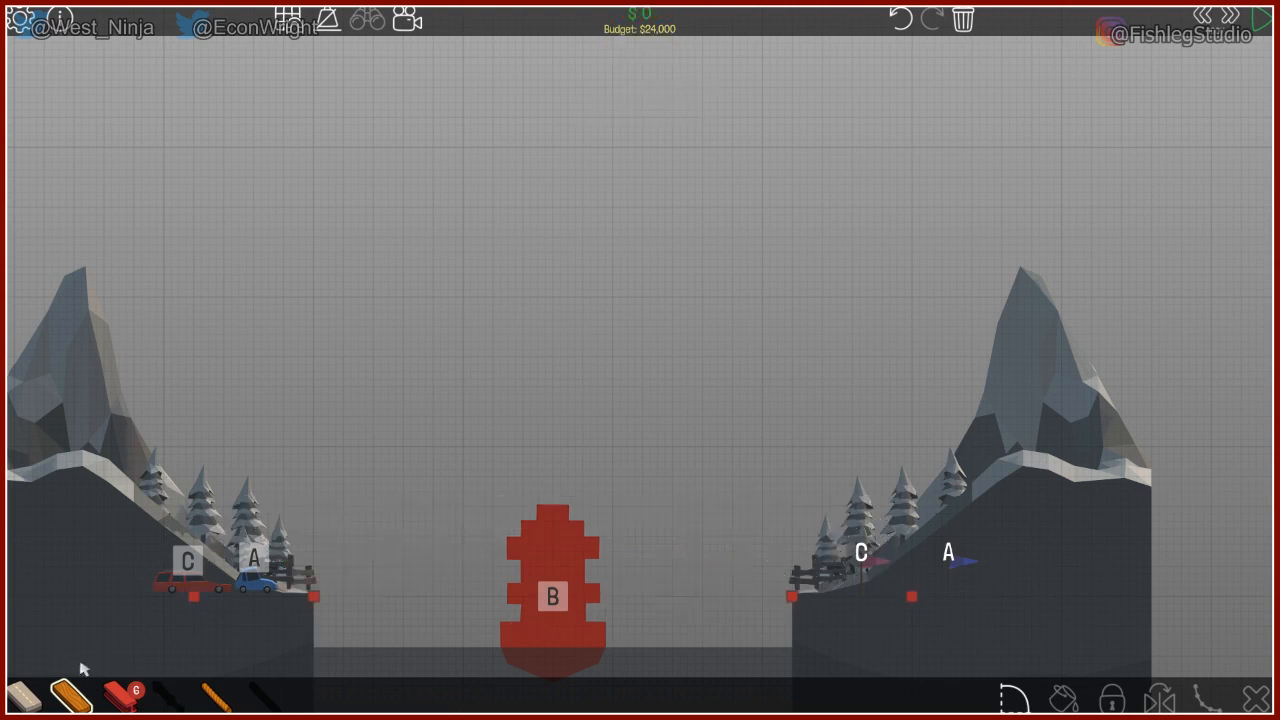
# Lay a single arched road from the left anchor to the right bank and simulate it
pyautogui.moveTo(312, 596); pyautogui.dragTo(548, 518)
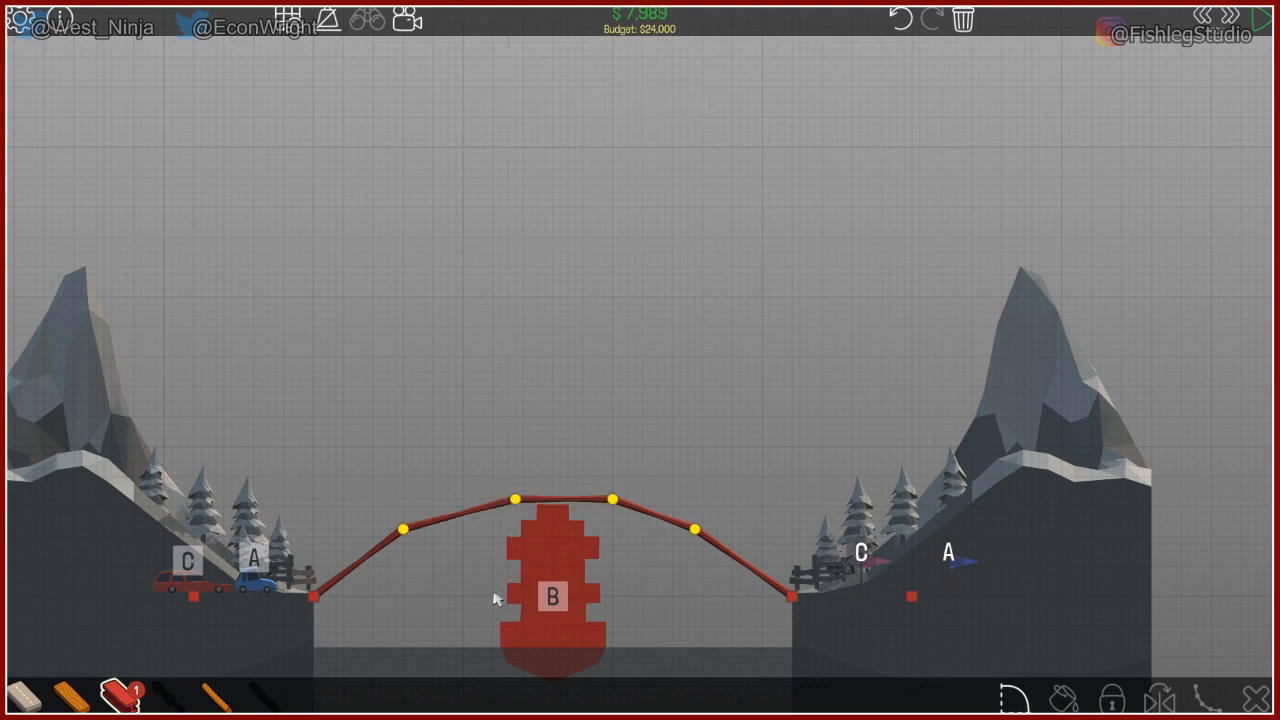
pyautogui.press('space')
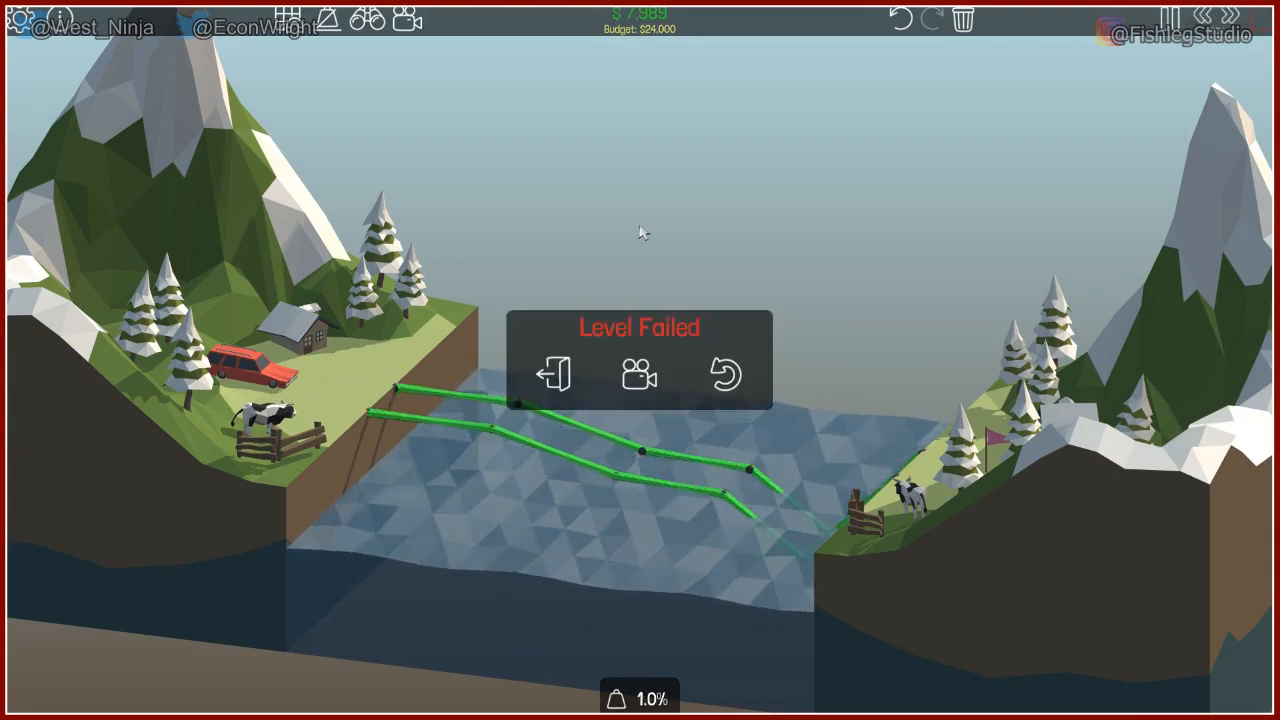
# Draw a lower arch from the left bank, tie it to the road arch, and brace it back to the bank
pyautogui.click(724, 372)
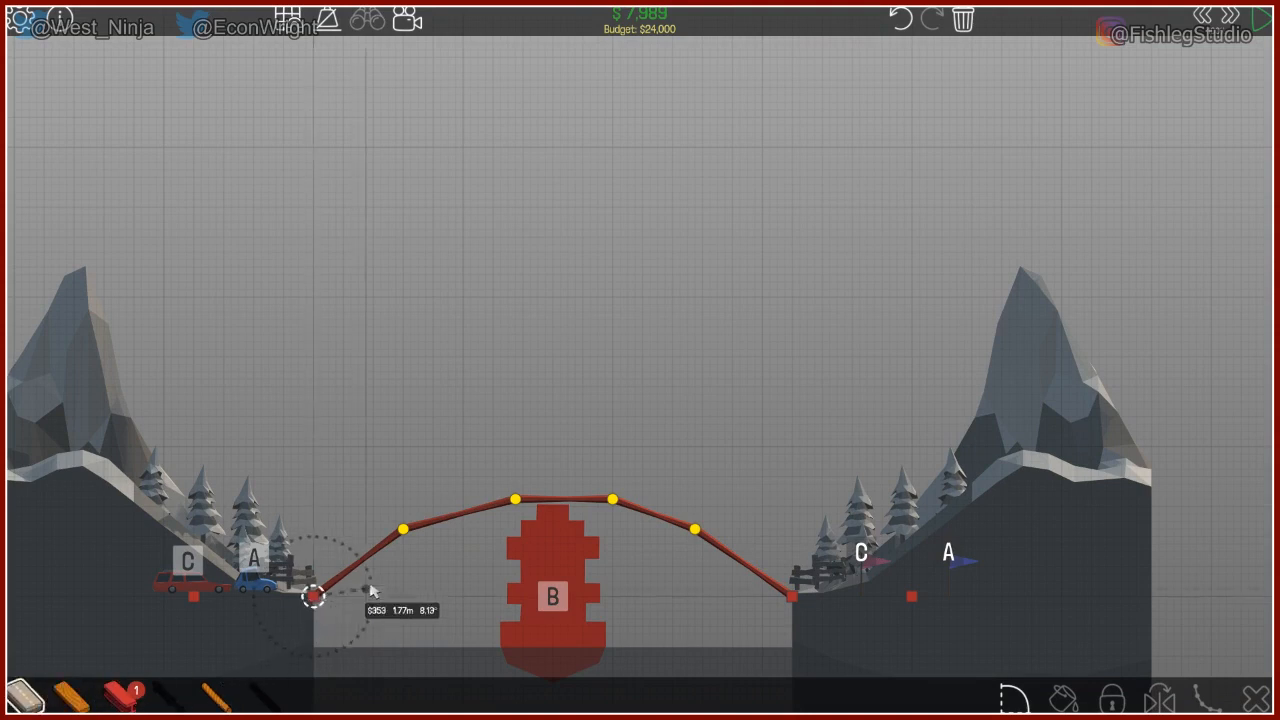
pyautogui.moveTo(310, 596); pyautogui.dragTo(370, 570)
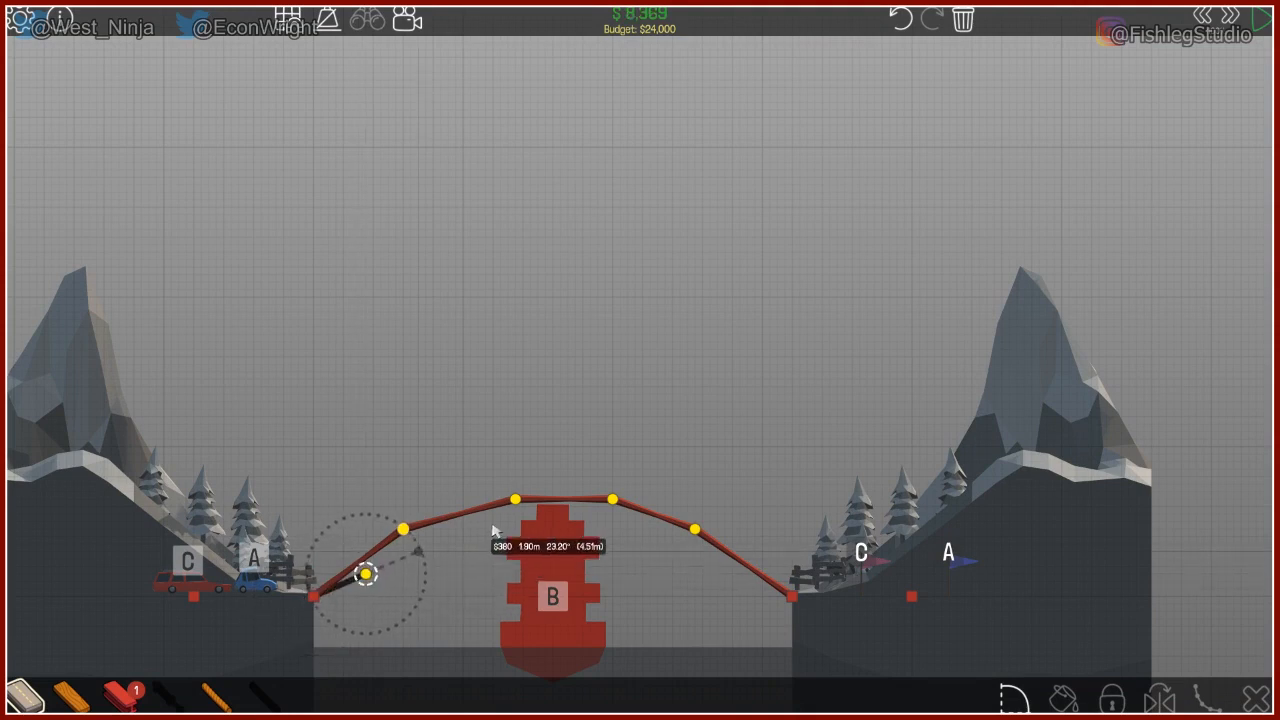
pyautogui.moveTo(370, 572); pyautogui.dragTo(520, 512)
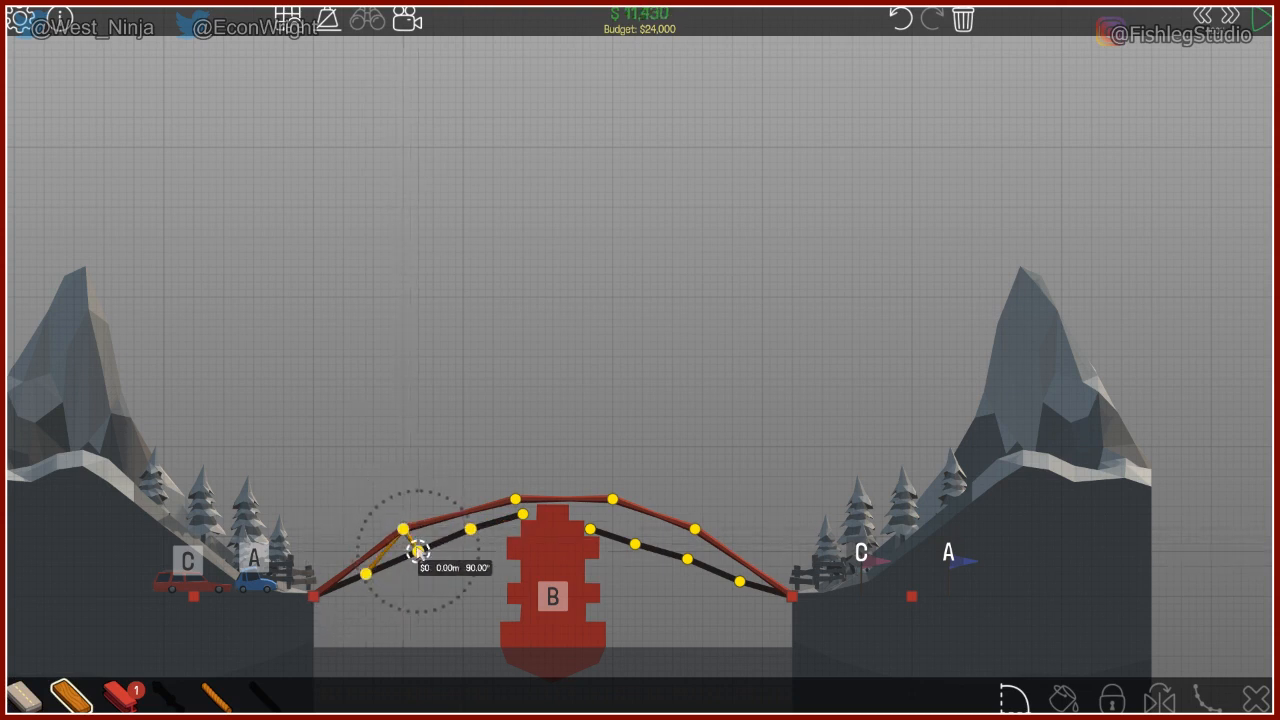
pyautogui.moveTo(420, 550); pyautogui.dragTo(516, 500)
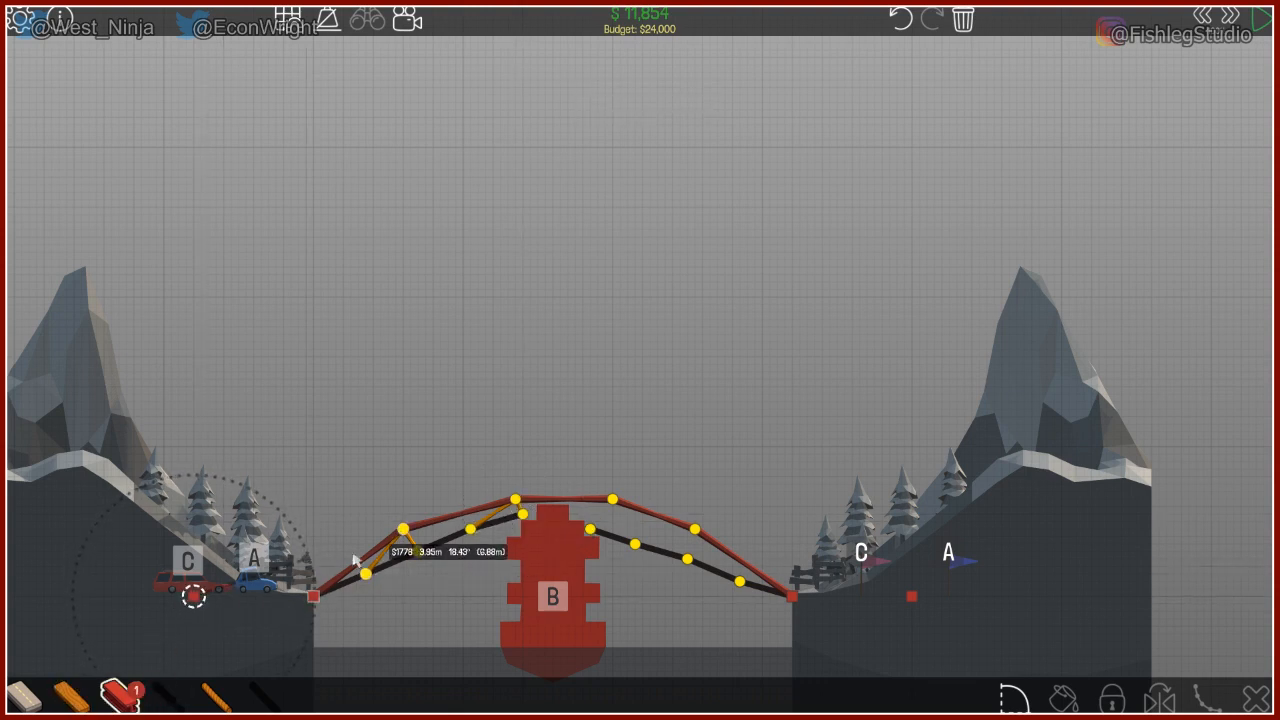
pyautogui.click(316, 596)
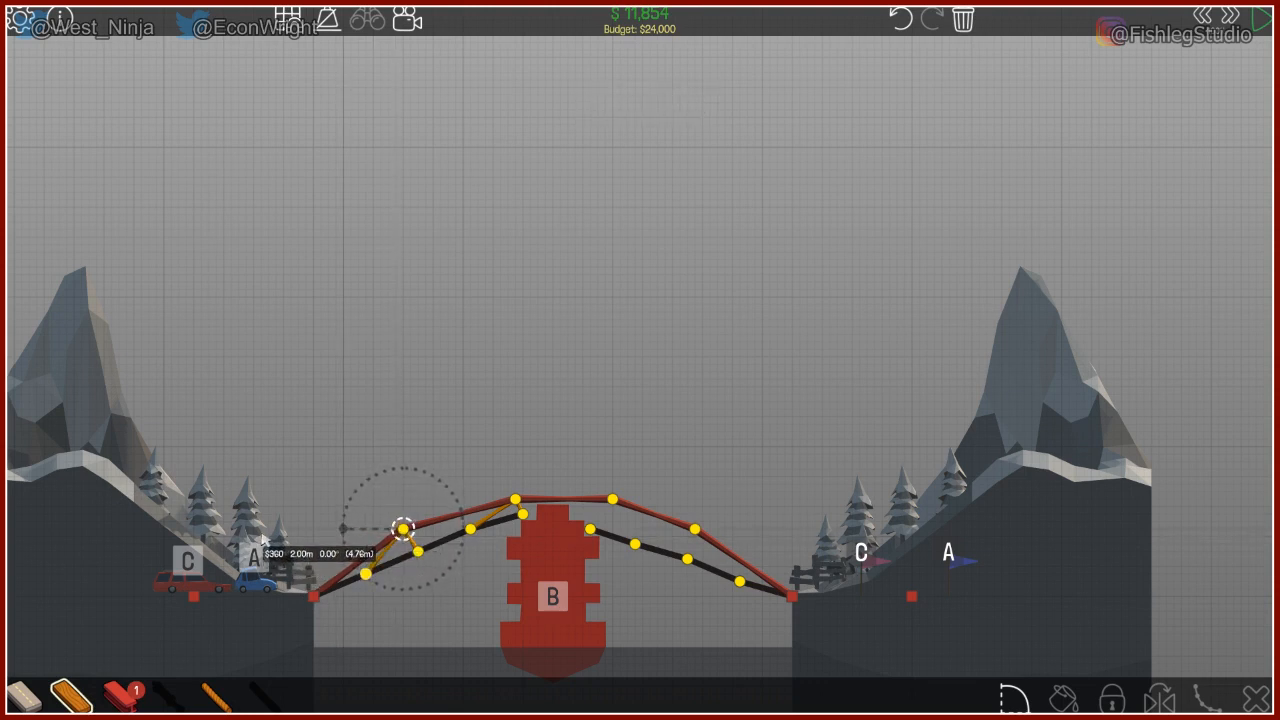
pyautogui.moveTo(404, 524); pyautogui.dragTo(344, 530)
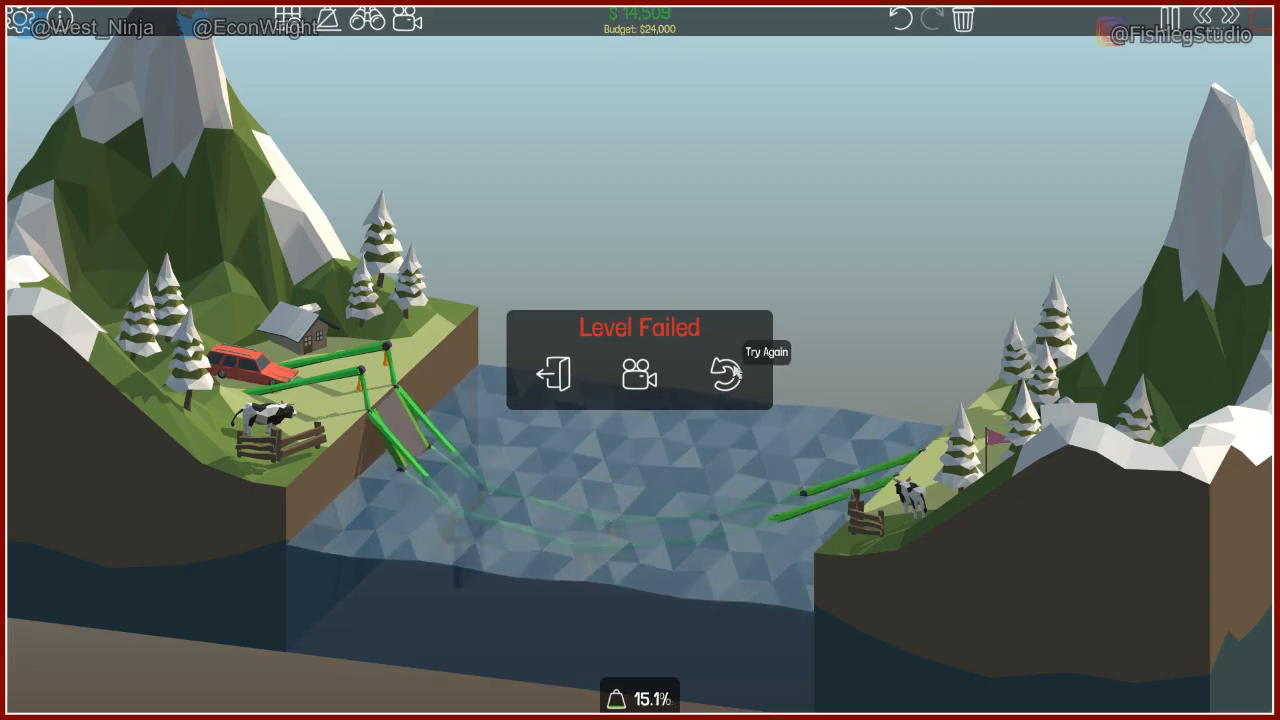
# Draw a rising road from the left anchor with a truss member beneath it, test, and return to build
pyautogui.click(724, 374)
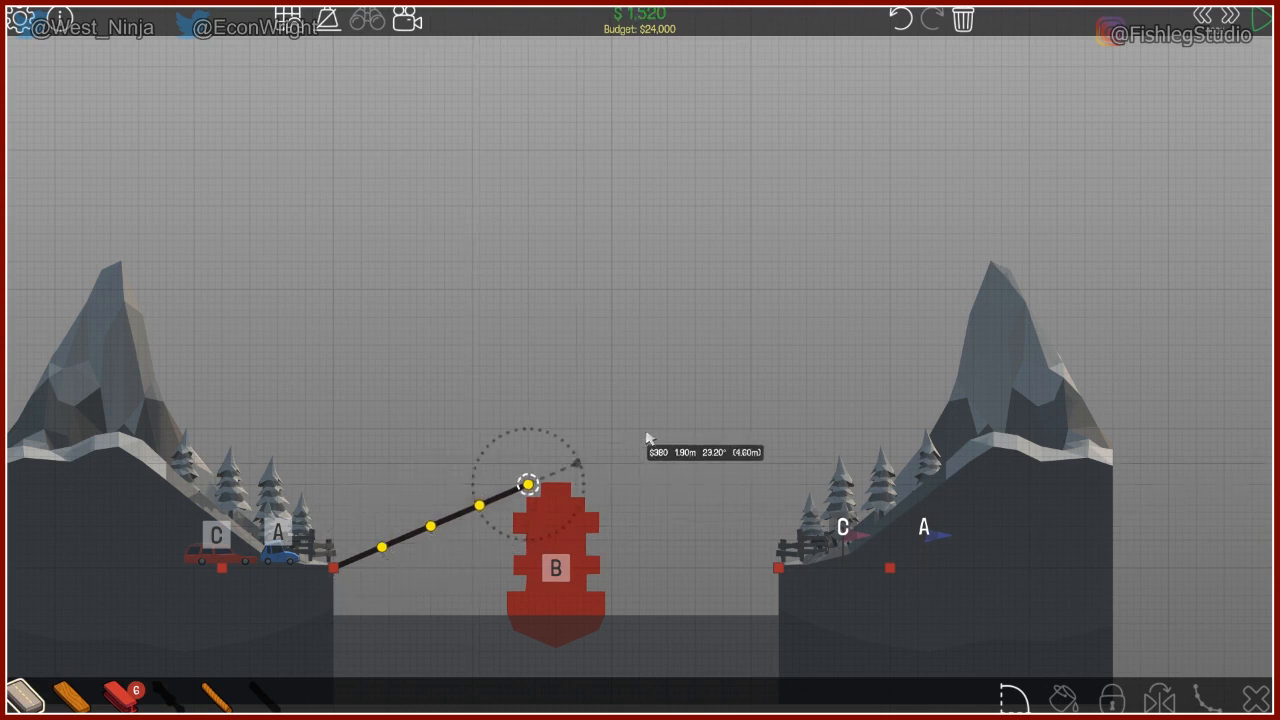
pyautogui.moveTo(528, 486); pyautogui.dragTo(576, 464)
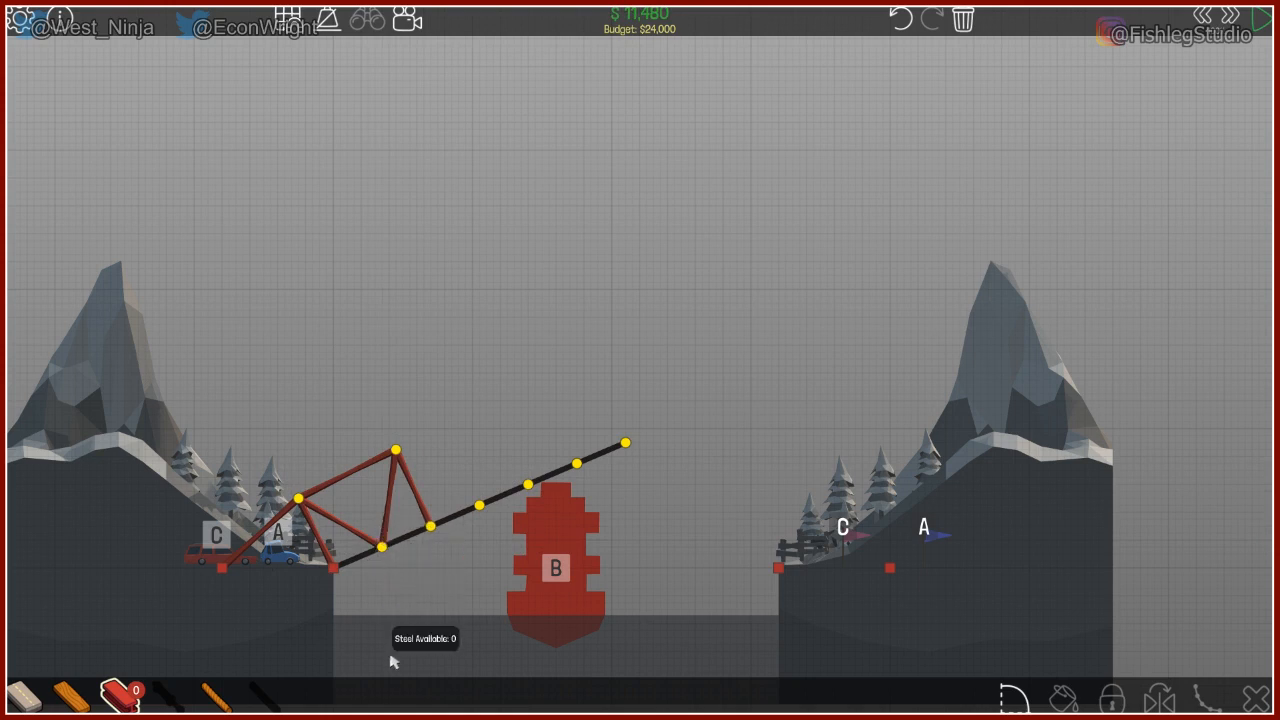
pyautogui.moveTo(336, 592)
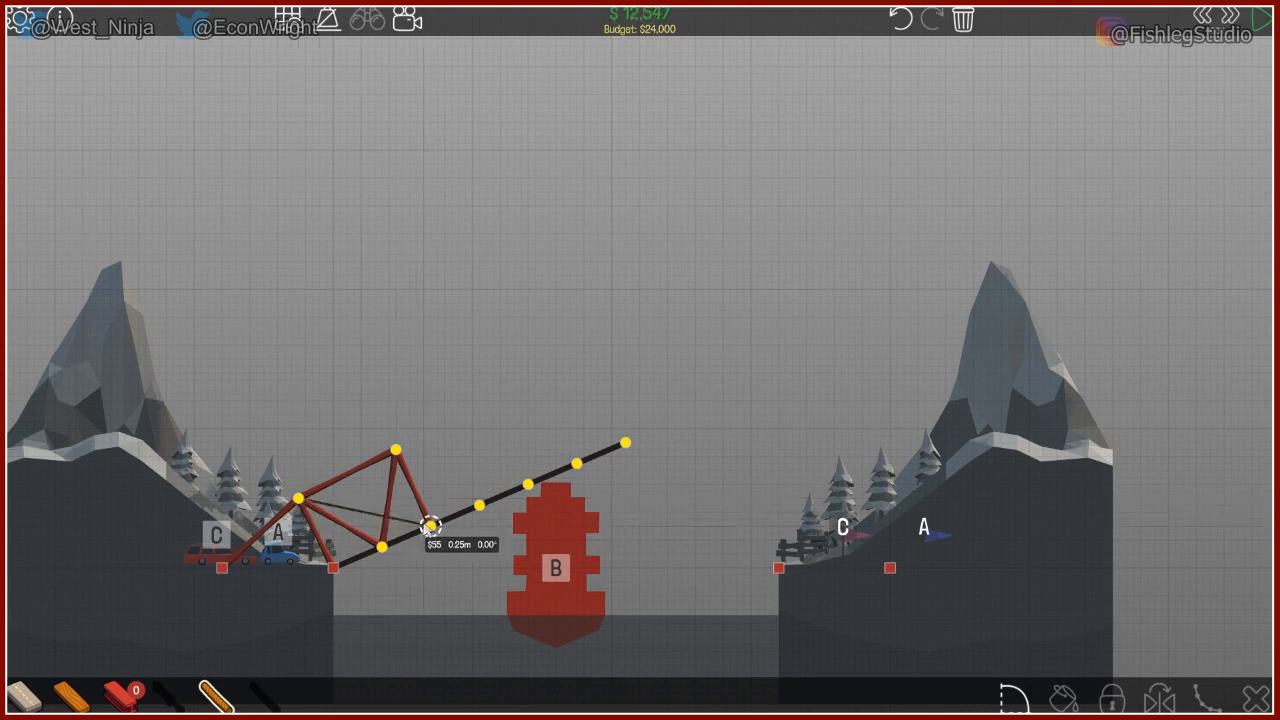
pyautogui.moveTo(430, 524); pyautogui.dragTo(300, 498)
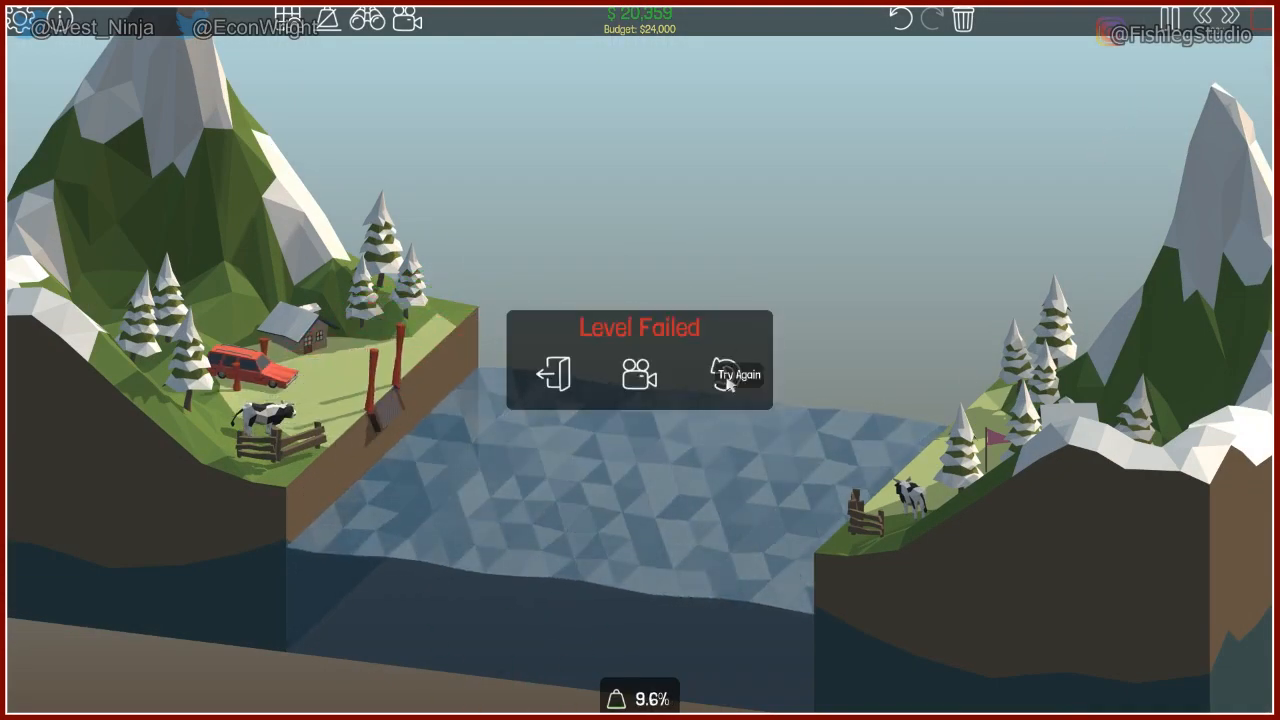
pyautogui.click(736, 374)
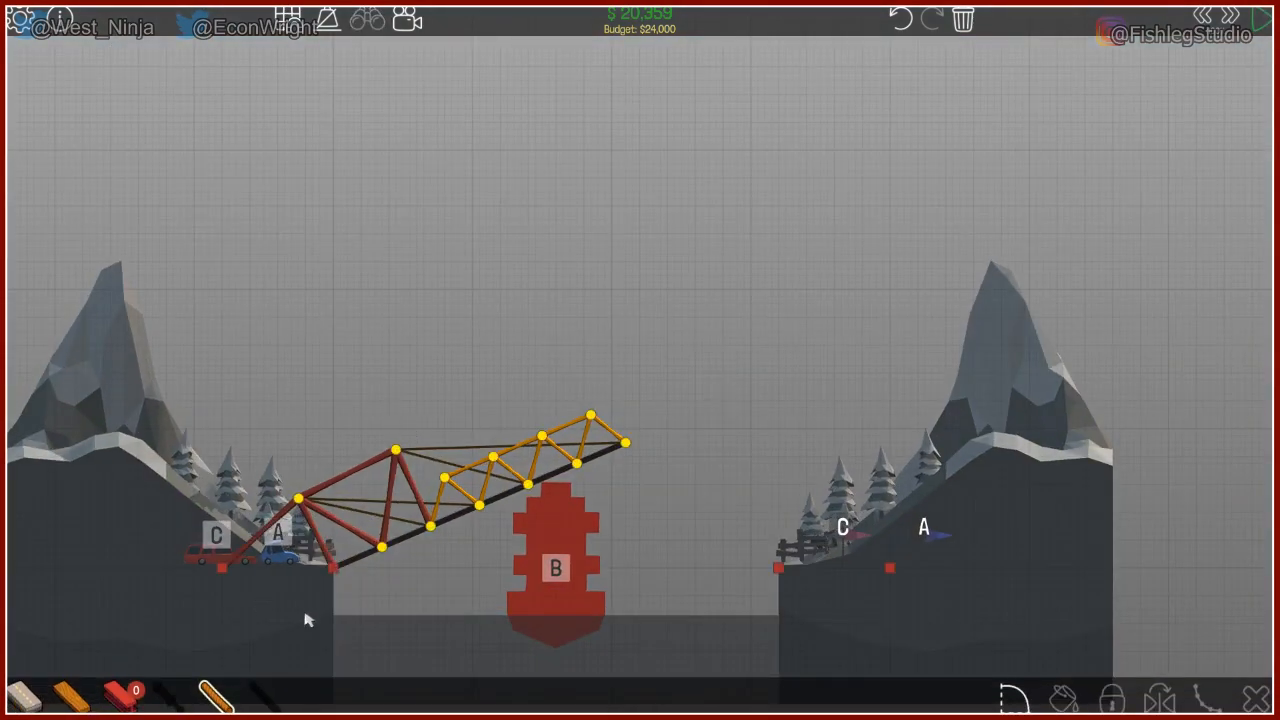